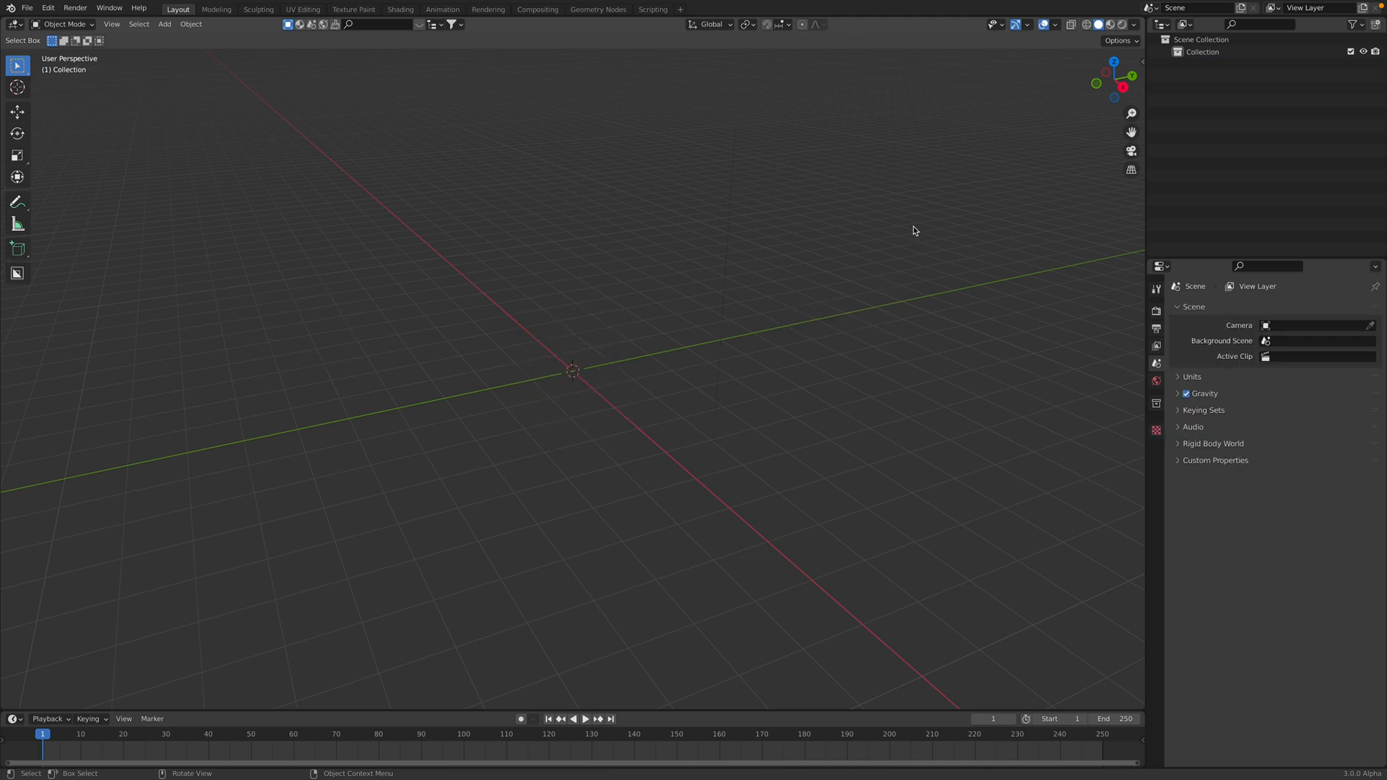
Add a grid mesh at the origin and split the viewport into two stacked areas
{"action": "left_click", "coordinate": [164, 23]}
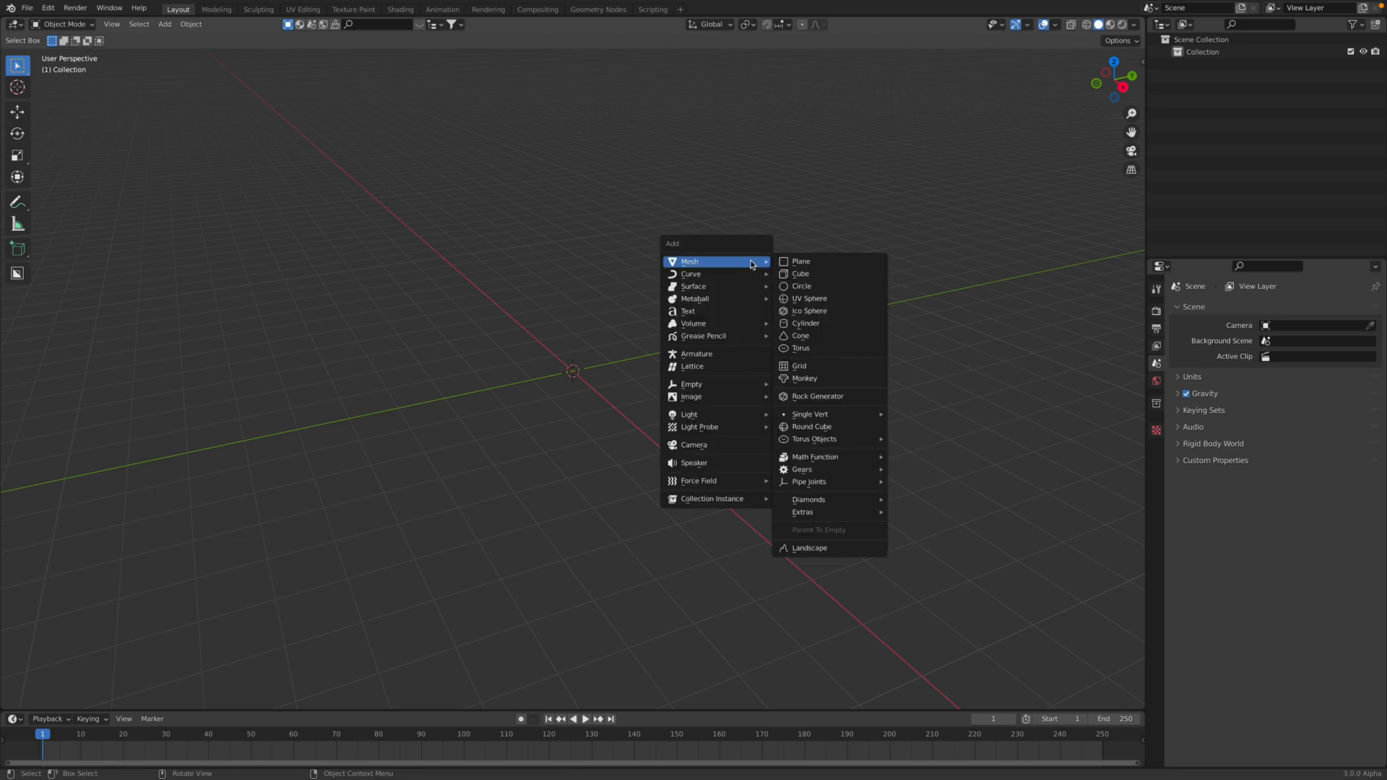
{"action": "left_click", "coordinate": [799, 365]}
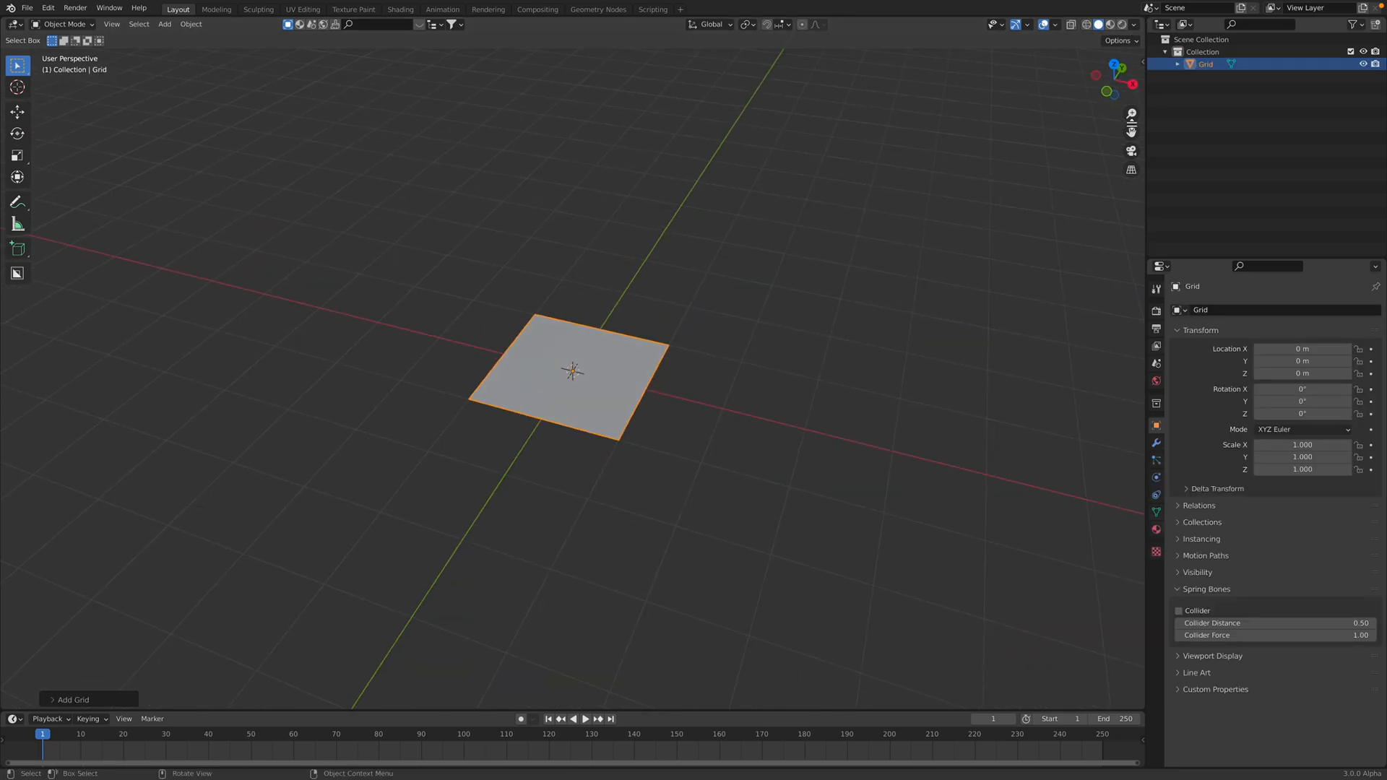
{"action": "left_click", "coordinate": [11, 24]}
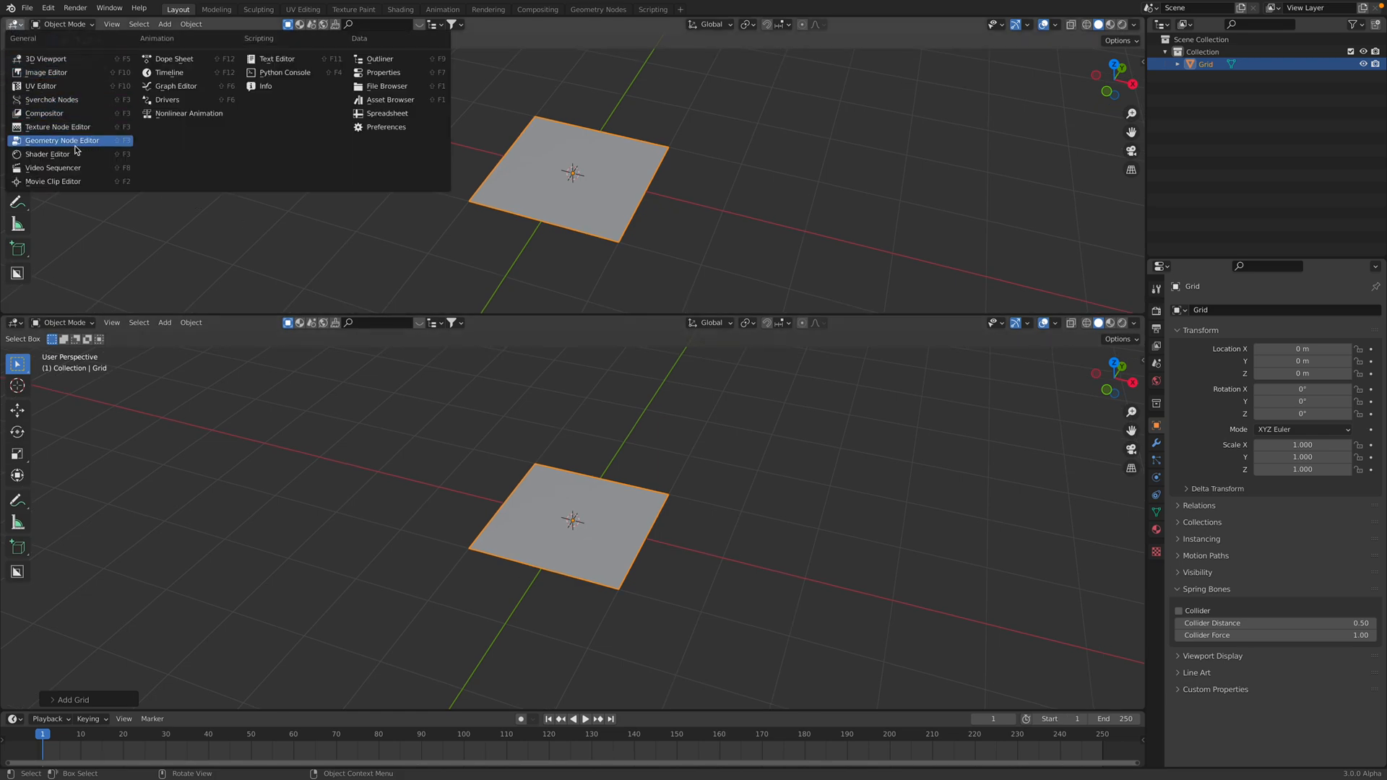
Create a new geometry node tree for the grid with Delete Geometry and Set Material nodes
{"action": "left_click", "coordinate": [60, 139]}
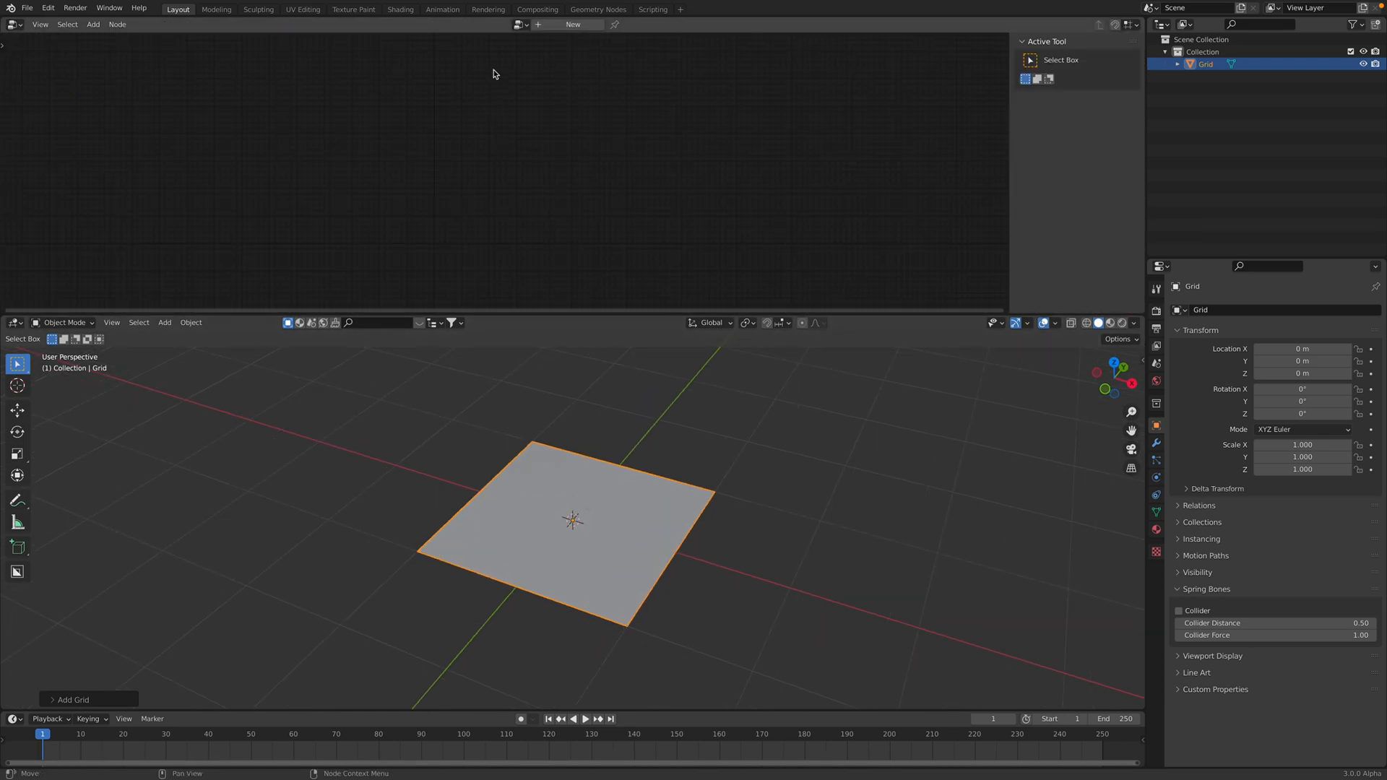
{"action": "left_click", "coordinate": [571, 24]}
{"action": "type", "text": "delte"}
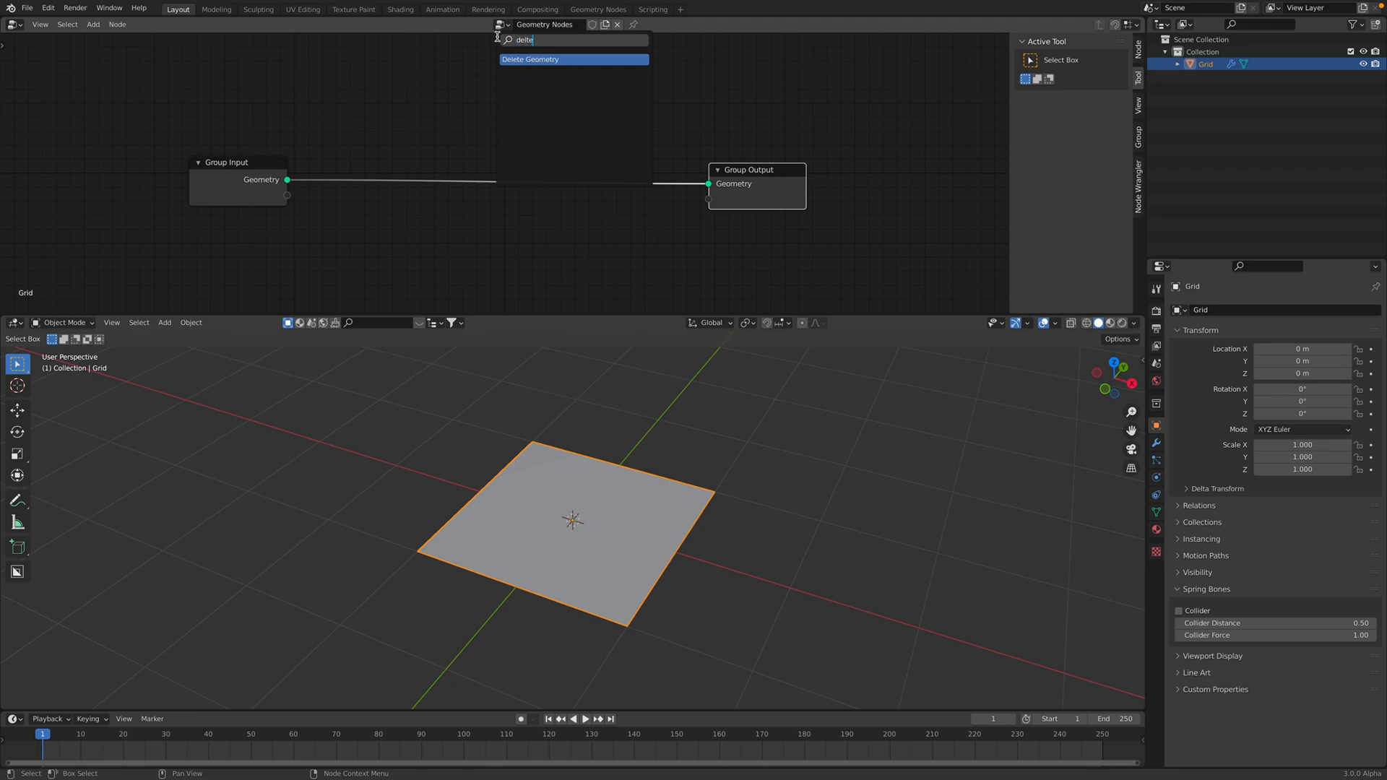
{"action": "left_click", "coordinate": [529, 60]}
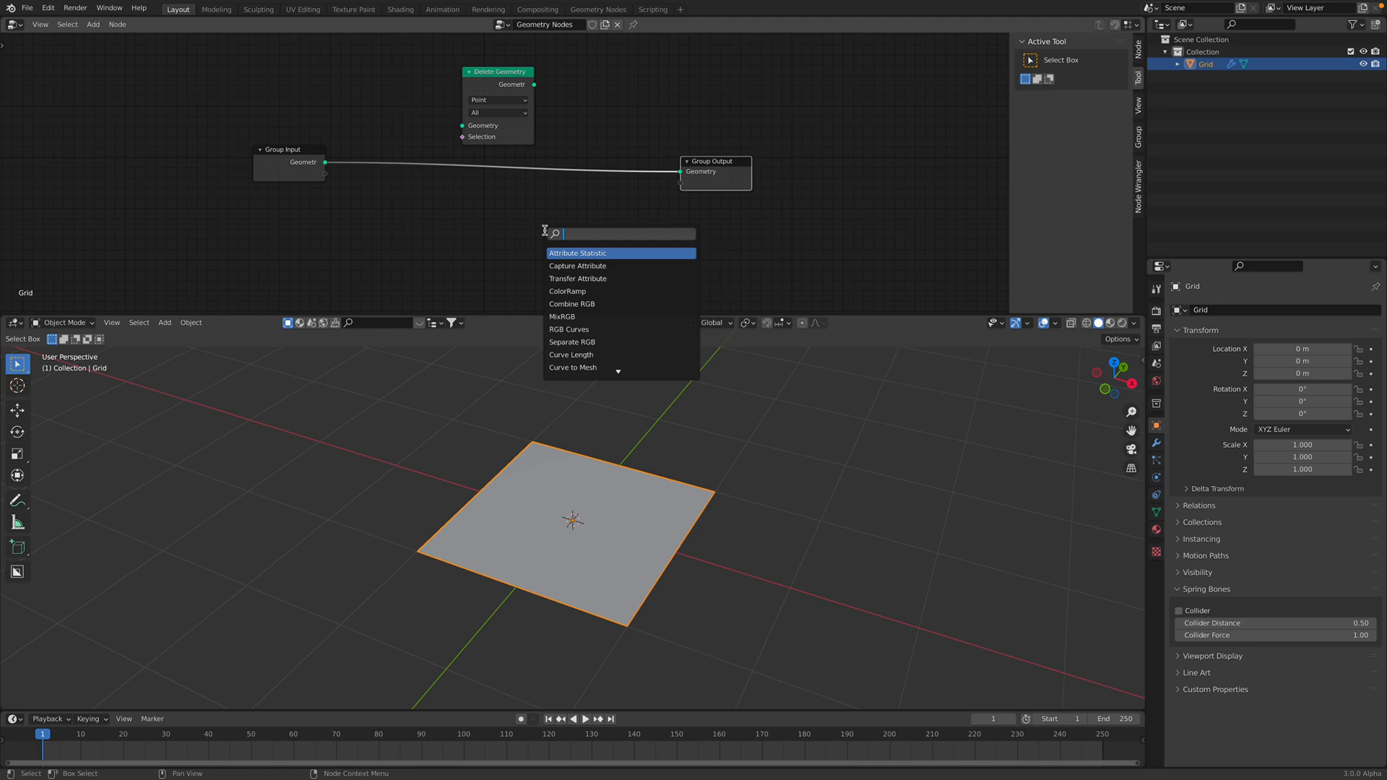
{"action": "type", "text": "set"}
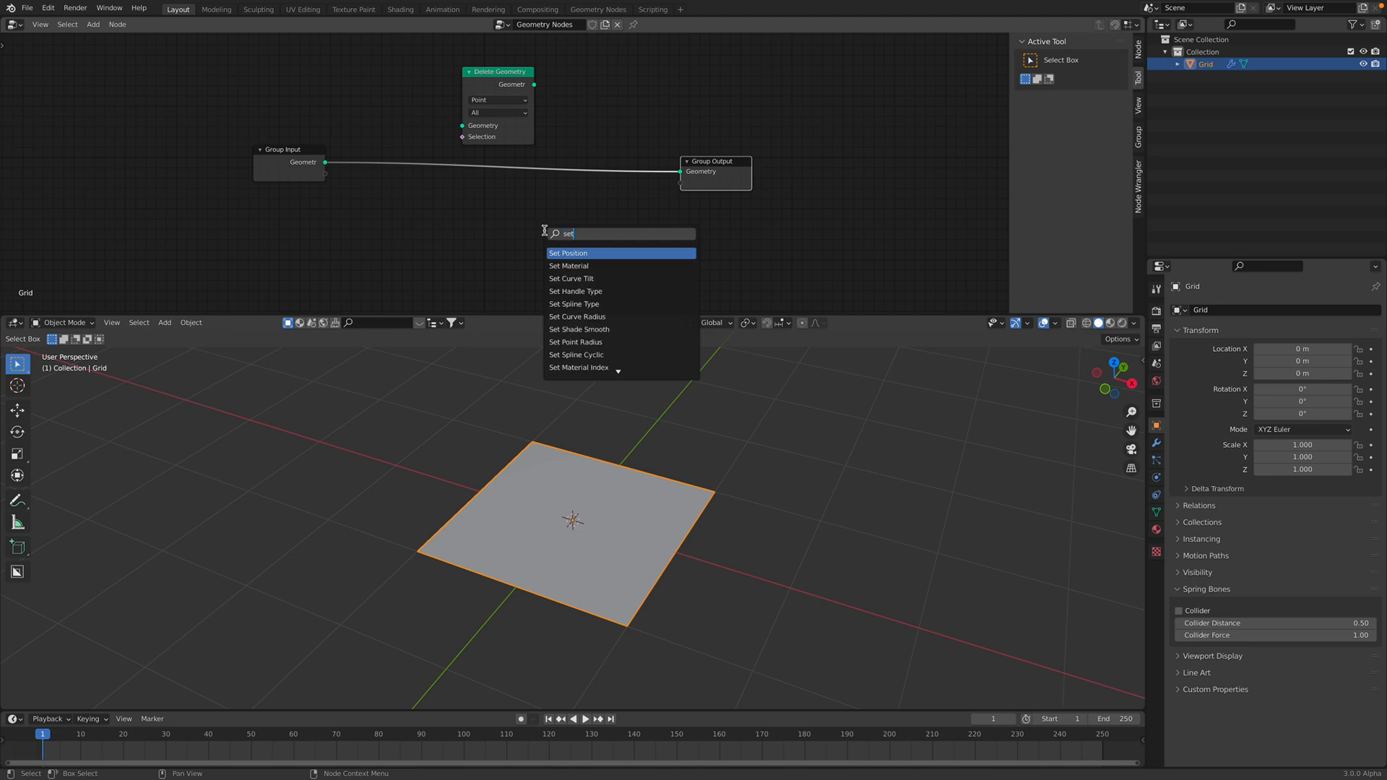
{"action": "left_click", "coordinate": [568, 266]}
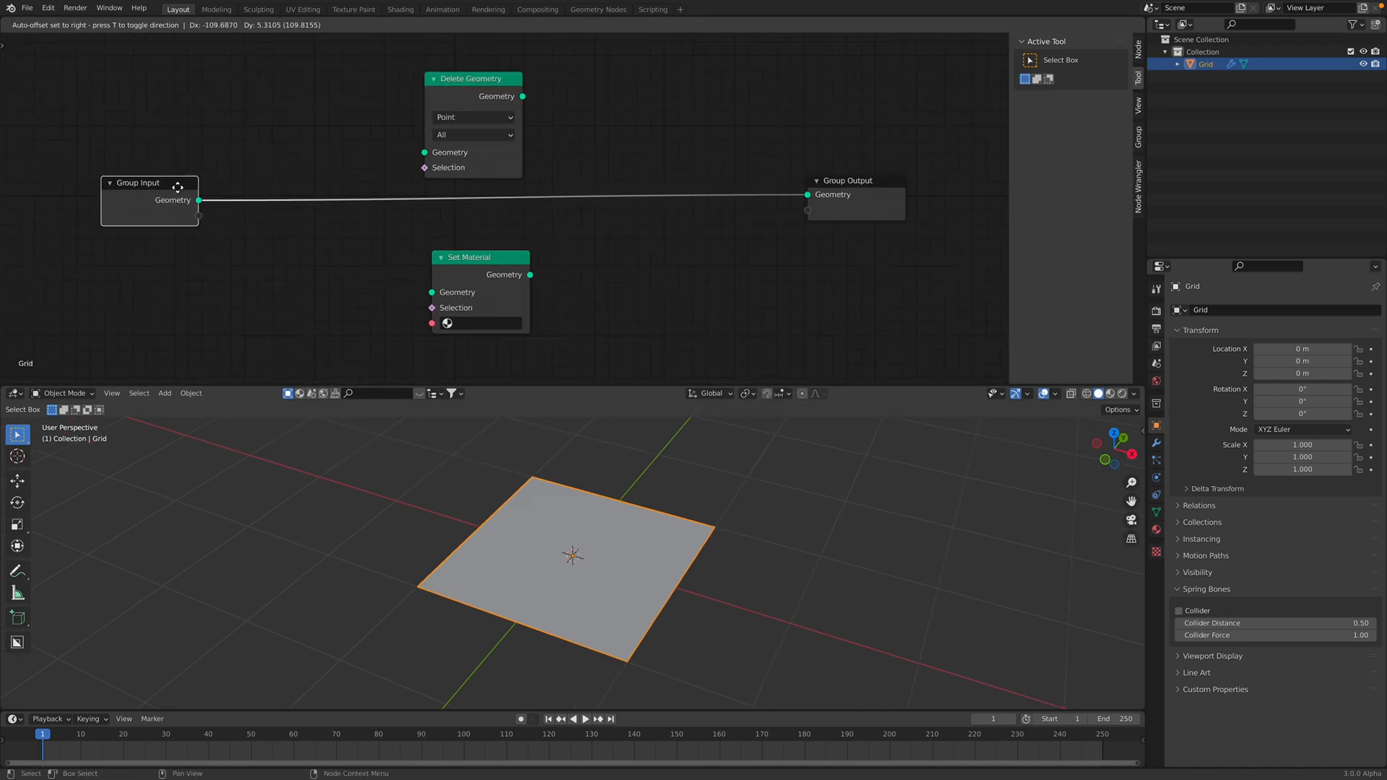
Route the grid from Group Input through Delete Geometry to Group Output, then tidy the nodes
{"action": "left_click_drag", "start_coordinate": [200, 200], "coordinate": [327, 146]}
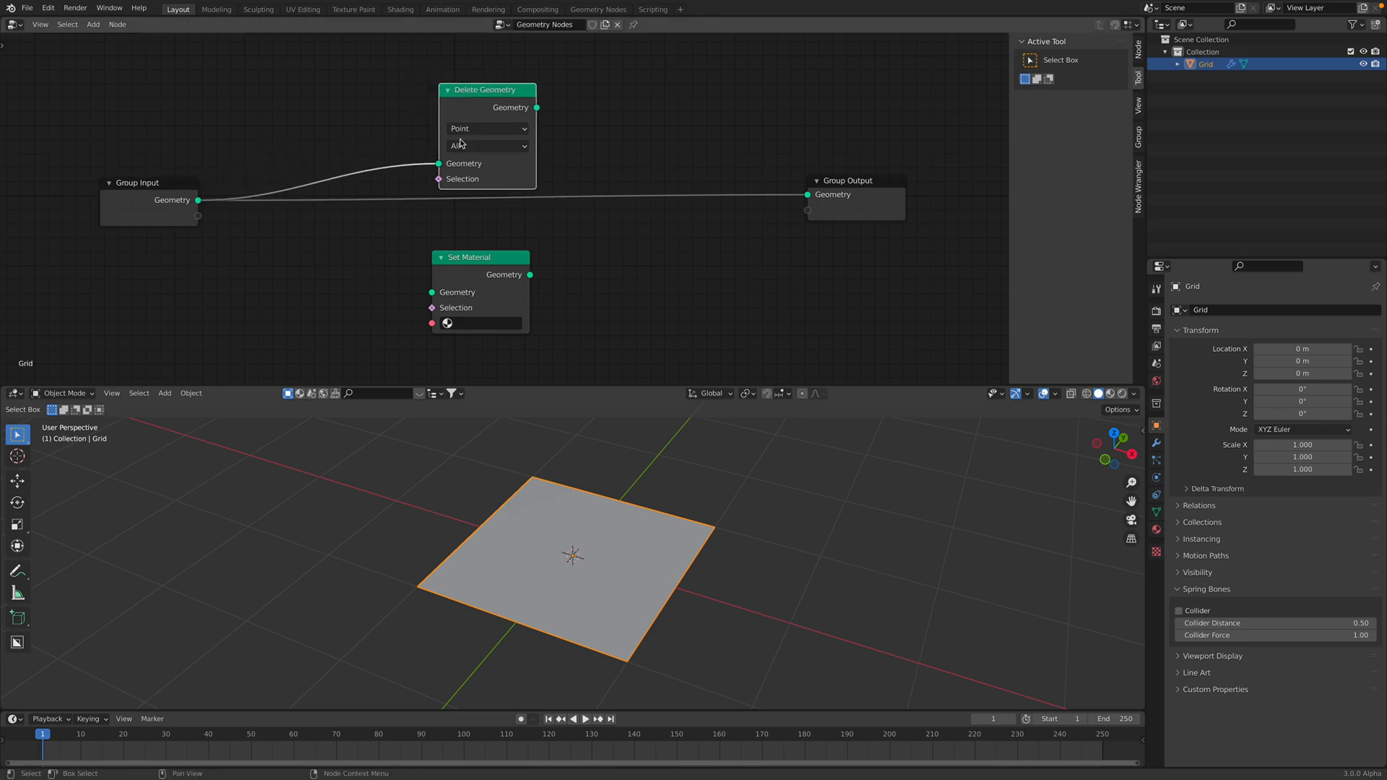
{"action": "left_click", "coordinate": [486, 128]}
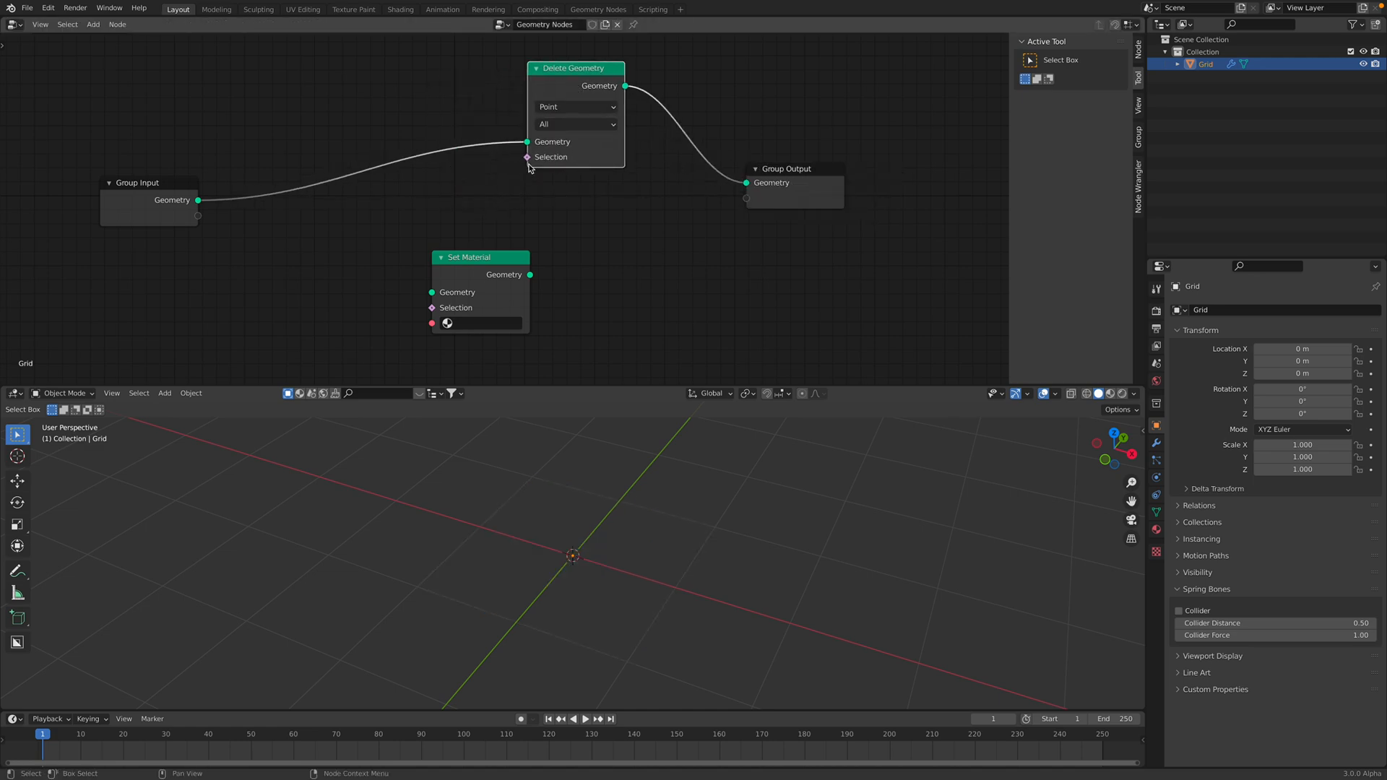
{"action": "left_click_drag", "start_coordinate": [481, 258], "coordinate": [576, 251]}
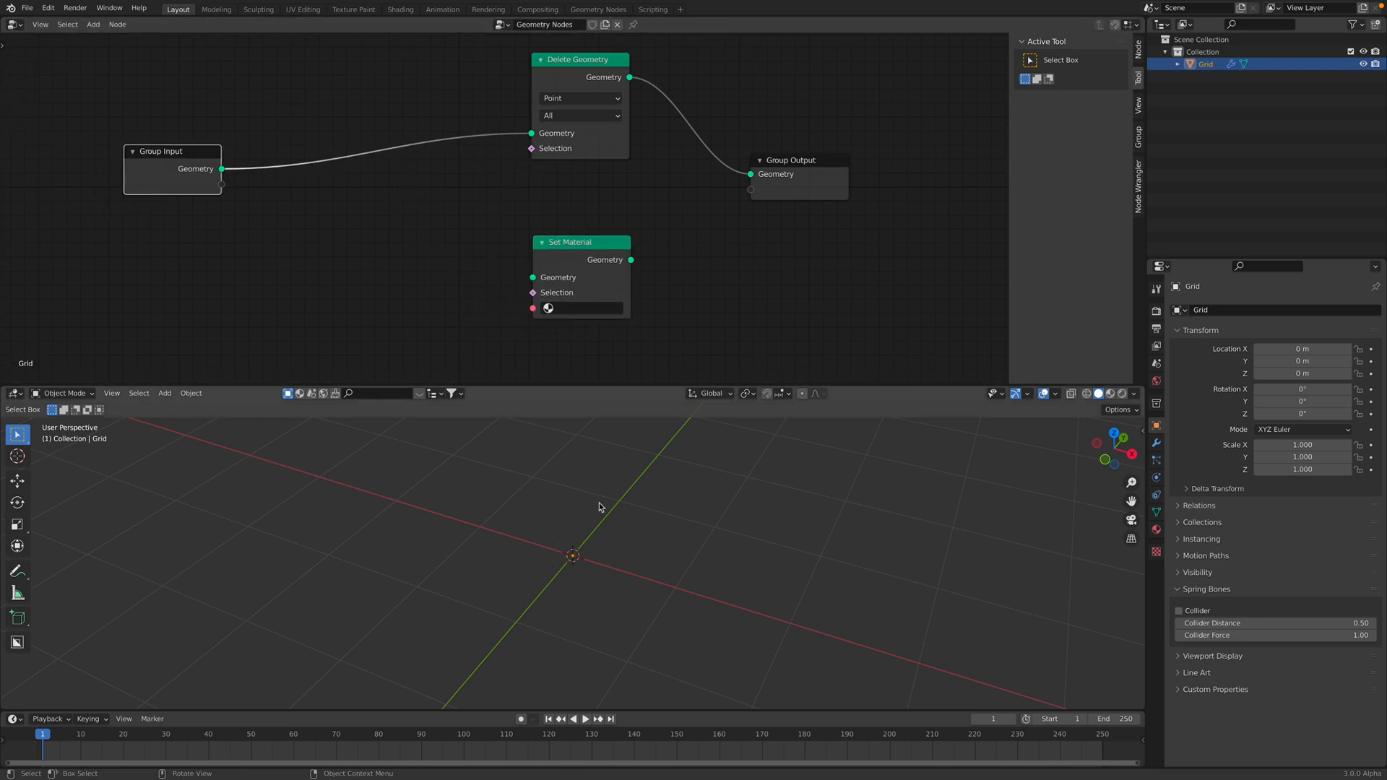
Drive Delete Geometry's selection with a Boolean Random Value and save as selection_demo_001.blend
{"action": "left_click", "coordinate": [93, 24]}
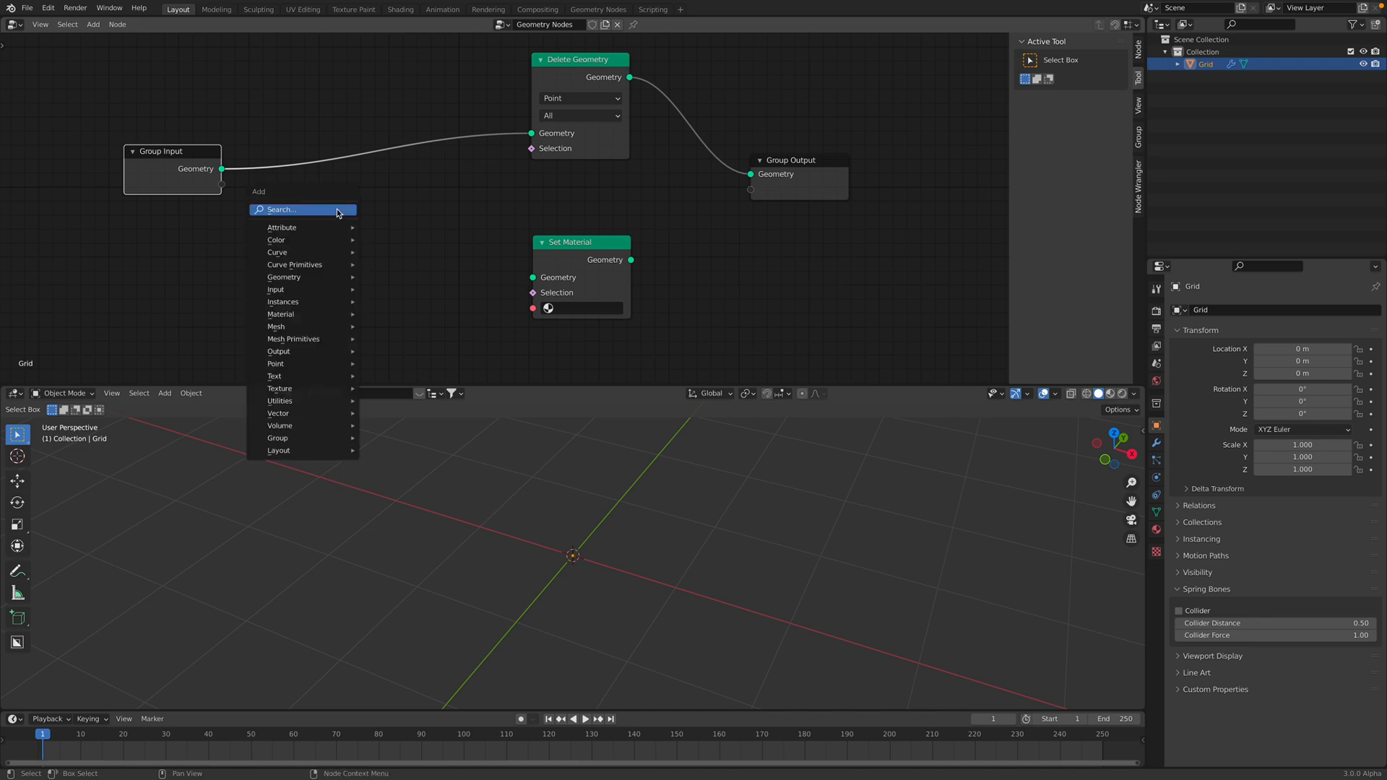
{"action": "left_click", "coordinate": [276, 289]}
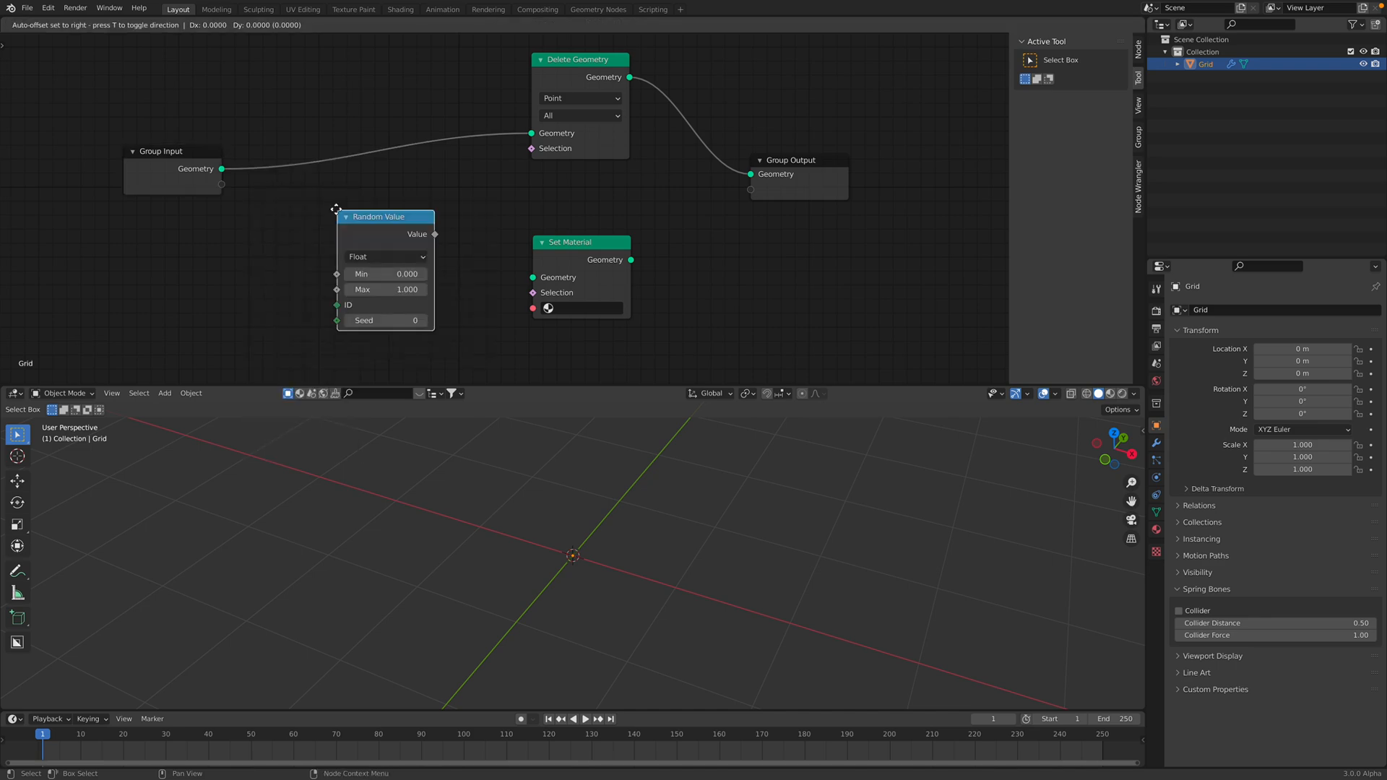
{"action": "left_click", "coordinate": [385, 257]}
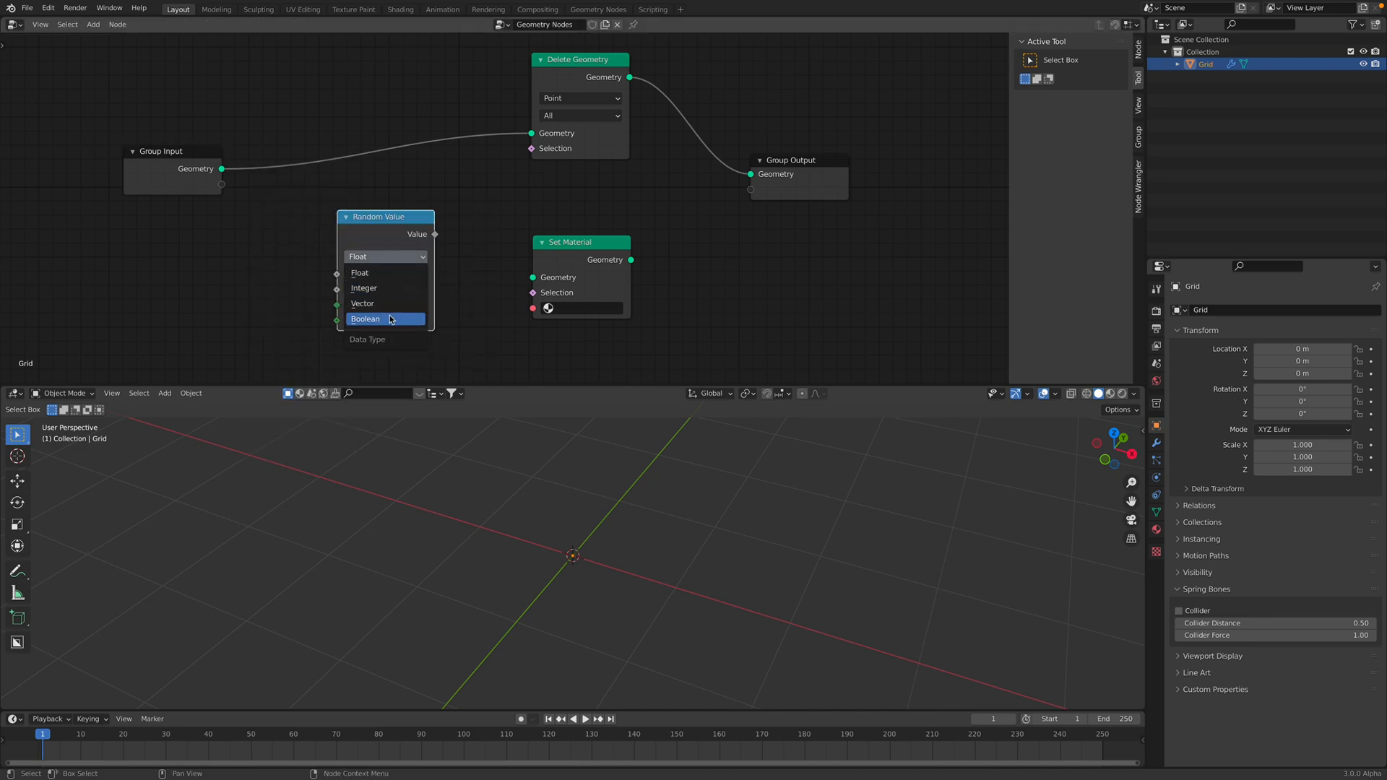
{"action": "left_click", "coordinate": [365, 318]}
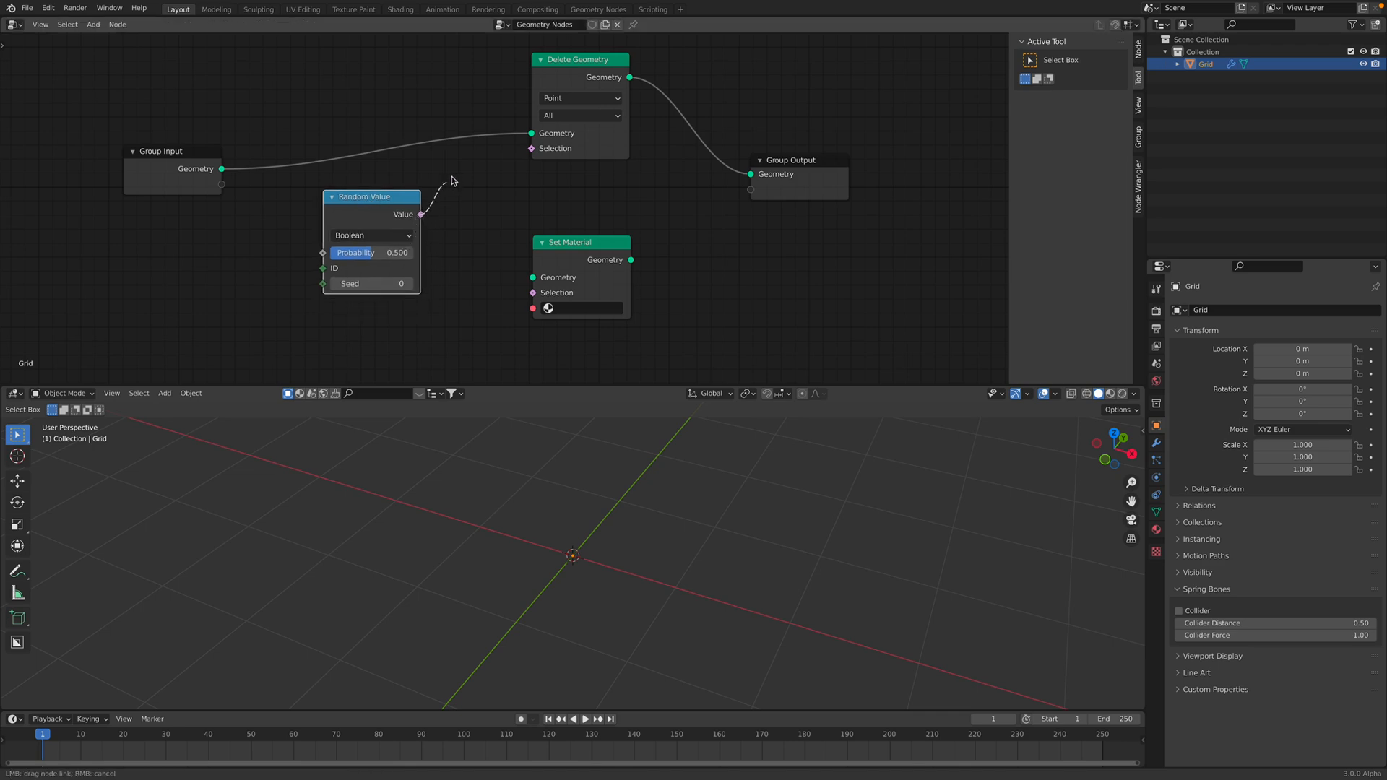
{"action": "left_click", "coordinate": [532, 148]}
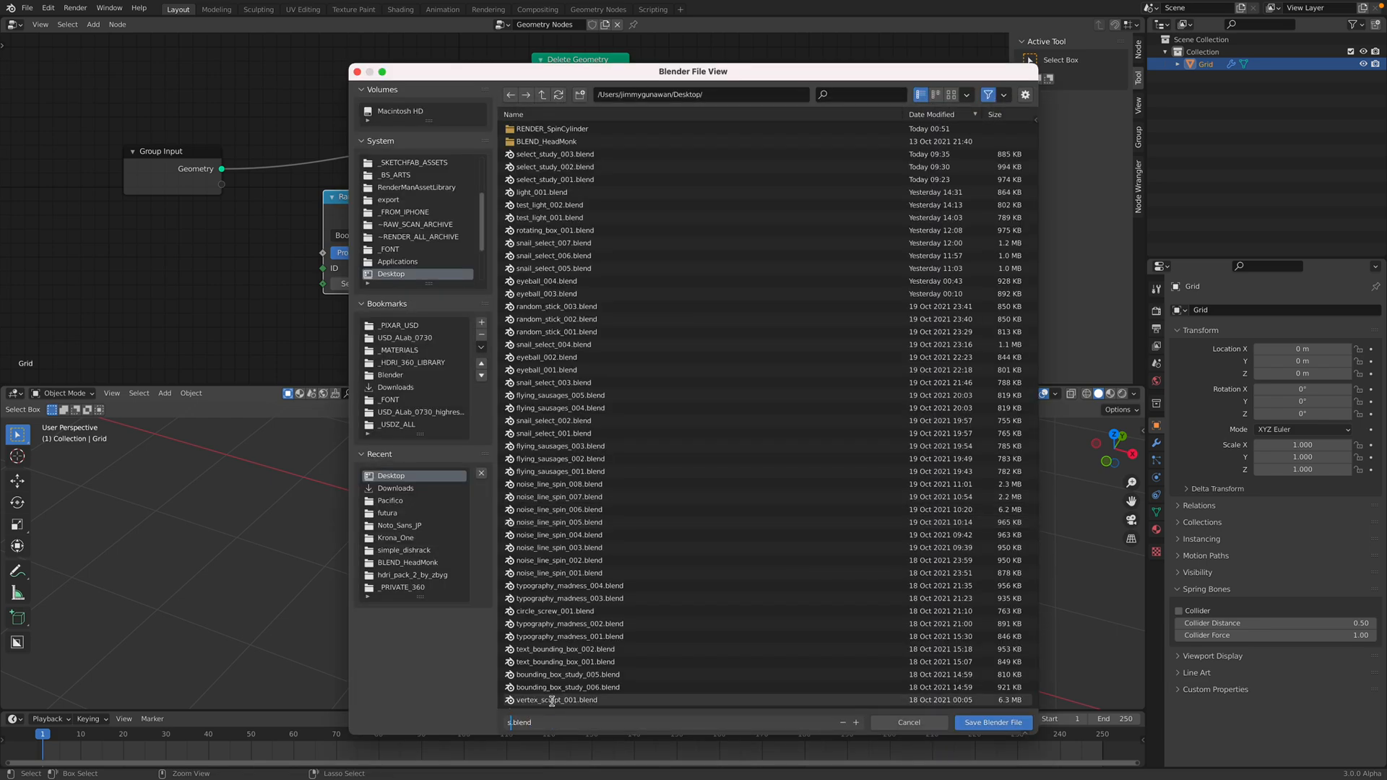
{"action": "type", "text": "selection_demo_001"}
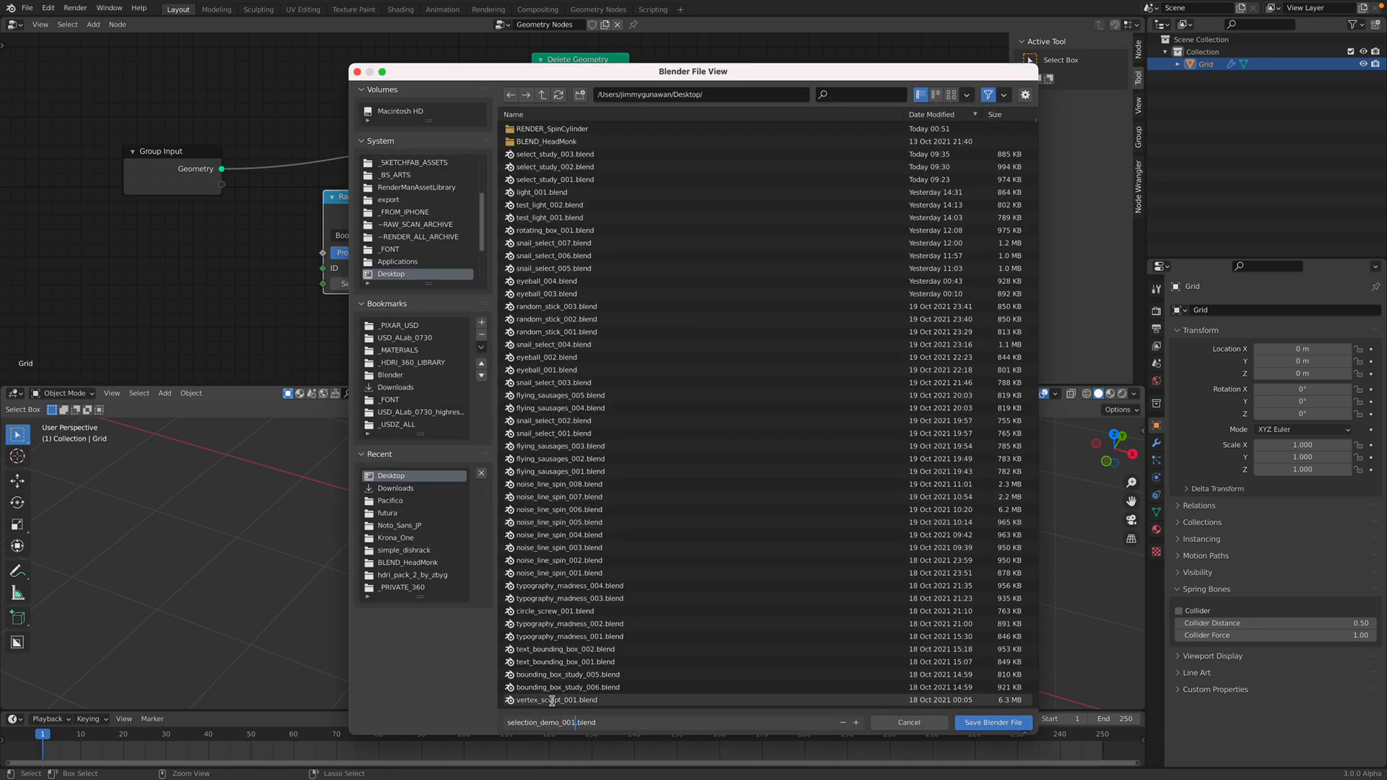
{"action": "left_click", "coordinate": [993, 722]}
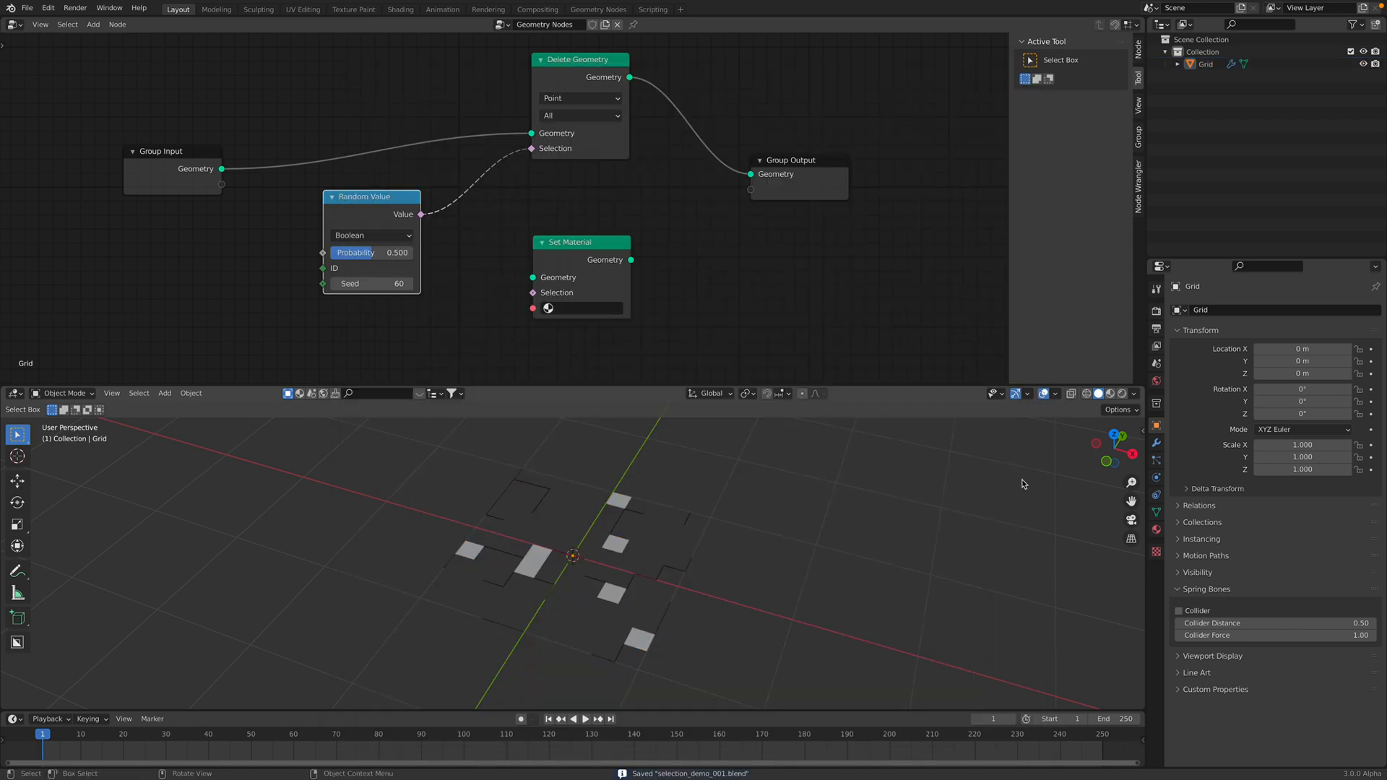
Export the random Boolean as a BOOL attribute shown in a spreadsheet, with seed 260
{"action": "left_click", "coordinate": [876, 394]}
{"action": "type", "text": "BOOL"}
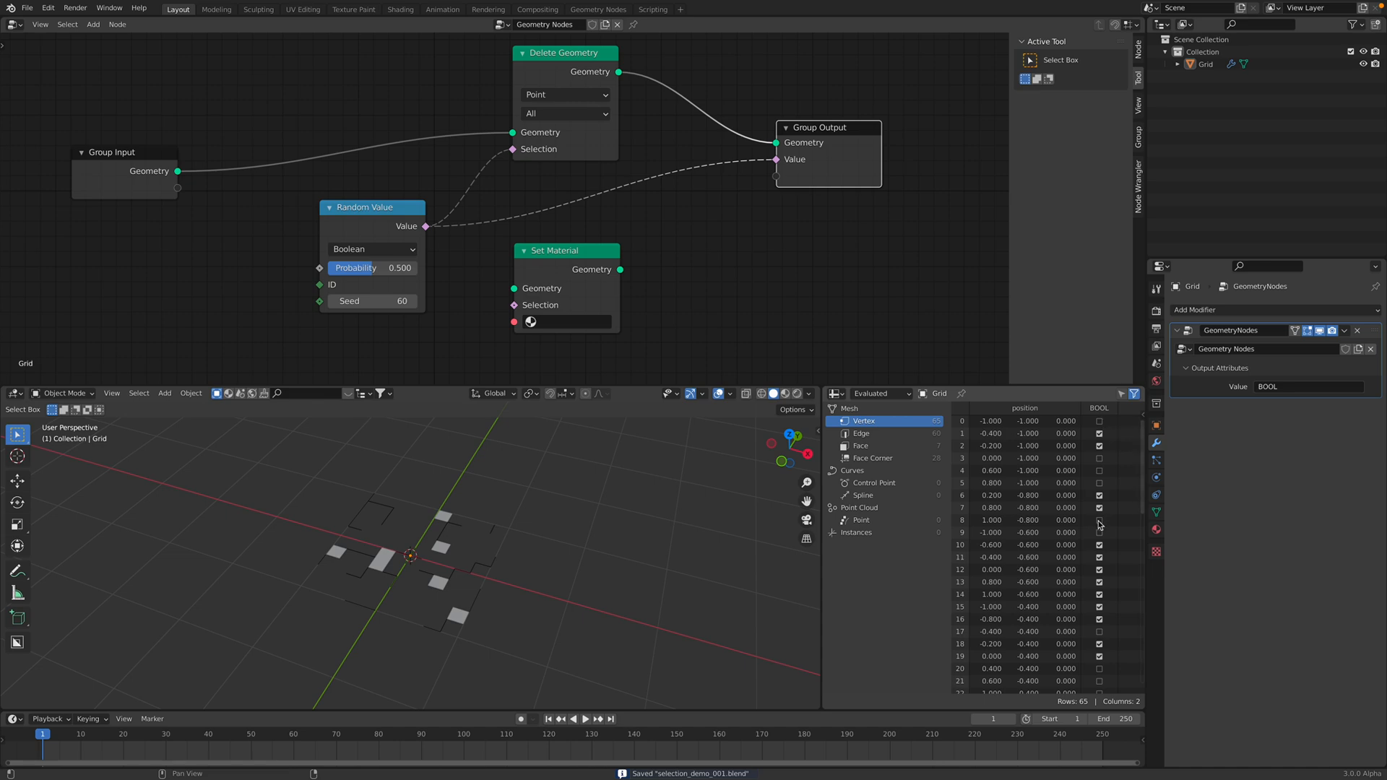
{"action": "left_click", "coordinate": [1099, 508]}
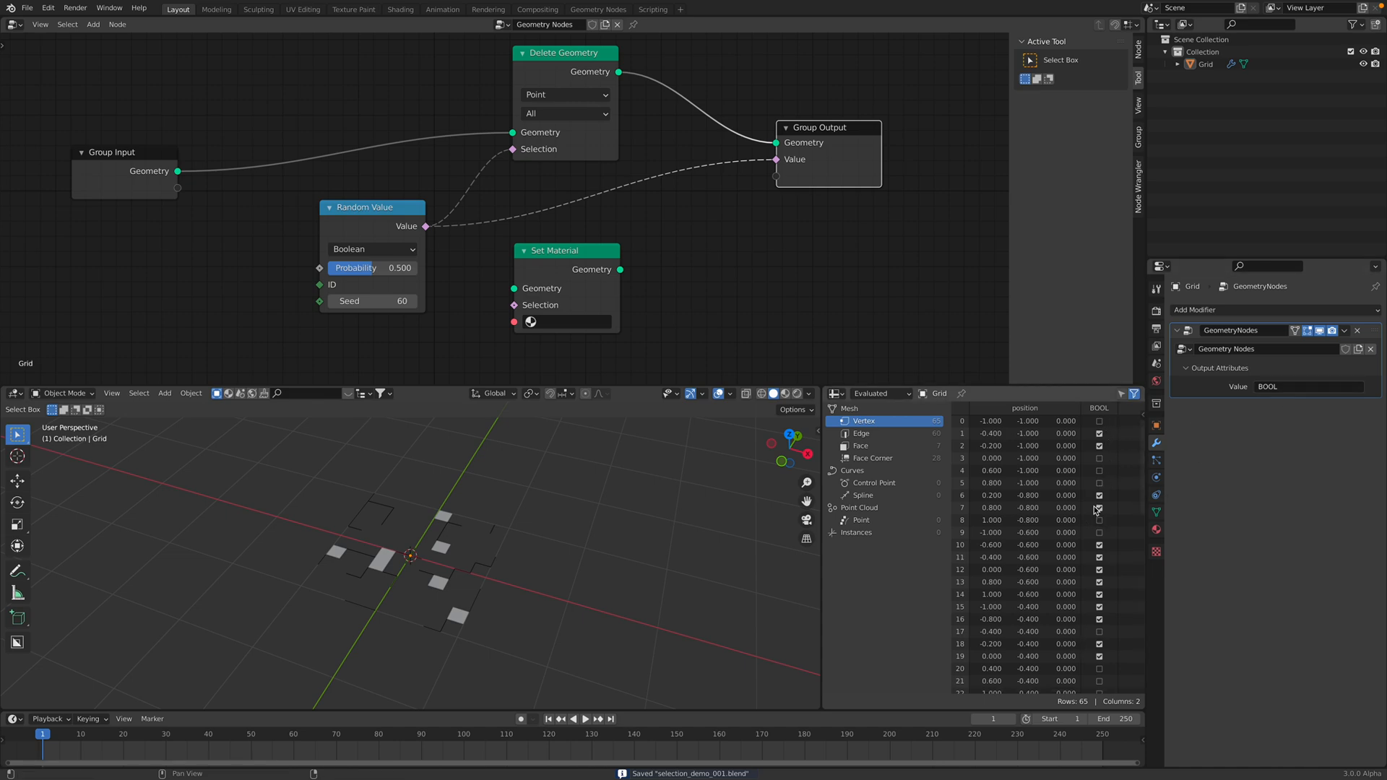
{"action": "left_click", "coordinate": [372, 300]}
{"action": "type", "text": "260"}
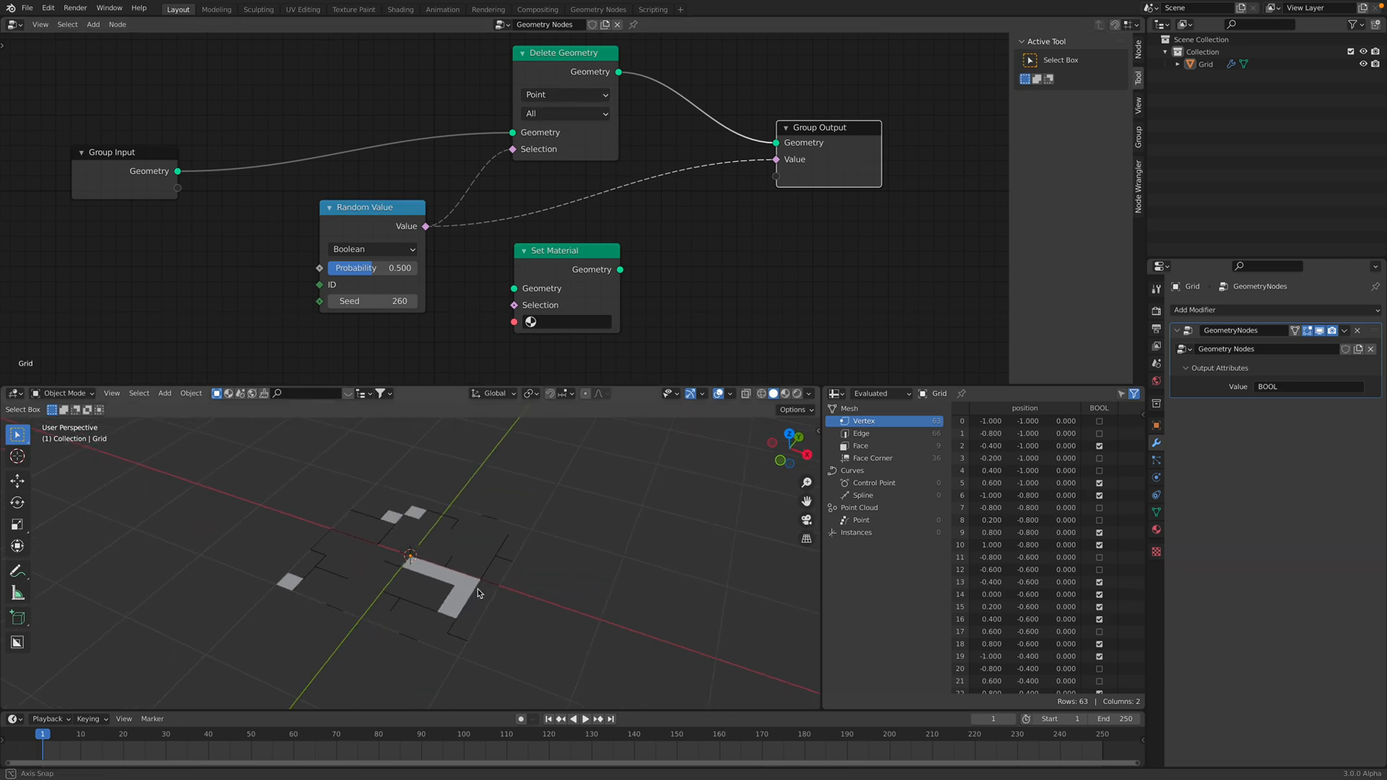
Delete whole faces, set probability near 0.47, and reshuffle the pattern with seed 334
{"action": "left_click", "coordinate": [564, 94]}
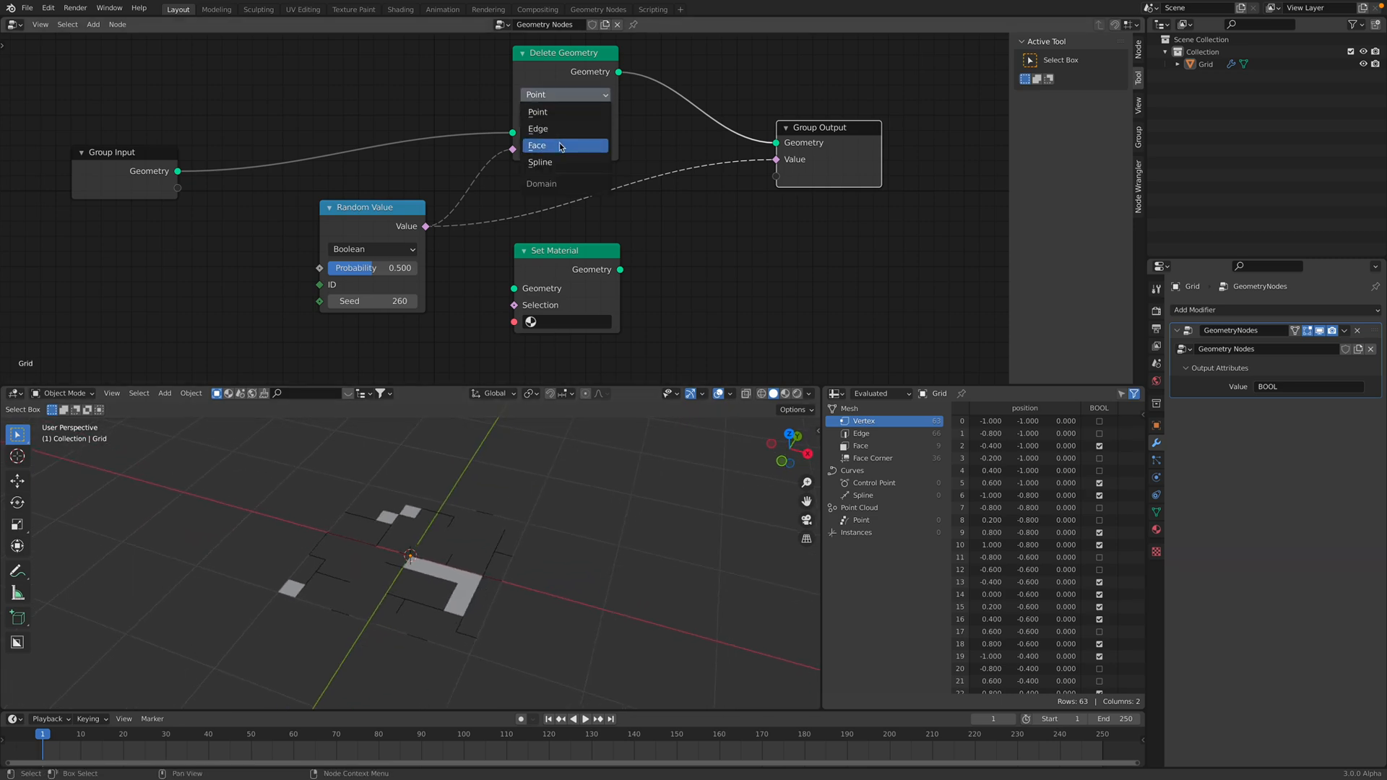
{"action": "left_click", "coordinate": [536, 145]}
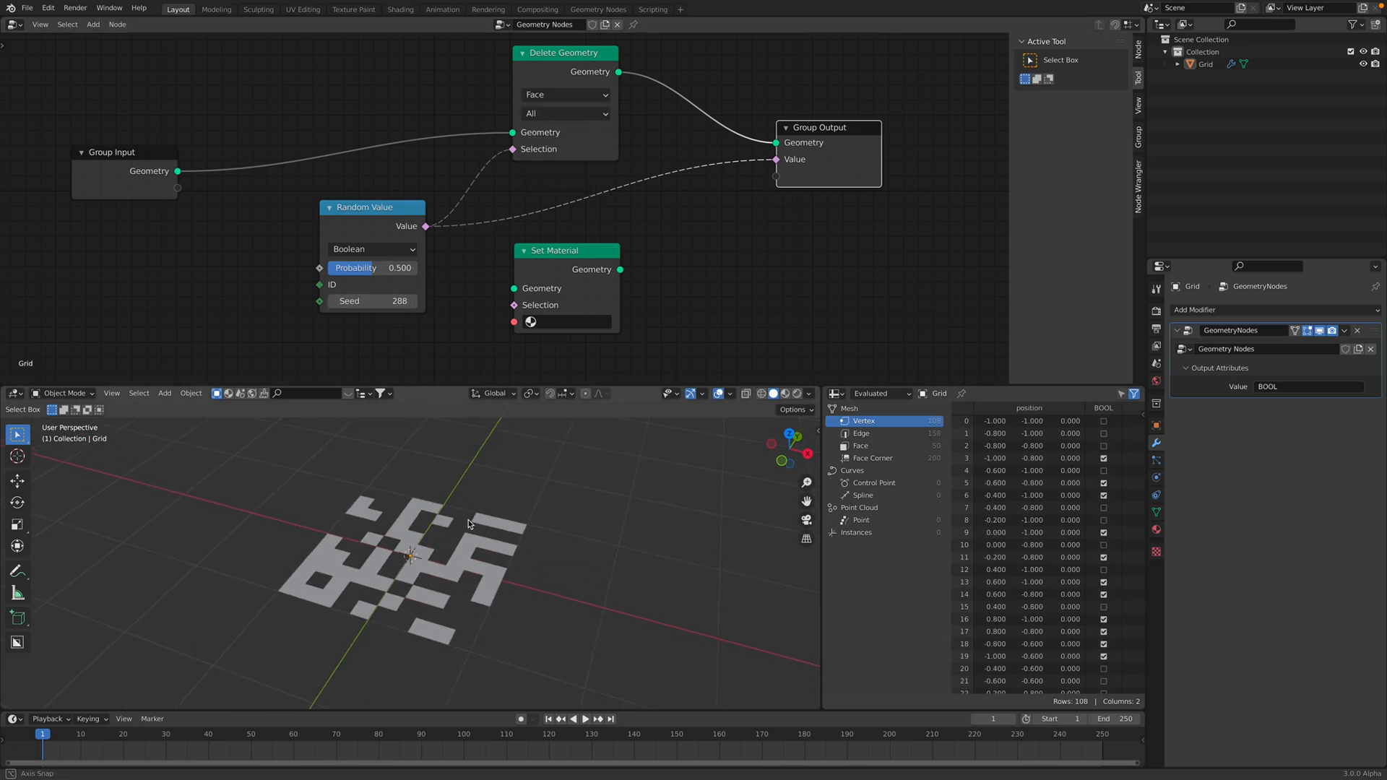
{"action": "left_click_drag", "start_coordinate": [371, 268], "coordinate": [389, 267]}
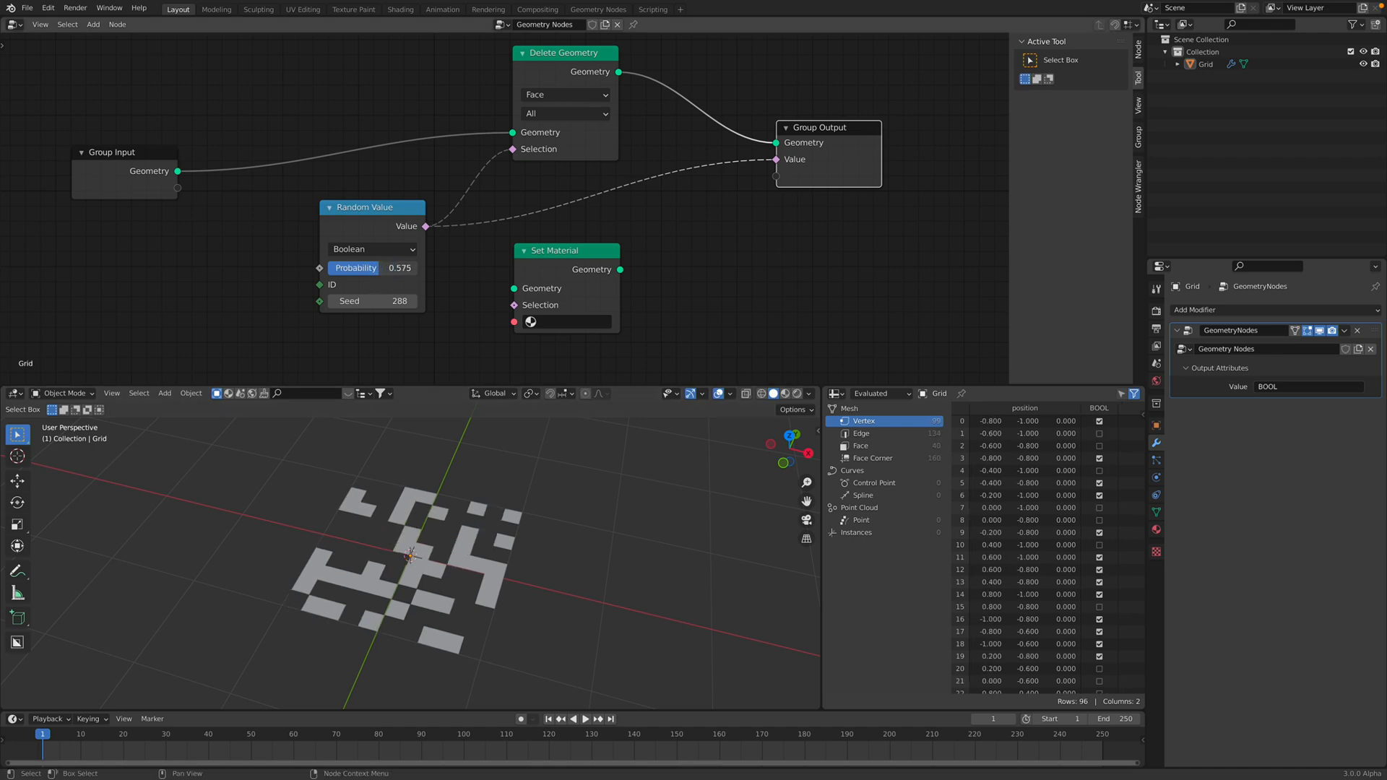
{"action": "left_click_drag", "start_coordinate": [390, 268], "coordinate": [354, 268]}
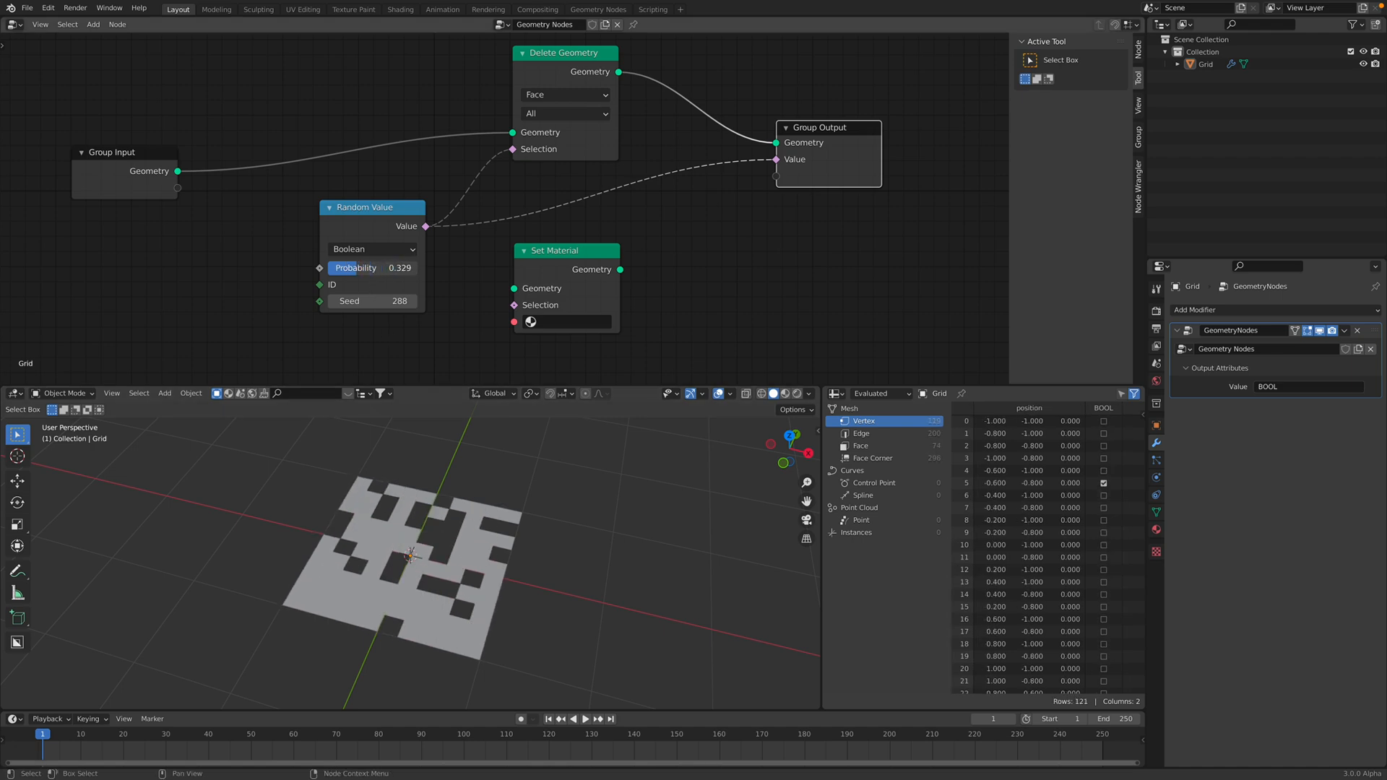
{"action": "left_click_drag", "start_coordinate": [381, 268], "coordinate": [407, 268]}
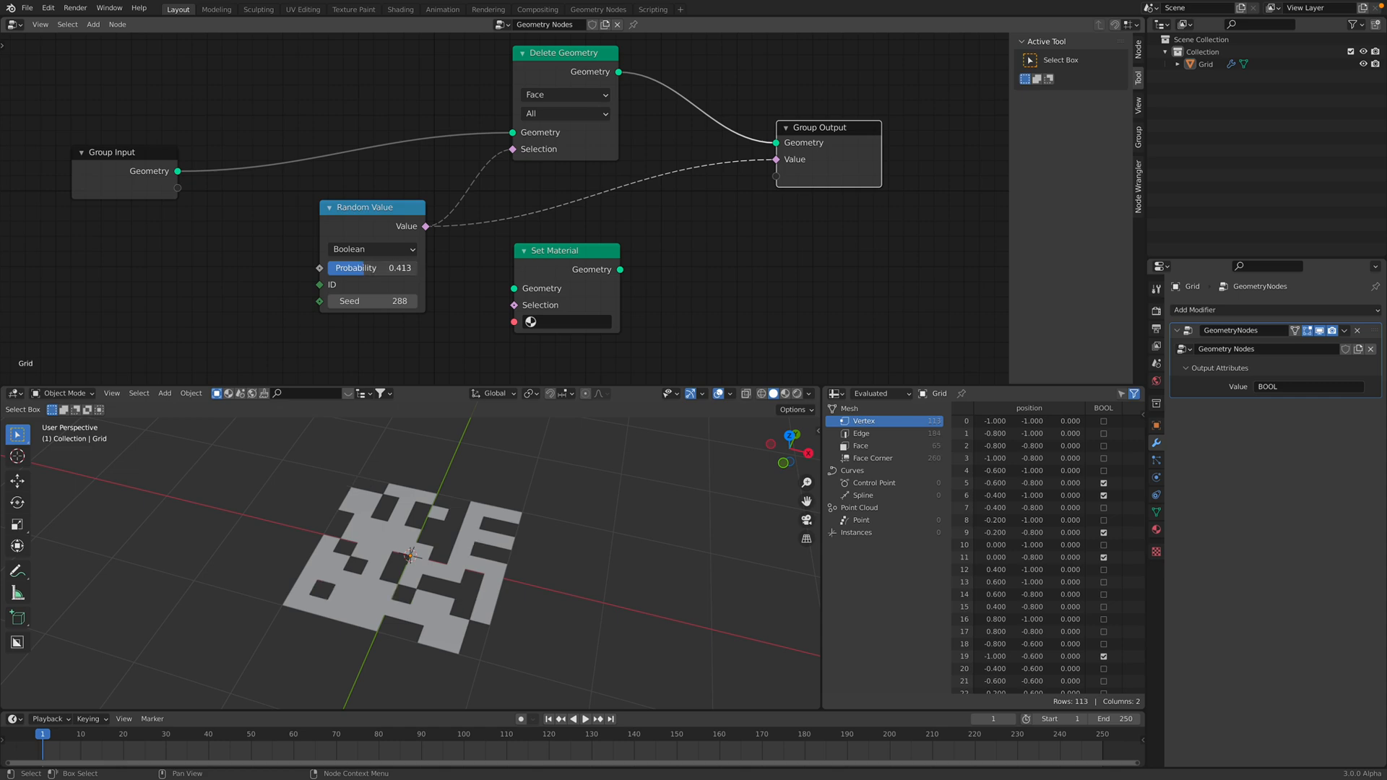
{"action": "left_click_drag", "start_coordinate": [354, 269], "coordinate": [381, 268]}
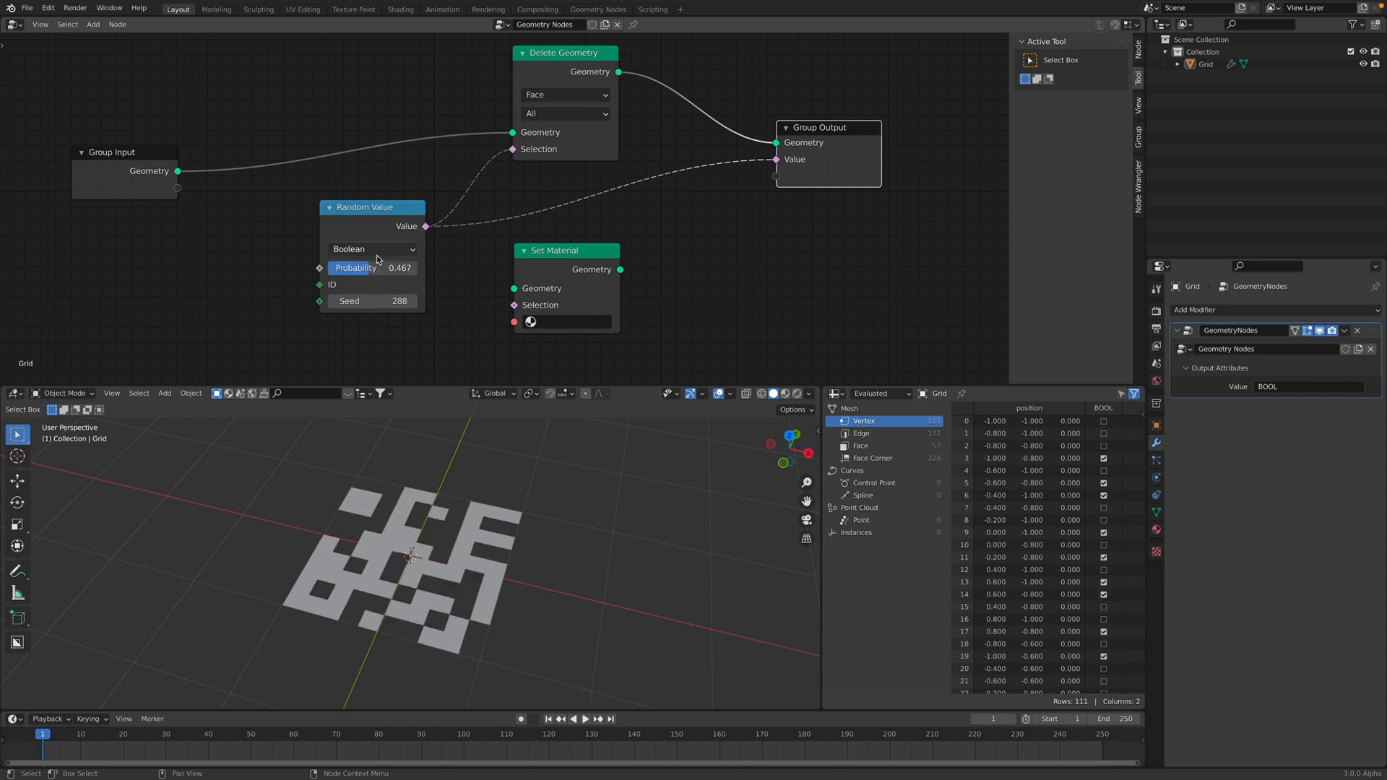
{"action": "left_click_drag", "start_coordinate": [366, 207], "coordinate": [332, 194]}
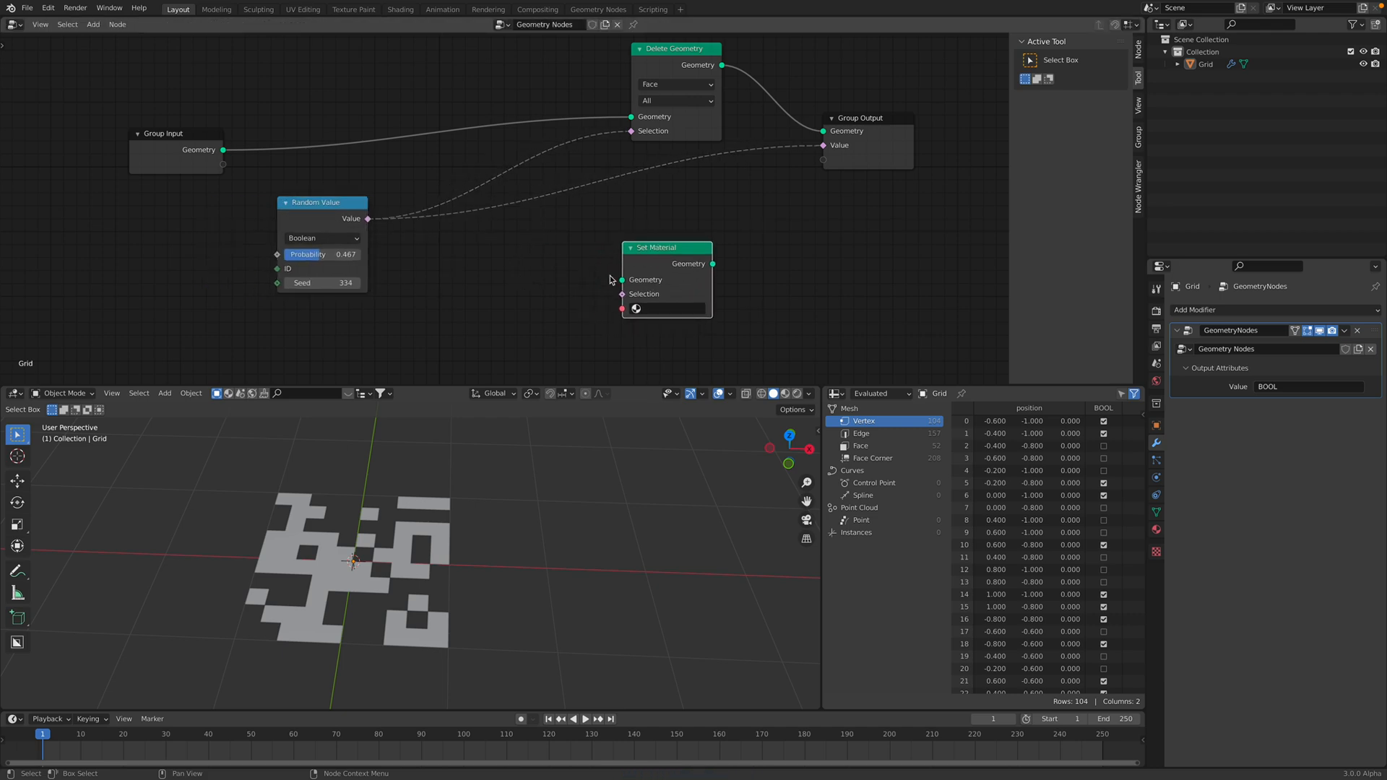
Spread the nodes apart to make room for the Index and Less Than nodes
{"action": "left_click_drag", "start_coordinate": [177, 133], "coordinate": [113, 97]}
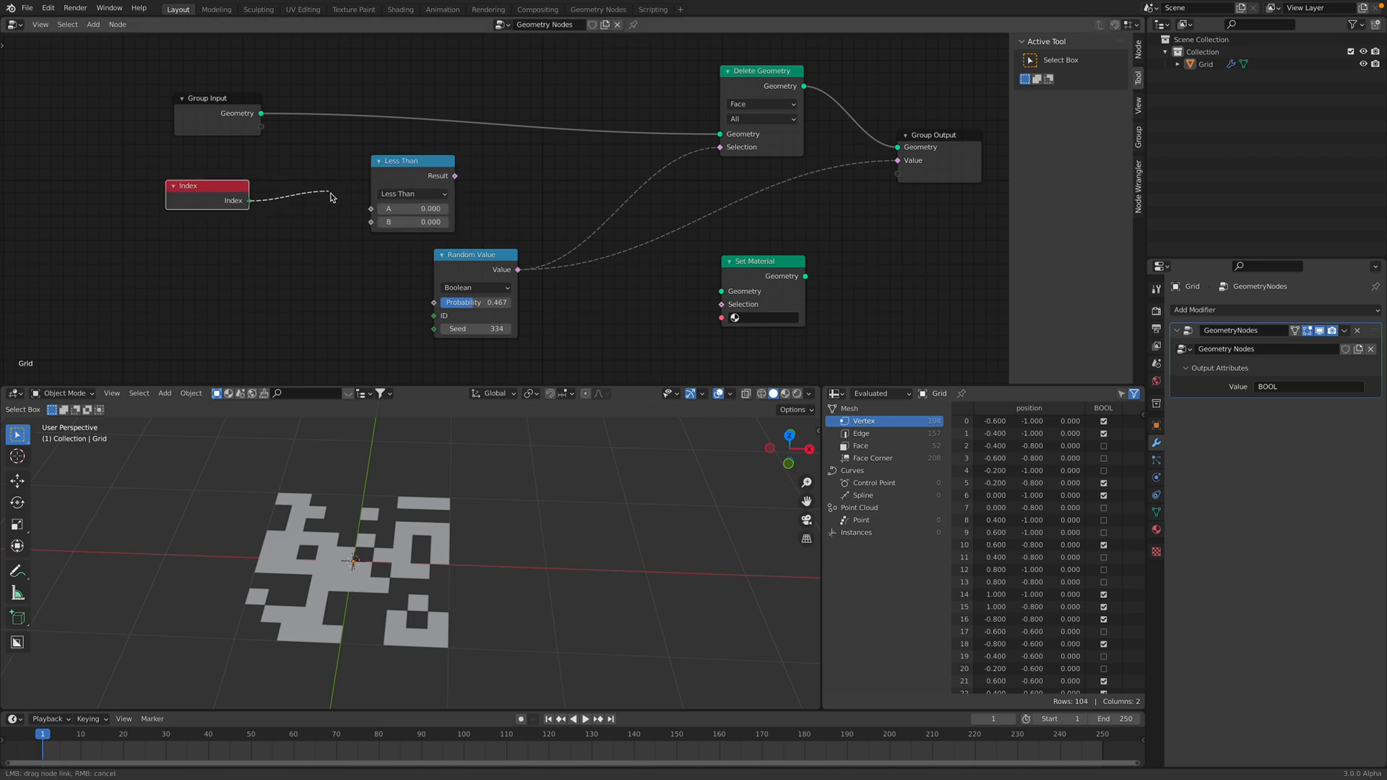
Feed Index into Less Than, drive the deletion selection with it, and raise the threshold to 21.2
{"action": "left_click", "coordinate": [328, 196]}
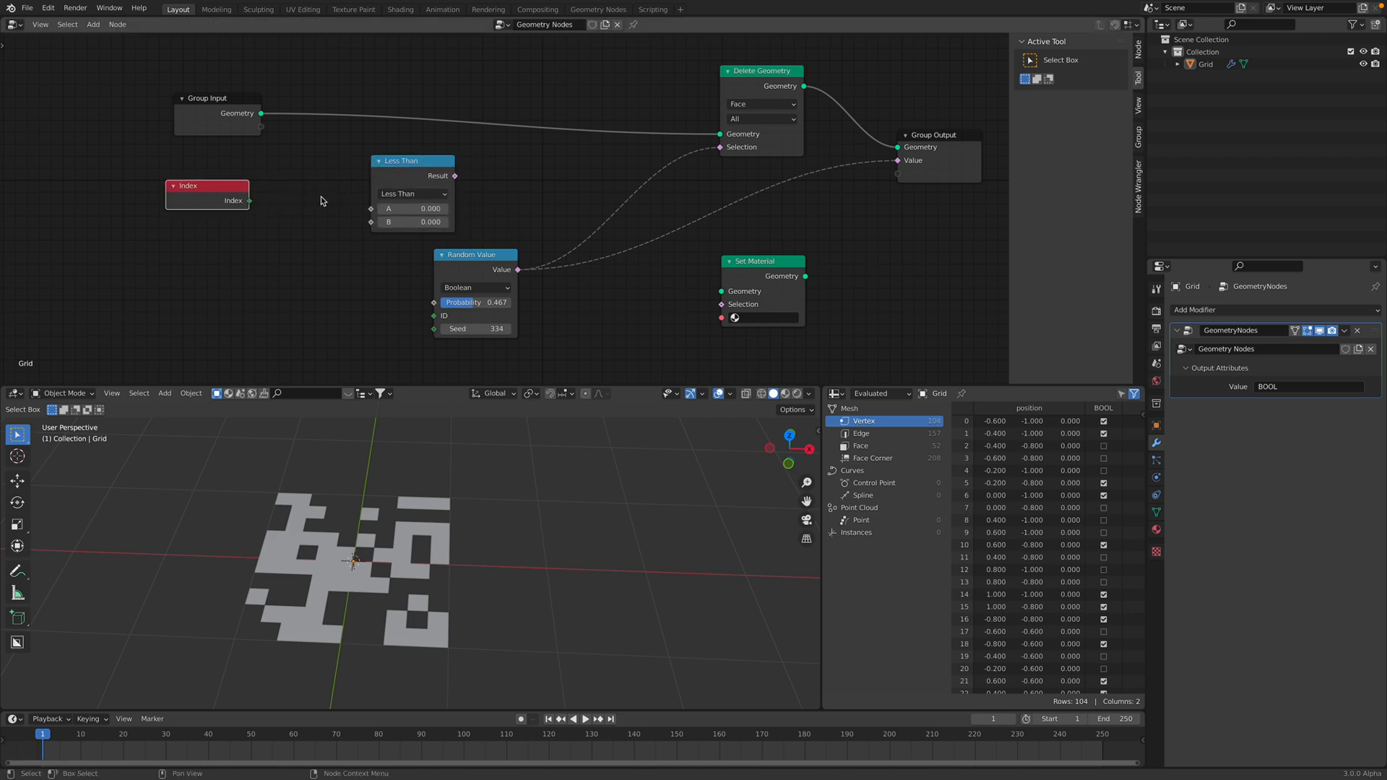
{"action": "left_click_drag", "start_coordinate": [251, 201], "coordinate": [289, 201]}
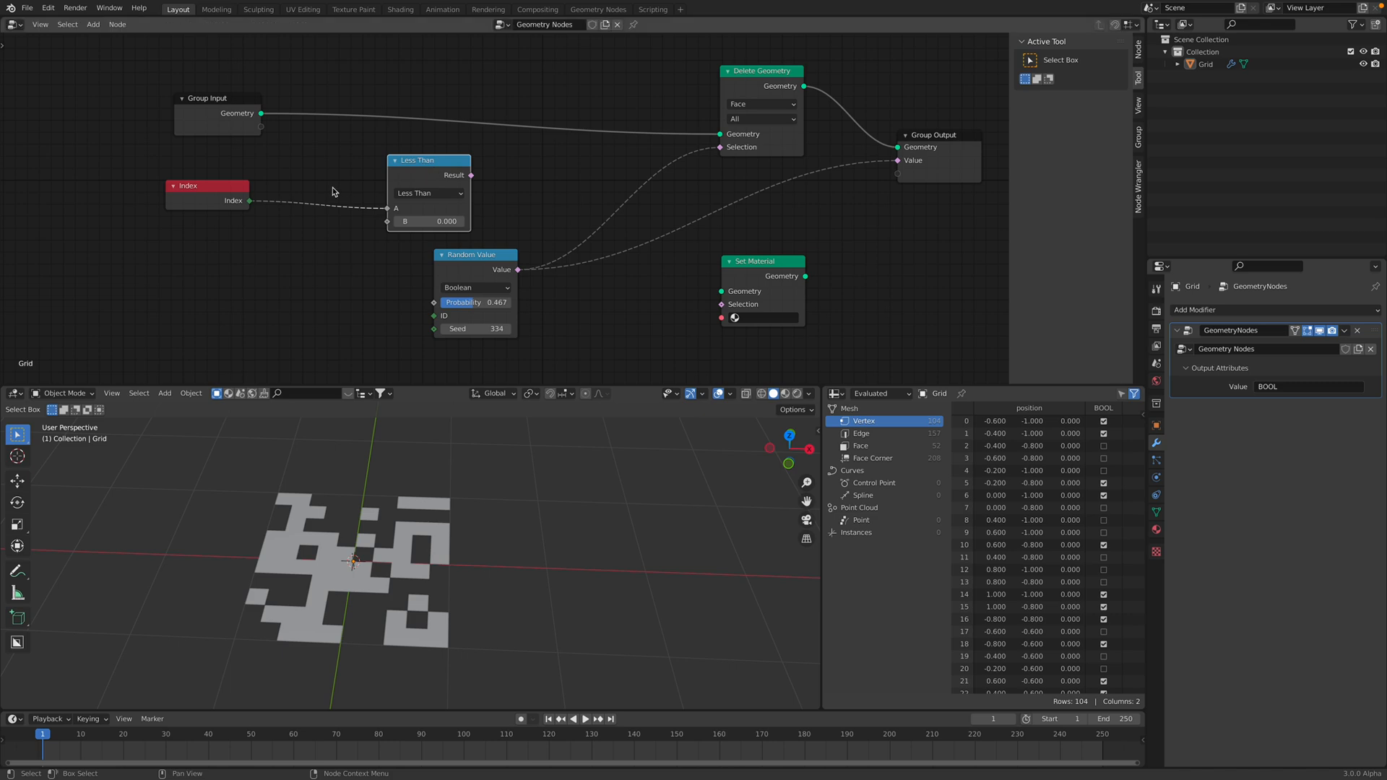
{"action": "left_click_drag", "start_coordinate": [206, 185], "coordinate": [256, 176]}
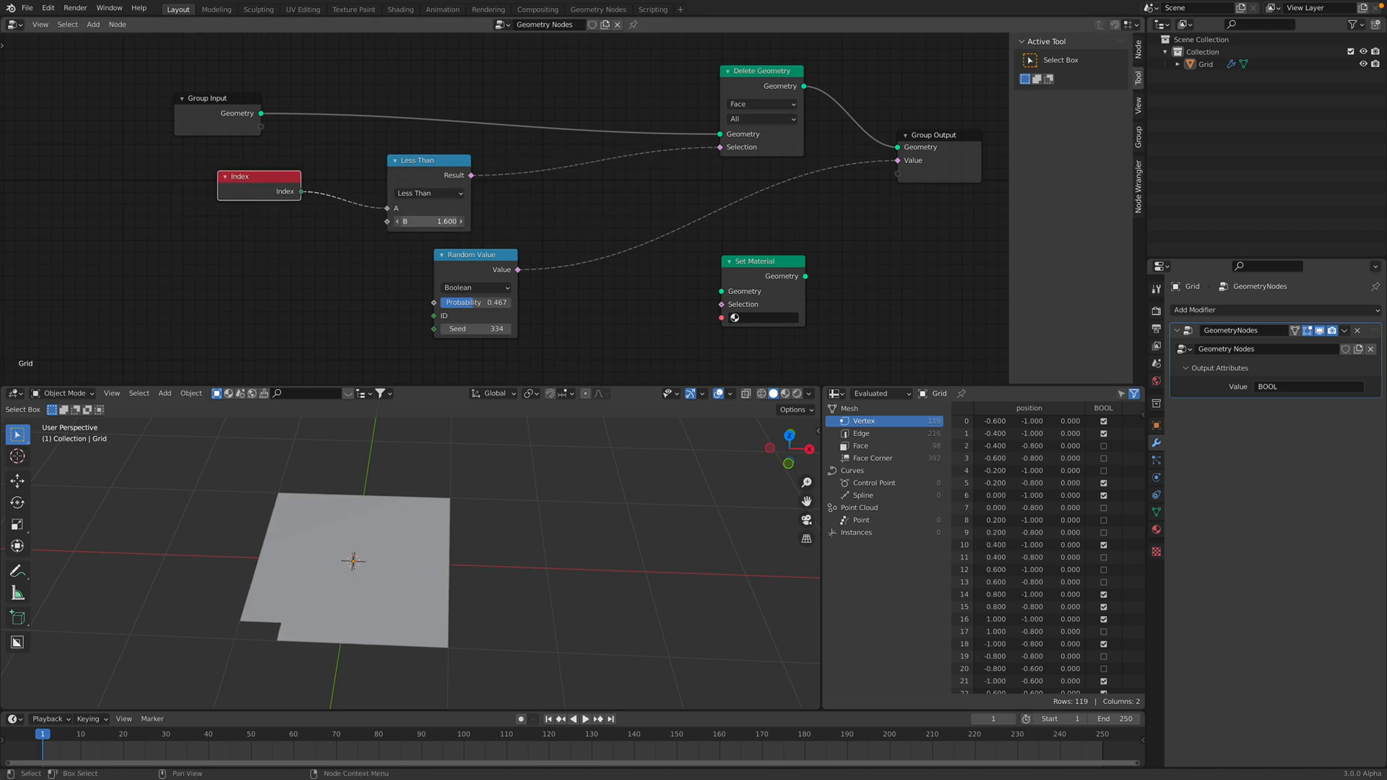
{"action": "left_click_drag", "start_coordinate": [429, 221], "coordinate": [496, 221]}
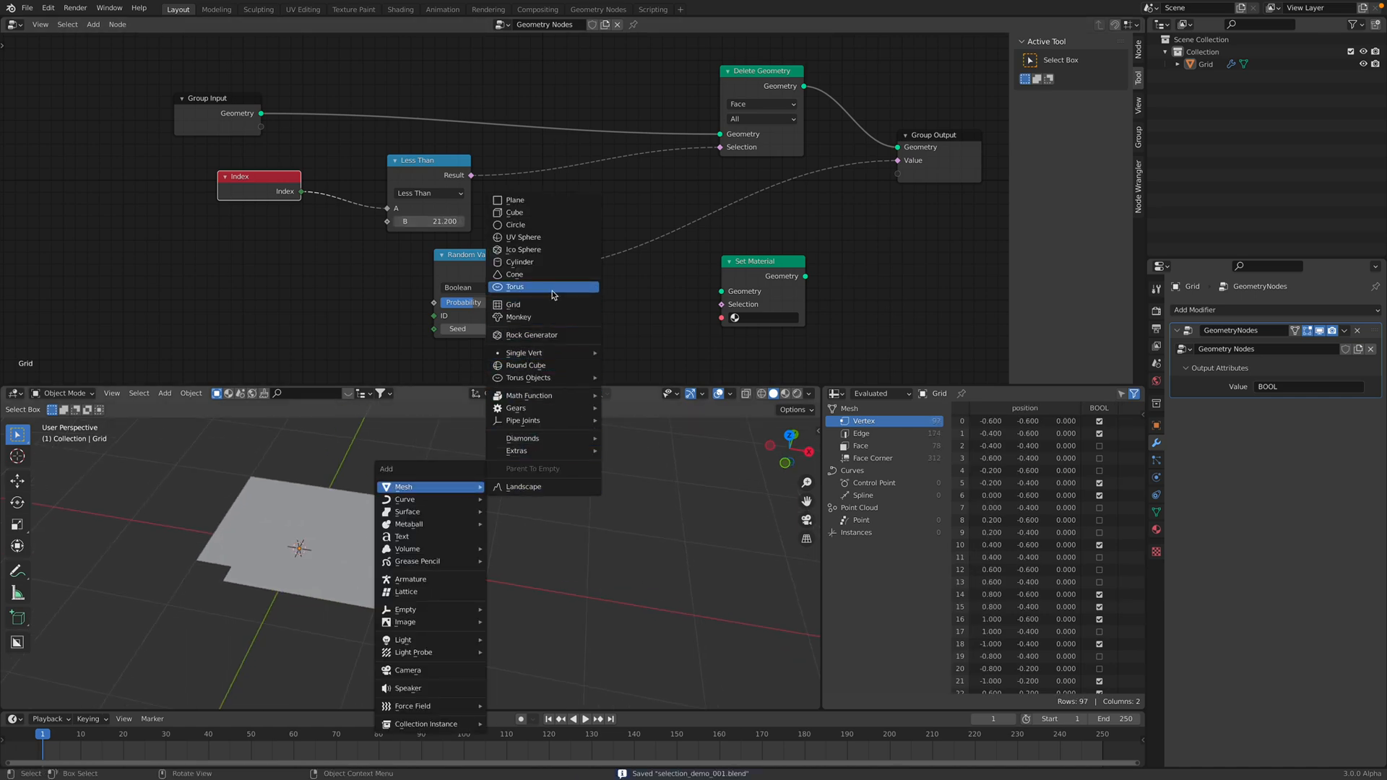
Add a torus sharing the node tree and set the Less Than threshold to -27.2
{"action": "left_click", "coordinate": [515, 287]}
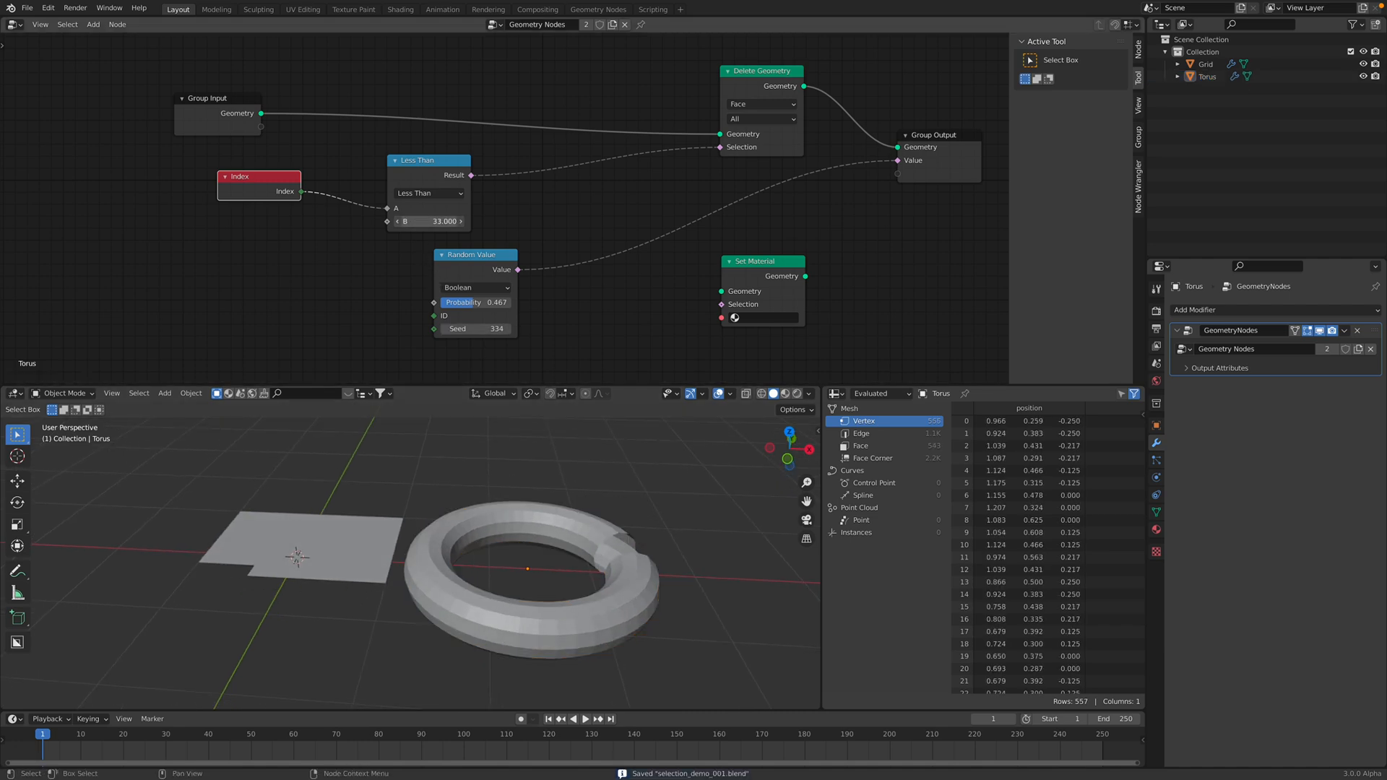
{"action": "left_click_drag", "start_coordinate": [442, 221], "coordinate": [434, 220]}
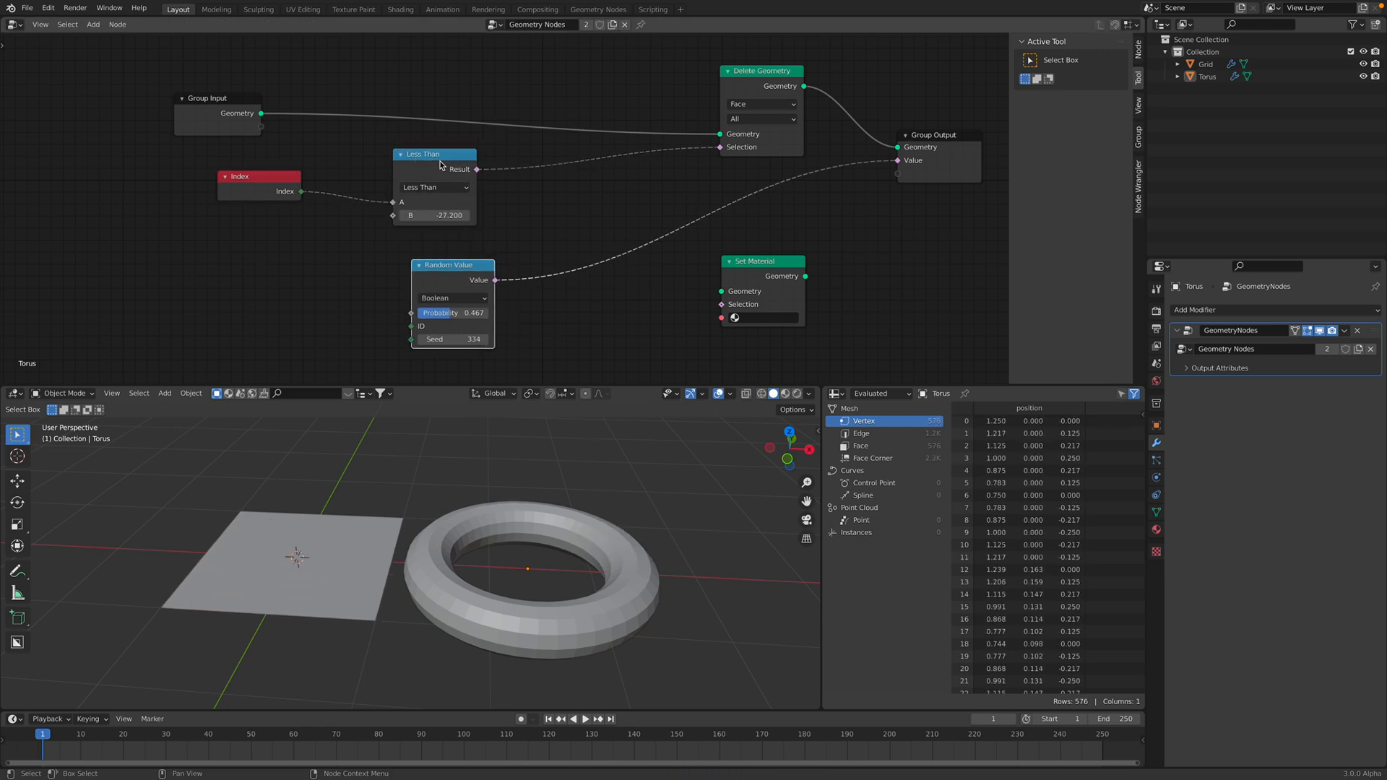
{"action": "left_click", "coordinate": [433, 187]}
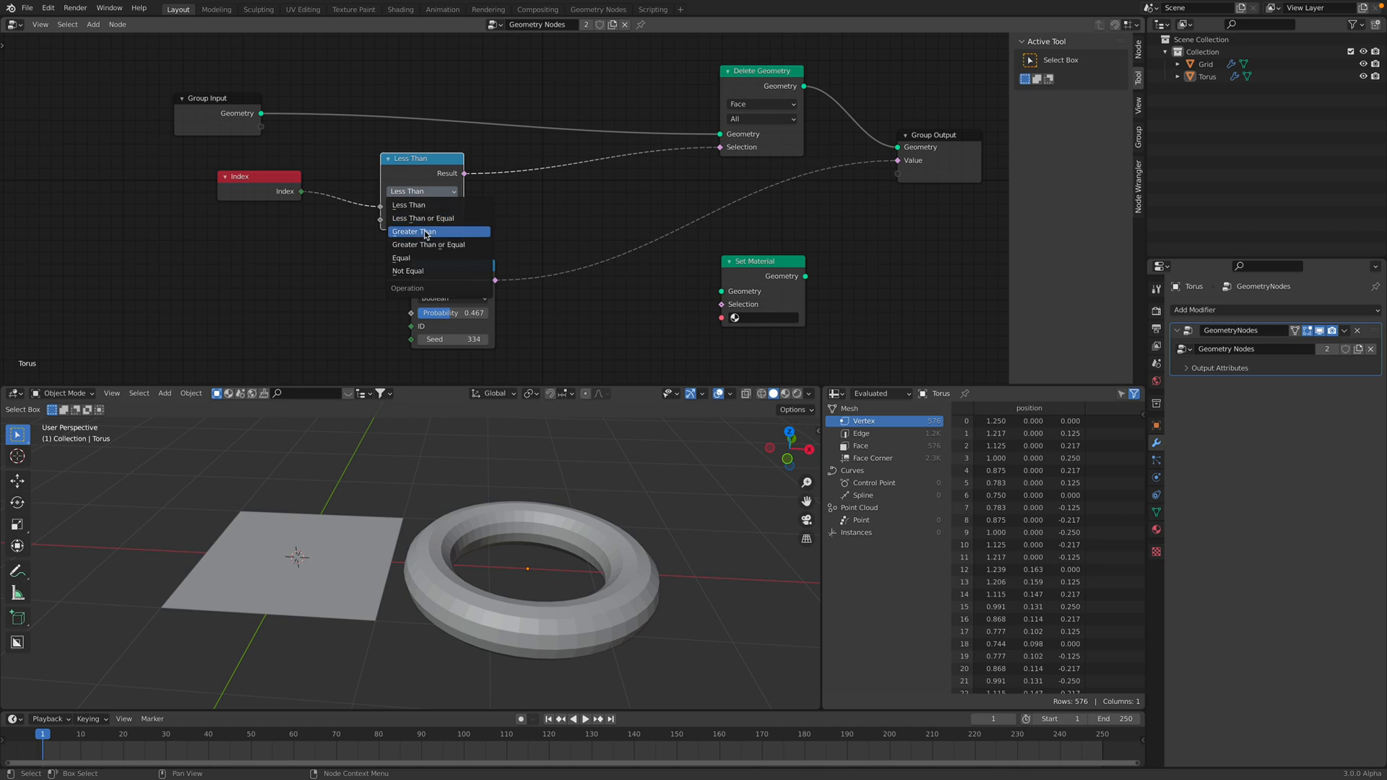
{"action": "left_click", "coordinate": [414, 231]}
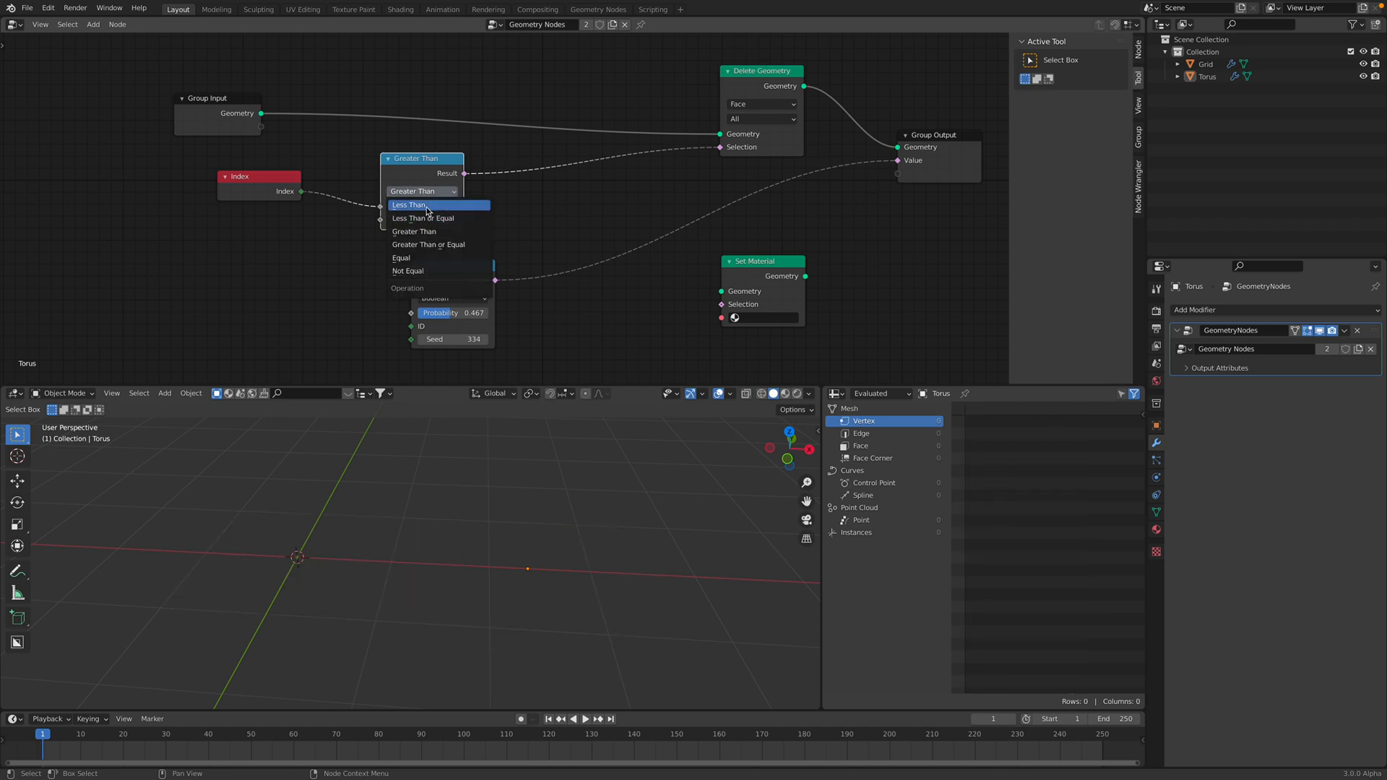
{"action": "left_click", "coordinate": [410, 206]}
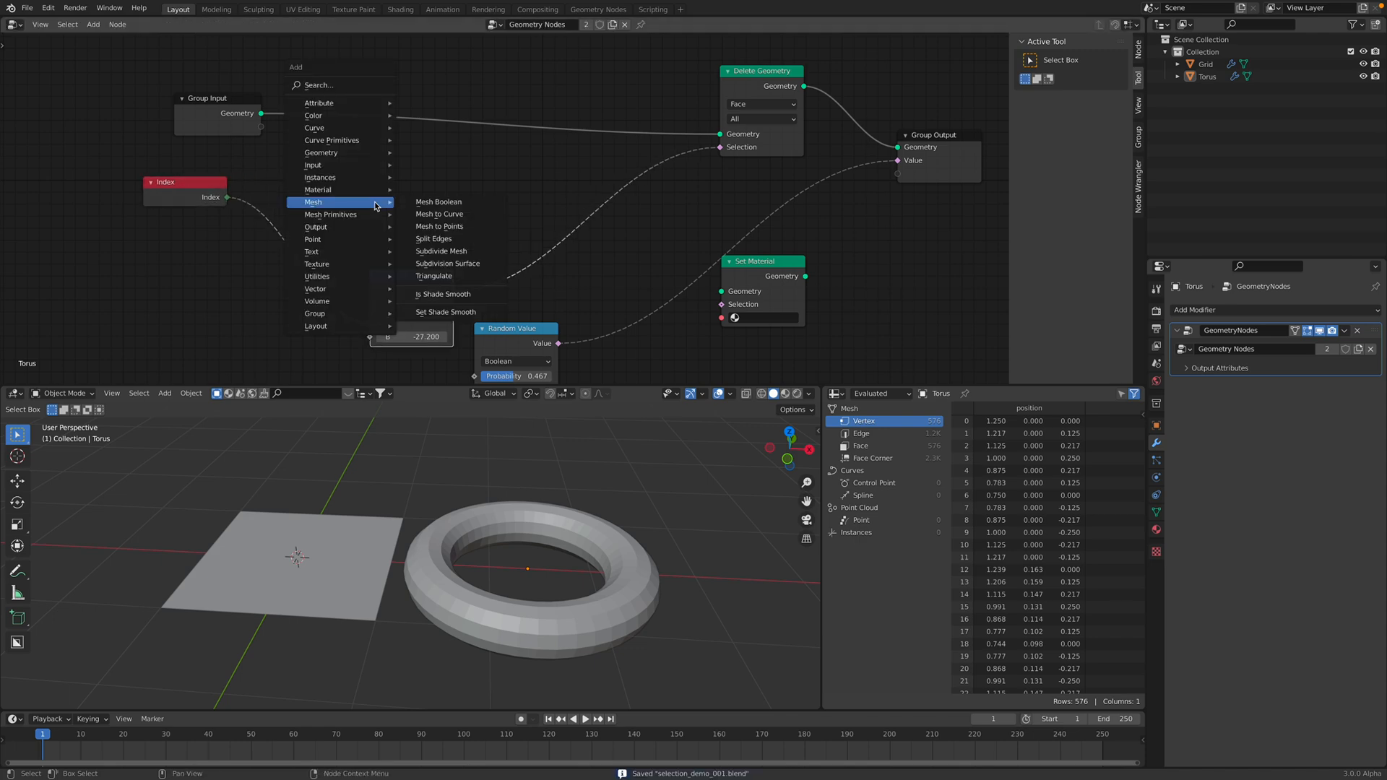
Add a Math node set to Modulo
{"action": "type", "text": "m"}
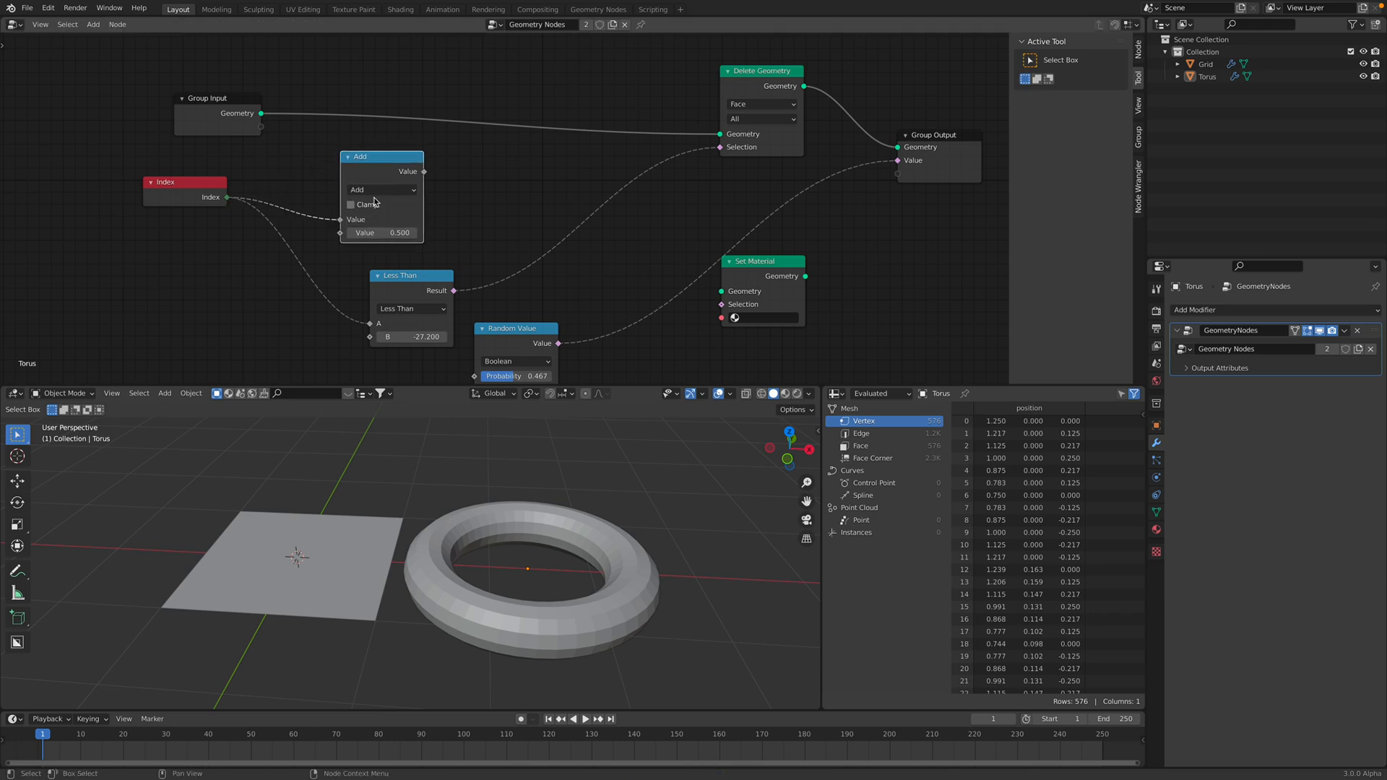
{"action": "left_click", "coordinate": [380, 189]}
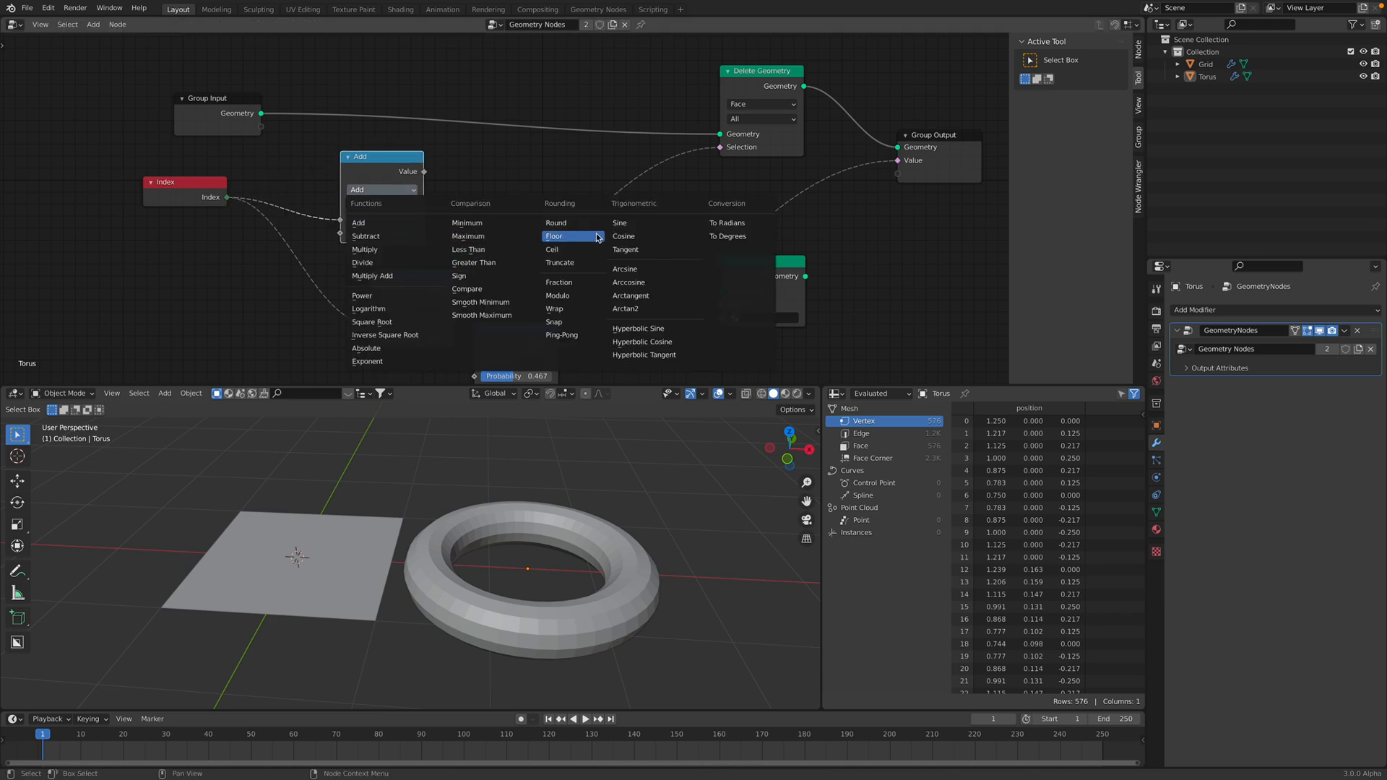
{"action": "mouse_move", "coordinate": [559, 296]}
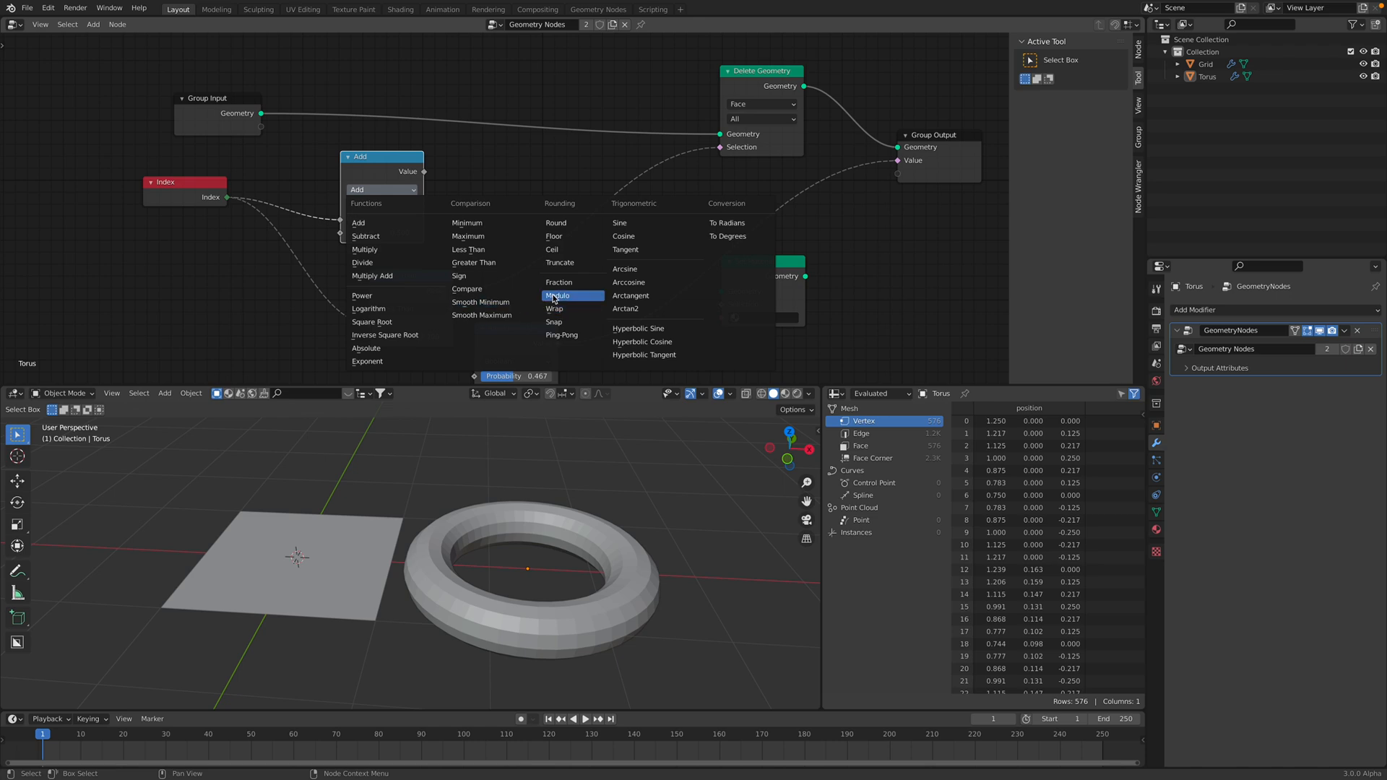
{"action": "left_click", "coordinate": [557, 295]}
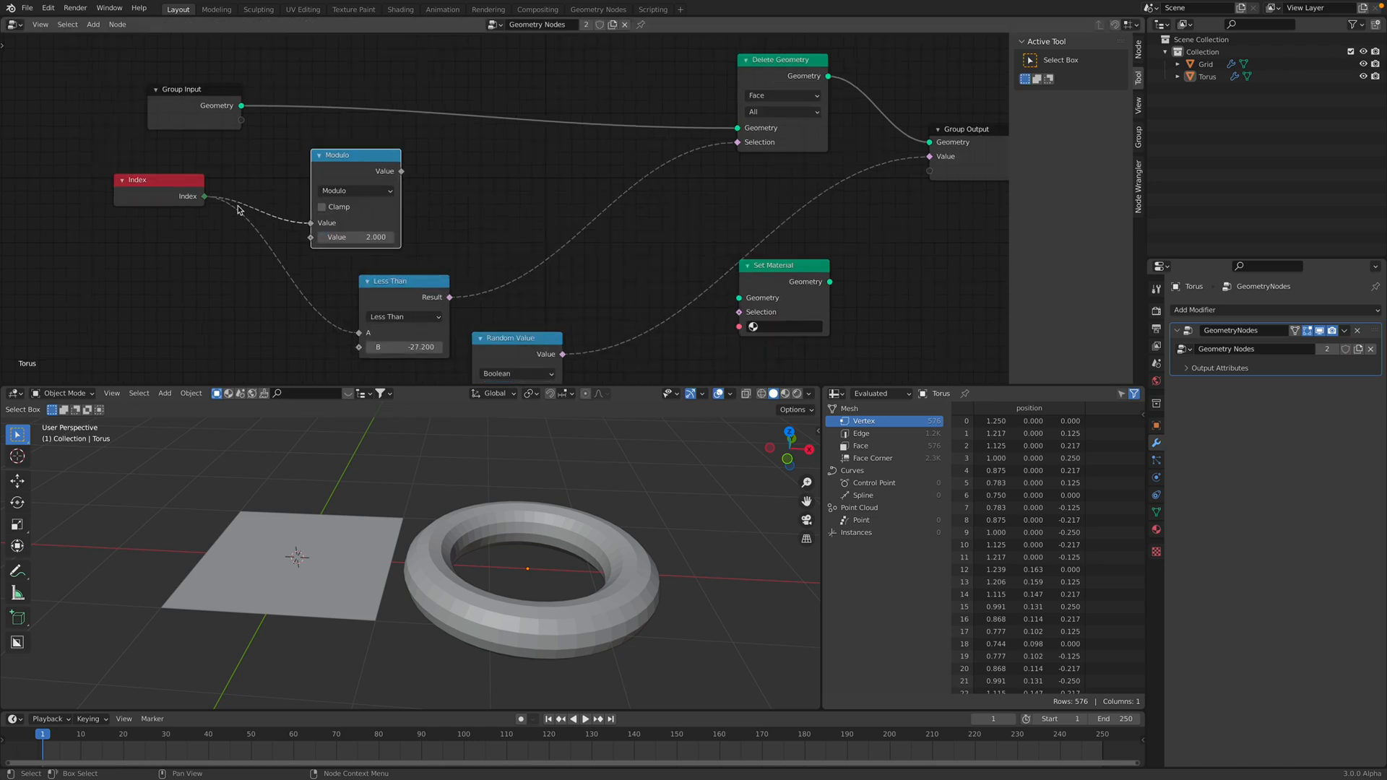
Add a comparison after the modulo, set divisor 2, switch to Greater Than and raise the threshold
{"action": "left_click_drag", "start_coordinate": [354, 155], "coordinate": [350, 162]}
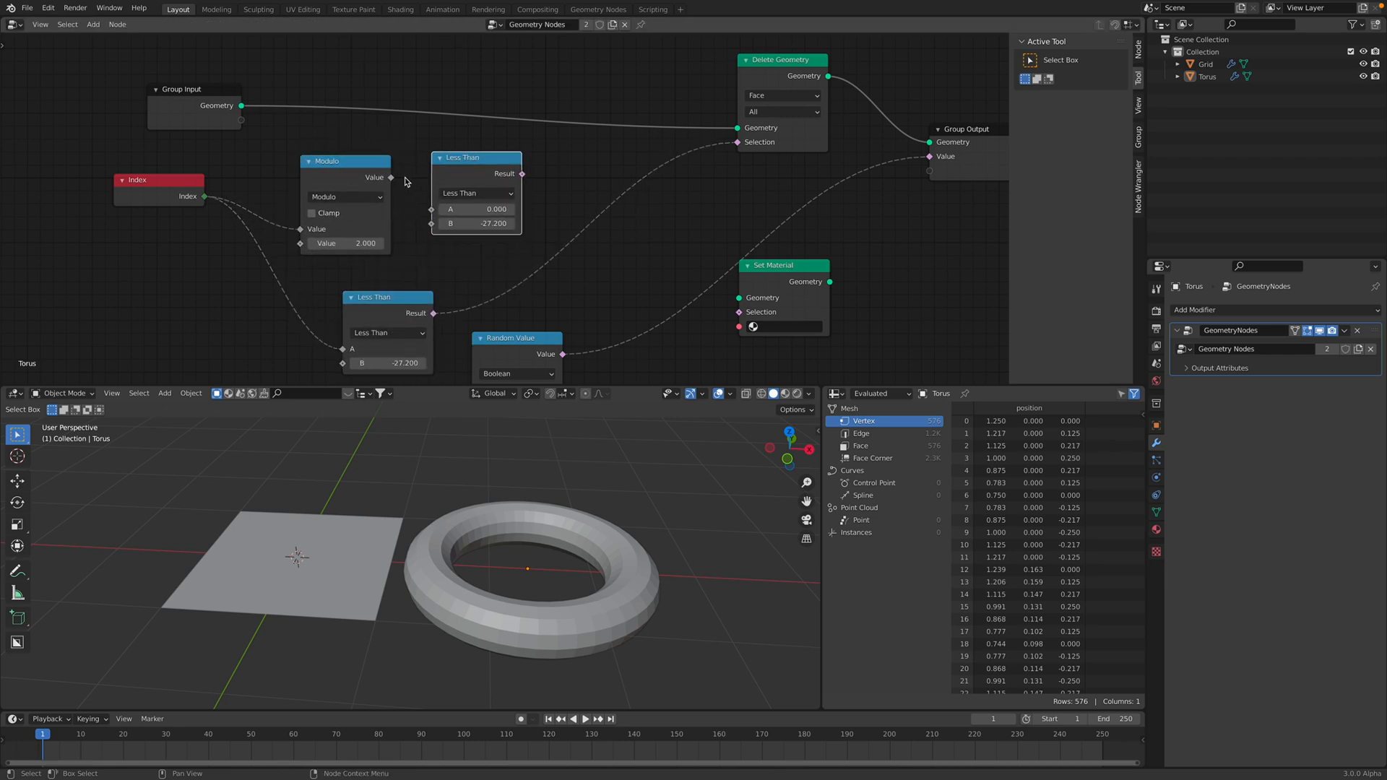
{"action": "left_click", "coordinate": [476, 193]}
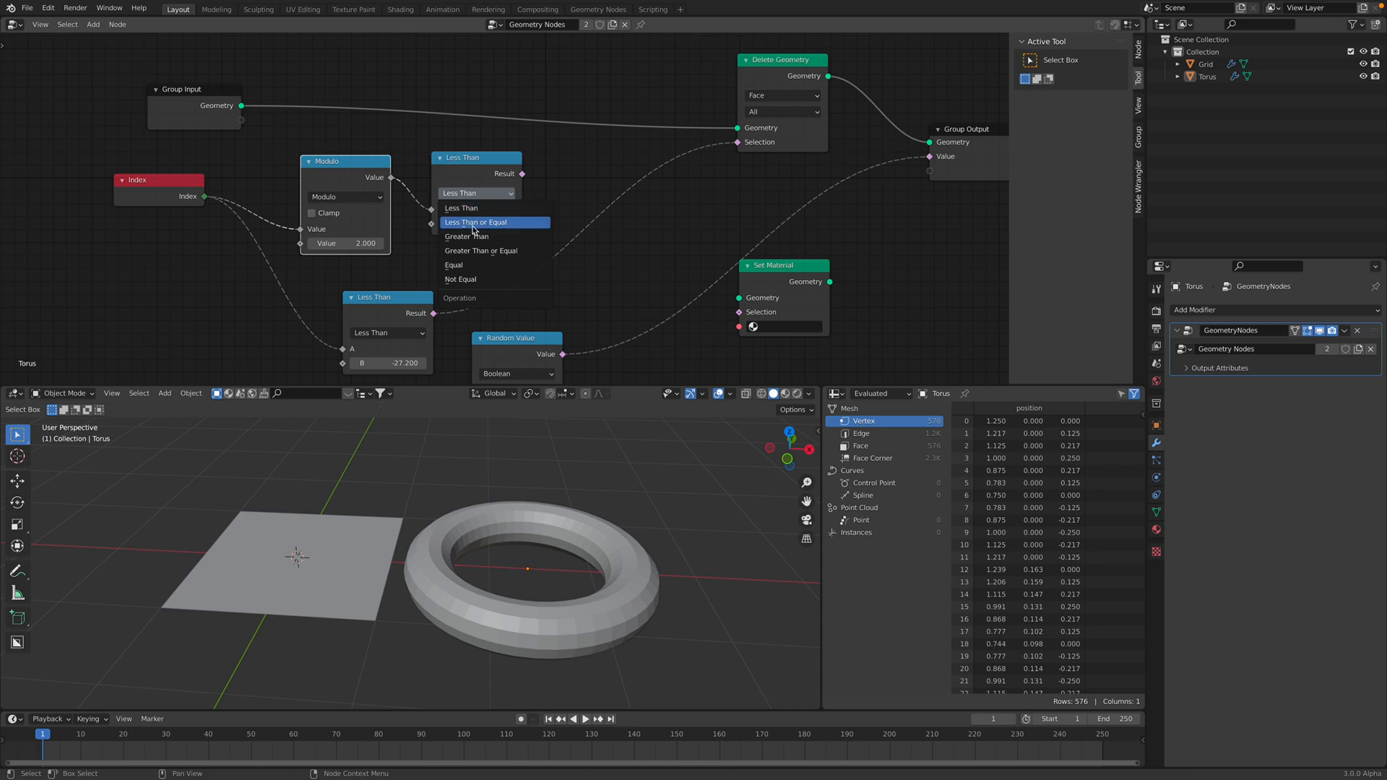
{"action": "left_click", "coordinate": [453, 264]}
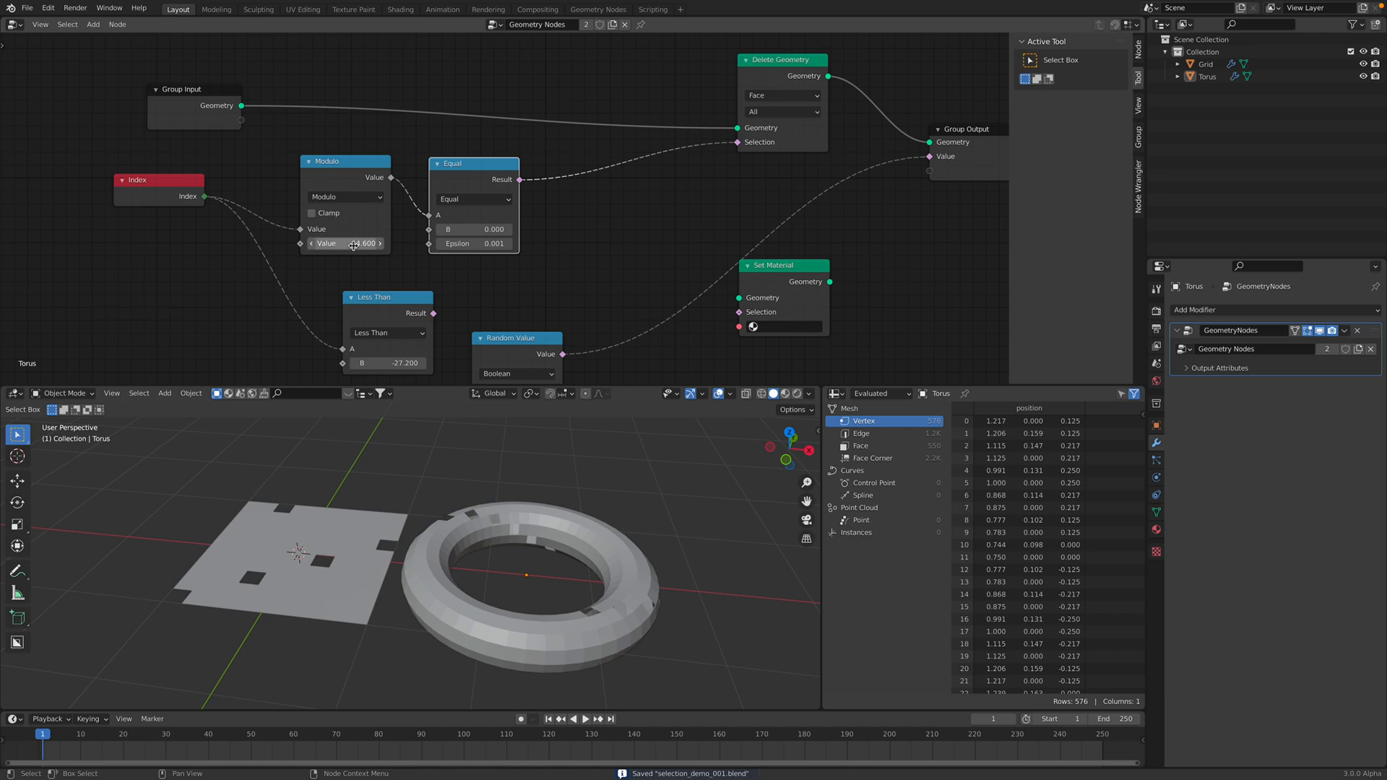
{"action": "left_click_drag", "start_coordinate": [345, 243], "coordinate": [362, 243]}
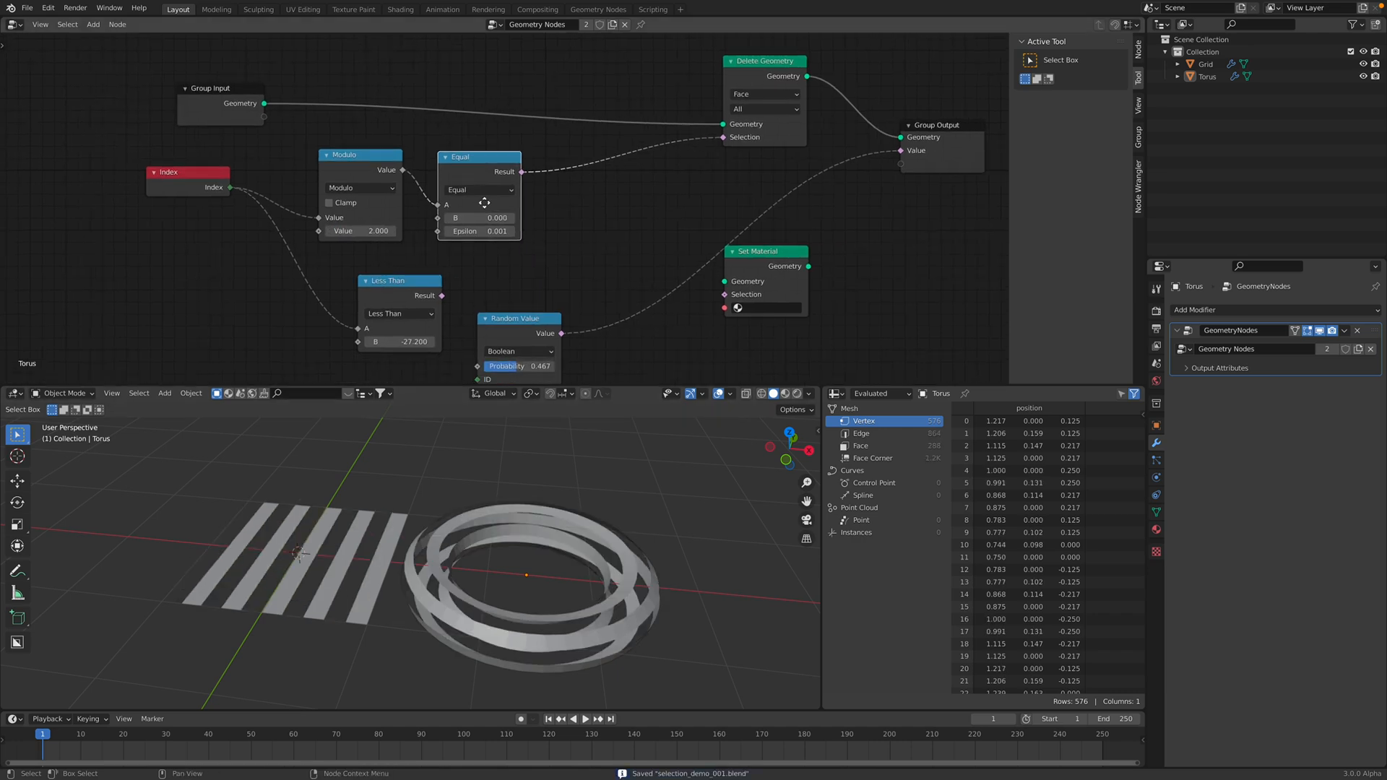
{"action": "left_click", "coordinate": [477, 189]}
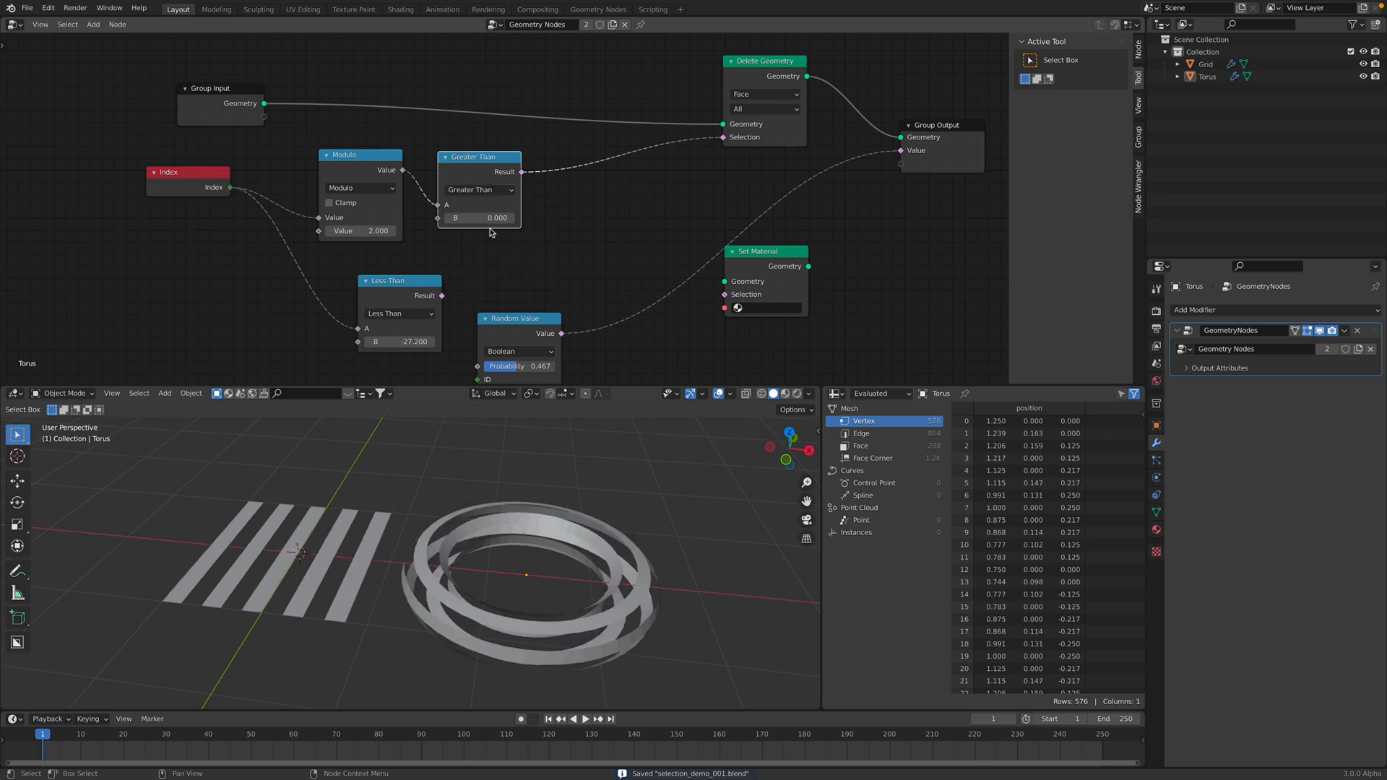
{"action": "left_click", "coordinate": [359, 232]}
{"action": "type", "text": "4.000"}
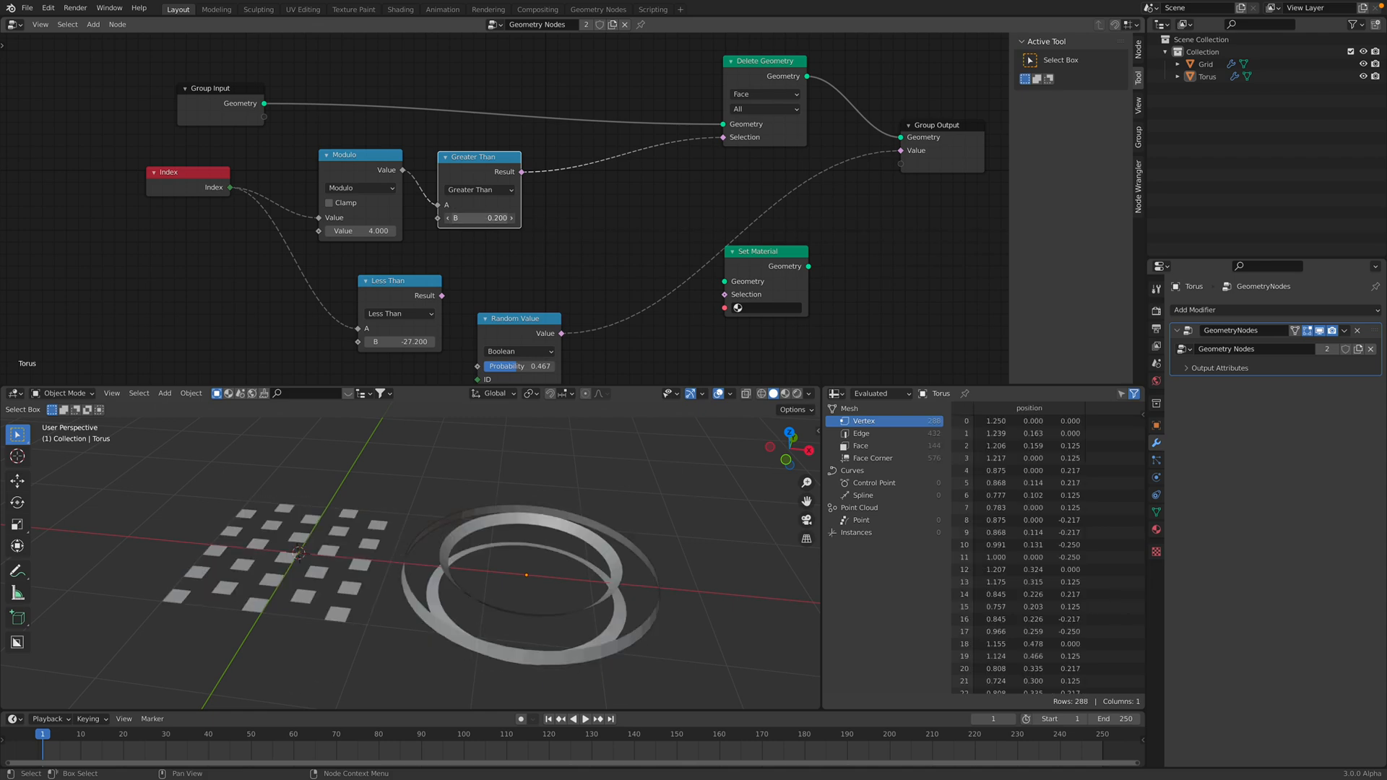
{"action": "left_click_drag", "start_coordinate": [477, 218], "coordinate": [496, 218]}
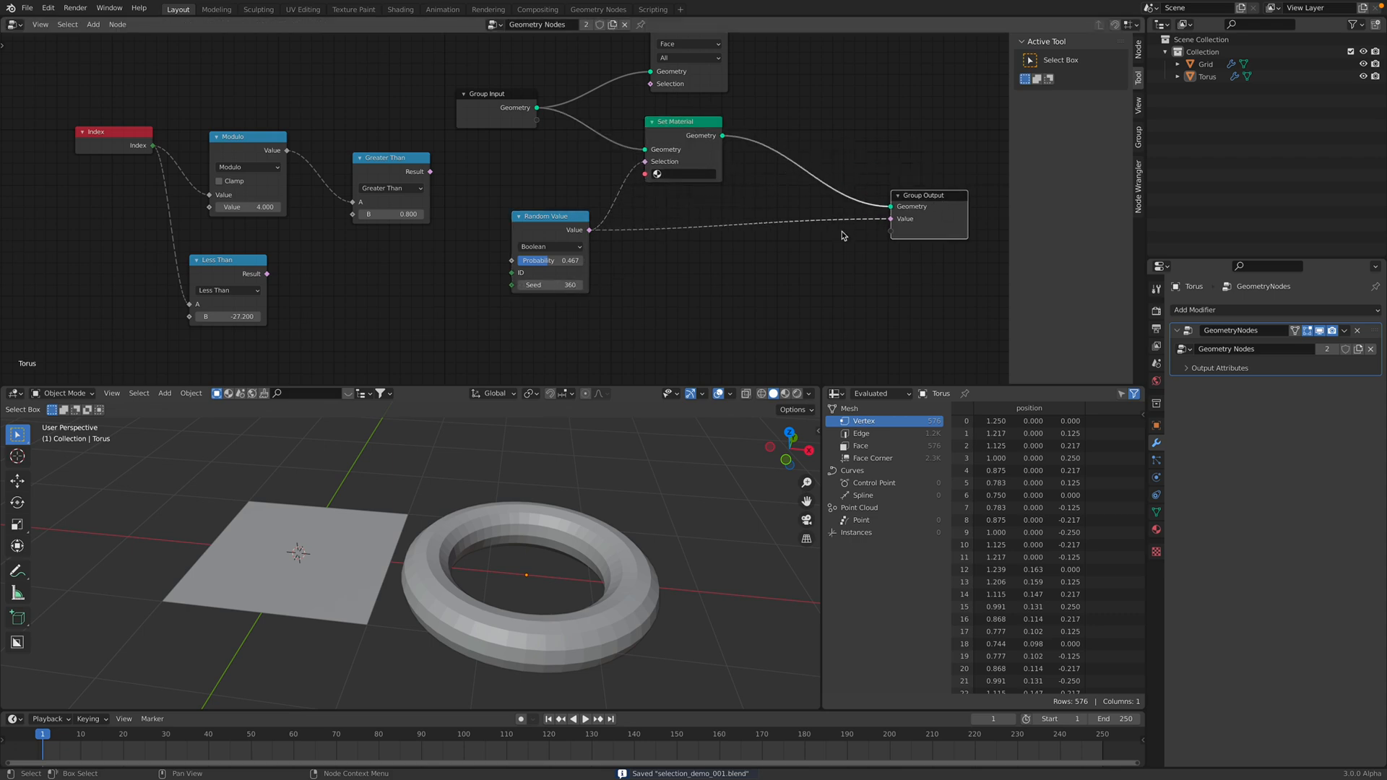
{"action": "mouse_move", "coordinate": [769, 403]}
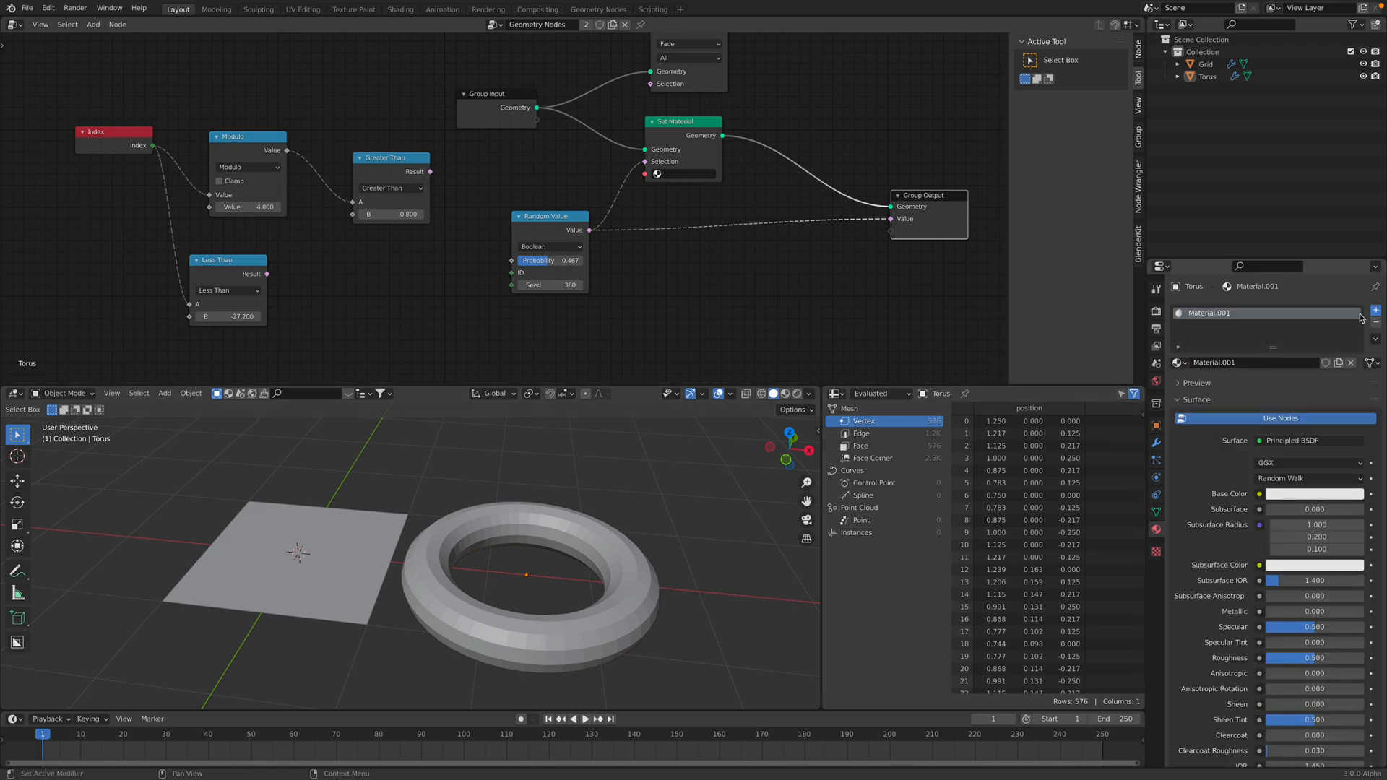
Add a second torus material with a new base colour and assign Material.001 in Set Material
{"action": "left_click", "coordinate": [1361, 310]}
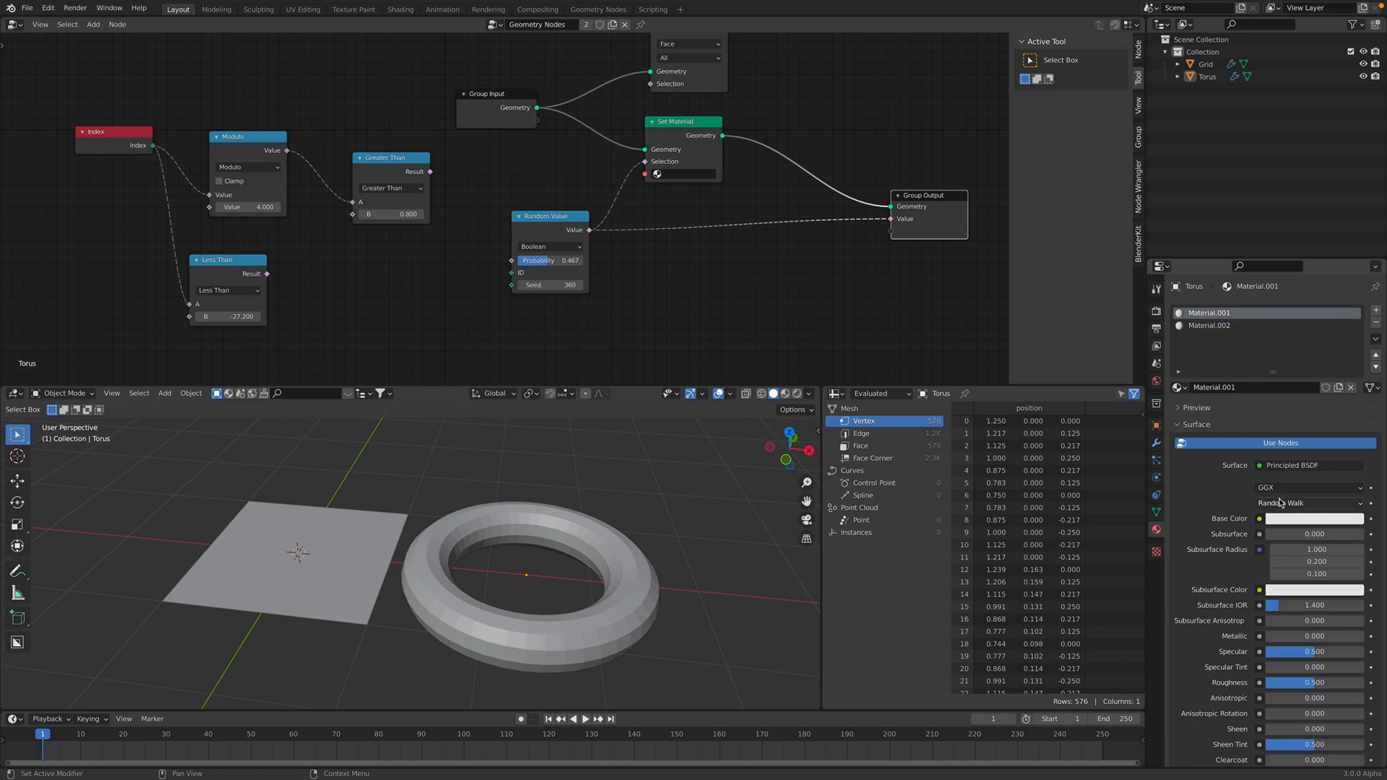
{"action": "left_click", "coordinate": [1314, 519]}
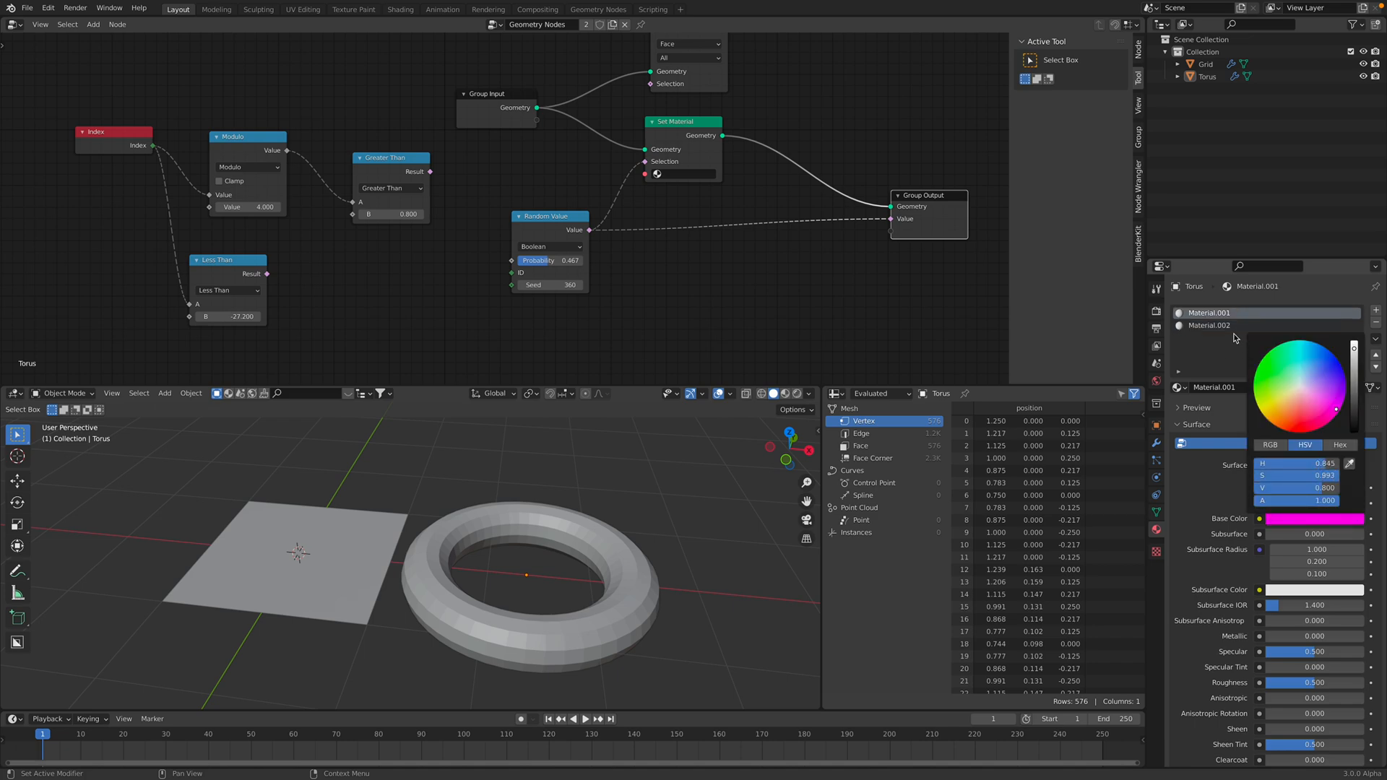
{"action": "left_click", "coordinate": [1207, 325]}
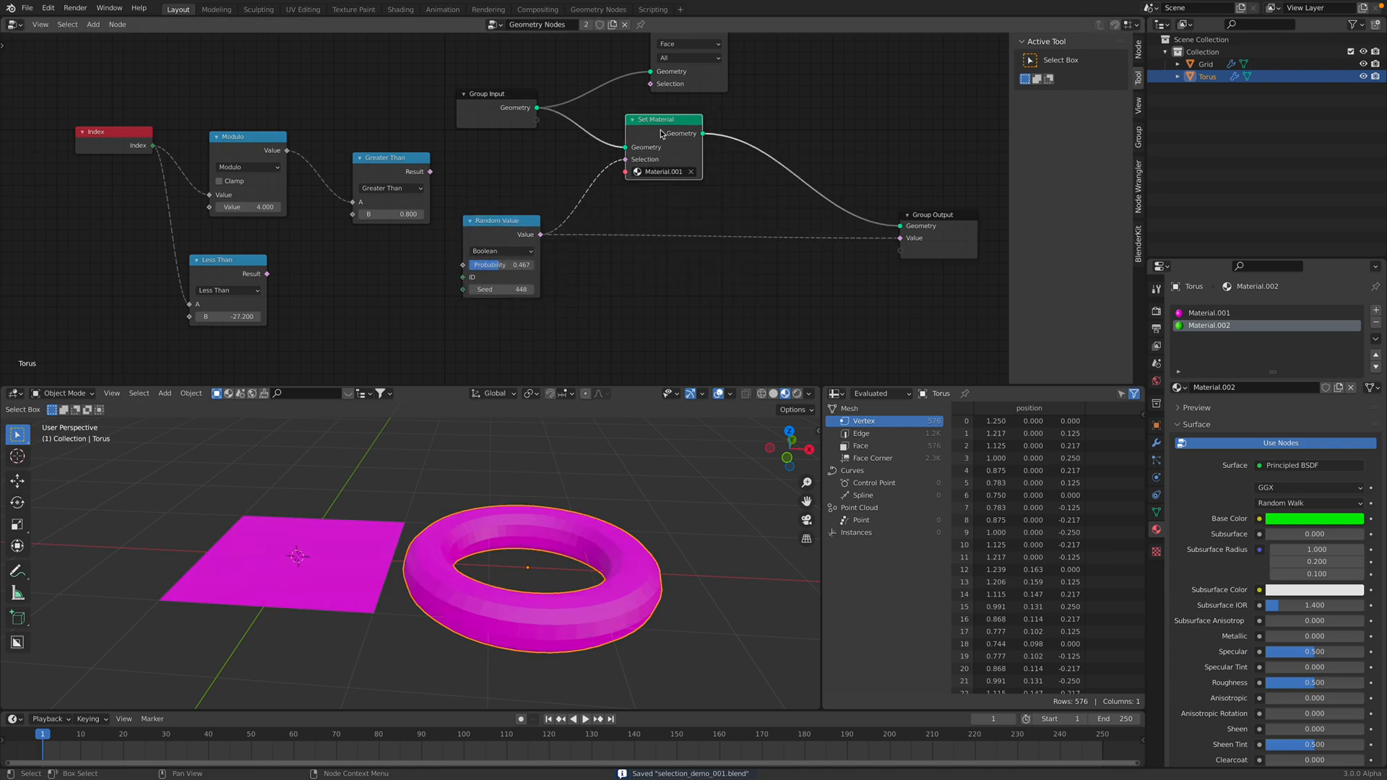
{"action": "left_click", "coordinate": [662, 171]}
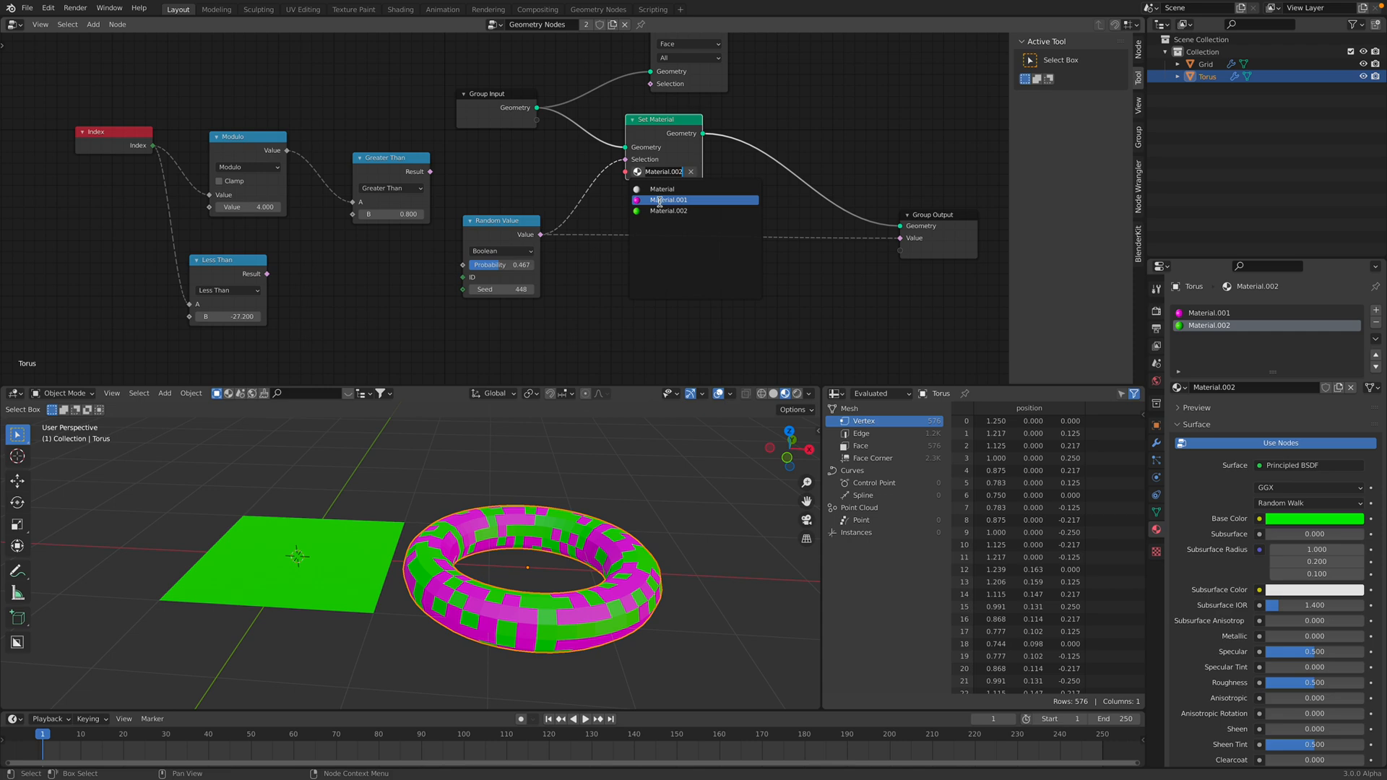
{"action": "left_click", "coordinate": [669, 199]}
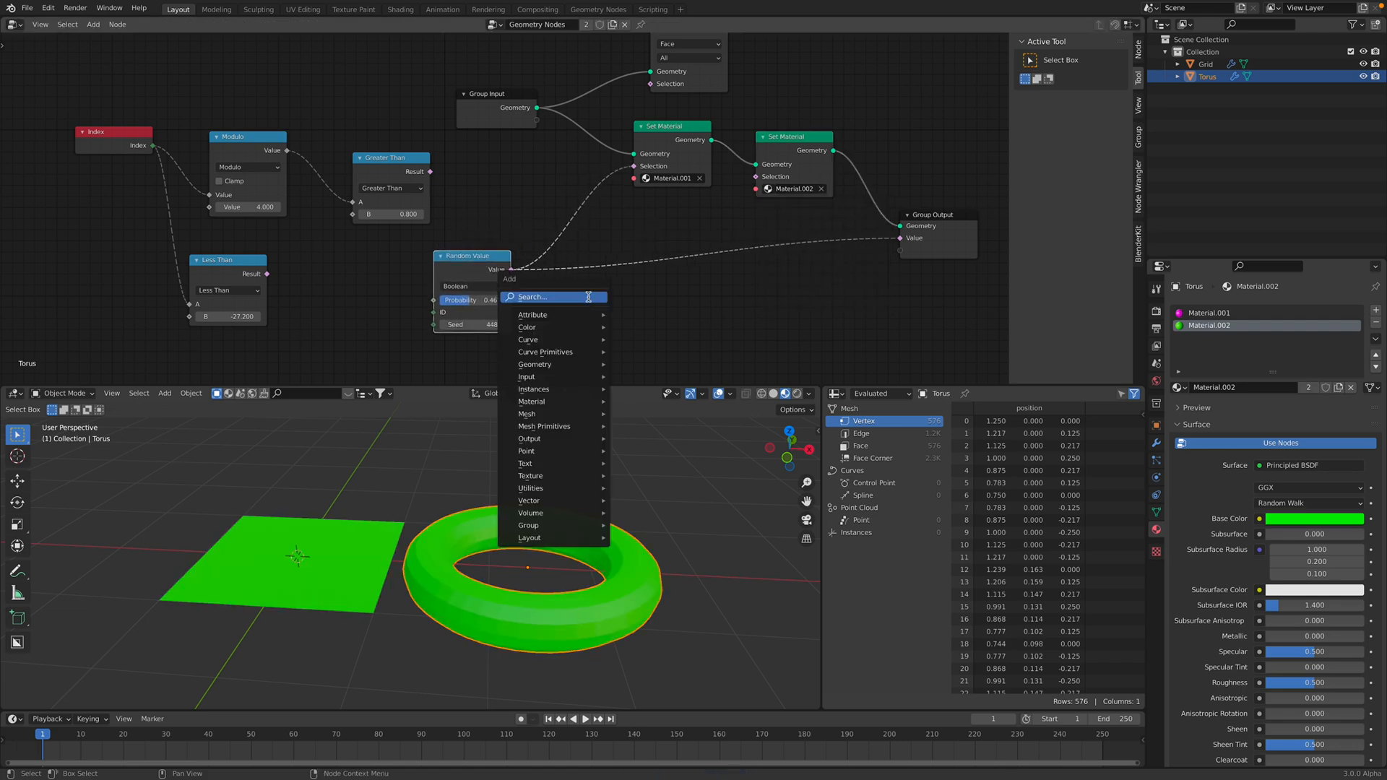
Insert a Boolean Math node set to Not, change the random seed, and save the file
{"action": "type", "text": "bool"}
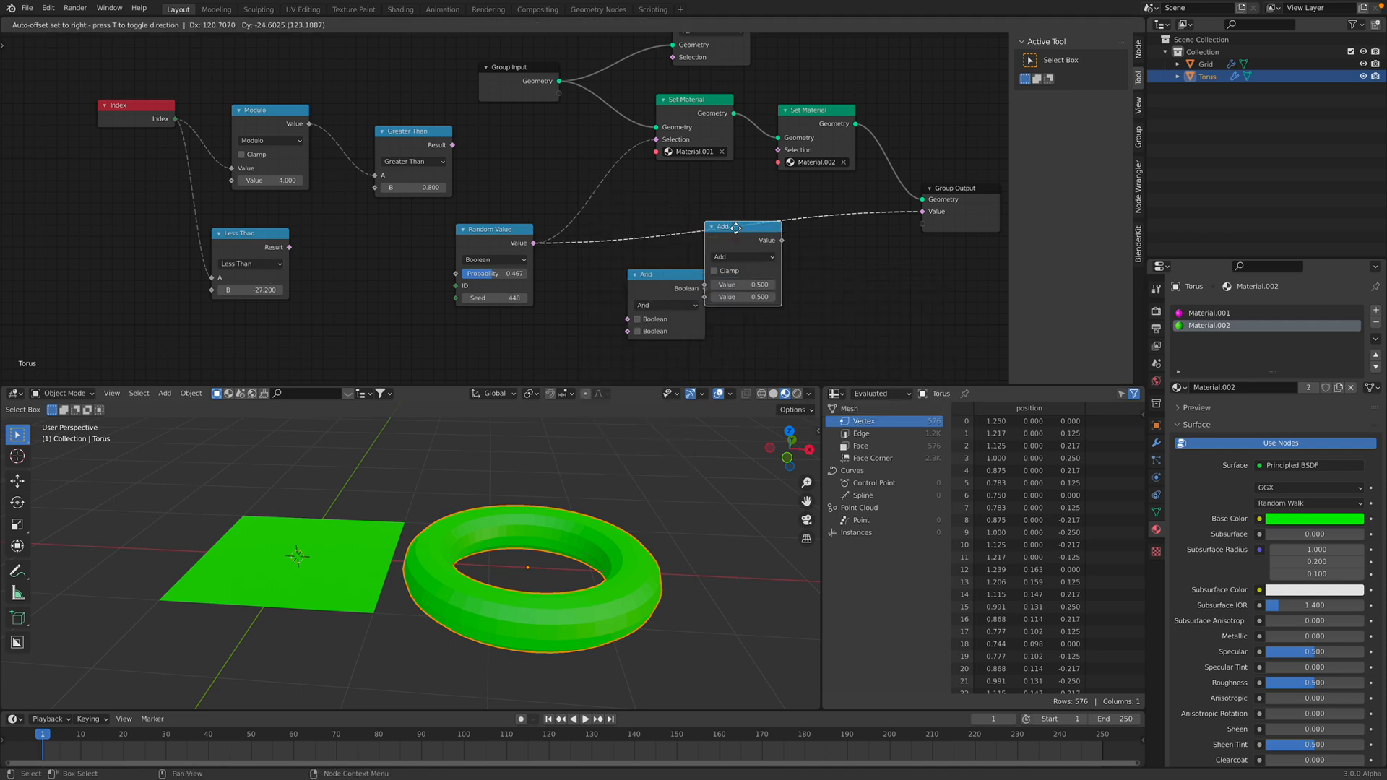
{"action": "left_click", "coordinate": [800, 273]}
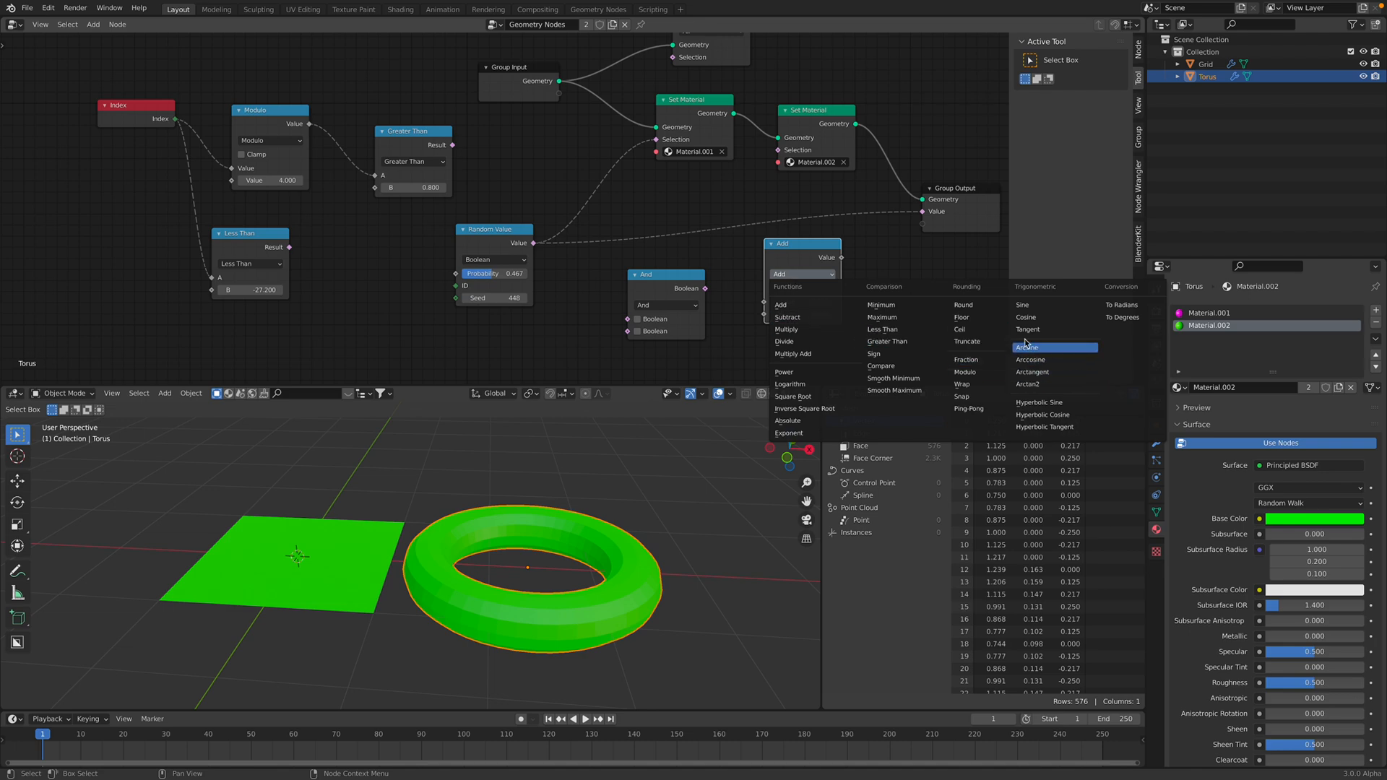
{"action": "left_click", "coordinate": [665, 305]}
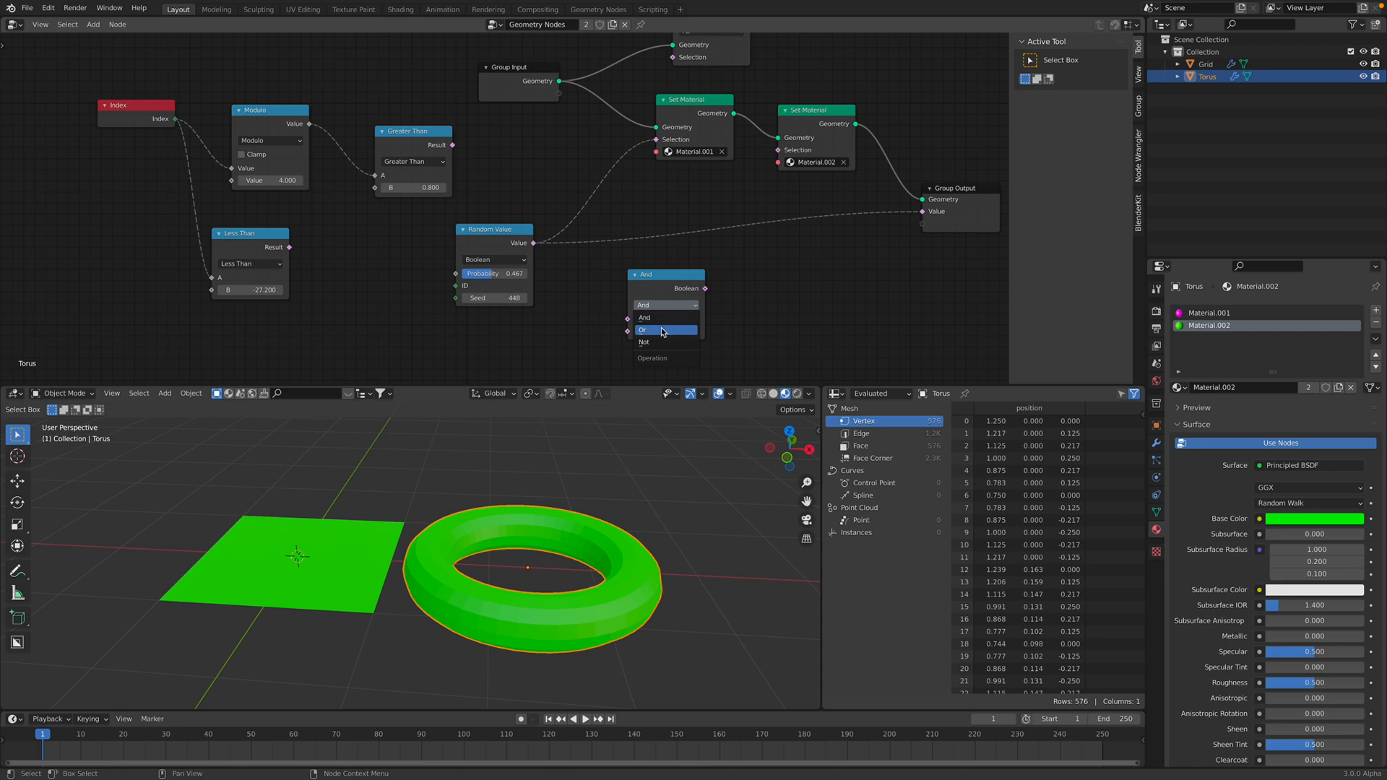
{"action": "left_click", "coordinate": [643, 342]}
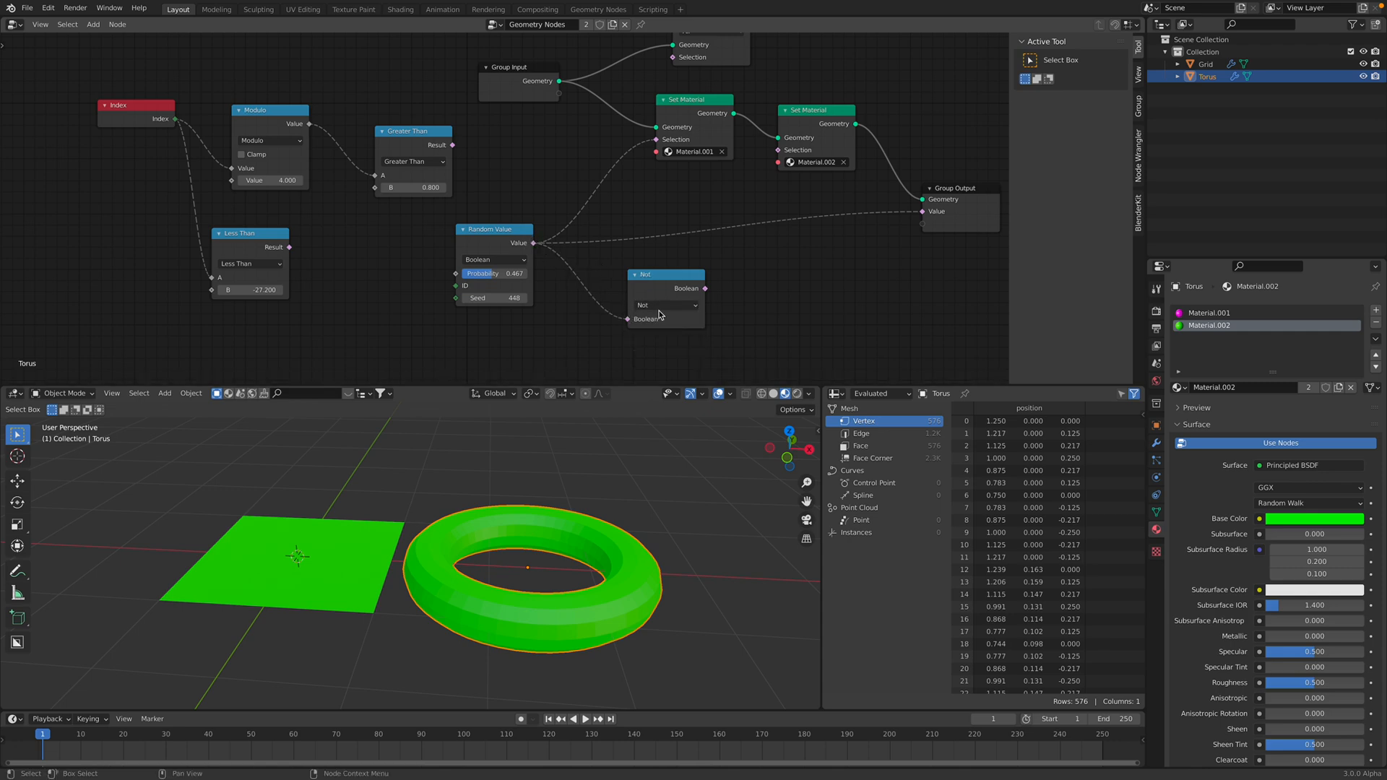
{"action": "mouse_move", "coordinate": [781, 155]}
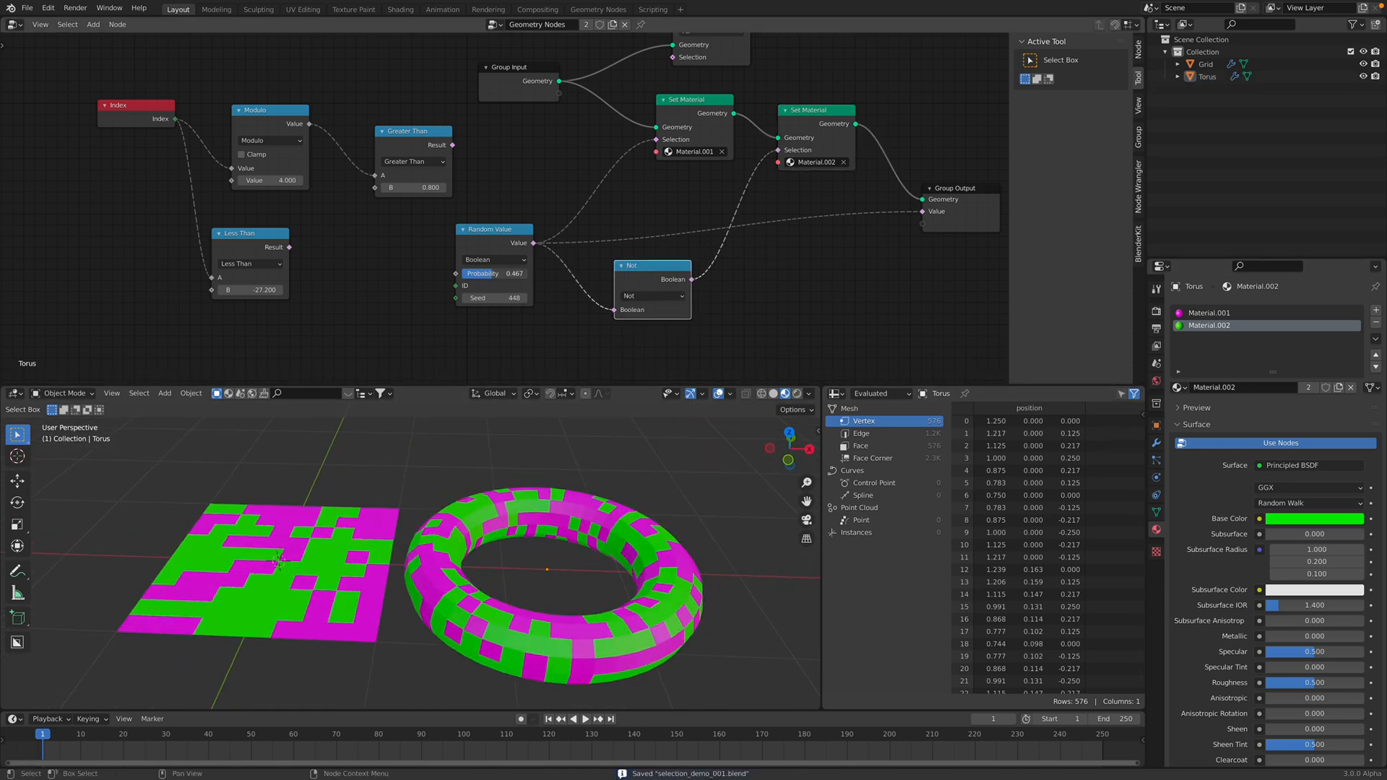
{"action": "left_click", "coordinate": [514, 297]}
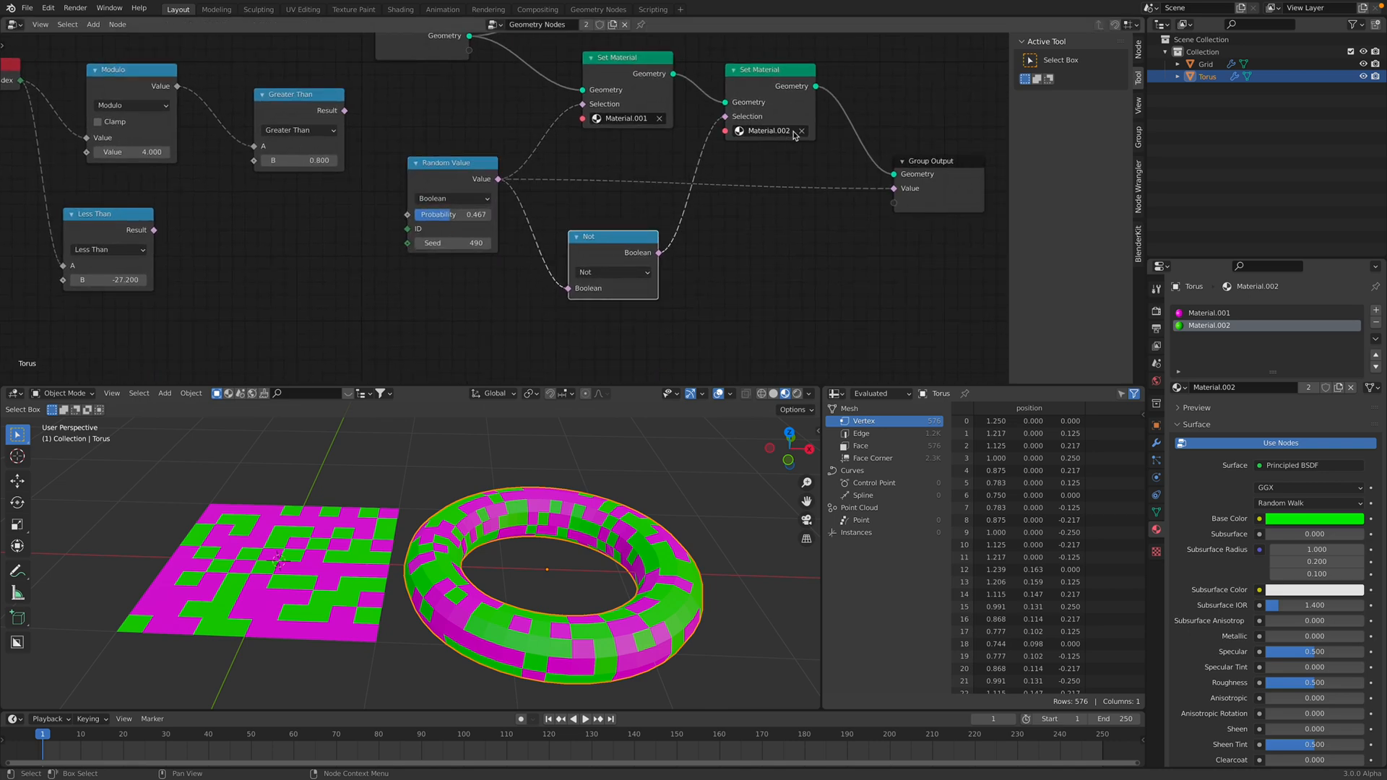
{"action": "key", "text": "ctrl+s"}
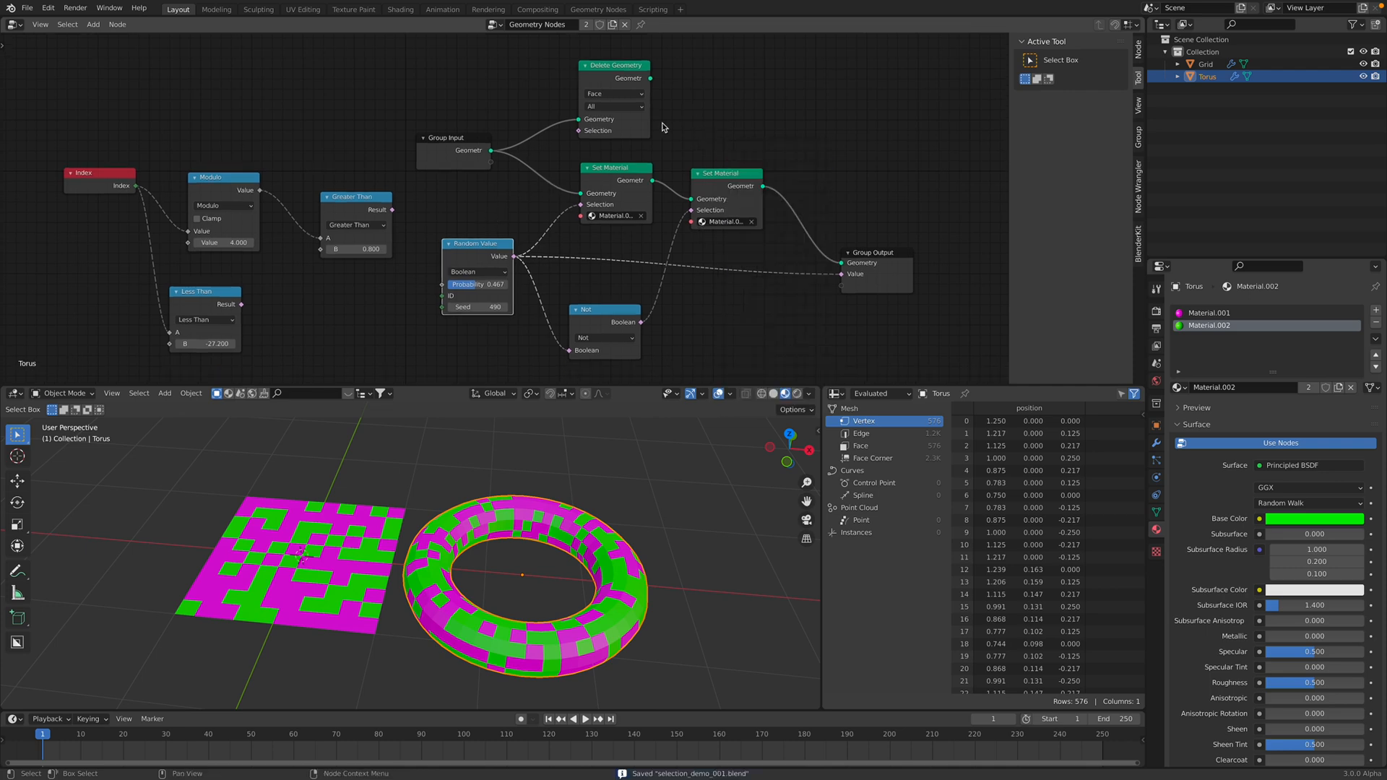
Cut the Random Value links and add a Noise Texture to drive the material selections
{"action": "left_click", "coordinate": [28, 8]}
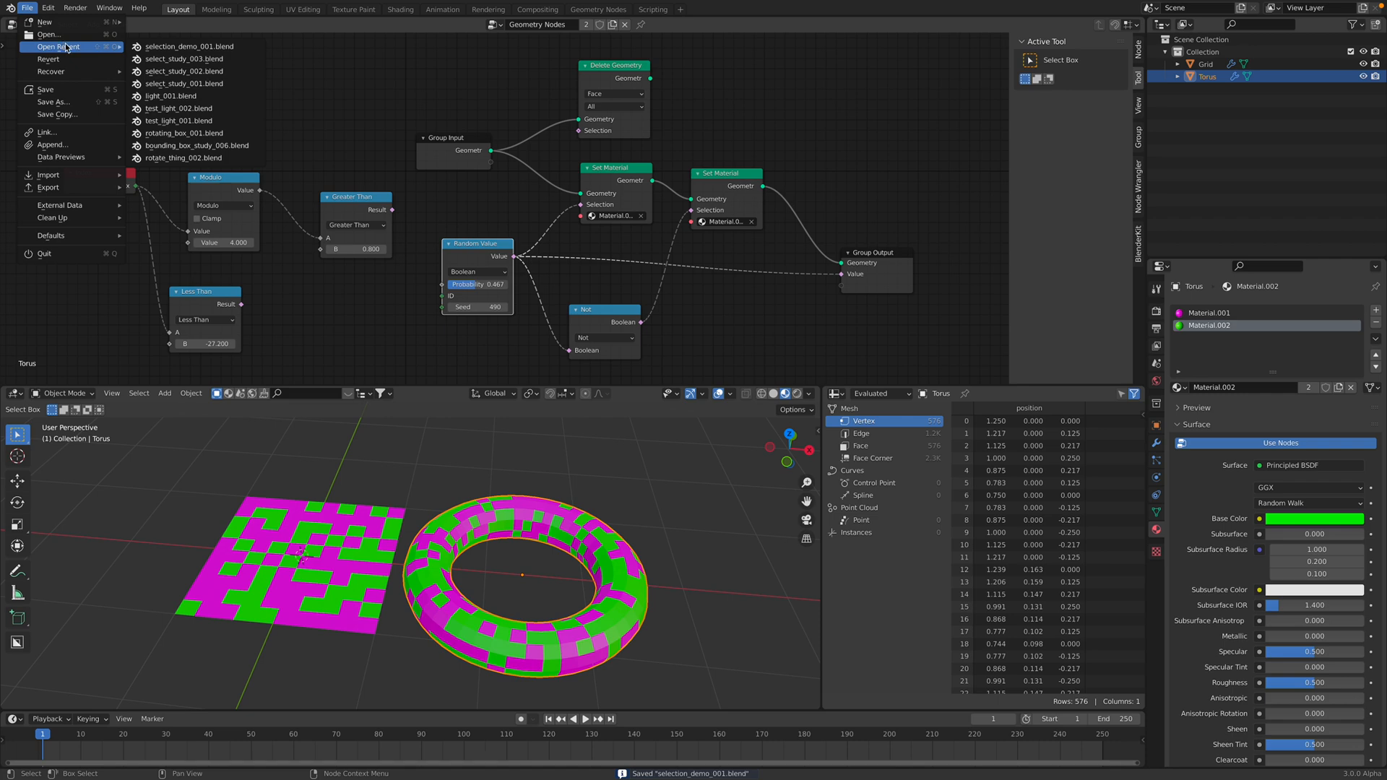
{"action": "mouse_move", "coordinate": [190, 83]}
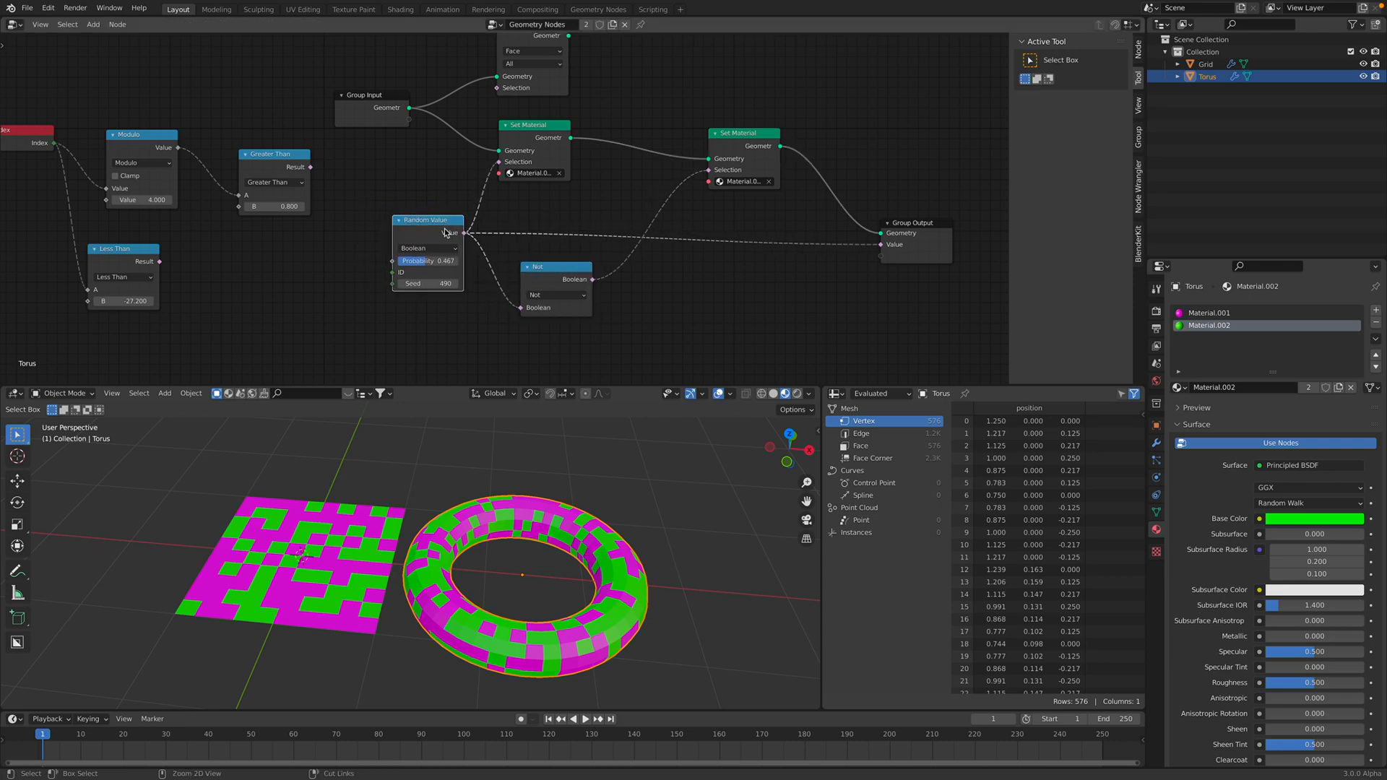
{"action": "left_click_drag", "start_coordinate": [427, 219], "coordinate": [308, 262]}
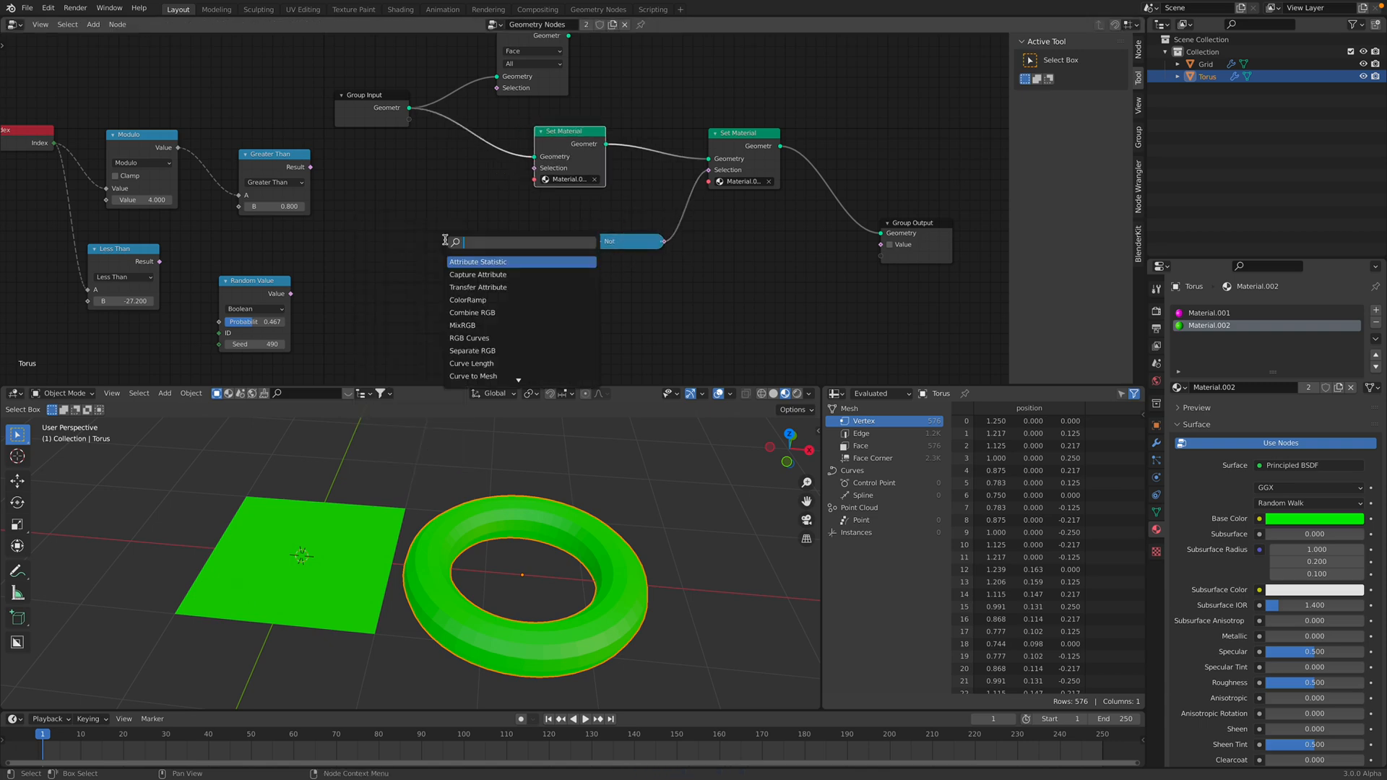
{"action": "type", "text": "noise"}
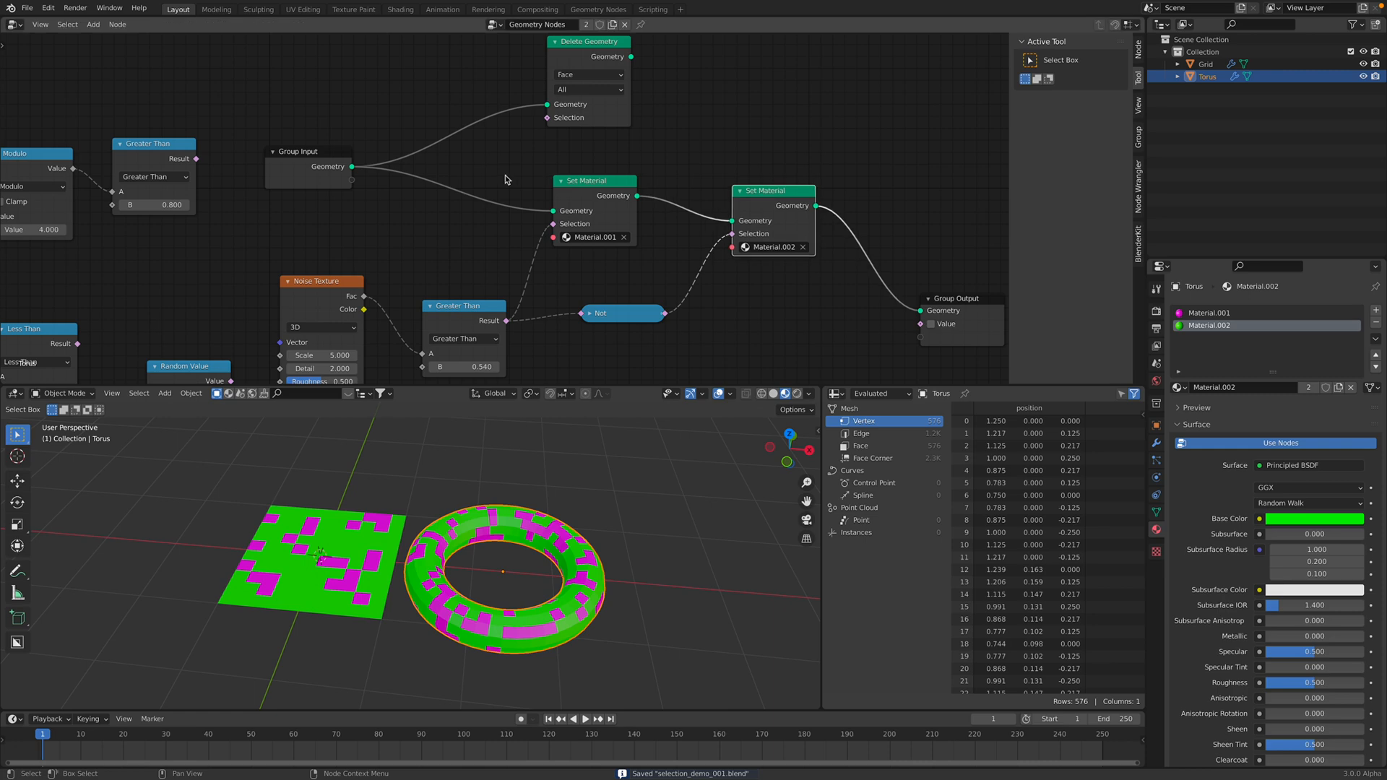
{"action": "type", "text": "sub"}
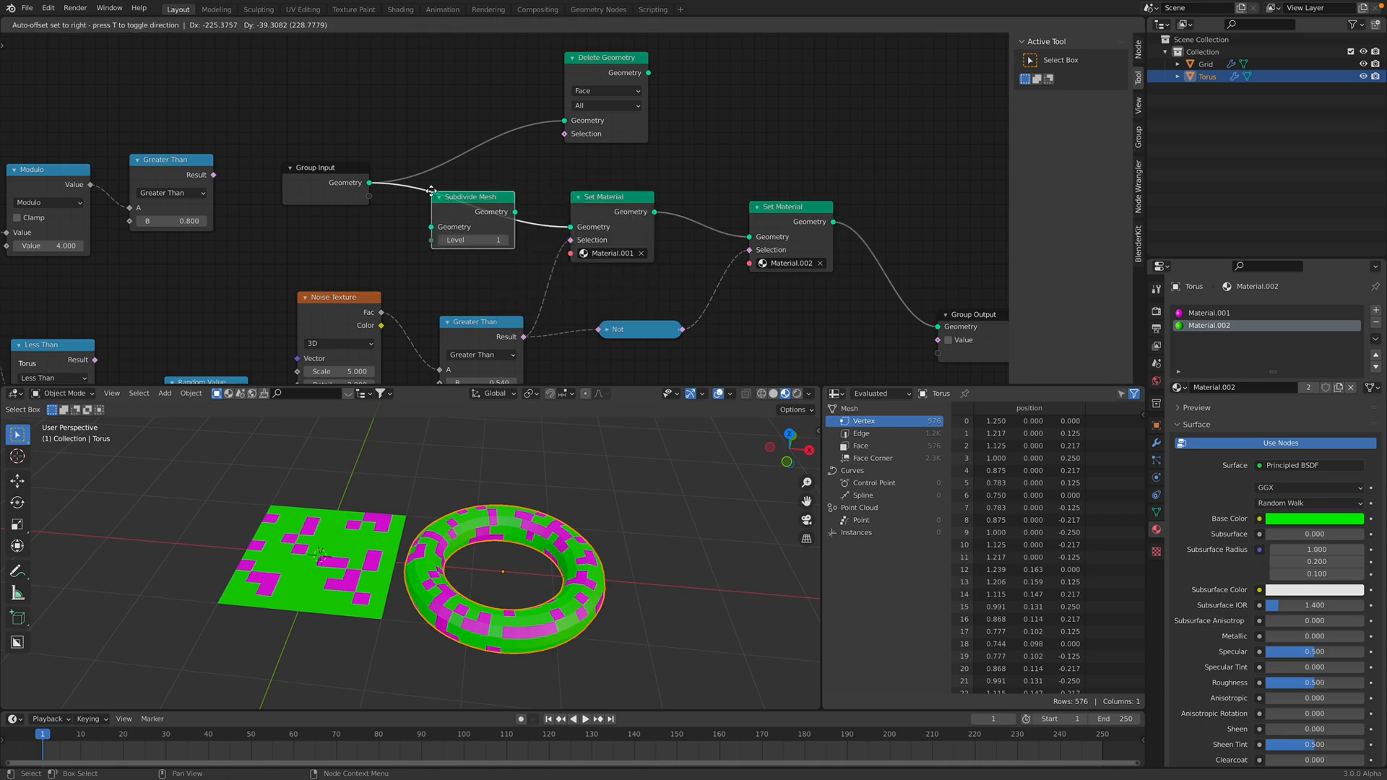
Drop Subdivide Mesh onto the link between Group Input and Set Material
{"action": "left_click", "coordinate": [504, 240]}
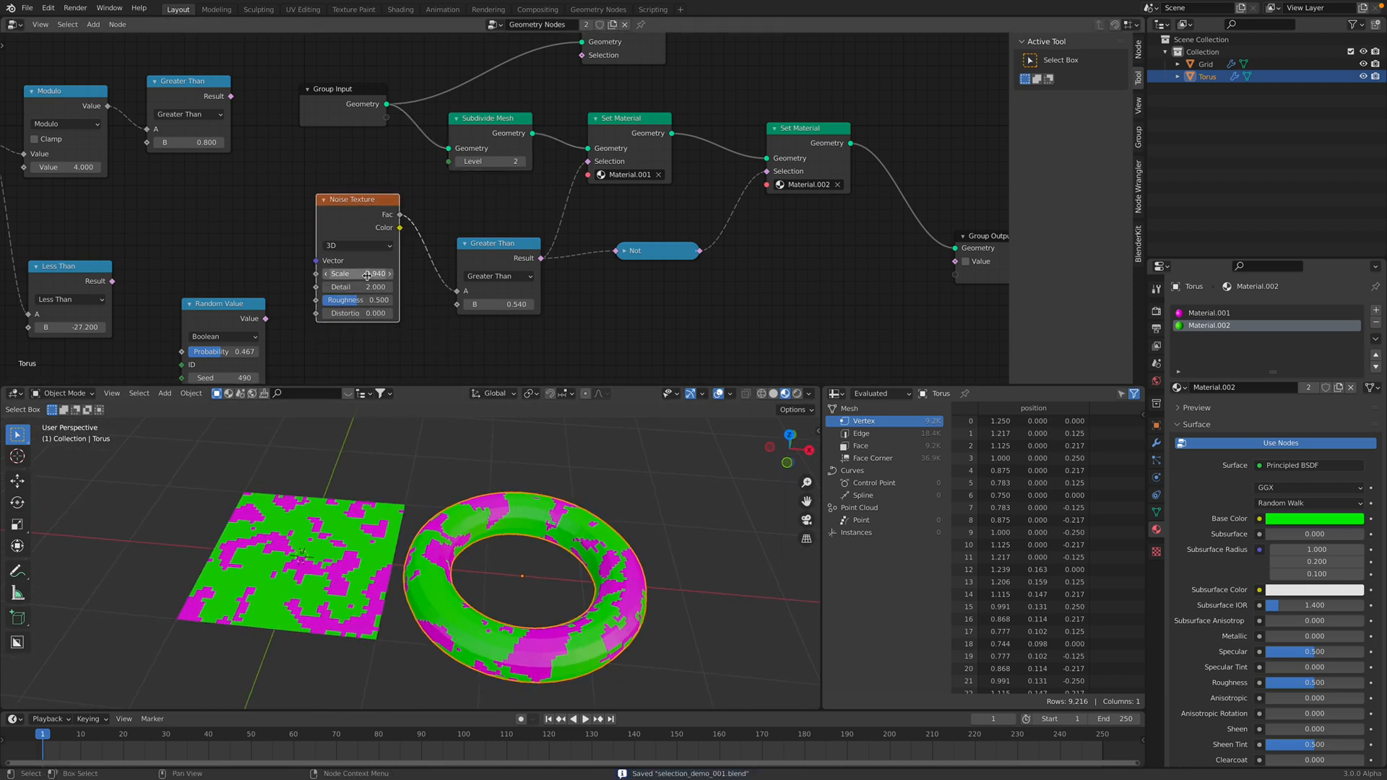
Set the Noise Texture scale to 2.7, switch it to 4D, and adjust W to 3.22
{"action": "left_click_drag", "start_coordinate": [381, 273], "coordinate": [358, 273]}
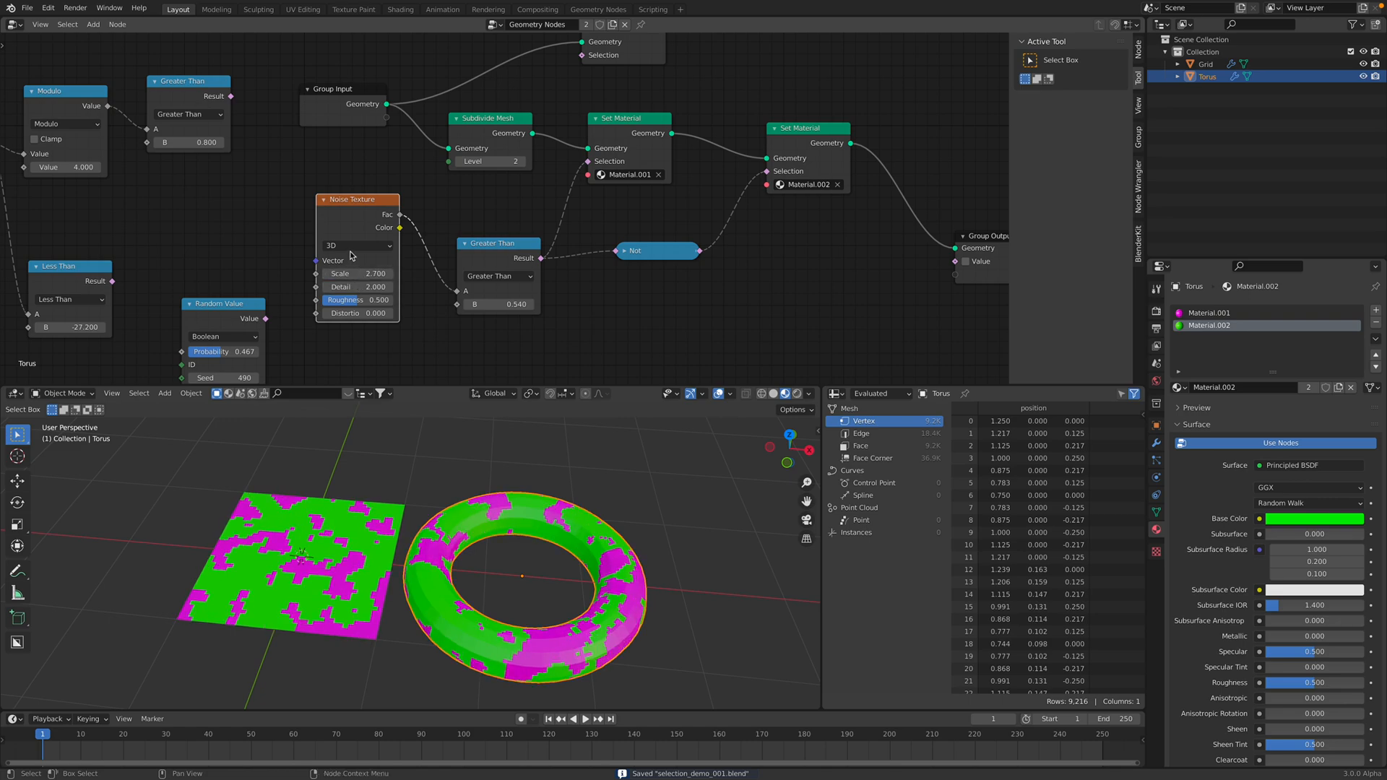
{"action": "left_click", "coordinate": [356, 245]}
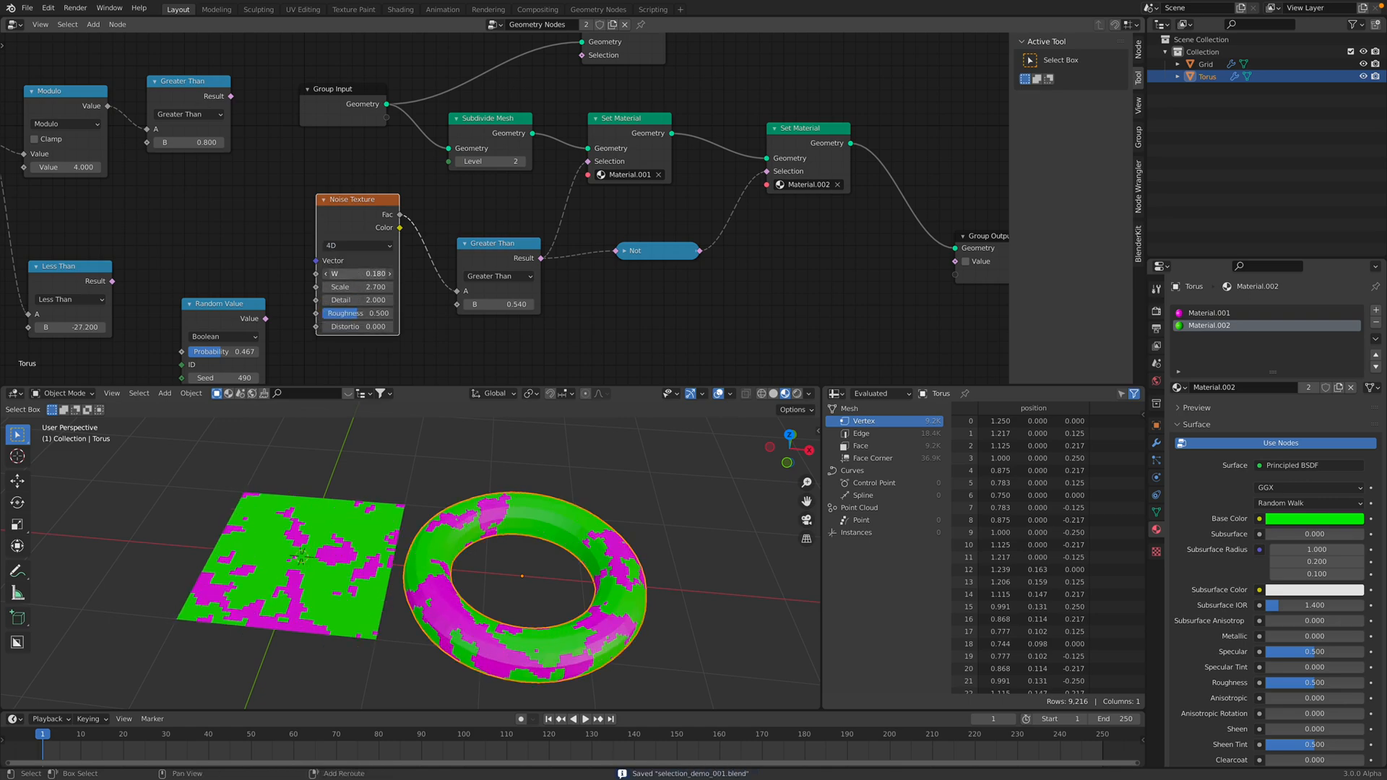
{"action": "left_click_drag", "start_coordinate": [356, 274], "coordinate": [372, 273]}
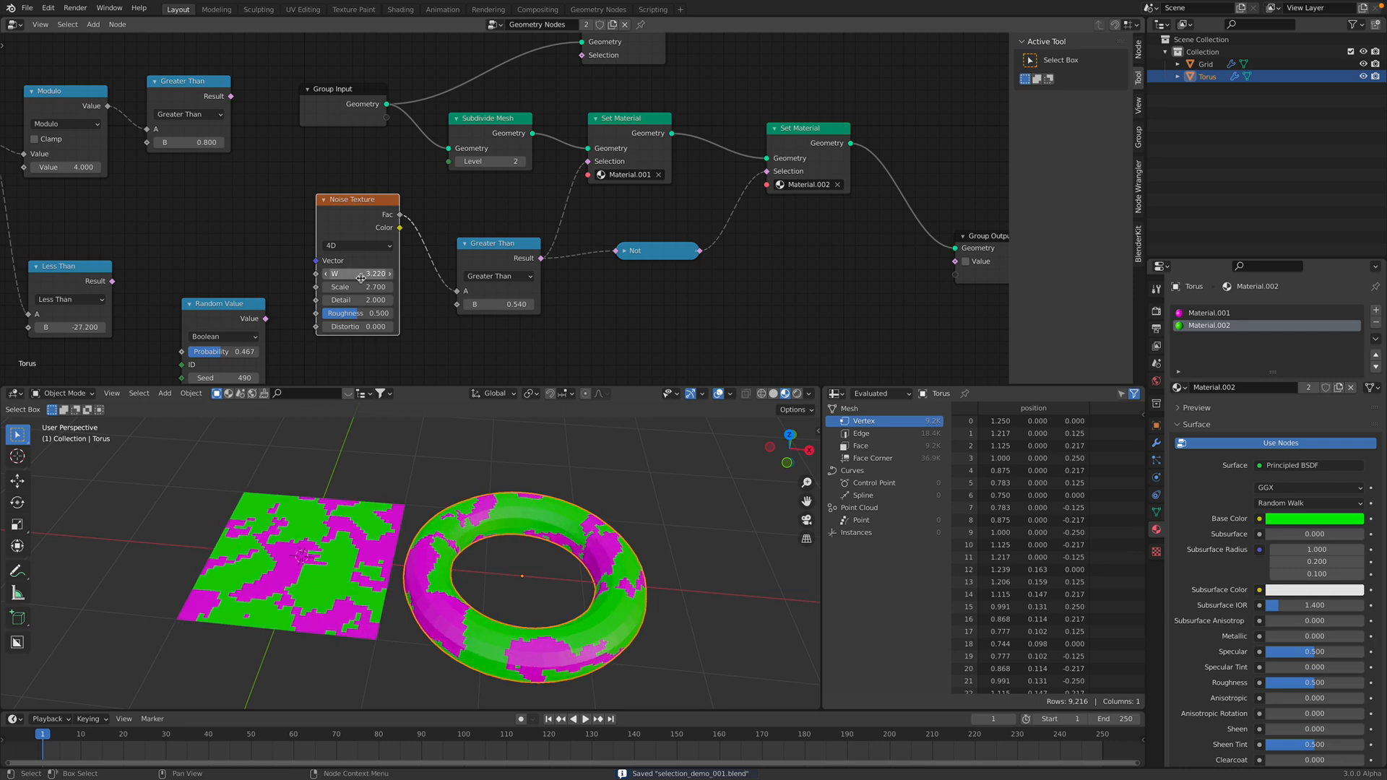
{"action": "left_click_drag", "start_coordinate": [498, 304], "coordinate": [481, 305]}
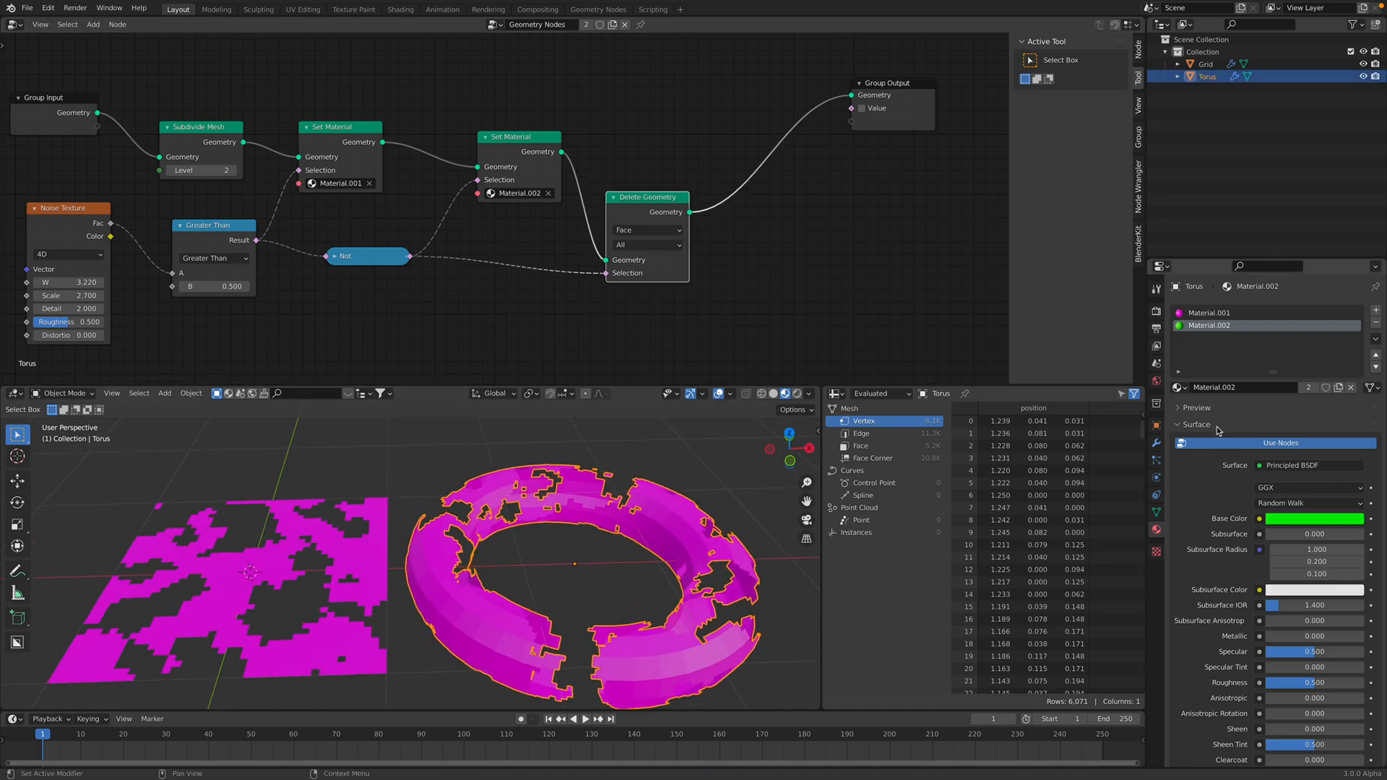
Add a Smooth modifier with 7 repeats and a Solidify modifier, and move Group Output aside
{"action": "left_click", "coordinate": [1190, 310]}
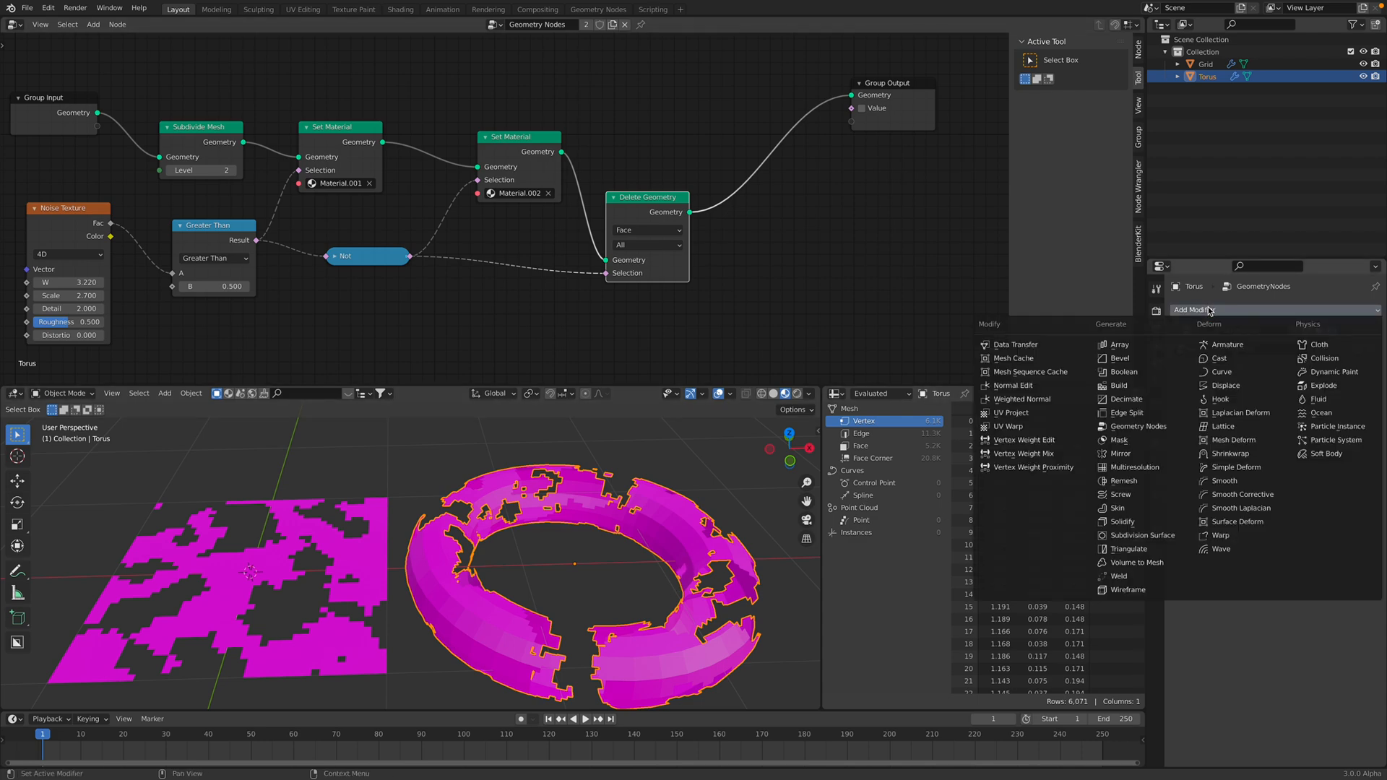
{"action": "mouse_move", "coordinate": [1238, 521]}
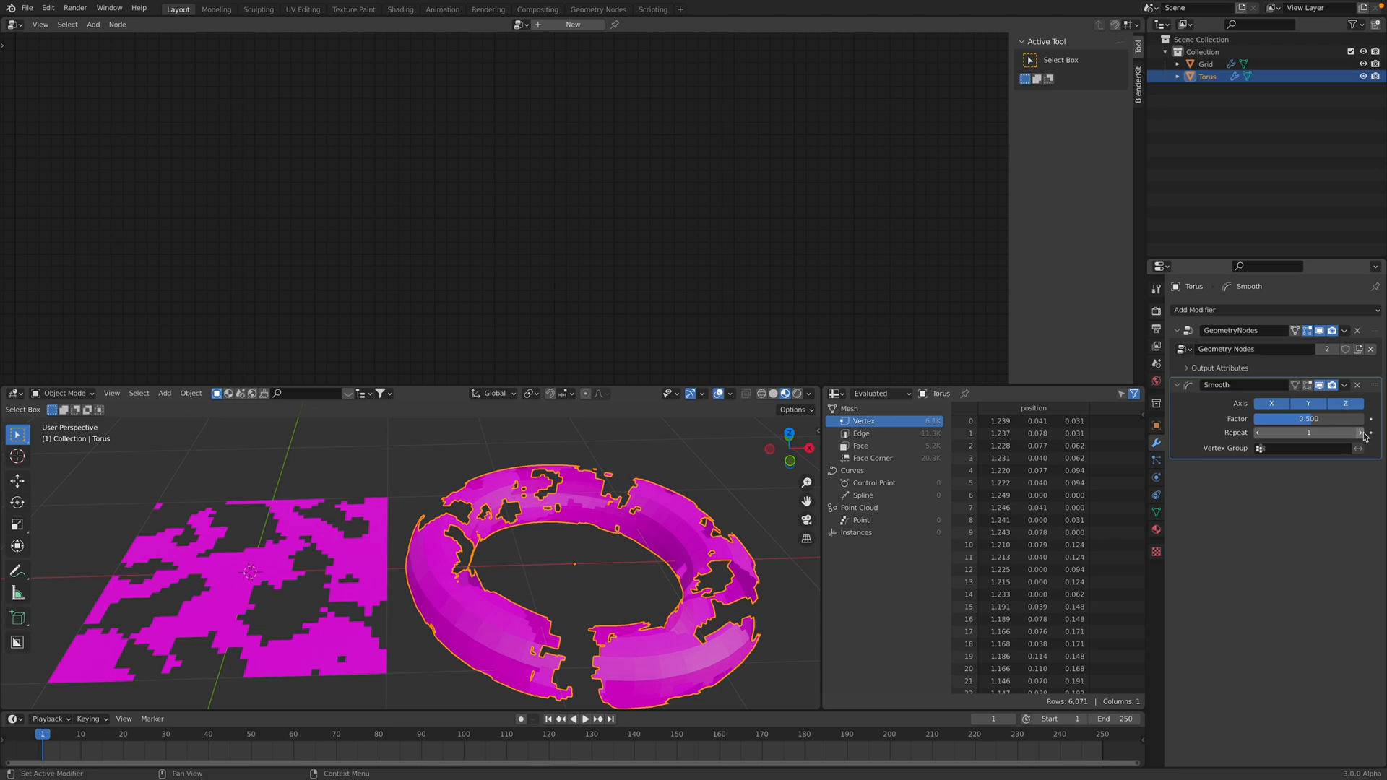
{"action": "left_click", "coordinate": [1363, 433]}
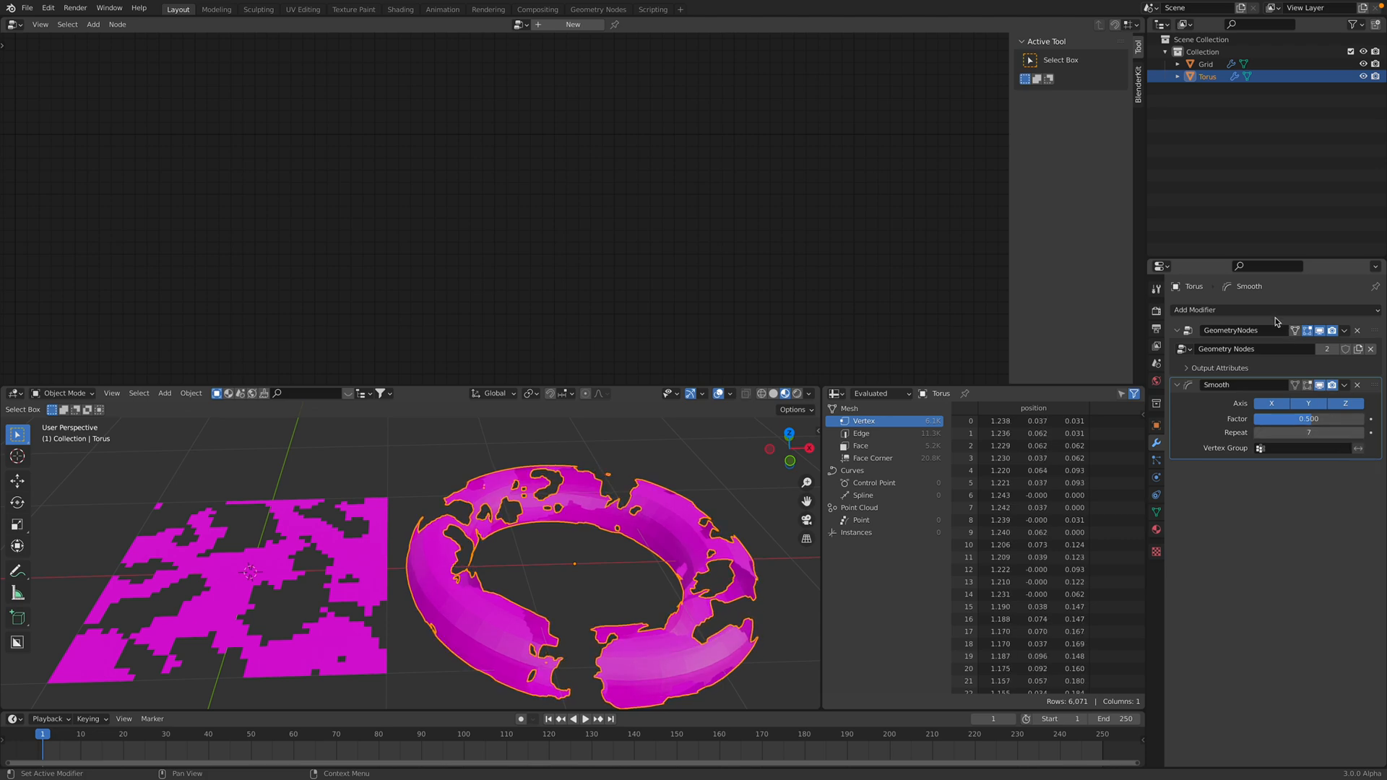
{"action": "left_click", "coordinate": [1197, 310]}
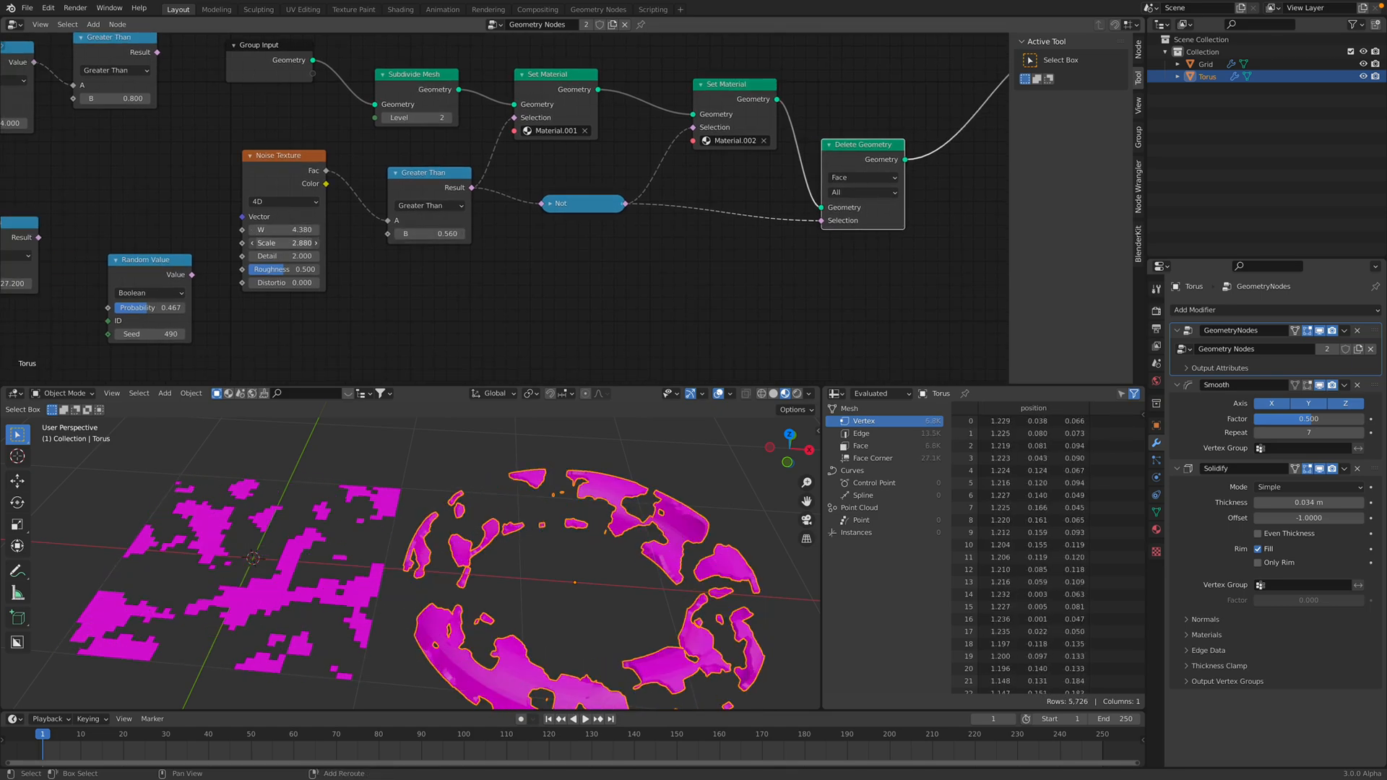
{"action": "left_click_drag", "start_coordinate": [310, 243], "coordinate": [248, 242]}
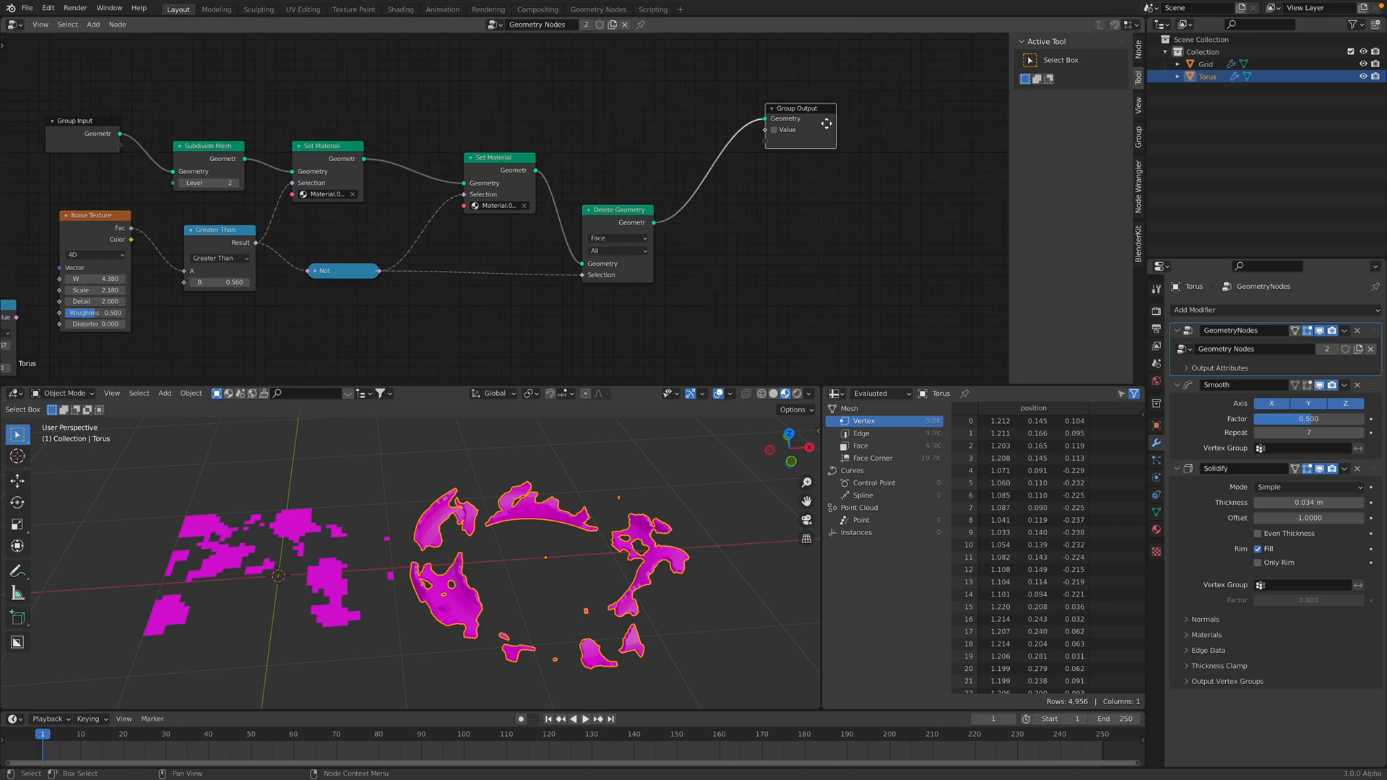
{"action": "mouse_move", "coordinate": [738, 137]}
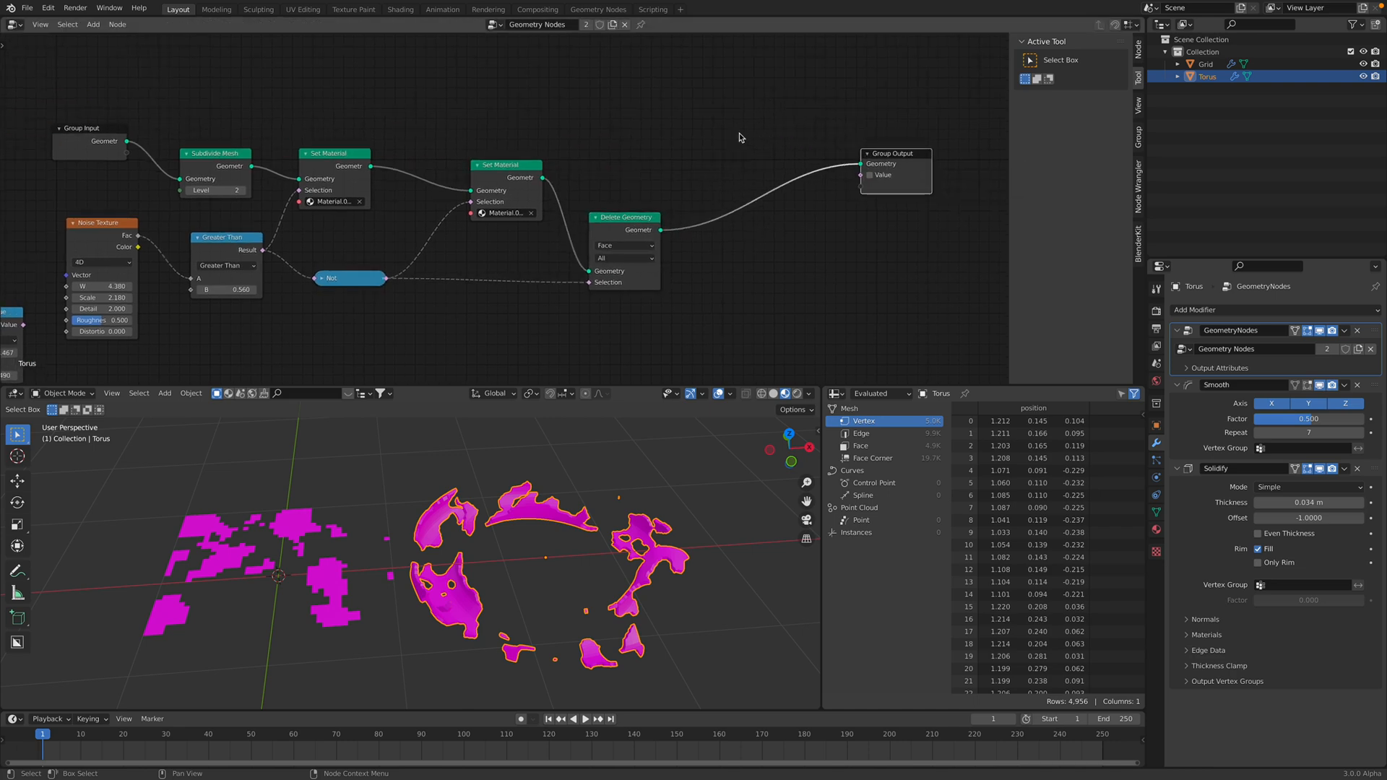
Add a Join Geometry node from a 'jo' search and position it in the graph
{"action": "type", "text": "joi"}
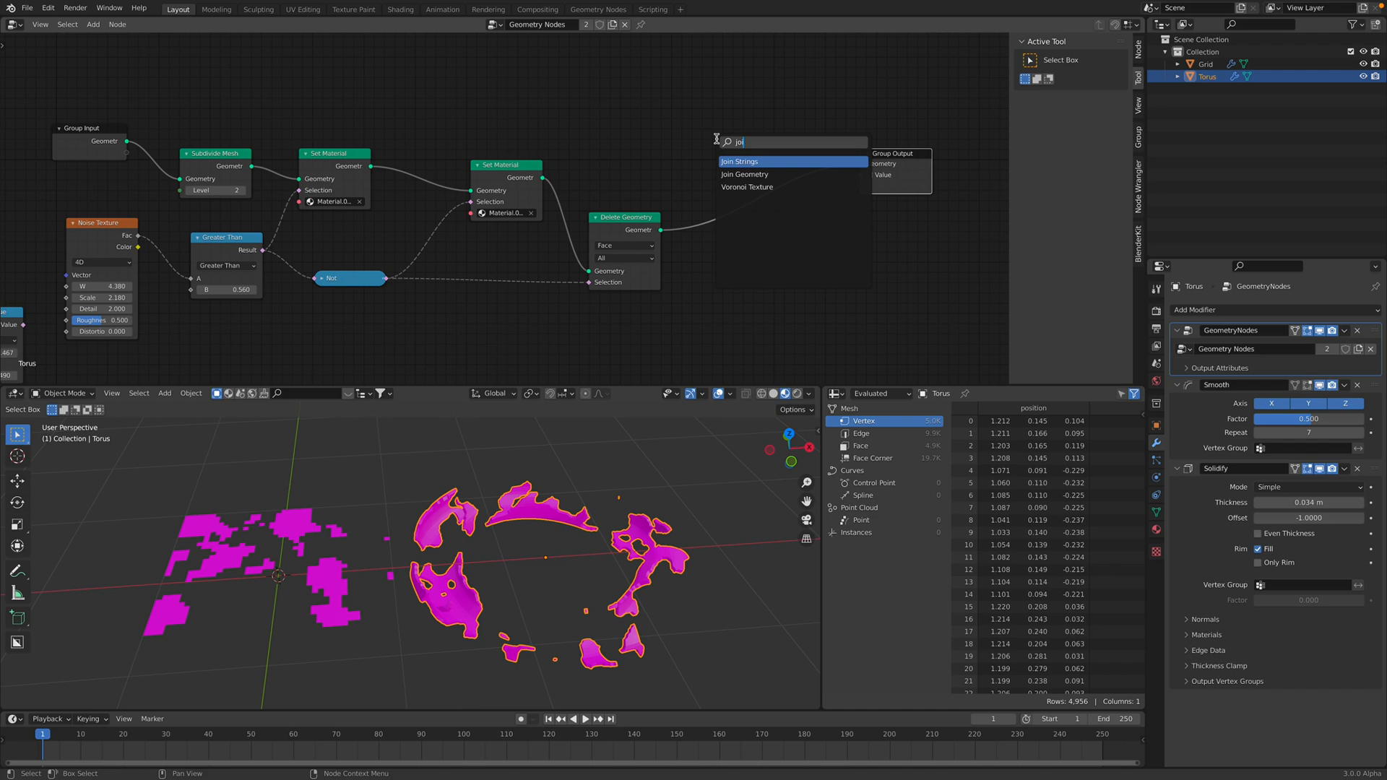
{"action": "left_click", "coordinate": [744, 174]}
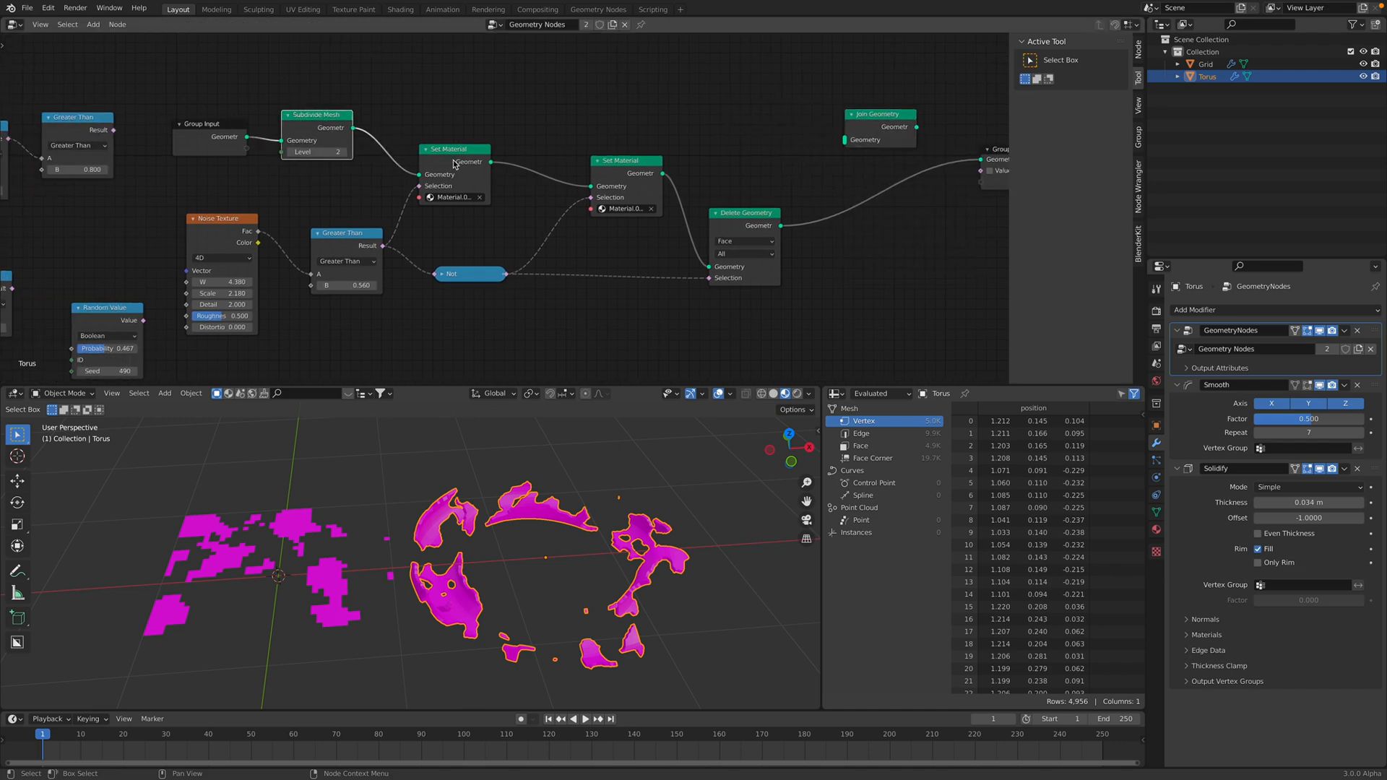
{"action": "left_click_drag", "start_coordinate": [454, 148], "coordinate": [476, 133]}
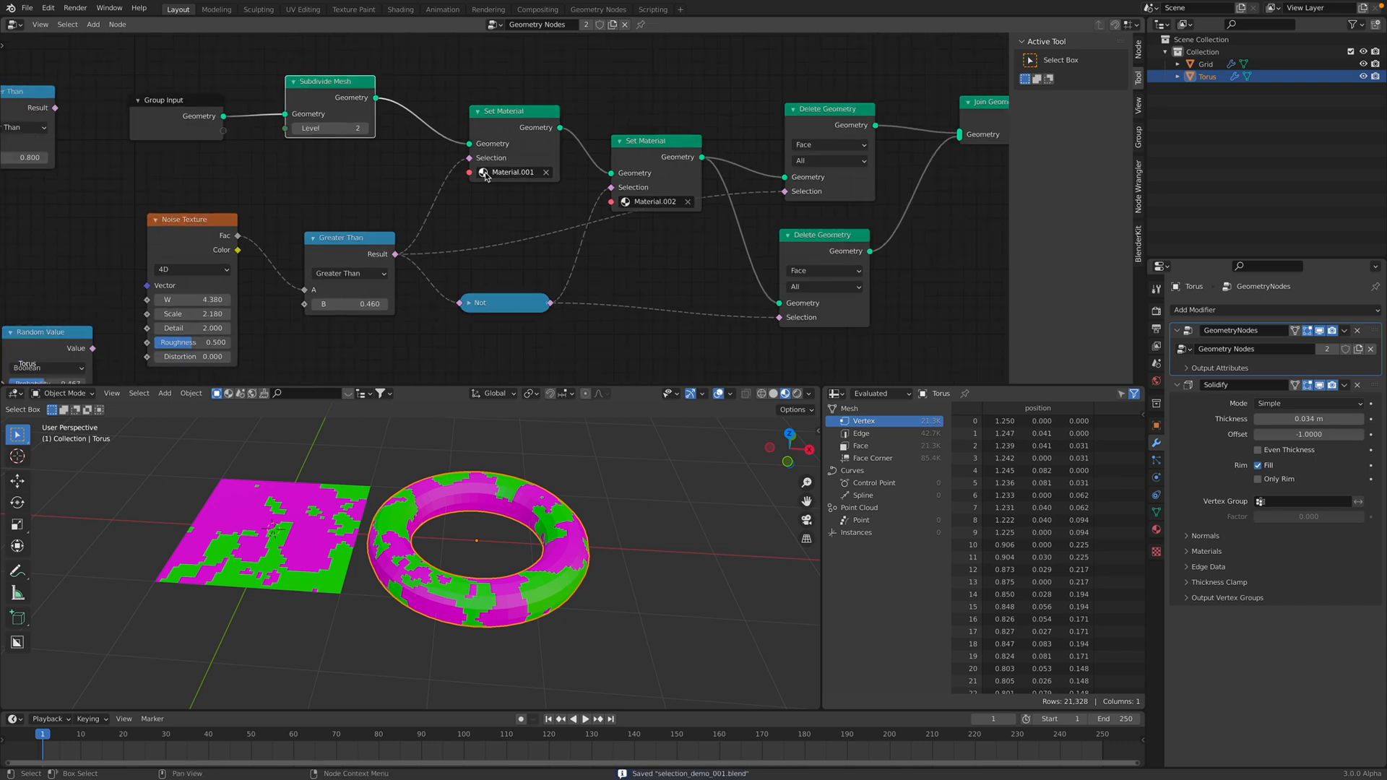
Open the select_study file from recent files and show its Material Properties
{"action": "left_click", "coordinate": [27, 7]}
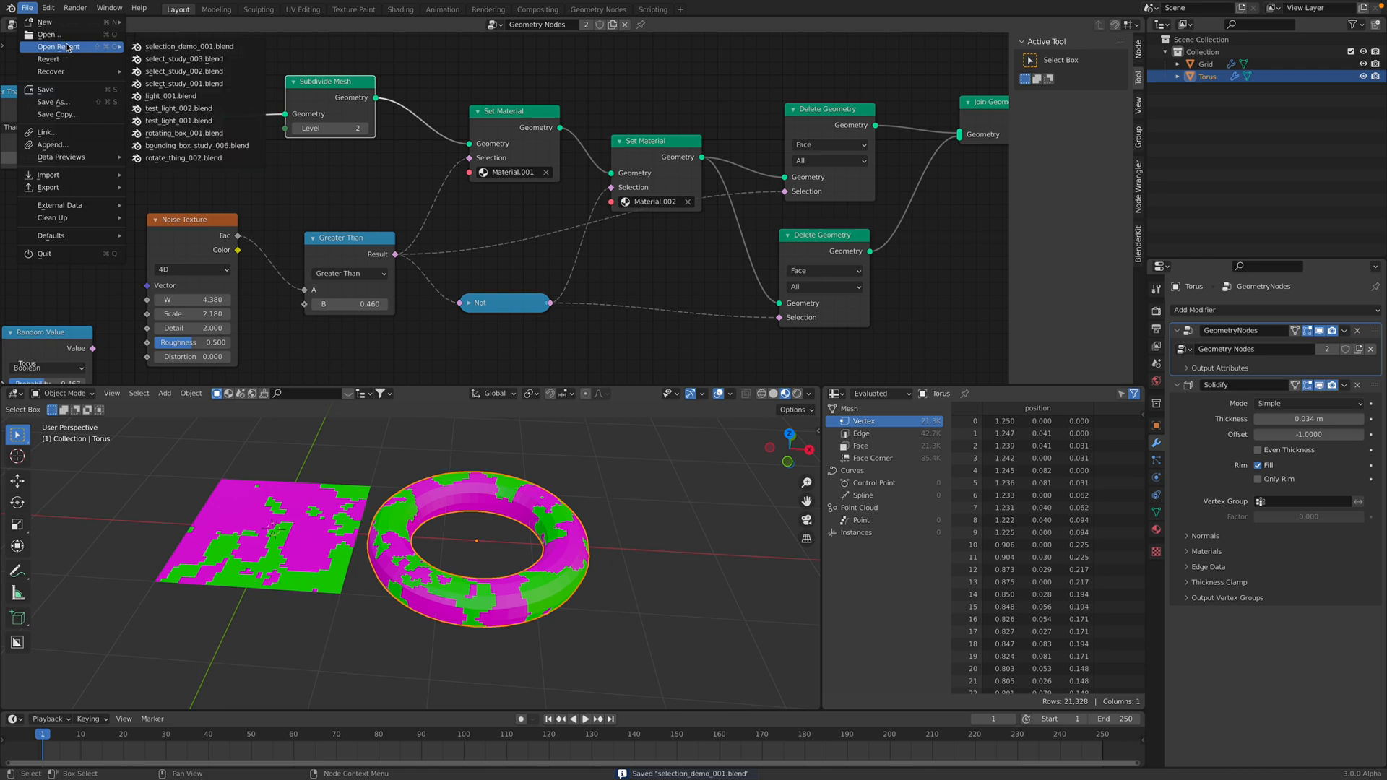
{"action": "mouse_move", "coordinate": [189, 59]}
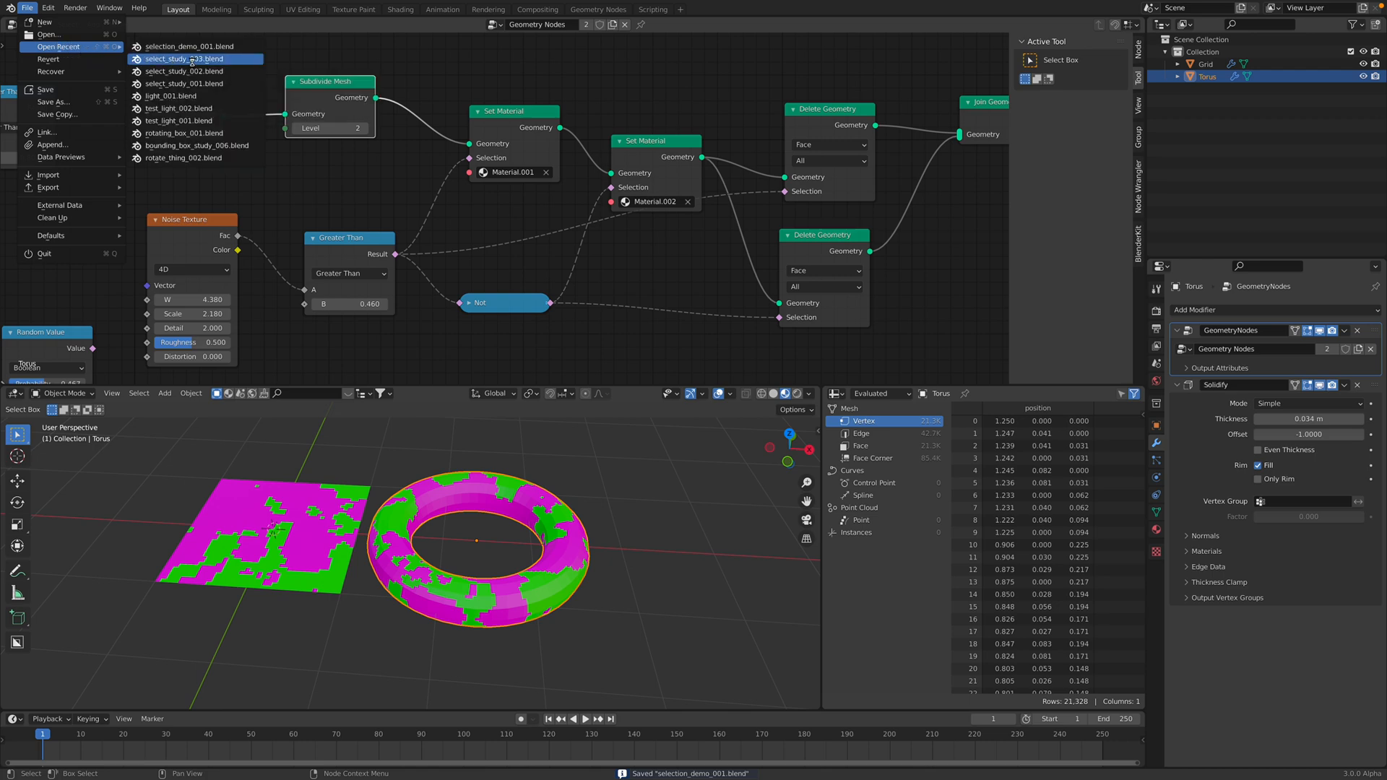
{"action": "left_click", "coordinate": [184, 46]}
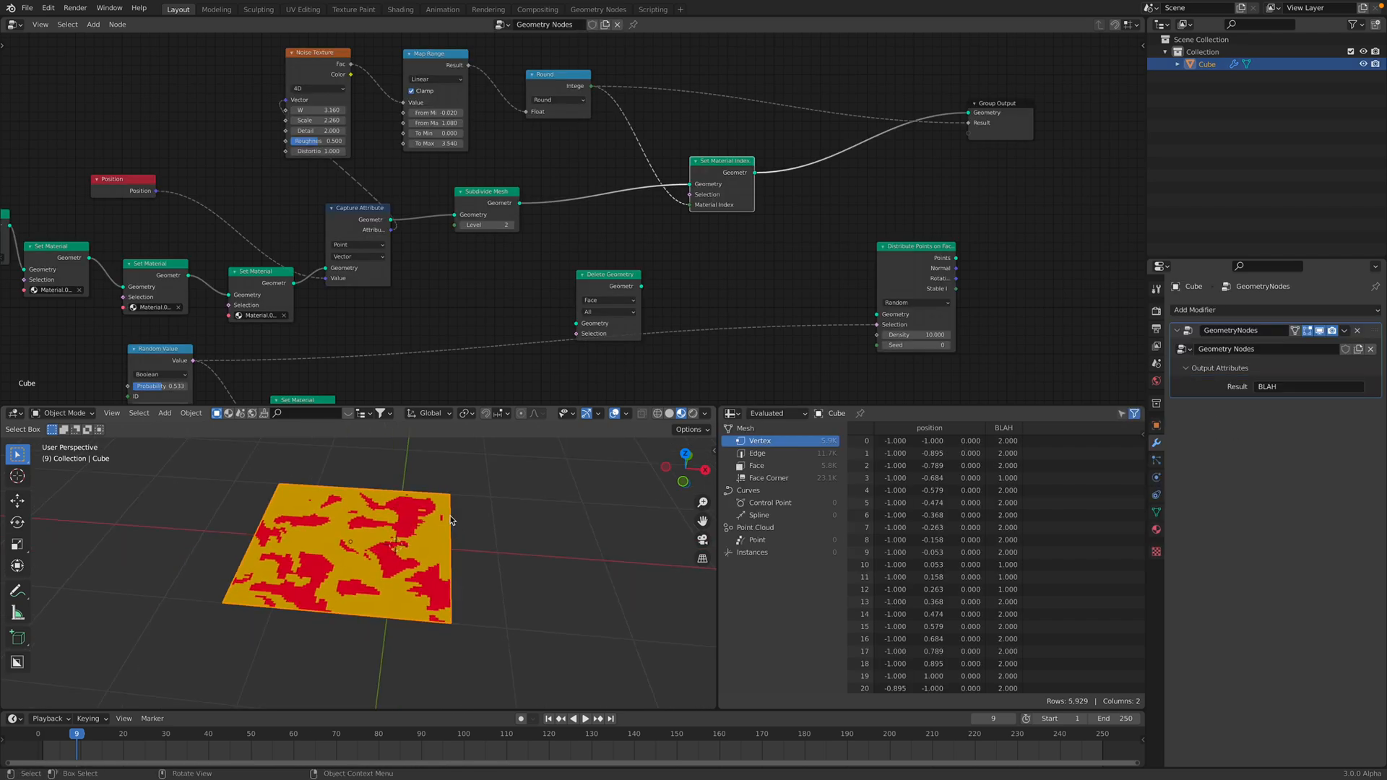
{"action": "mouse_move", "coordinate": [1159, 509]}
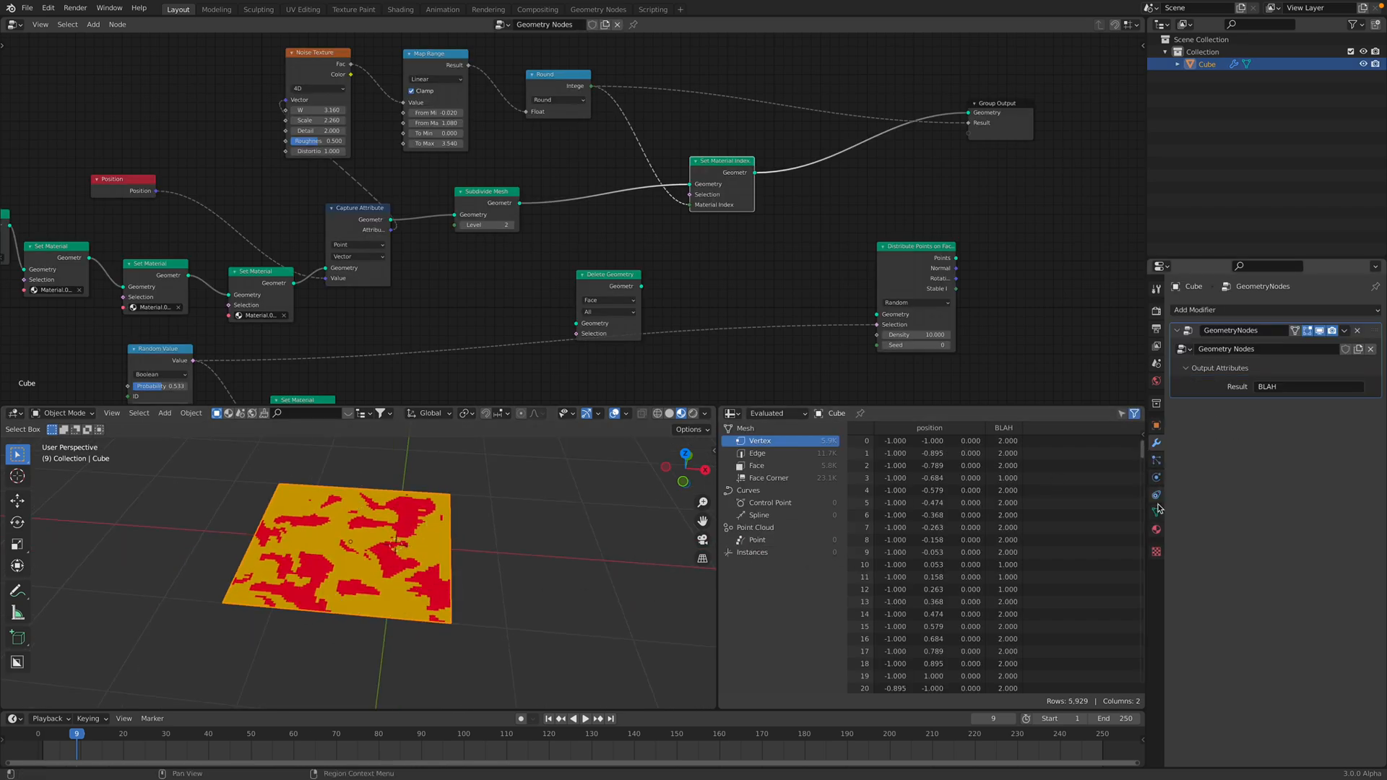
{"action": "left_click", "coordinate": [1156, 529]}
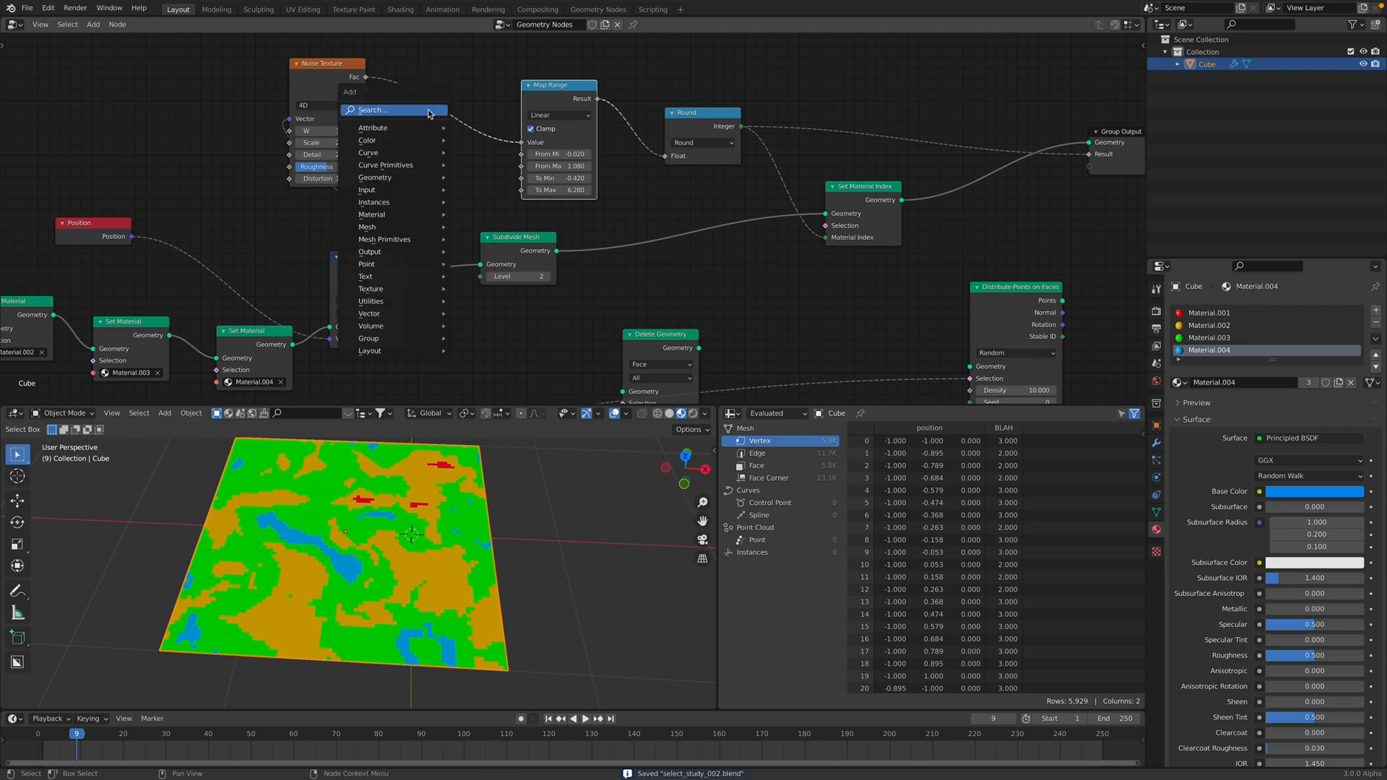
Search nodes for 'curve' and add an RGB Curves node after the Noise Texture
{"action": "left_click", "coordinate": [367, 139]}
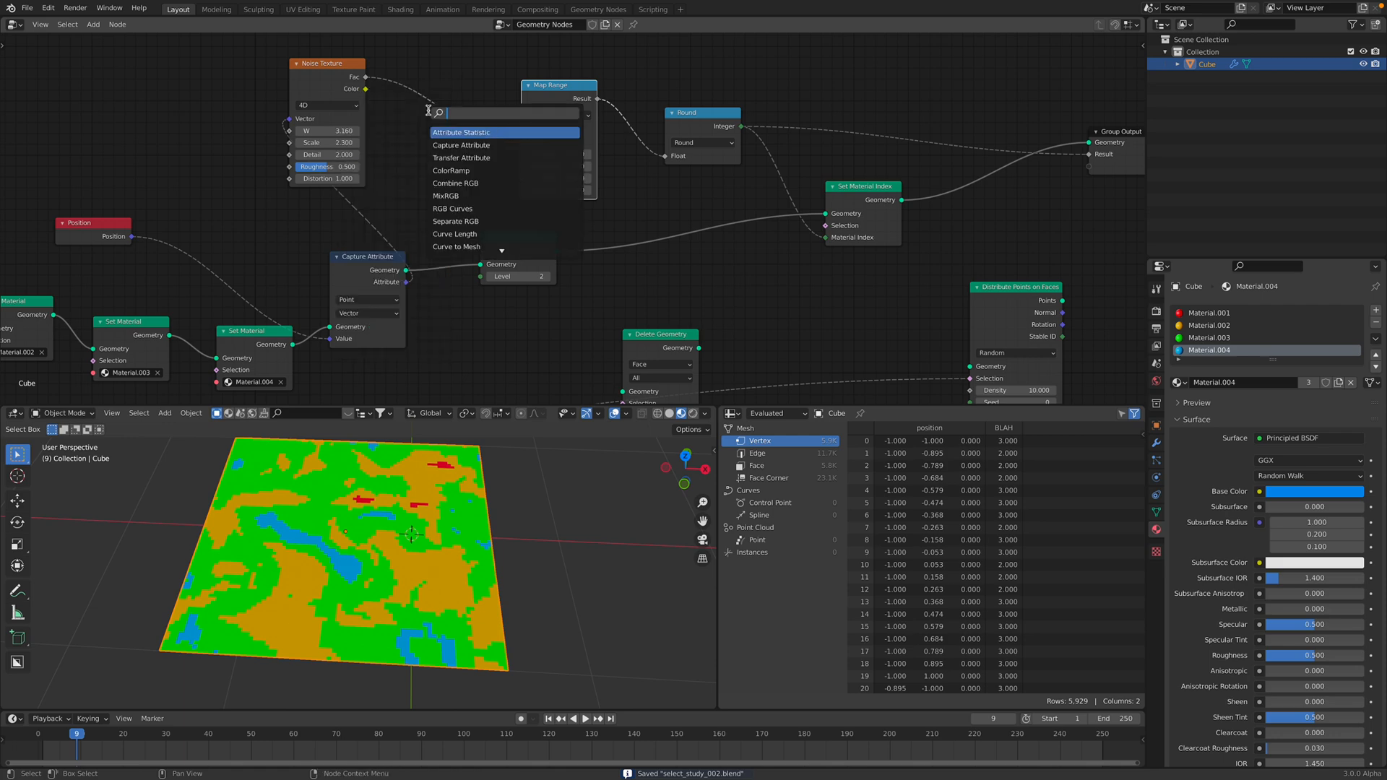
{"action": "type", "text": "map"}
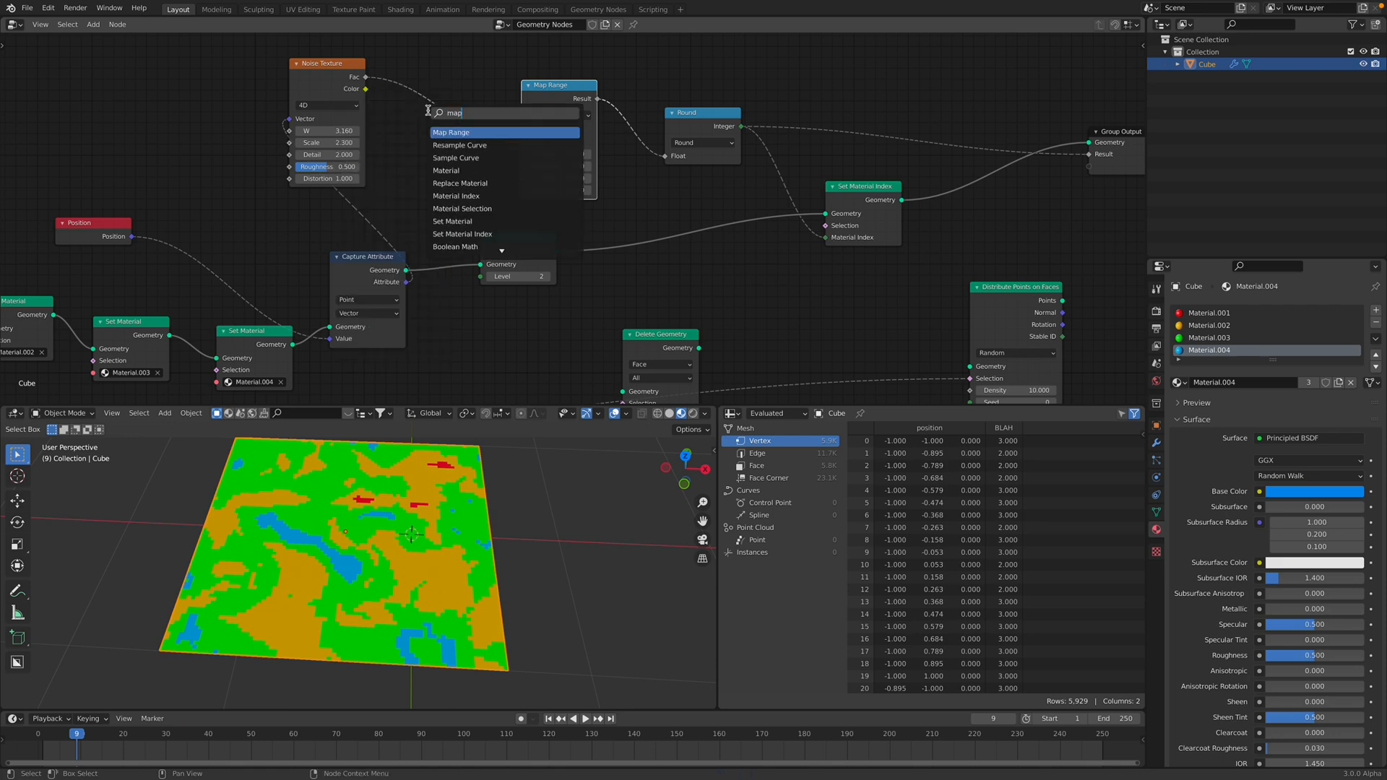
{"action": "type", "text": "curve"}
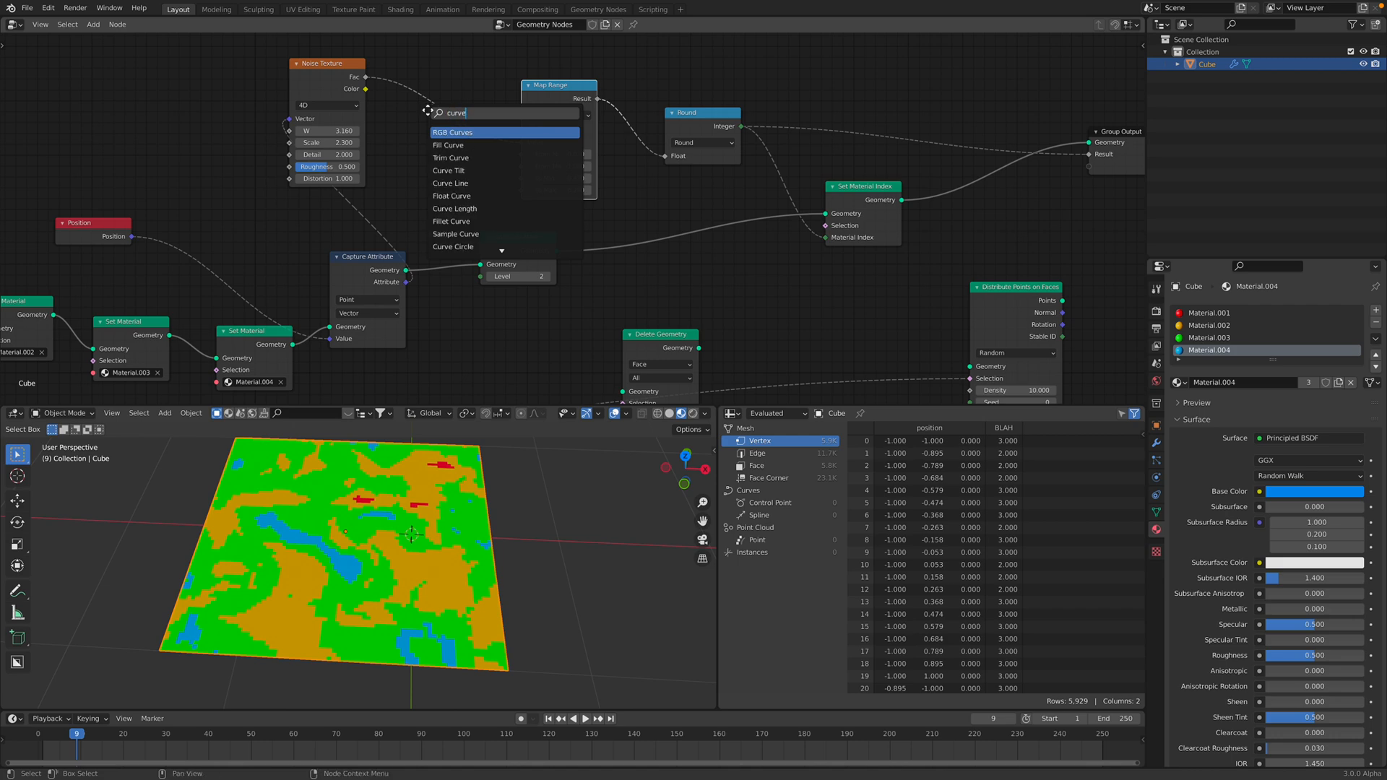
{"action": "left_click", "coordinate": [454, 131]}
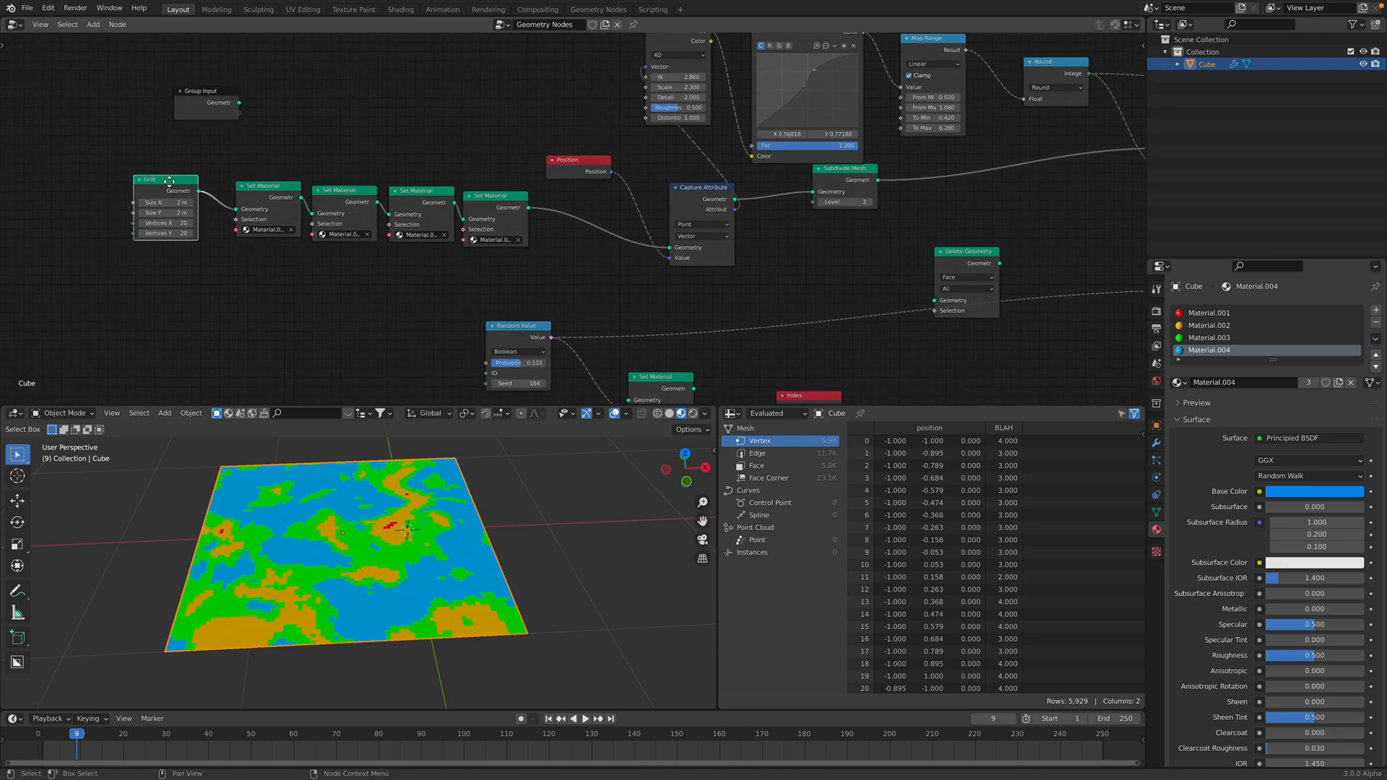
Add a Cylinder mesh node through a 'cy' search and move it into place
{"action": "type", "text": "cy"}
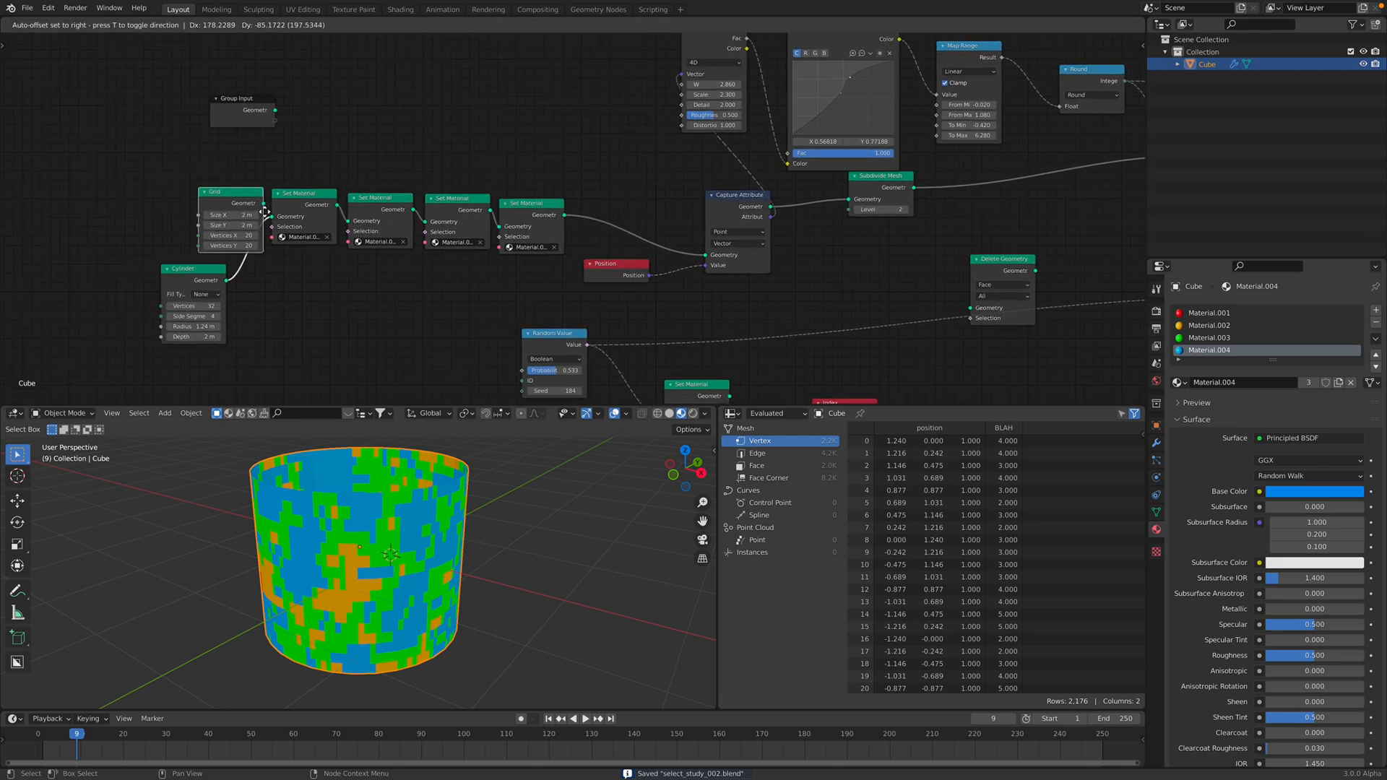
{"action": "left_click_drag", "start_coordinate": [232, 192], "coordinate": [183, 164]}
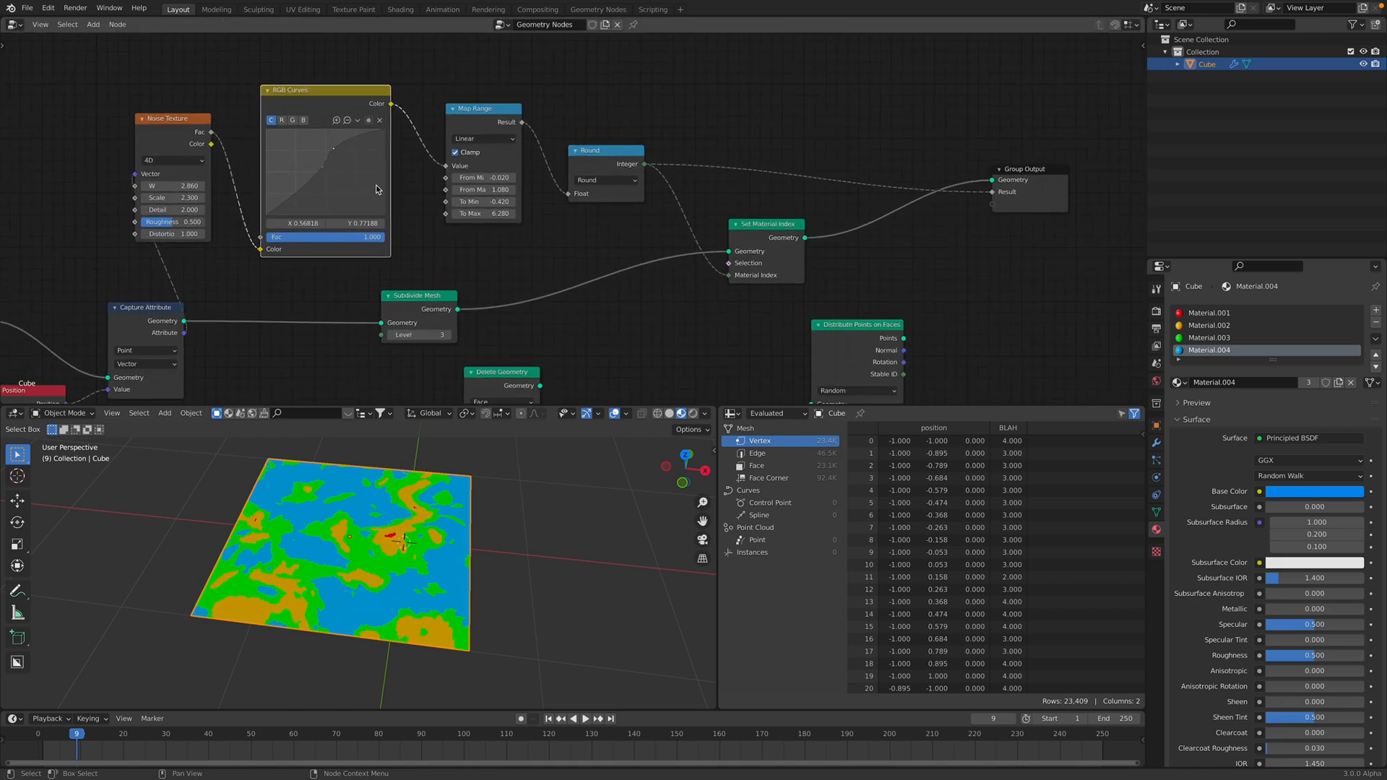
{"action": "mouse_move", "coordinate": [247, 142]}
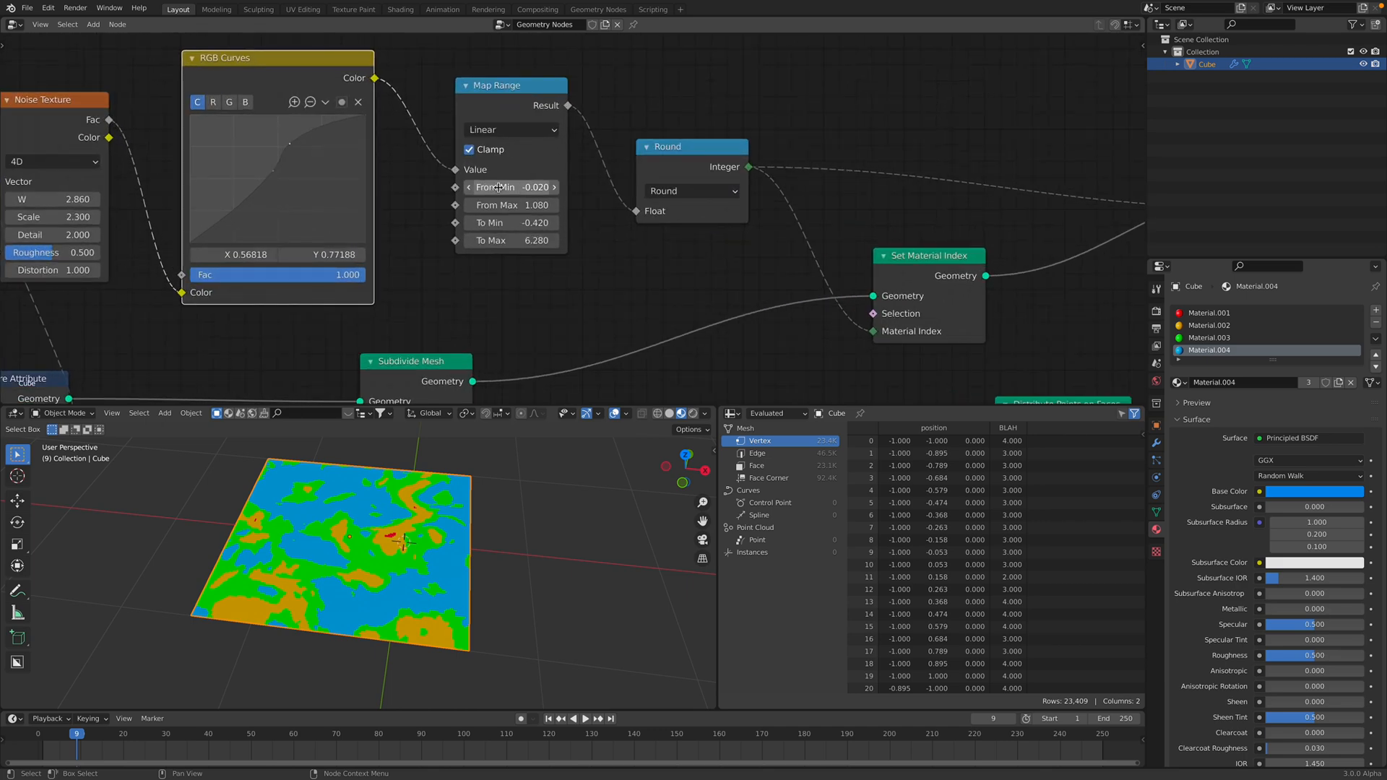
Raise the Map Range From Min value to 0.140 so red patches appear
{"action": "left_click_drag", "start_coordinate": [496, 186], "coordinate": [511, 187]}
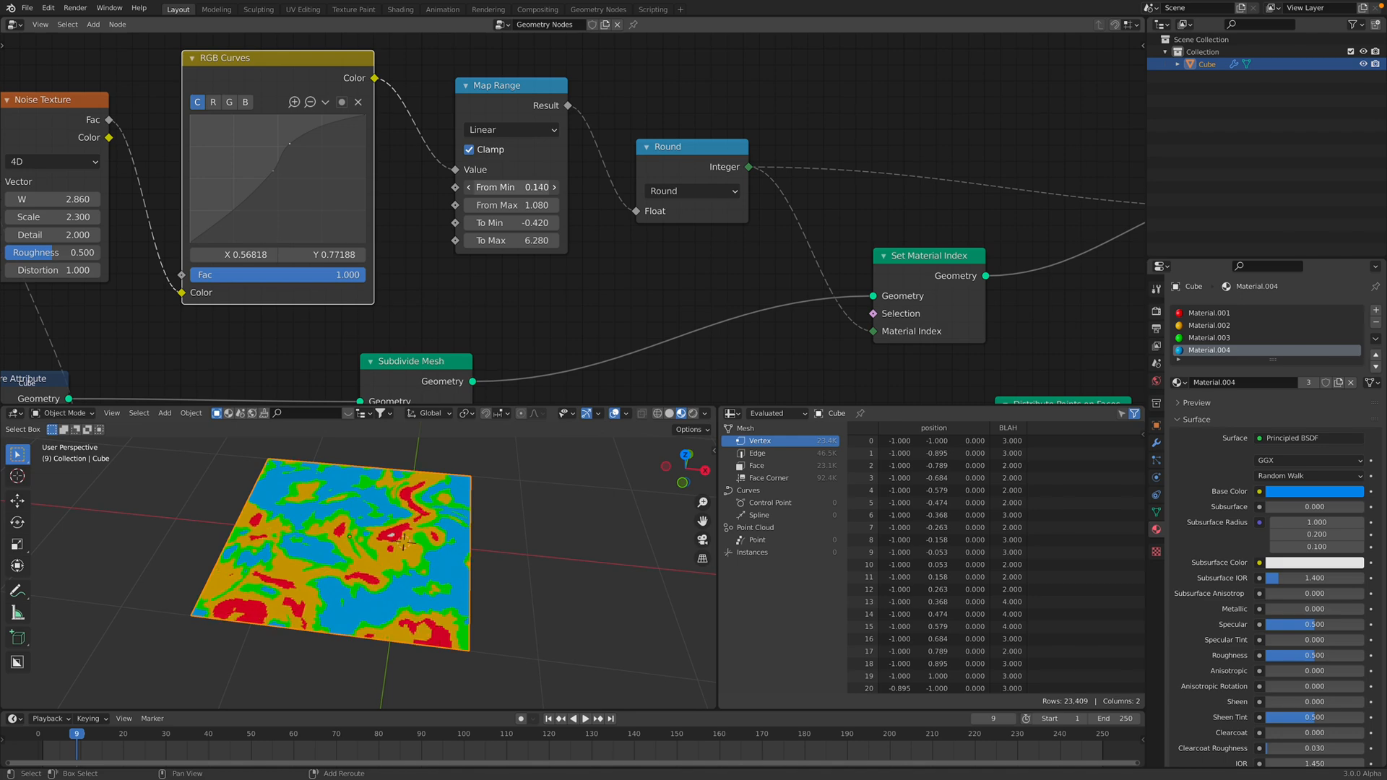
{"action": "left_click", "coordinate": [511, 204]}
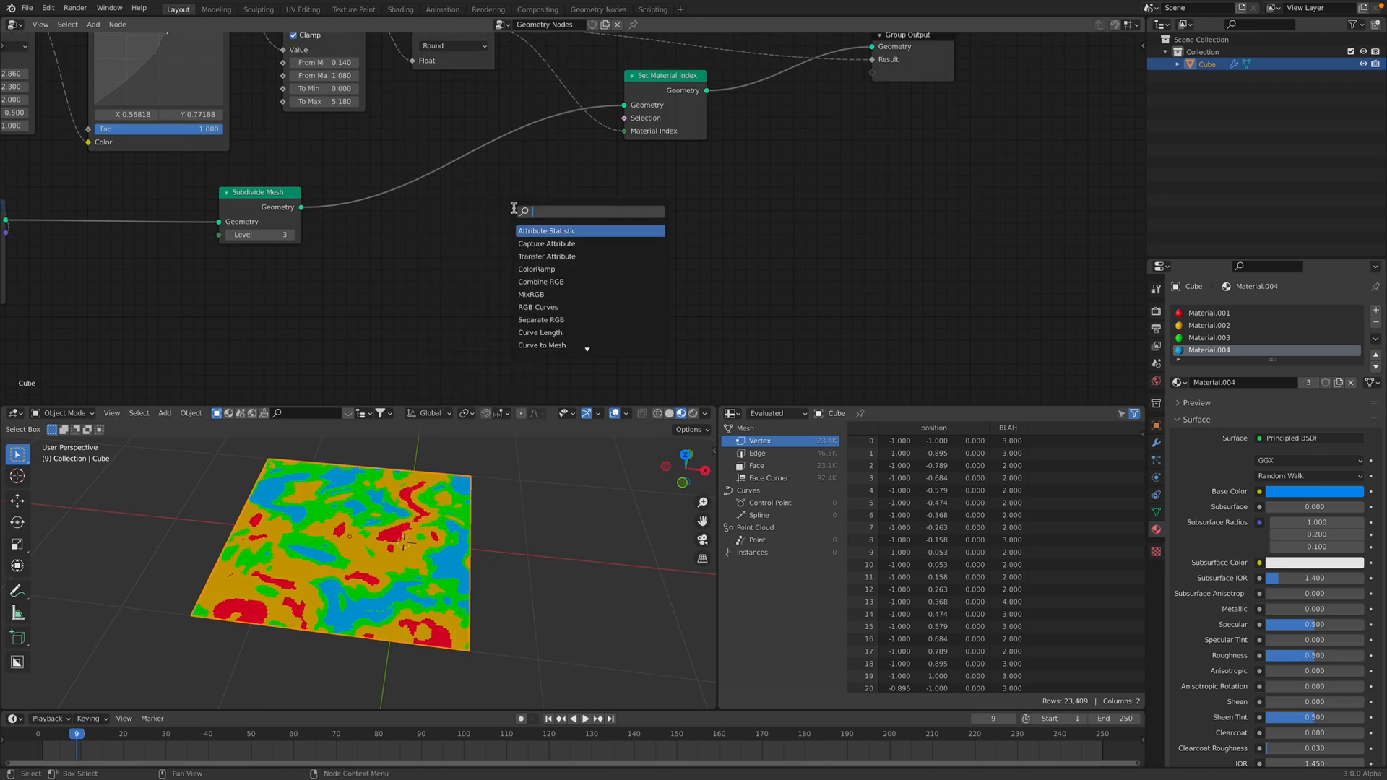
Add a Boolean Random Value node as the Set Material Index selection and adjust its probability
{"action": "type", "text": "random"}
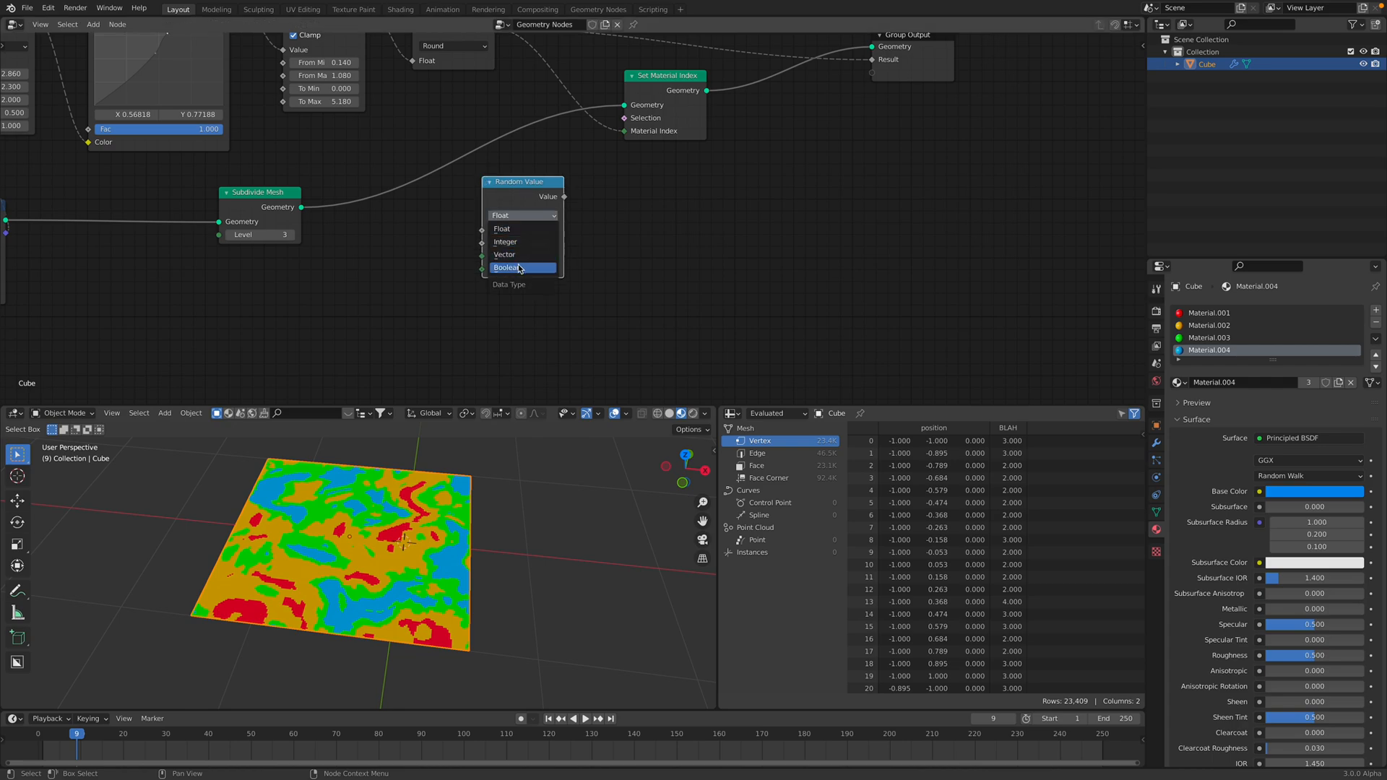
{"action": "left_click", "coordinate": [505, 267]}
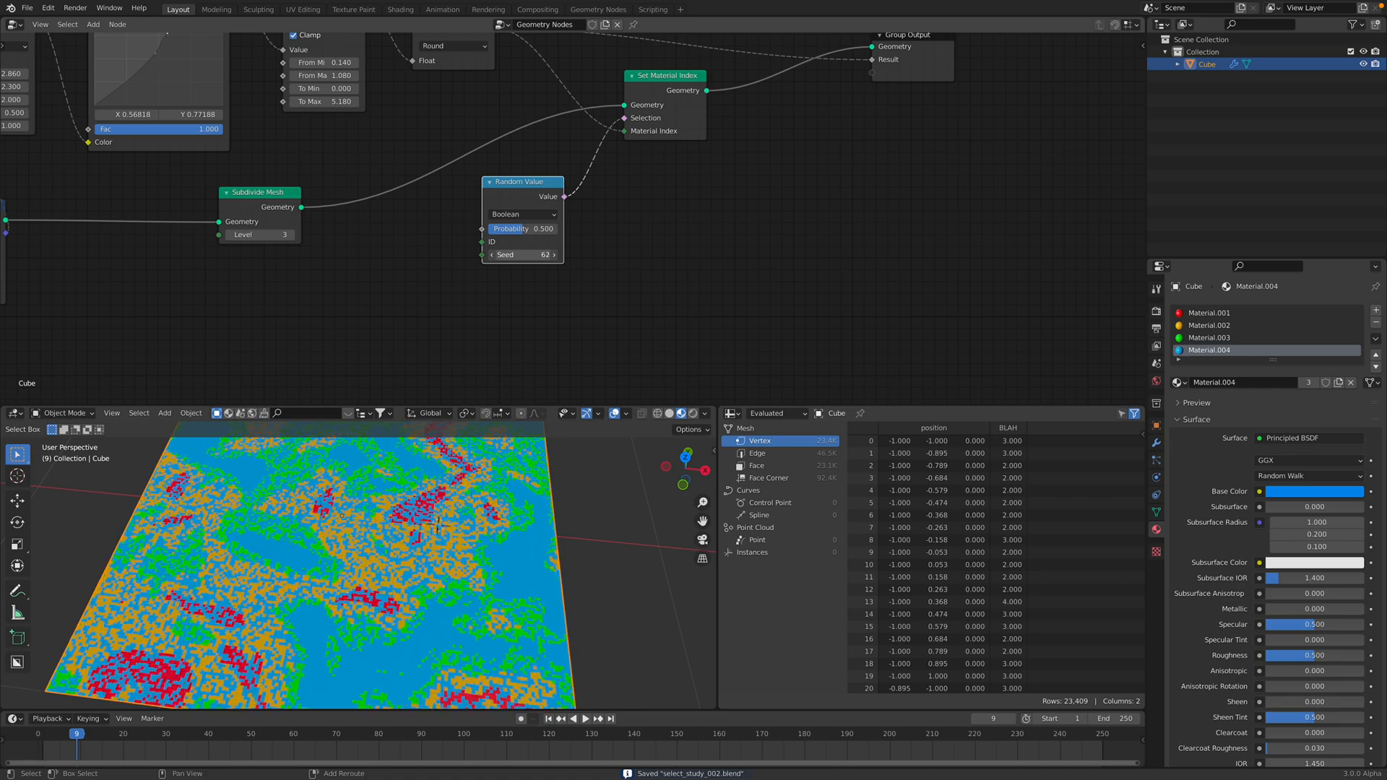
{"action": "left_click_drag", "start_coordinate": [521, 229], "coordinate": [515, 229]}
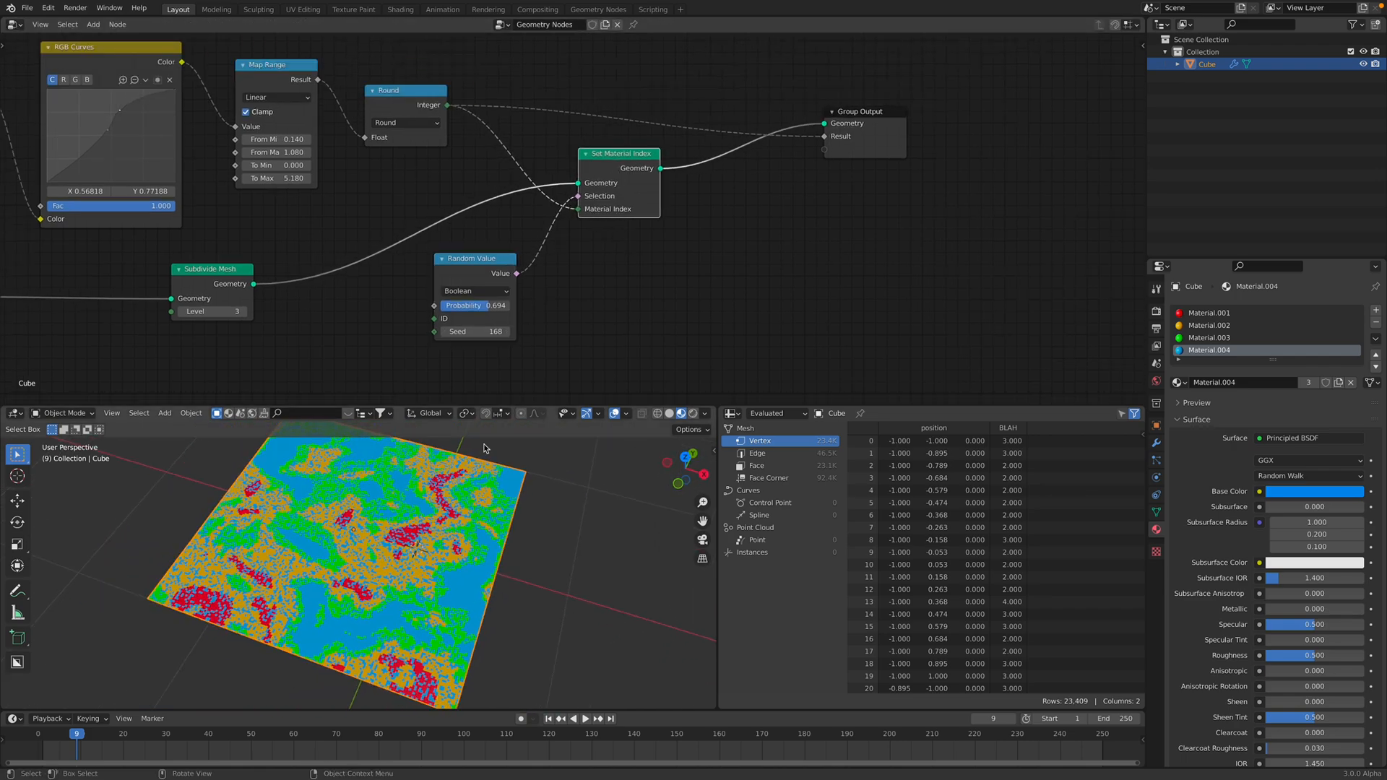
{"action": "left_click", "coordinate": [475, 331]}
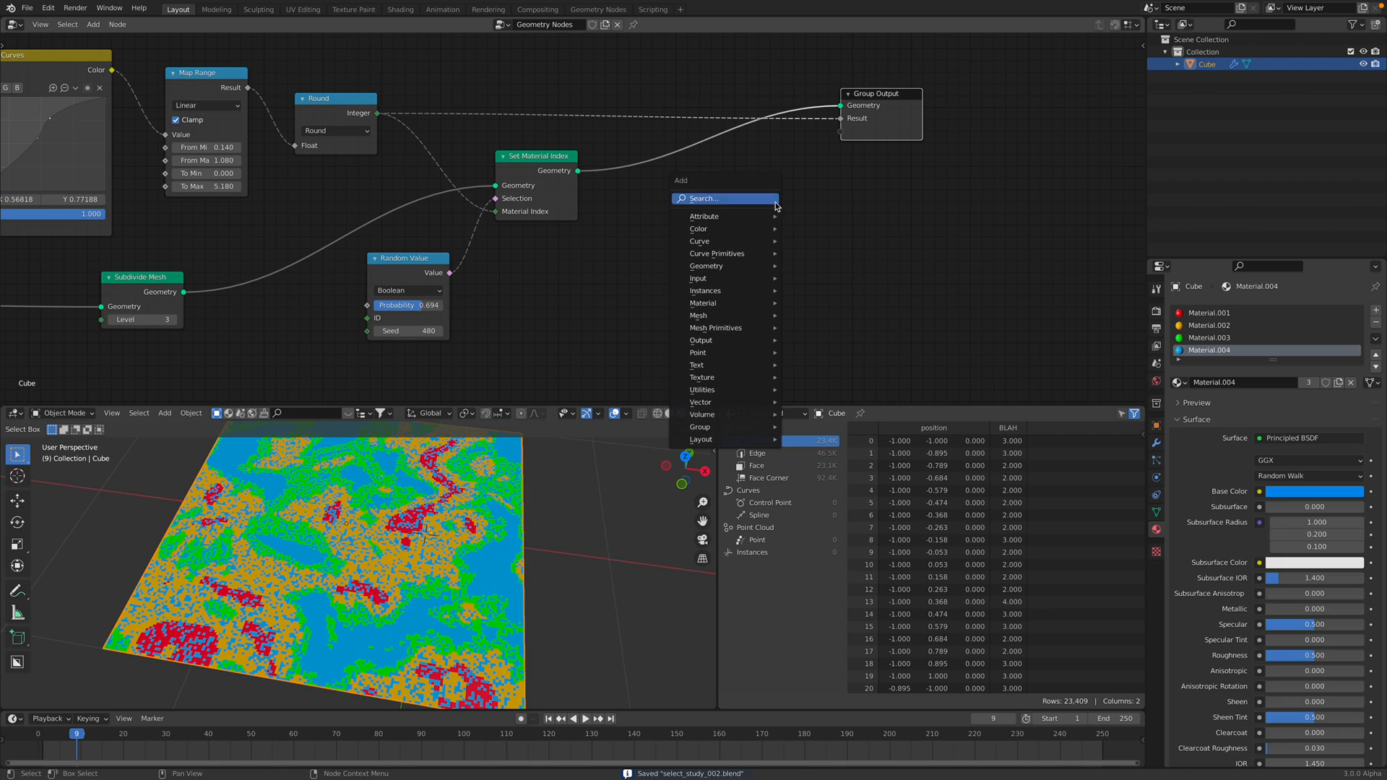
Add Distribute Points on Faces after Set Material Index and raise its density
{"action": "type", "text": "dist"}
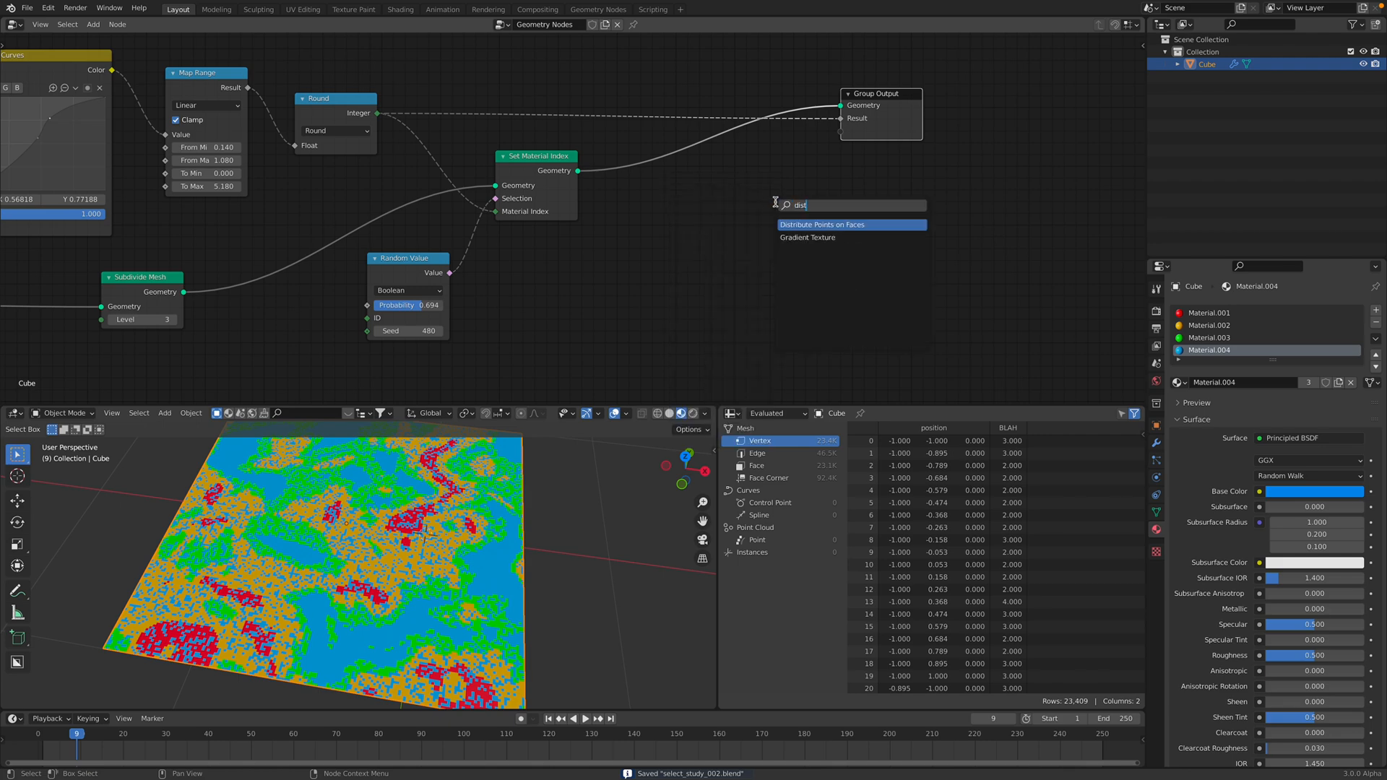
{"action": "left_click", "coordinate": [822, 224]}
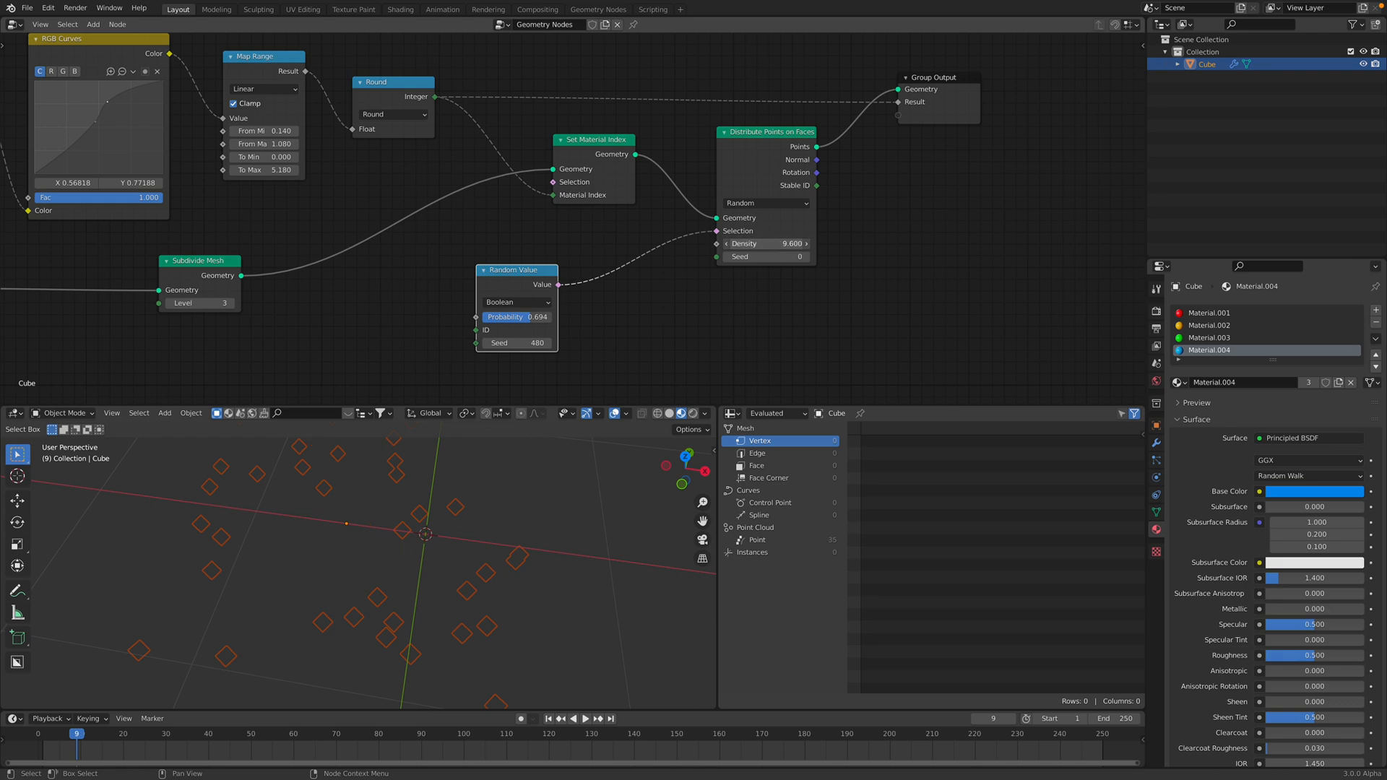
{"action": "left_click_drag", "start_coordinate": [743, 244], "coordinate": [787, 244]}
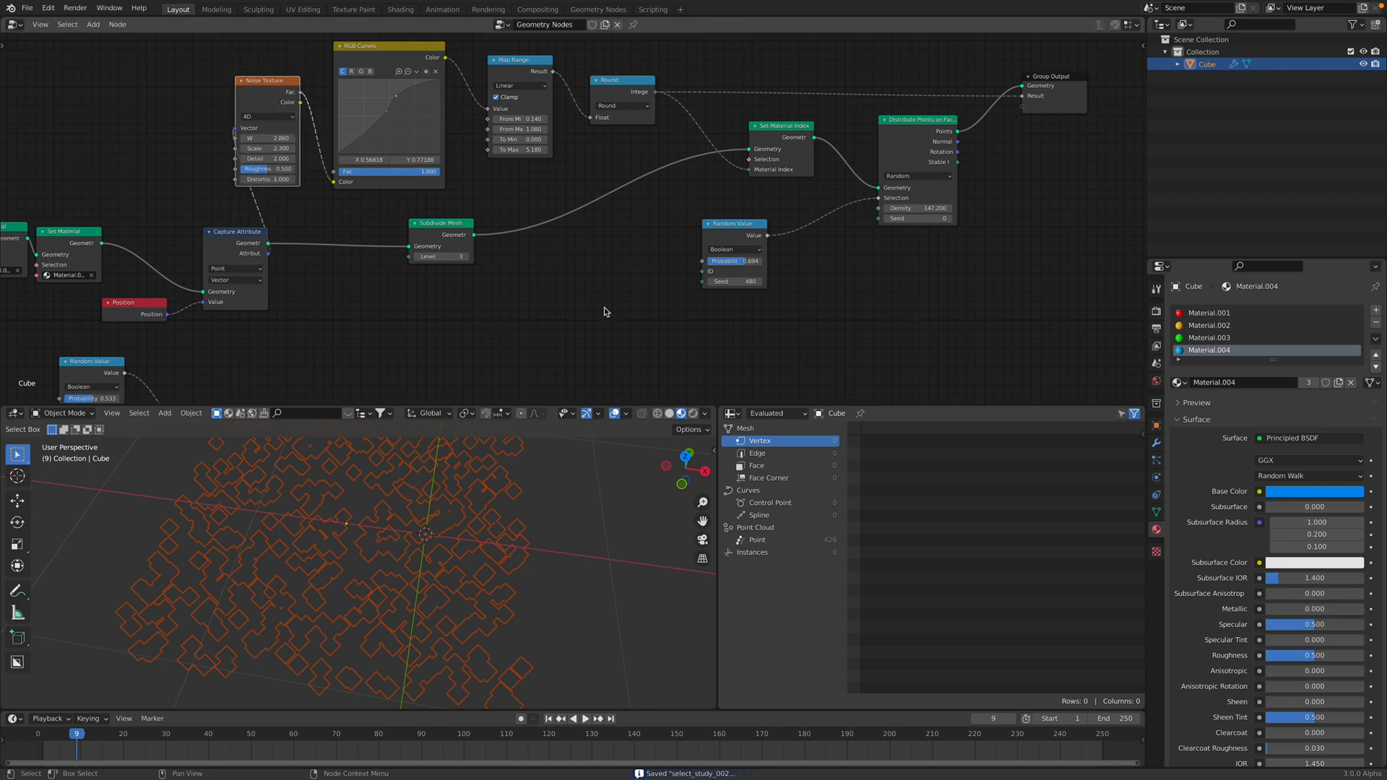
Add a Greater Than Compare node with a 0.180 threshold to drive the point selection
{"action": "left_click", "coordinate": [605, 312]}
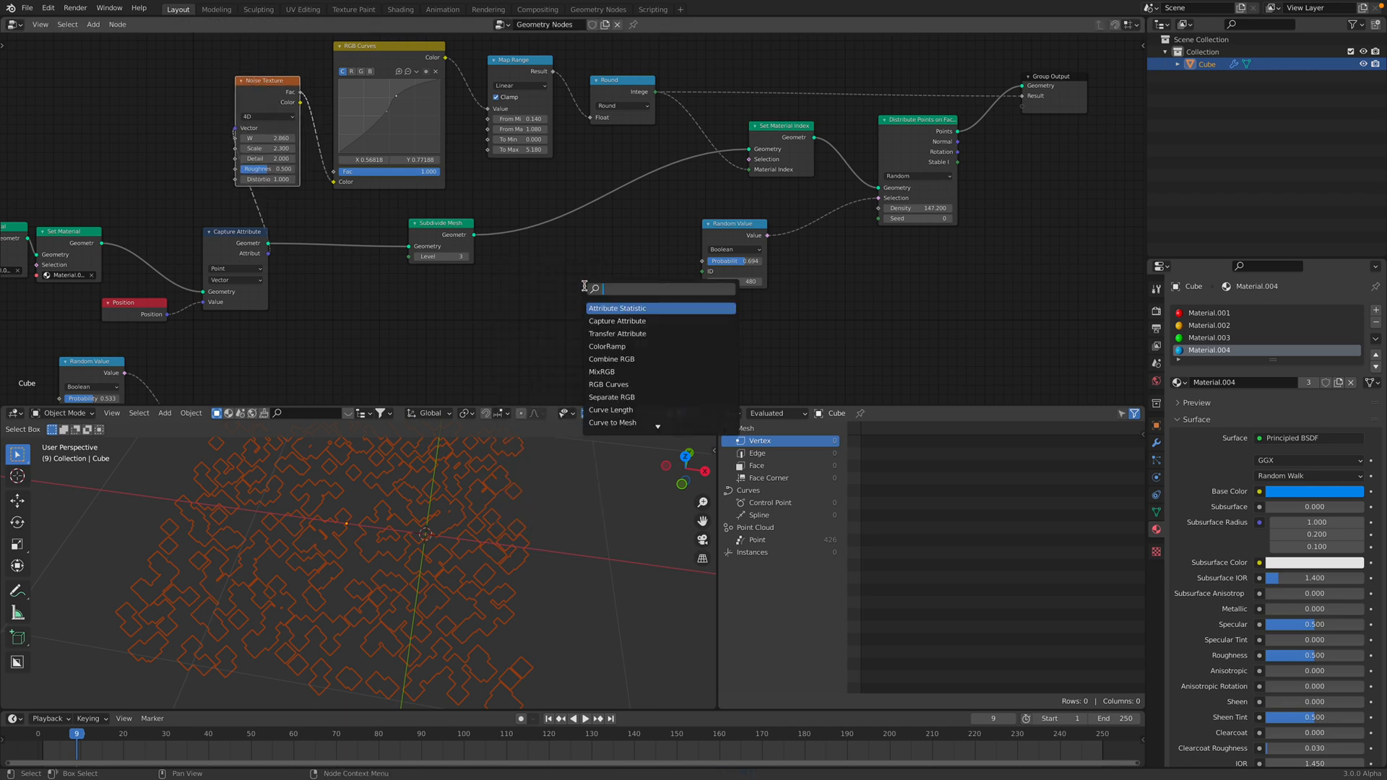
{"action": "type", "text": "comp"}
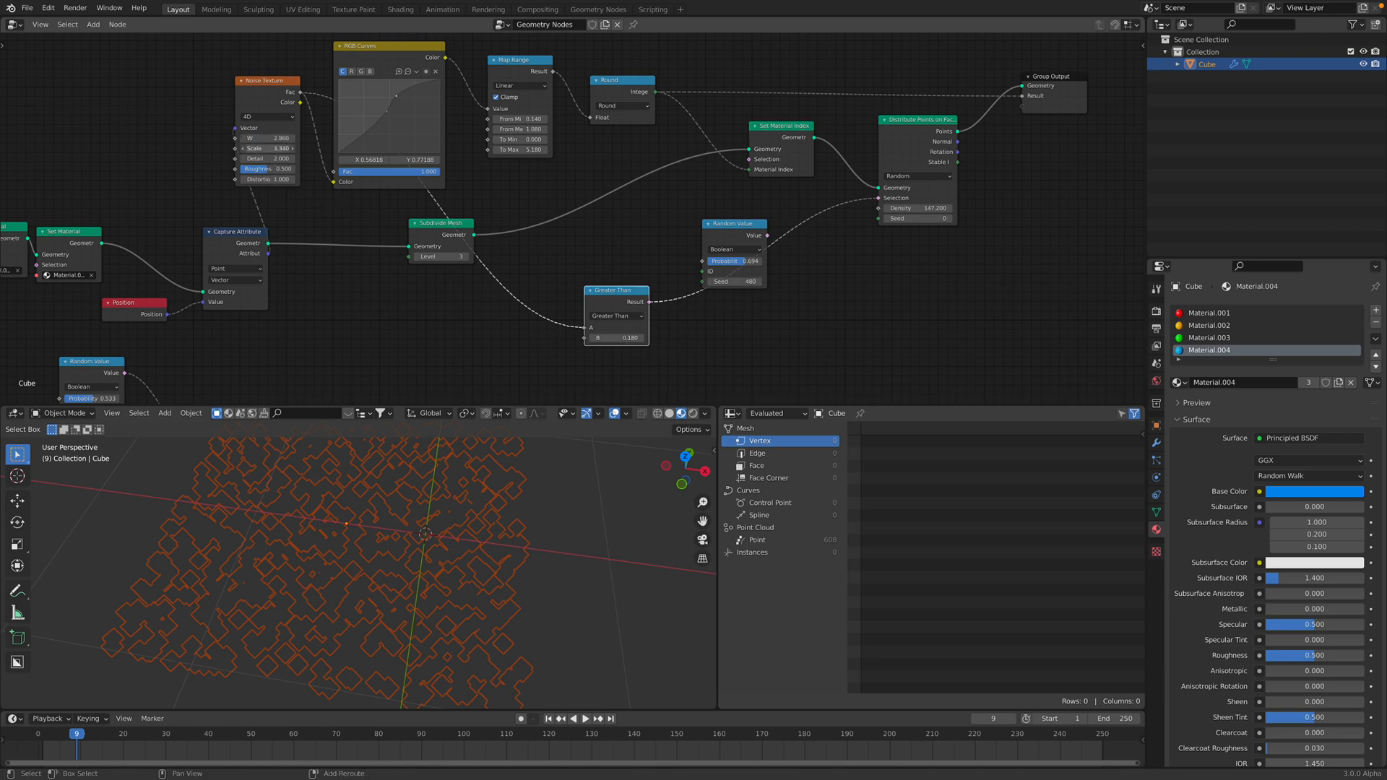
{"action": "left_click", "coordinate": [265, 148]}
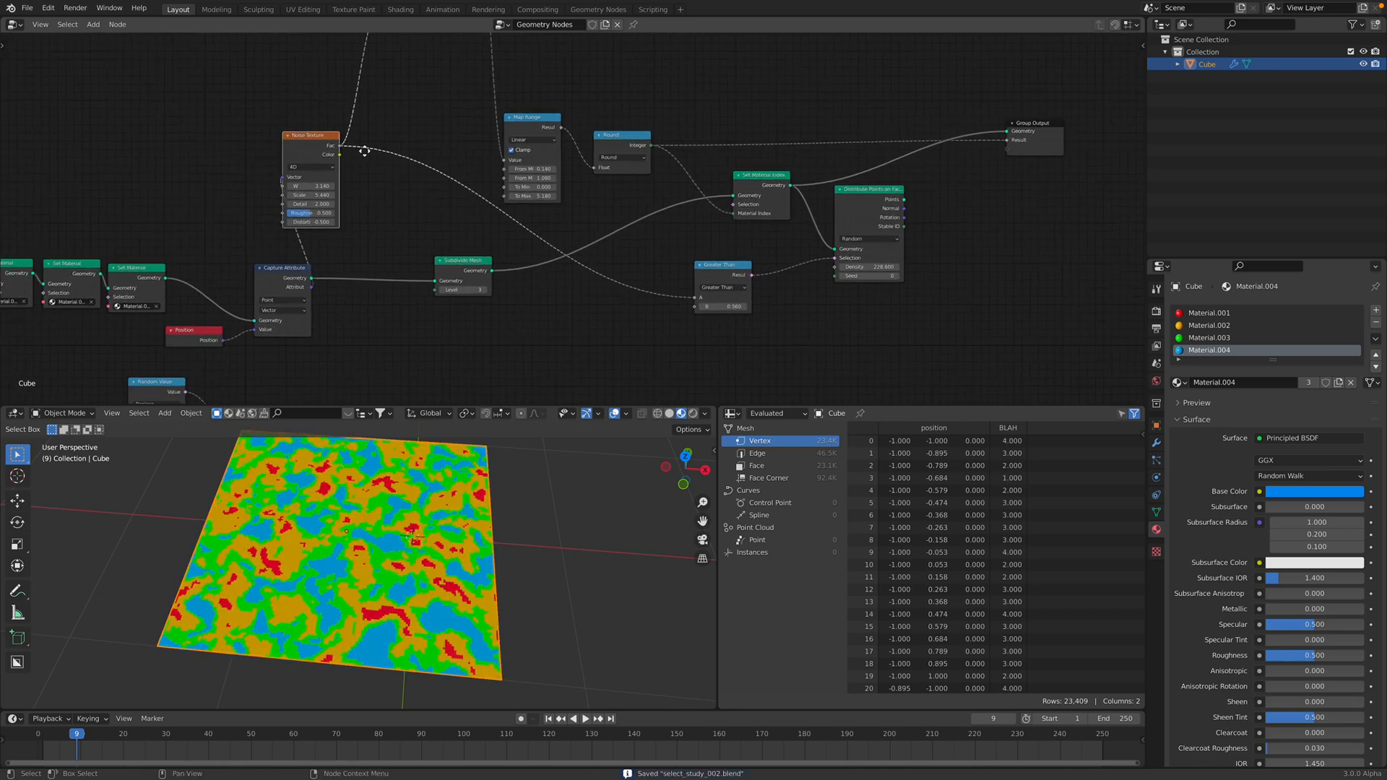
Add a Voronoi Texture node and feed its Distance into the Map Range value
{"action": "type", "text": "voro"}
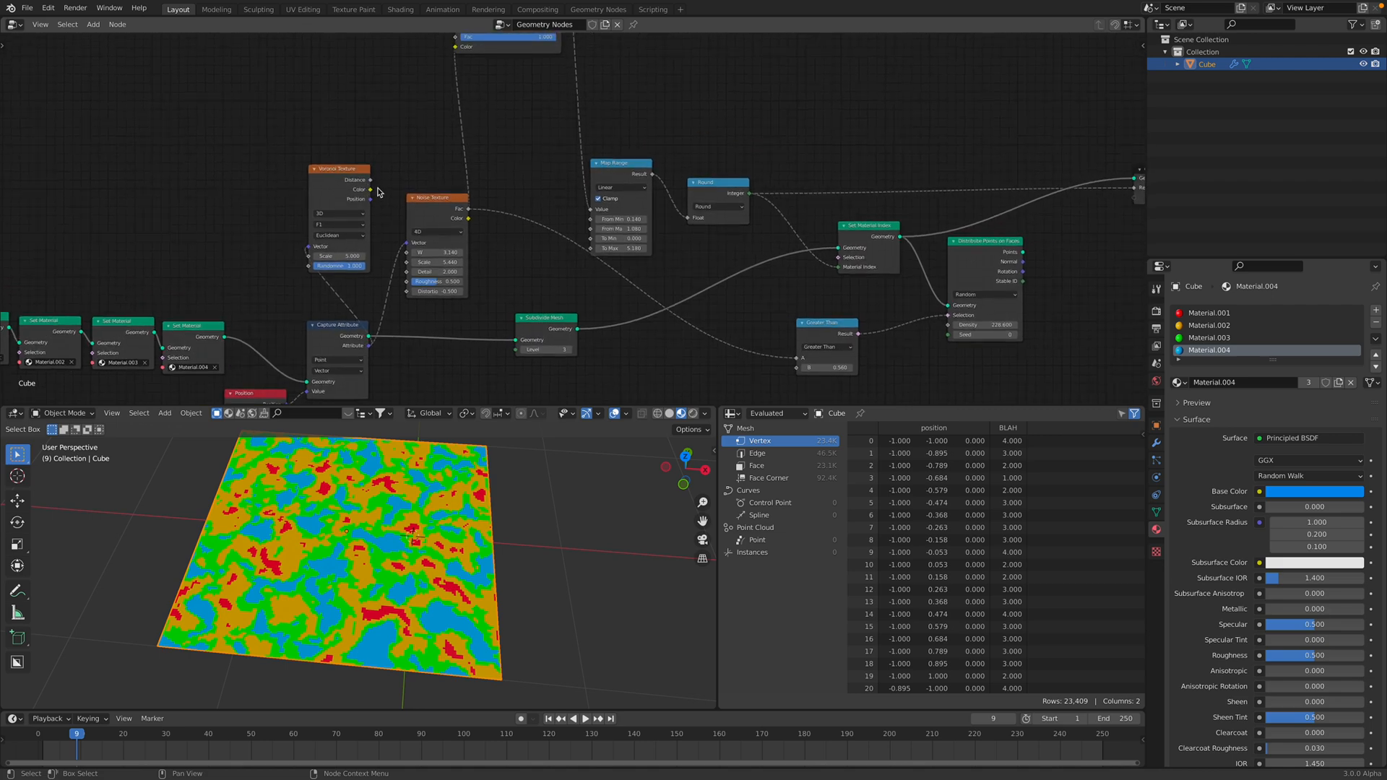
{"action": "left_click_drag", "start_coordinate": [370, 193], "coordinate": [498, 193]}
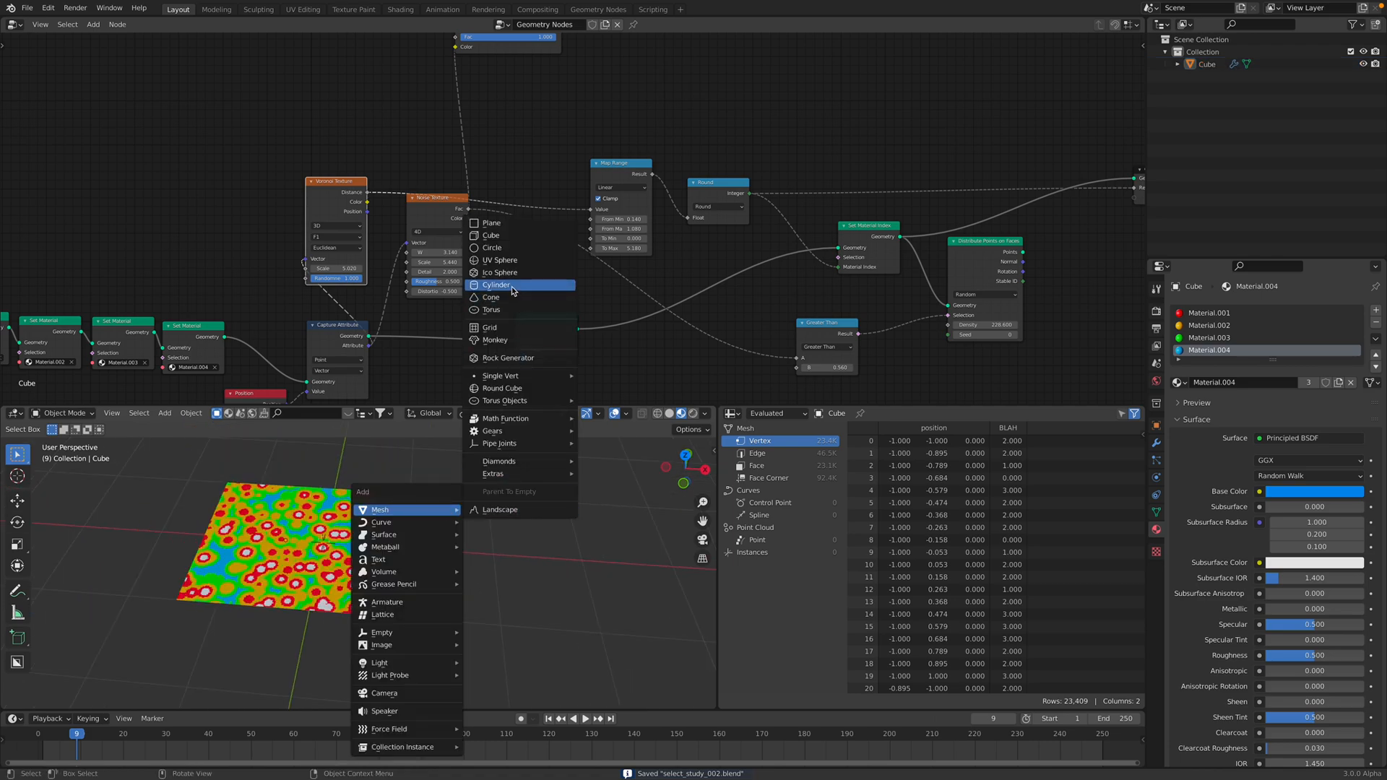
Add a Suzanne monkey head mesh beside the plane and torus
{"action": "left_click", "coordinate": [491, 310]}
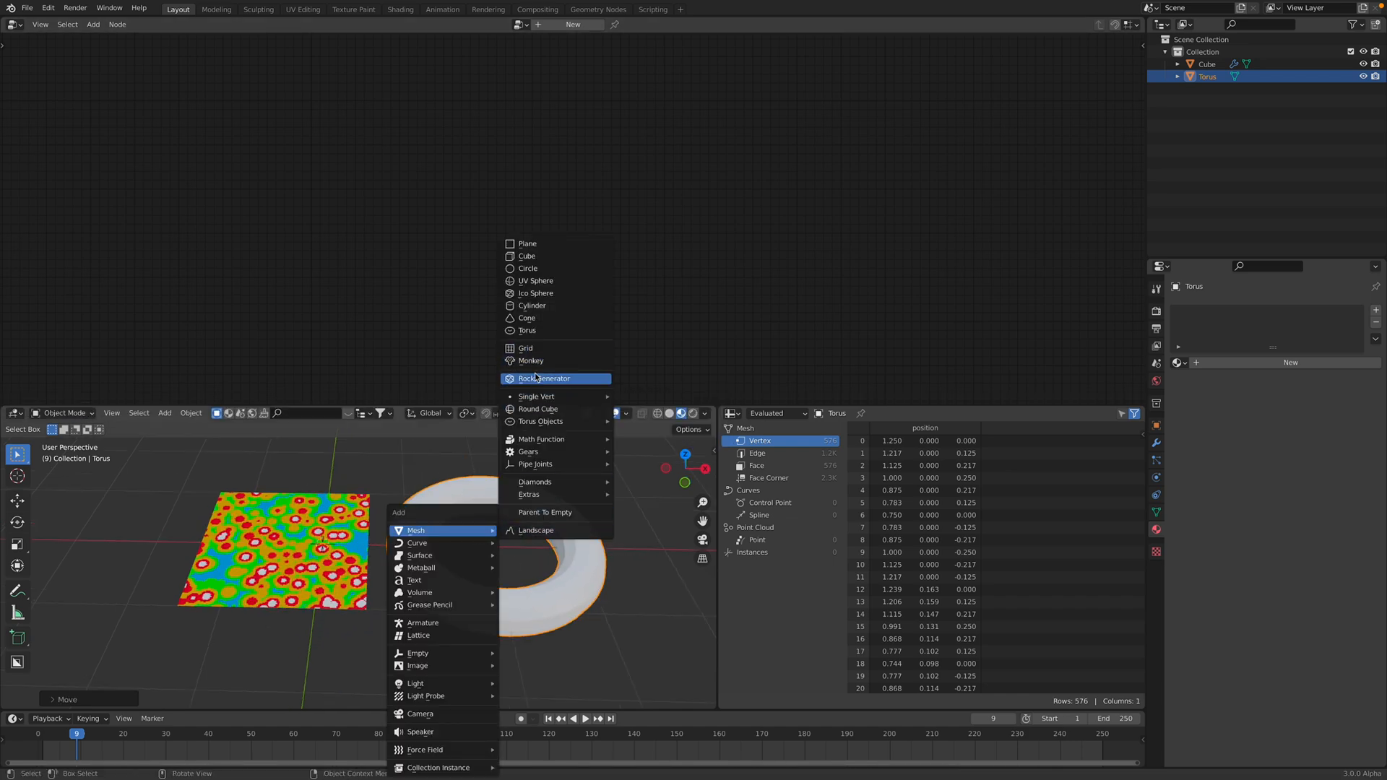
{"action": "left_click", "coordinate": [531, 360]}
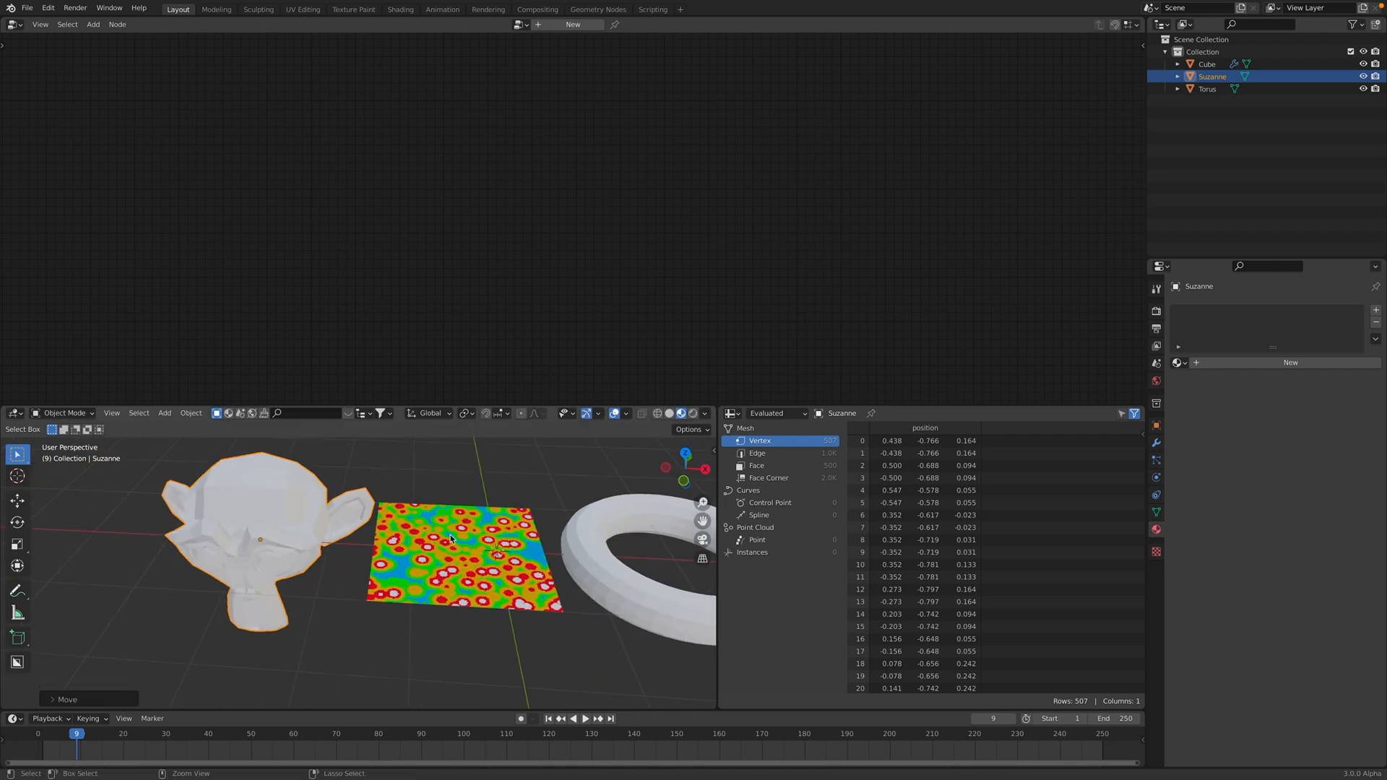
{"action": "left_click", "coordinate": [1206, 63]}
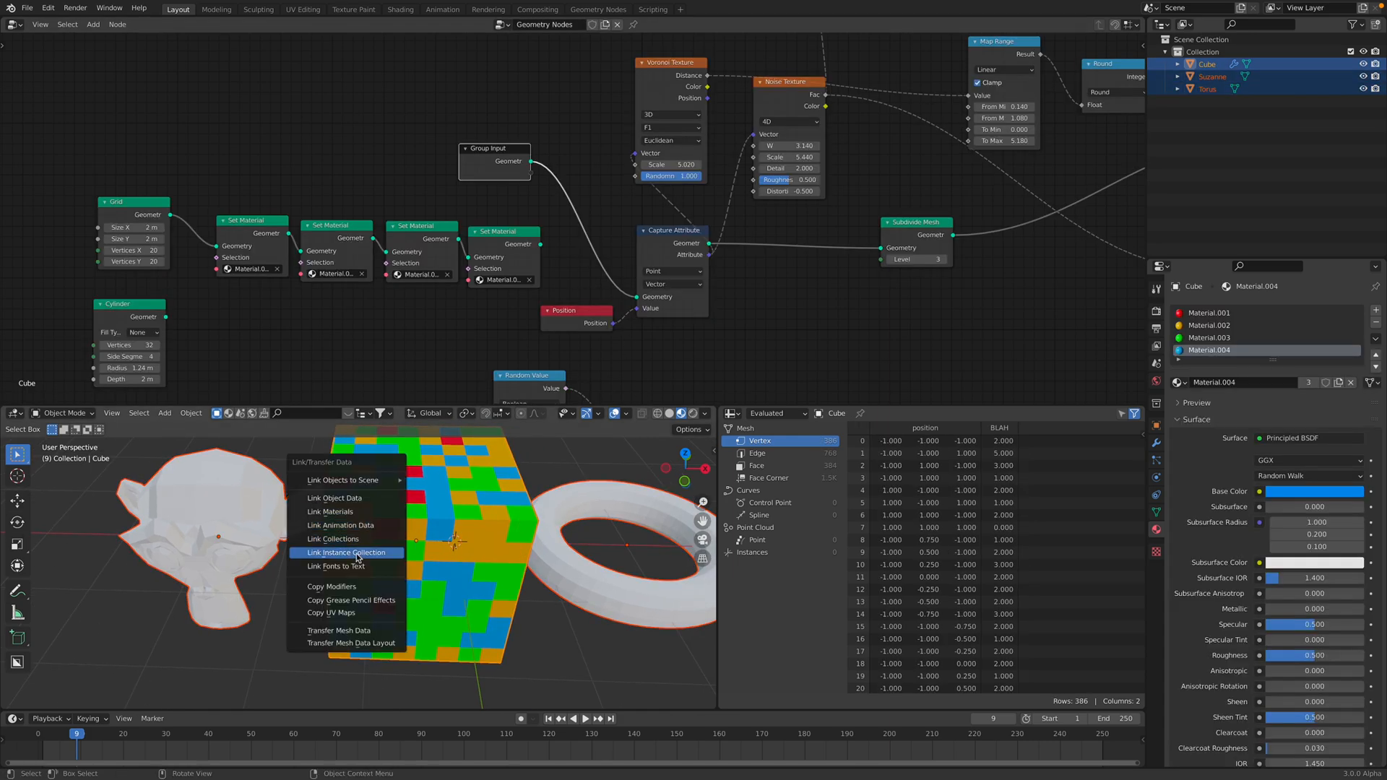
Copy the cube's Geometry Nodes modifier onto Suzanne and the torus with Ctrl+L
{"action": "left_click", "coordinate": [345, 552]}
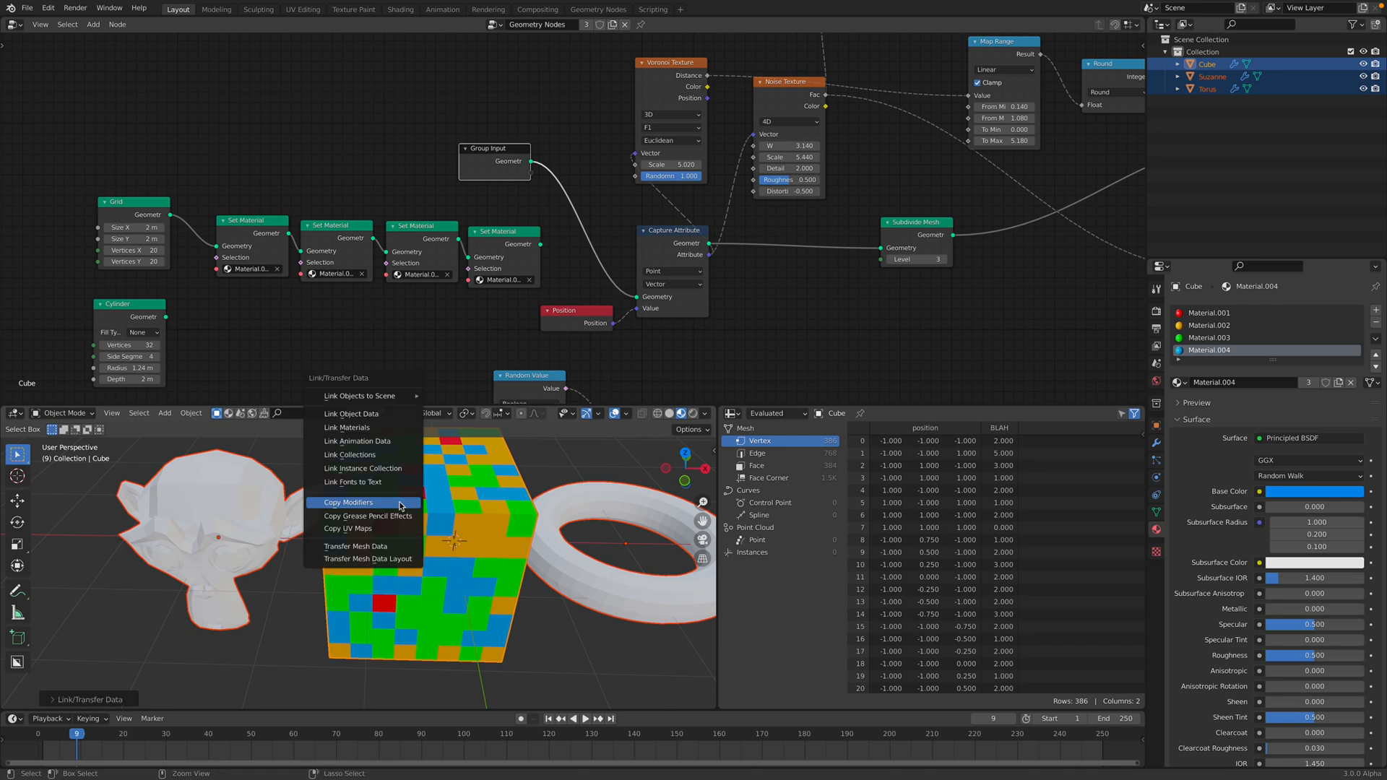
{"action": "left_click", "coordinate": [348, 503]}
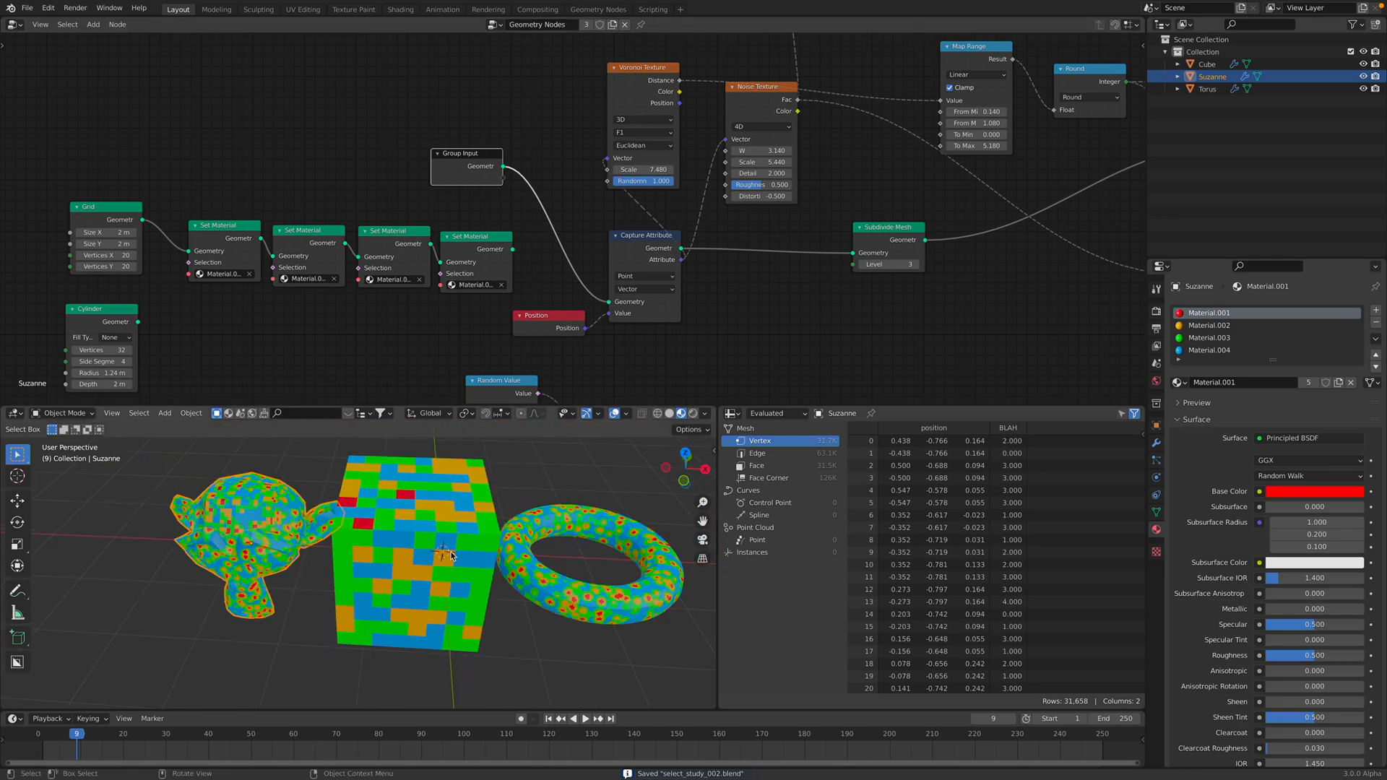
{"action": "left_click", "coordinate": [1206, 63]}
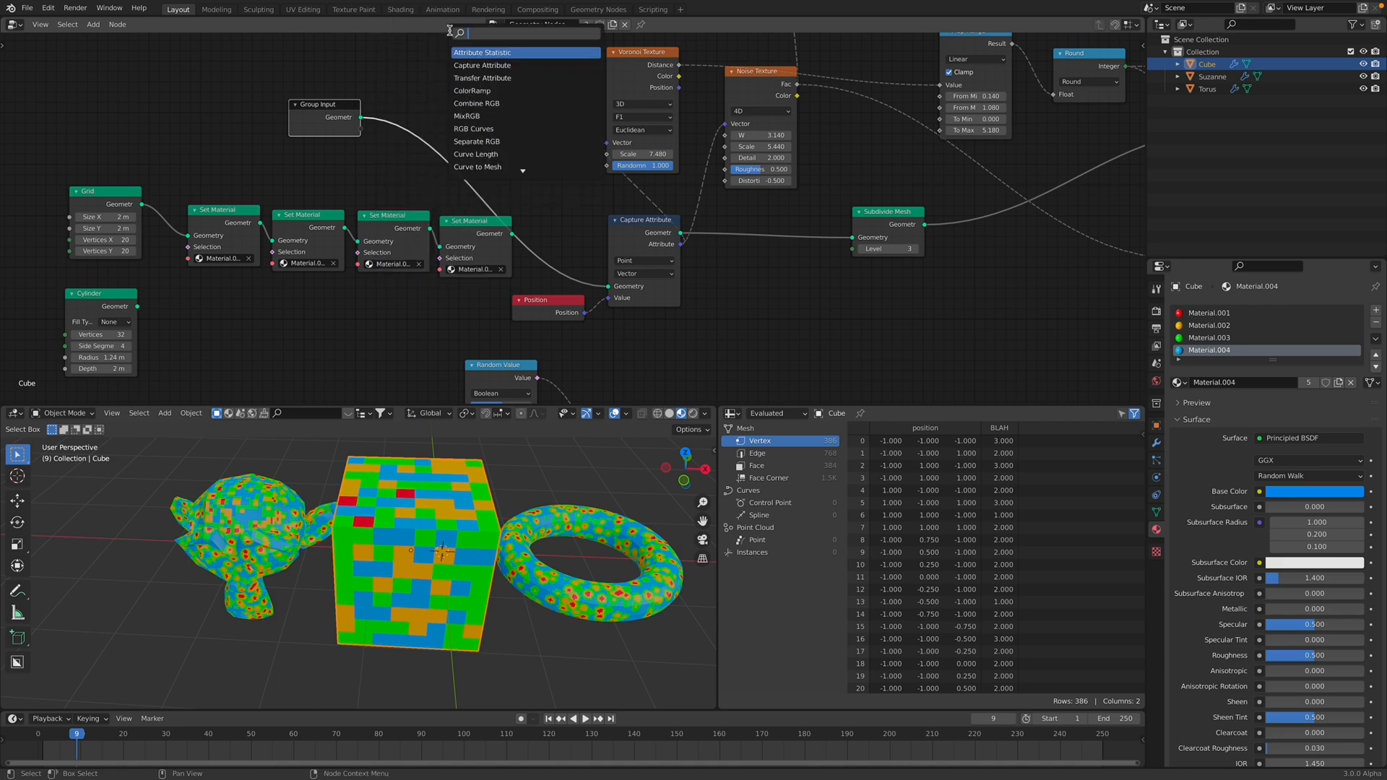
Insert a level-1 Subdivide Mesh node after Group Input and save the file
{"action": "type", "text": "subd"}
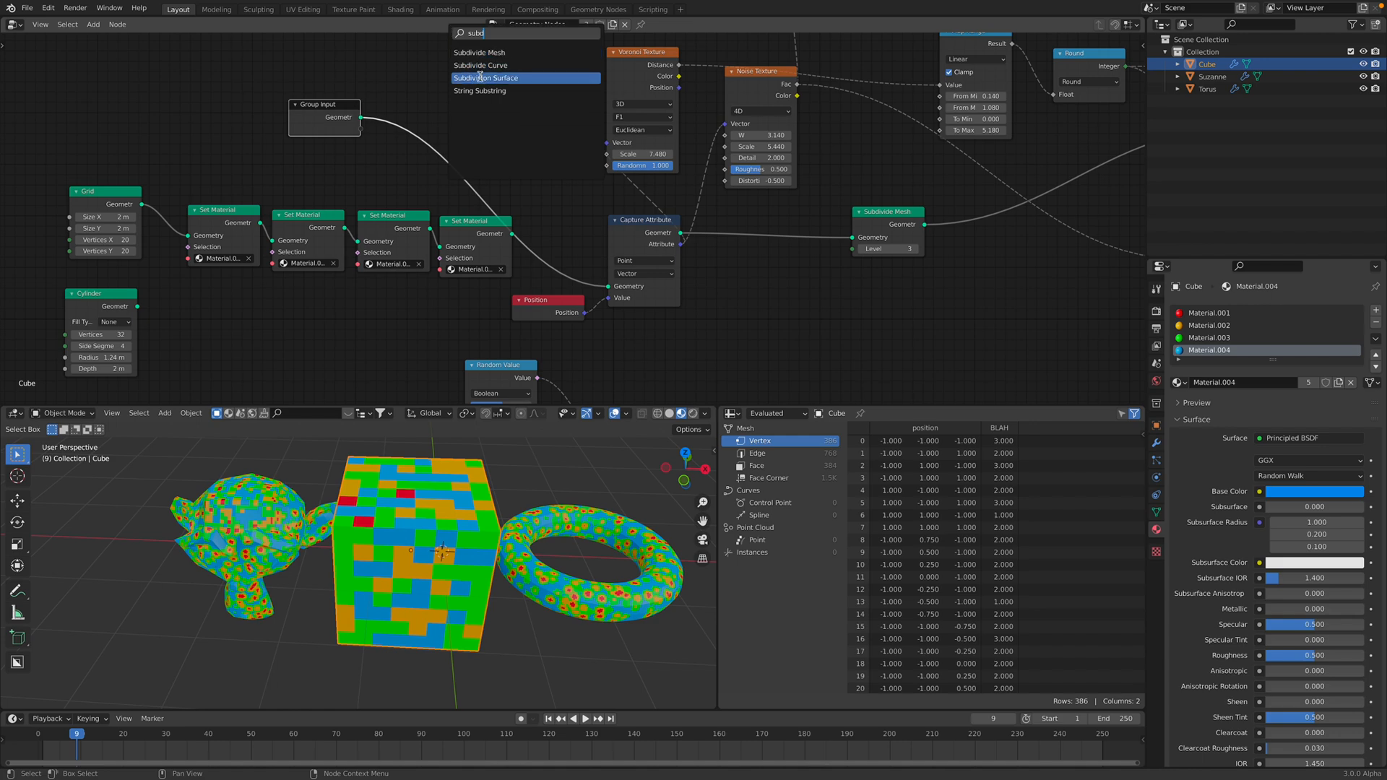
{"action": "left_click", "coordinate": [497, 78]}
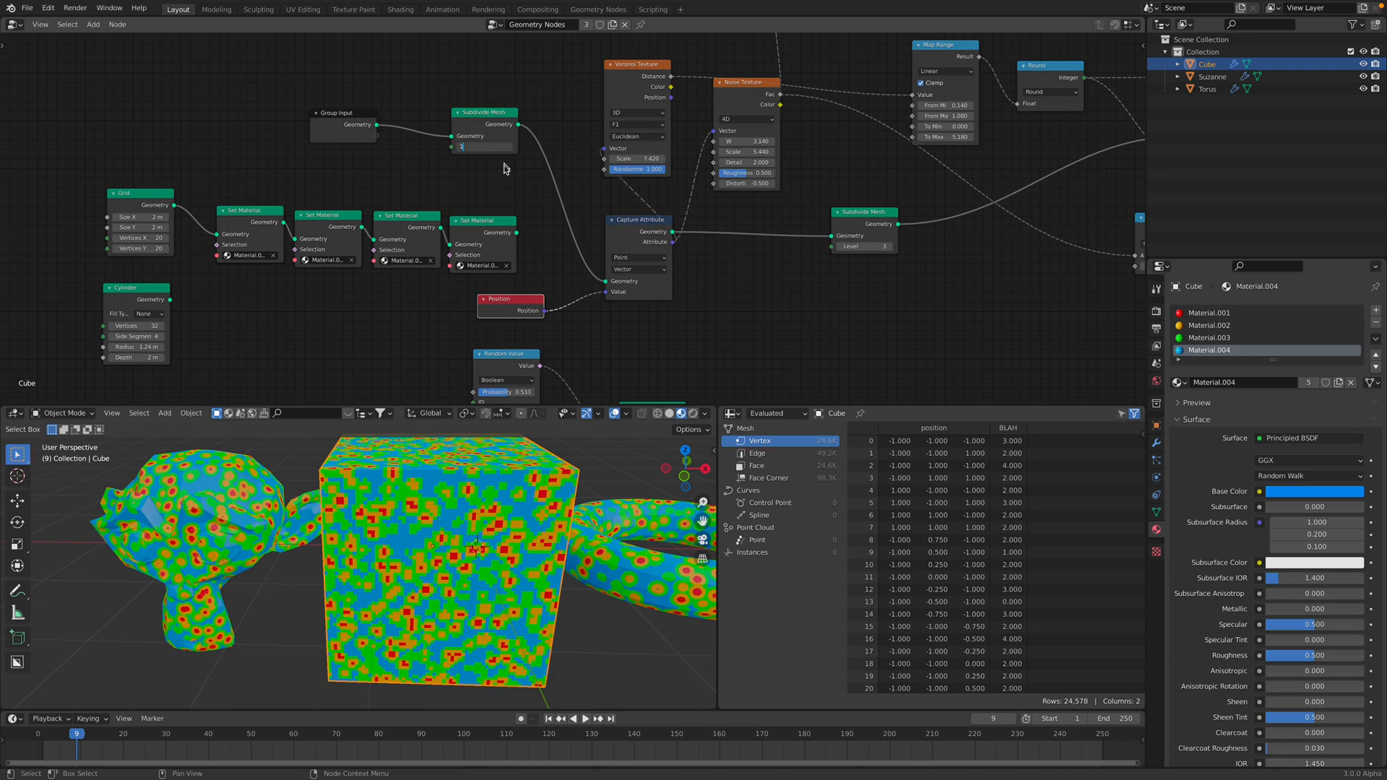
{"action": "key", "text": "ctrl+s"}
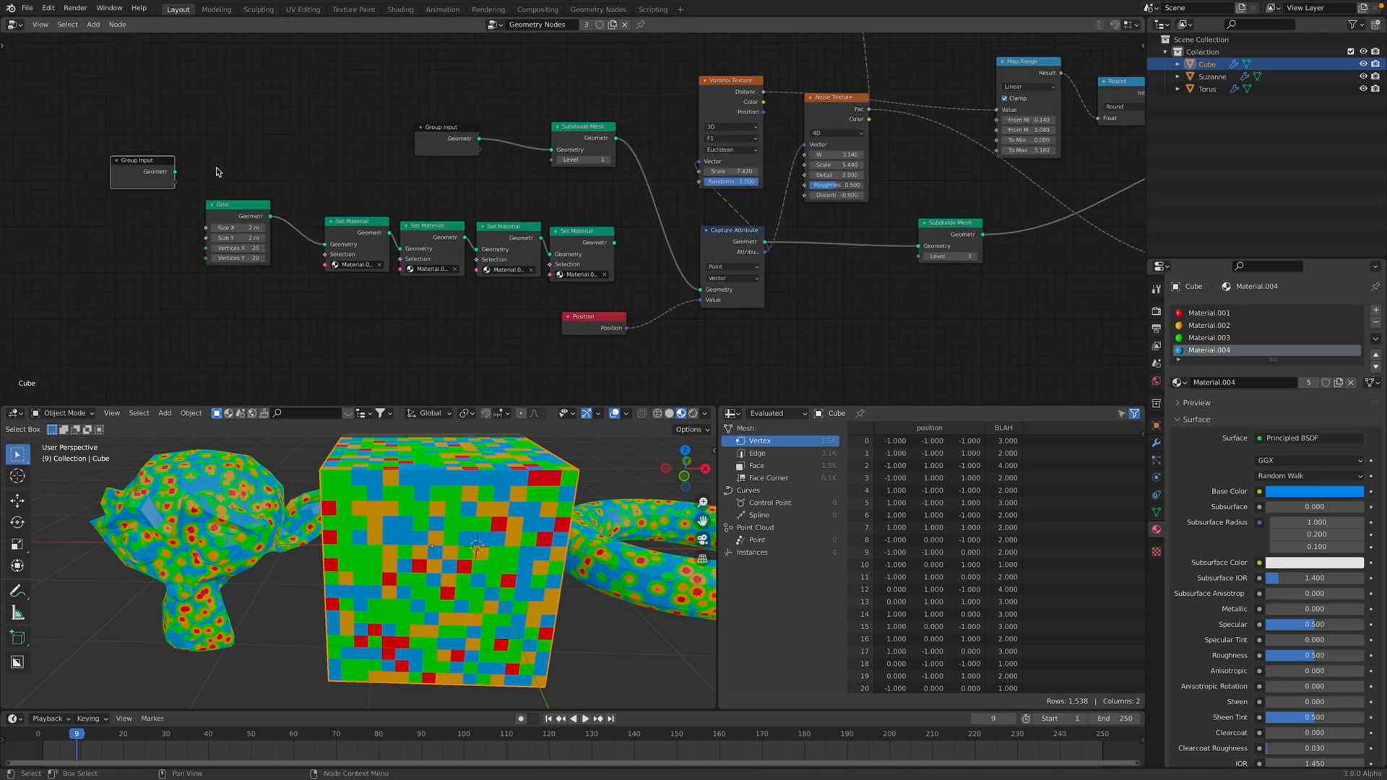
Add a Switch node driven by a Switch group input, feeding Subdivide Mesh
{"action": "type", "text": "sw"}
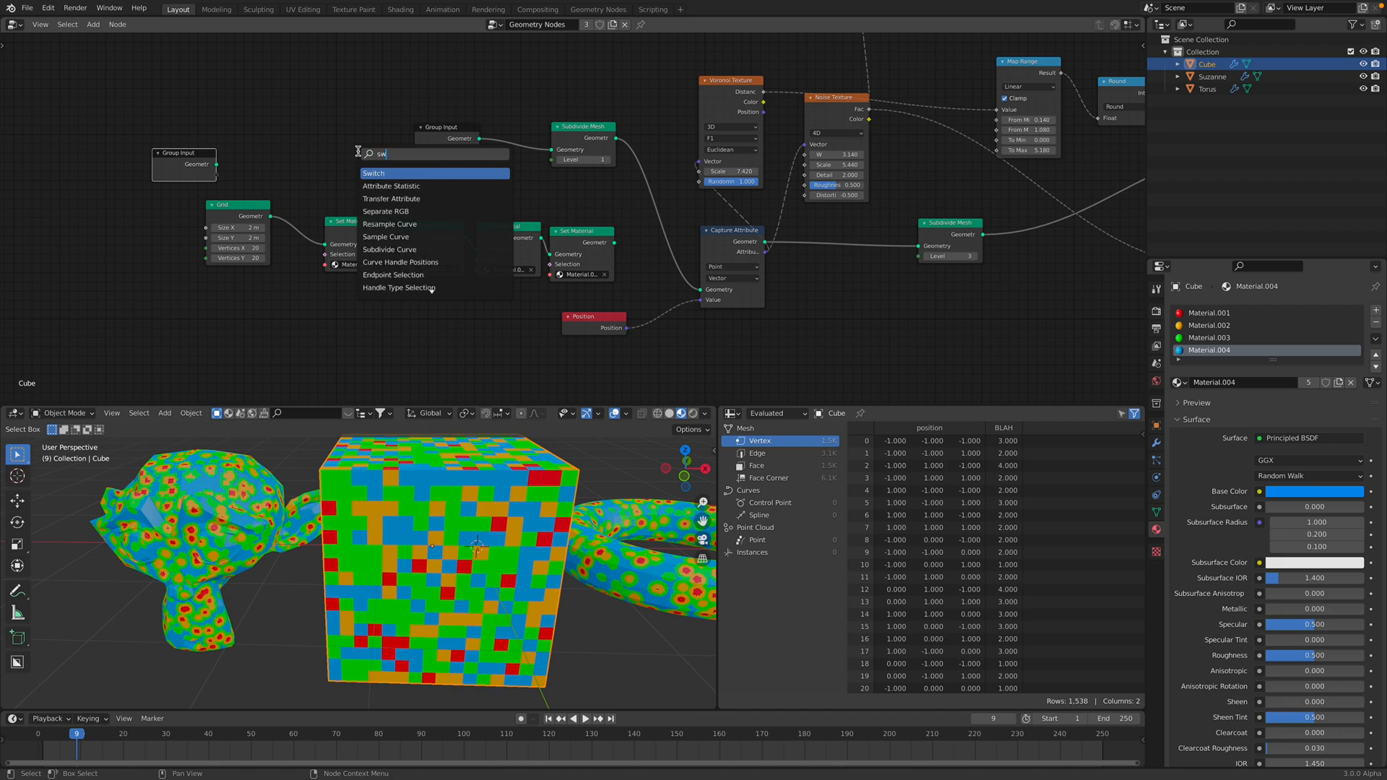
{"action": "left_click", "coordinate": [373, 173]}
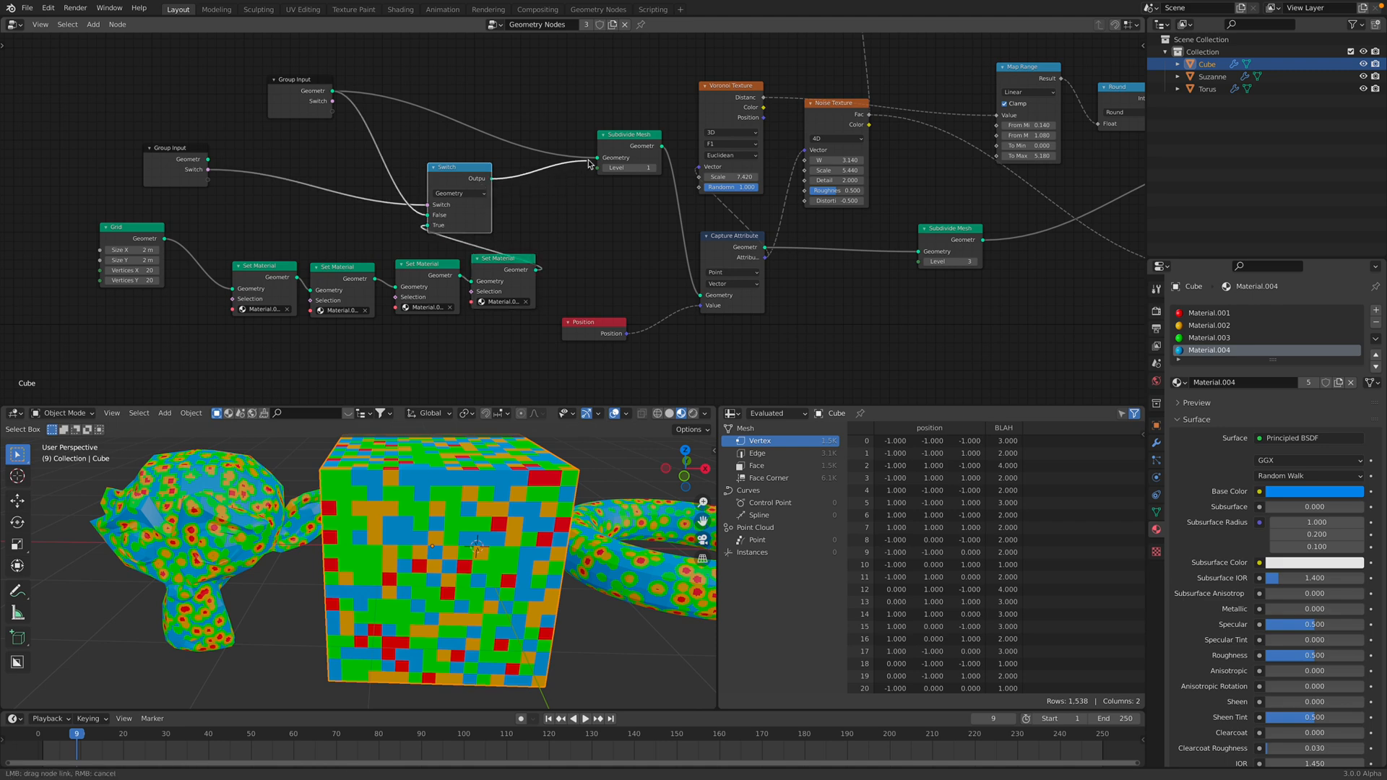
{"action": "left_click_drag", "start_coordinate": [457, 166], "coordinate": [510, 158]}
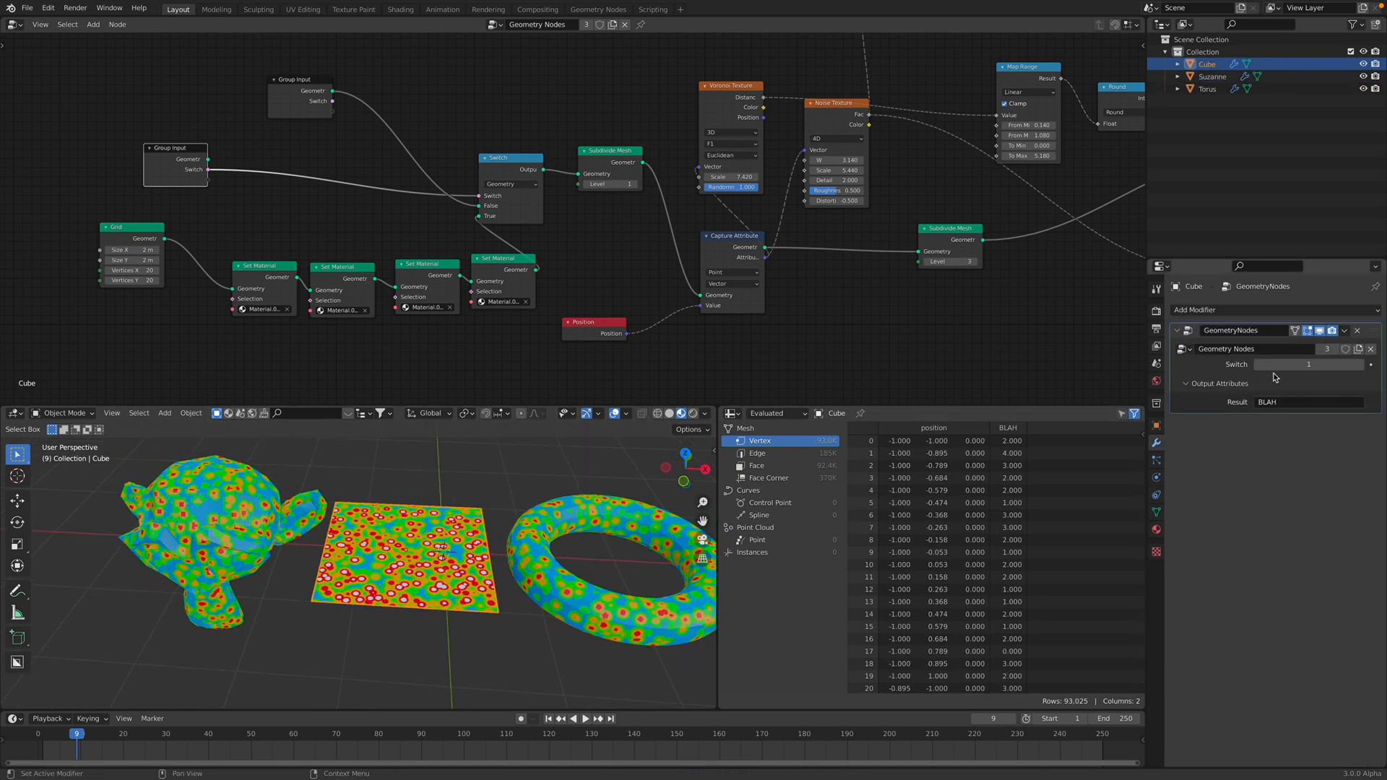
Select the torus, cube and Suzanne in turn, then toggle the torus's Switch value
{"action": "left_click", "coordinate": [1206, 88]}
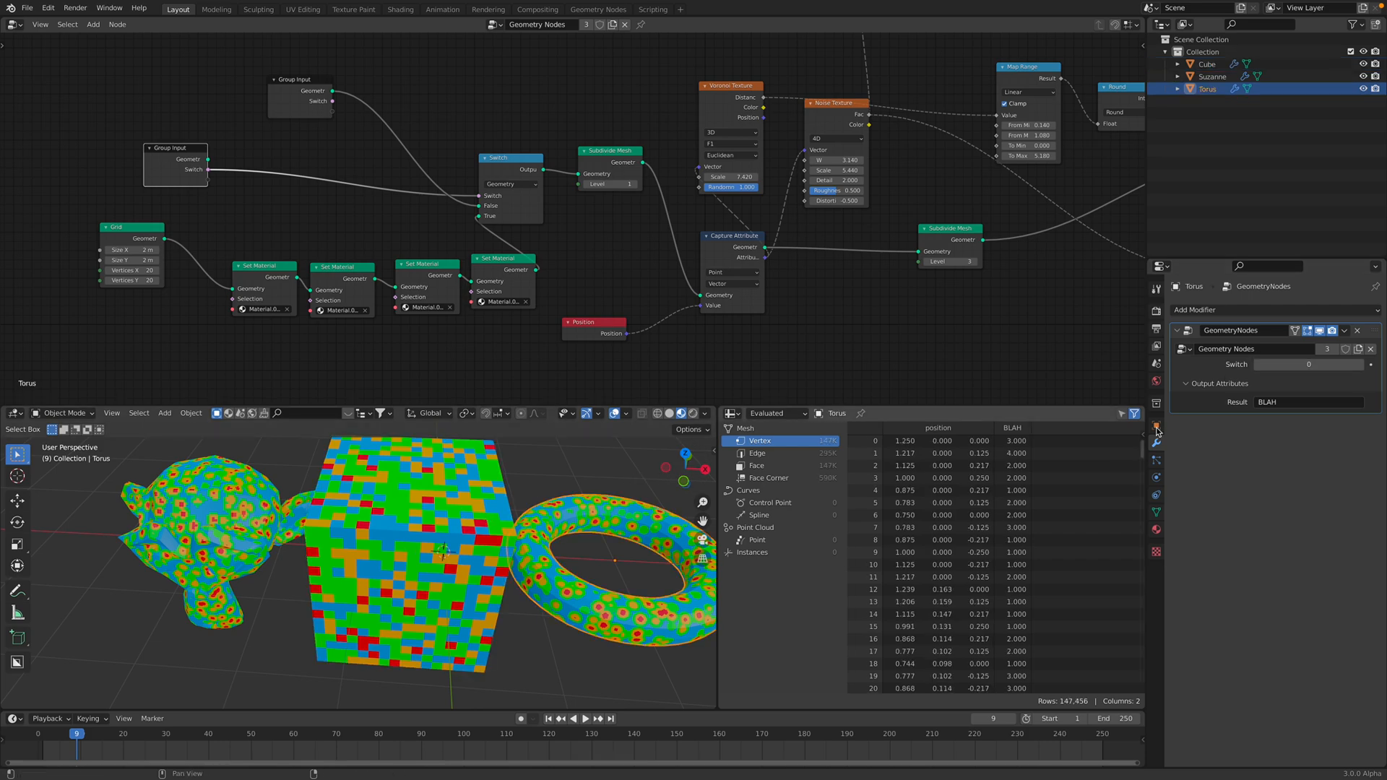
{"action": "left_click", "coordinate": [1206, 63]}
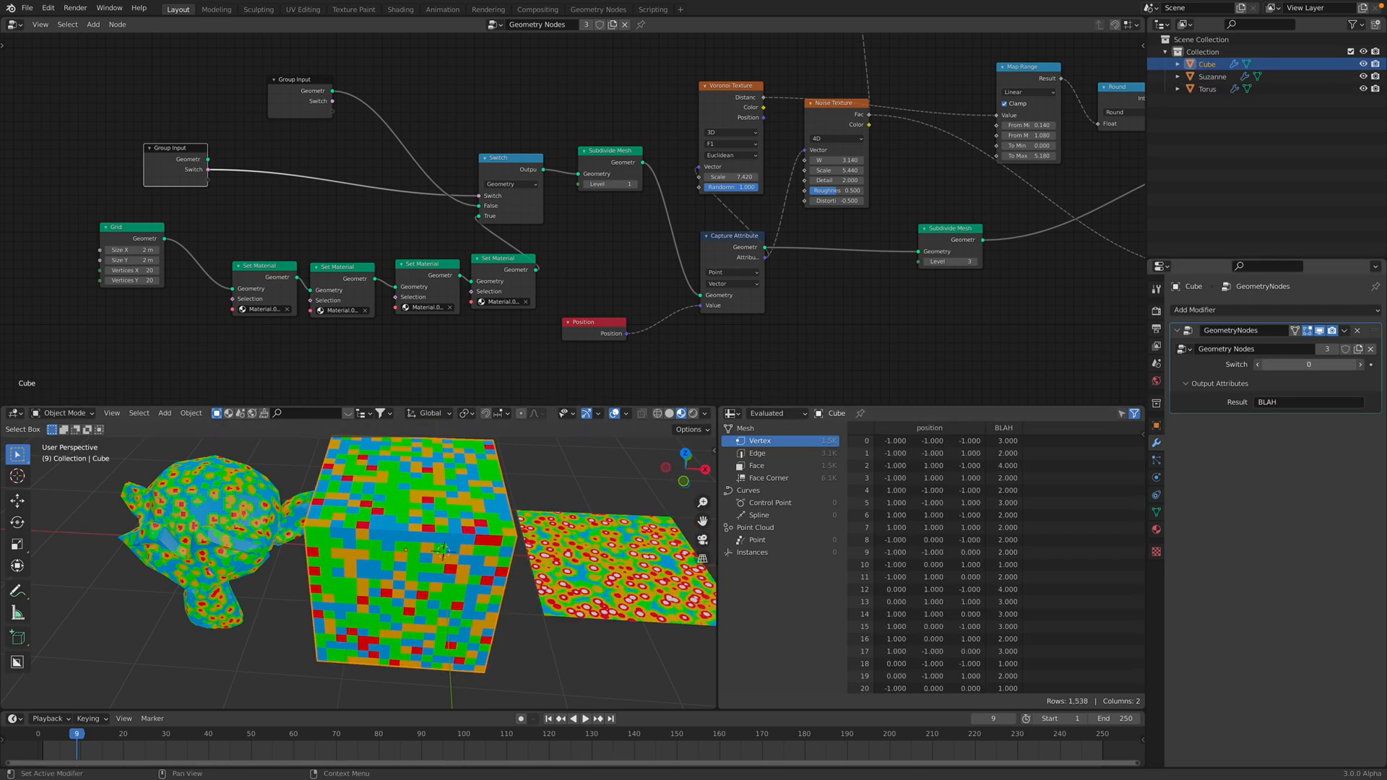
{"action": "left_click", "coordinate": [1211, 76]}
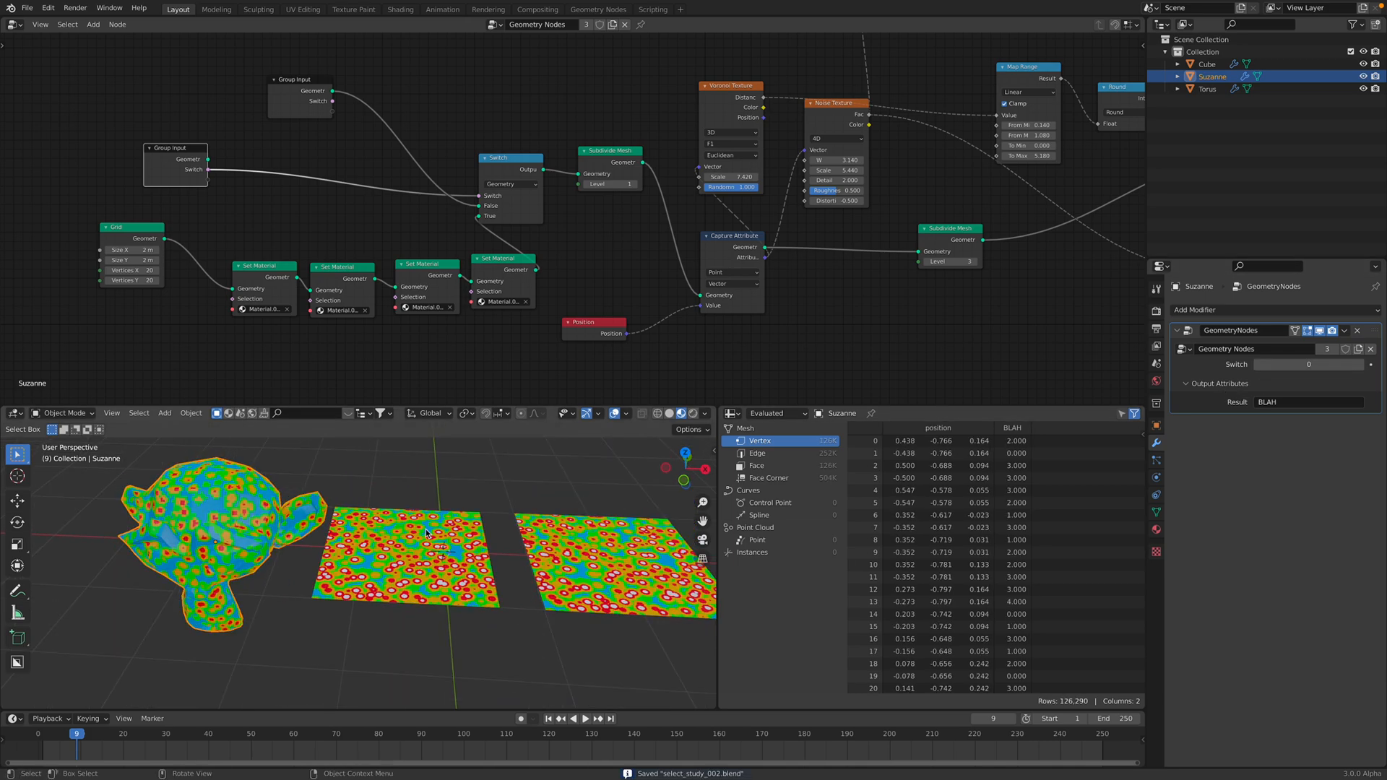
{"action": "left_click", "coordinate": [1206, 88]}
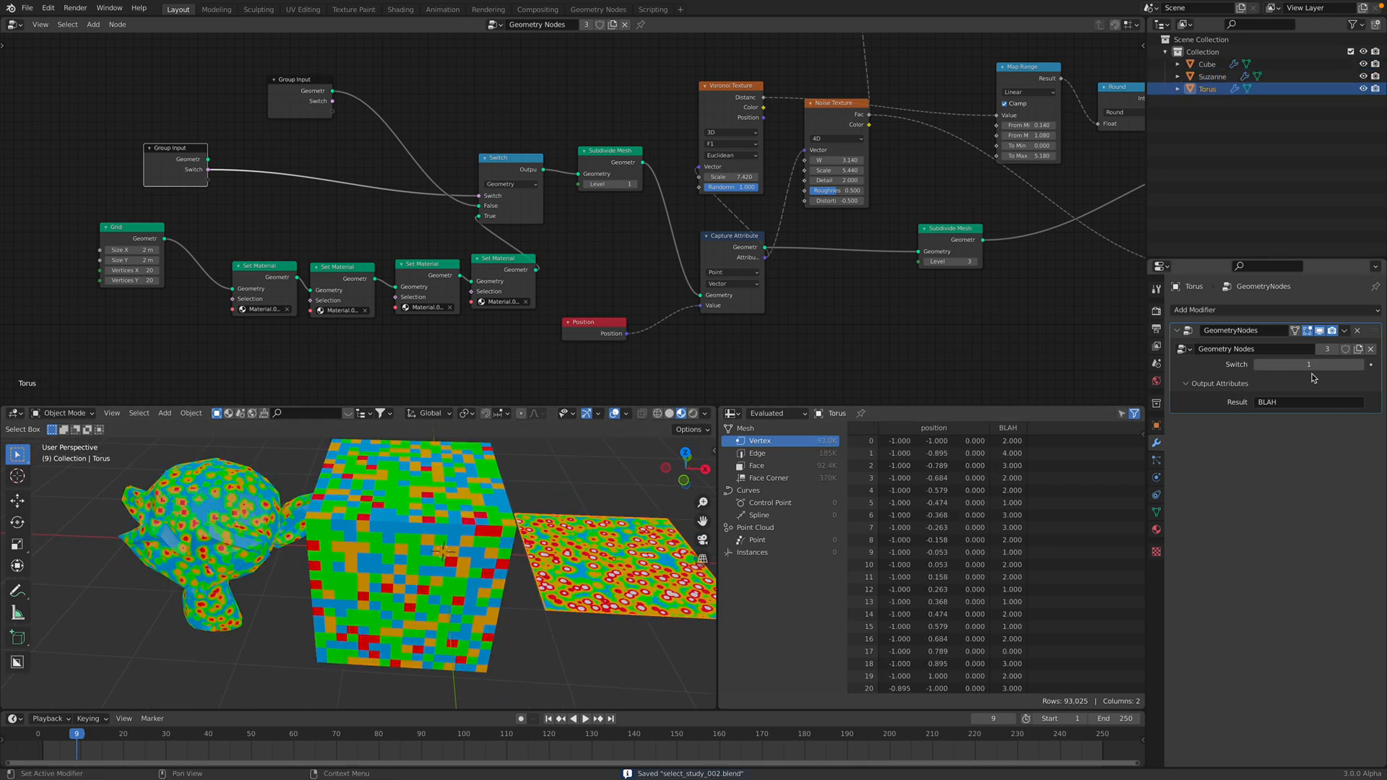
{"action": "left_click", "coordinate": [1310, 363]}
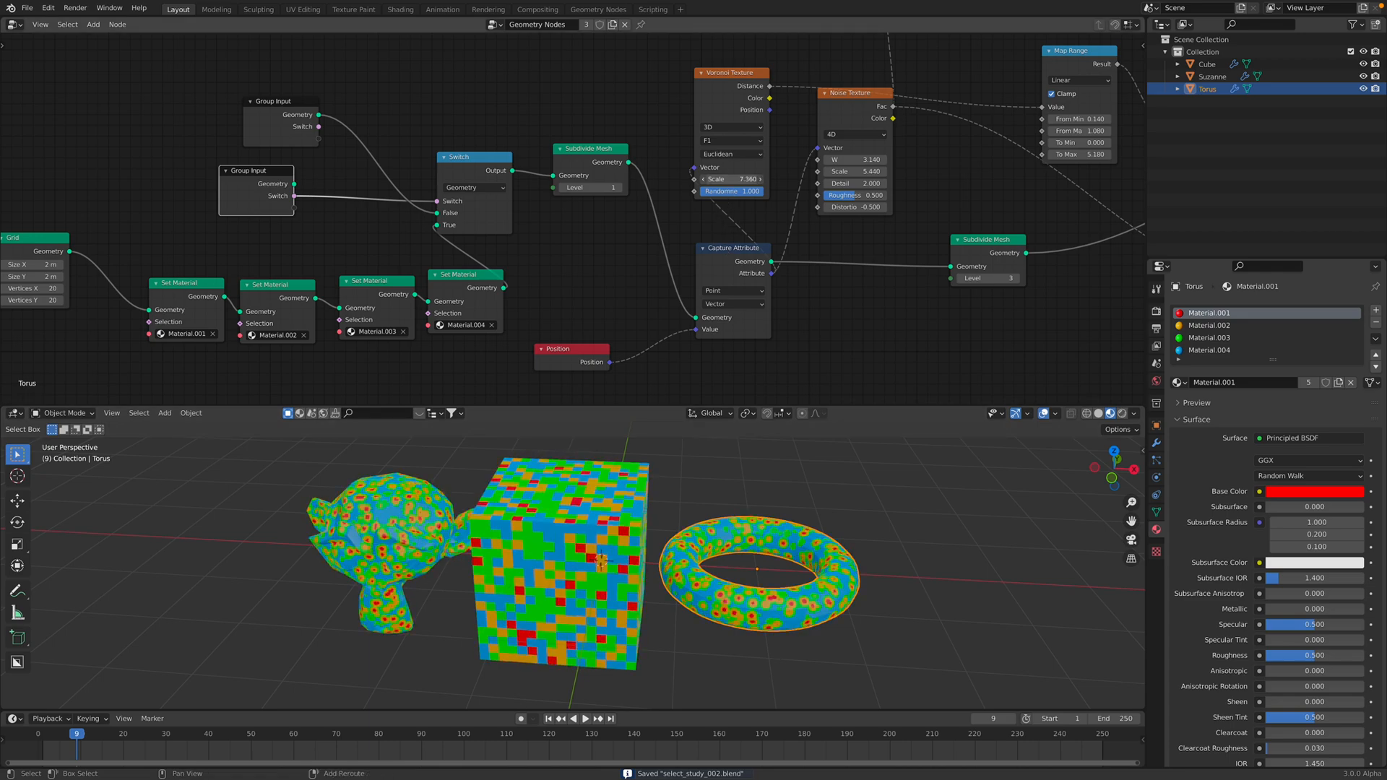
Switch the Voronoi texture to 4D and expose its W value as a modifier input
{"action": "left_click", "coordinate": [730, 178]}
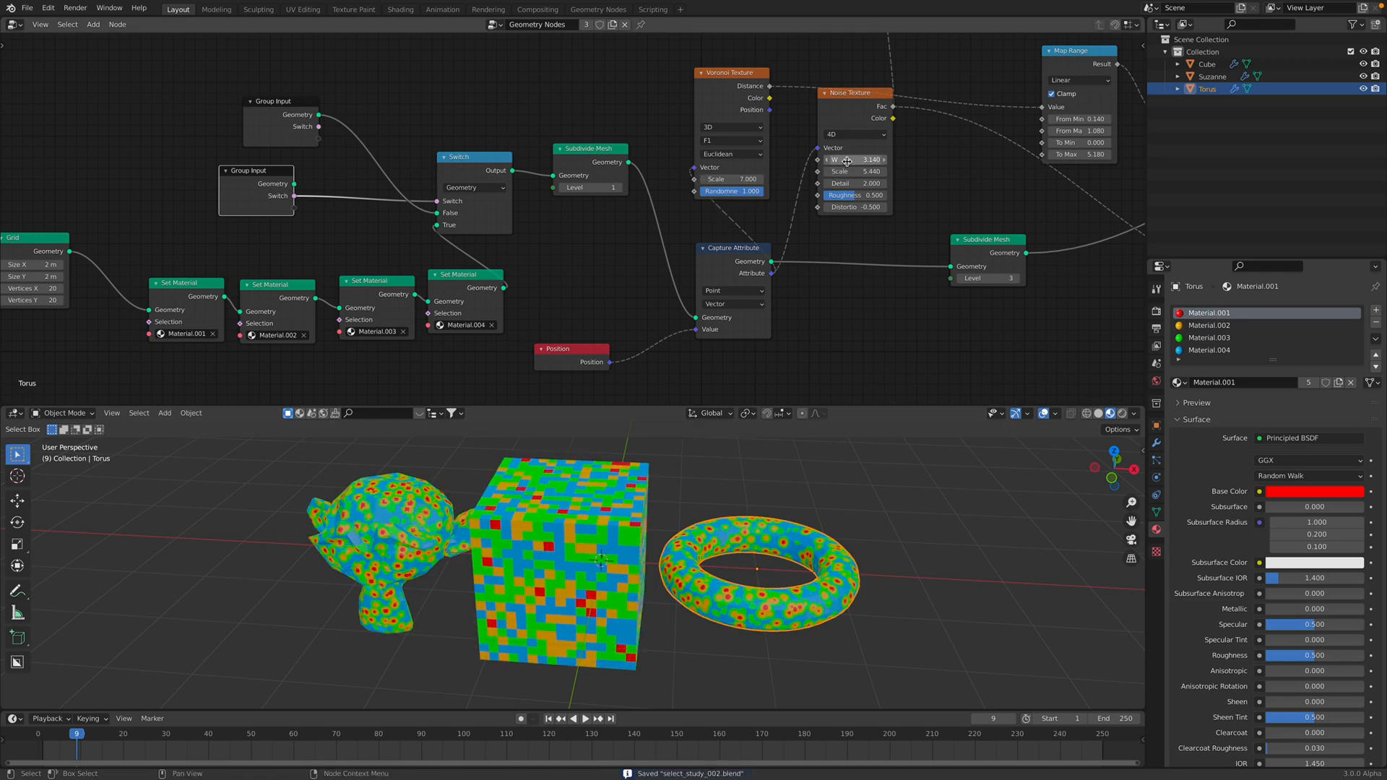
{"action": "left_click", "coordinate": [730, 126]}
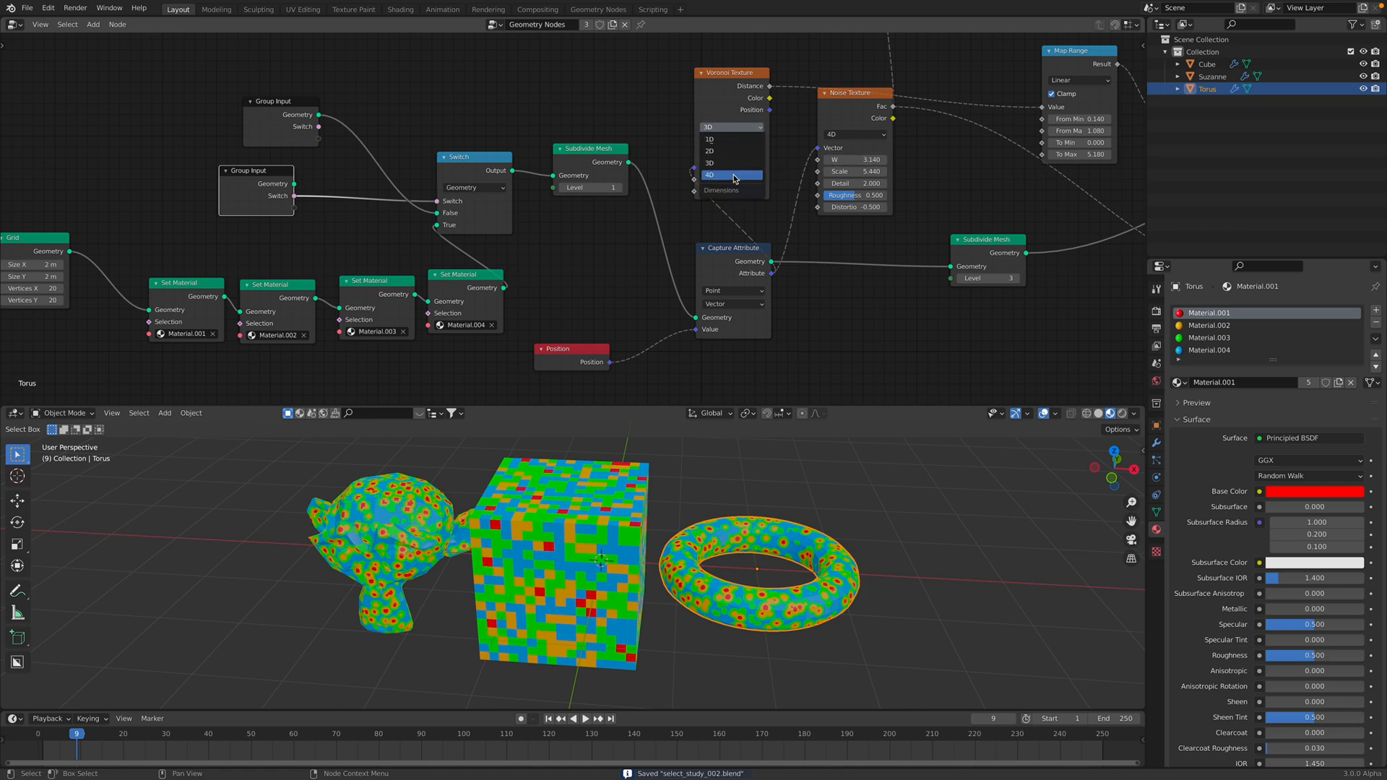
{"action": "left_click", "coordinate": [732, 175]}
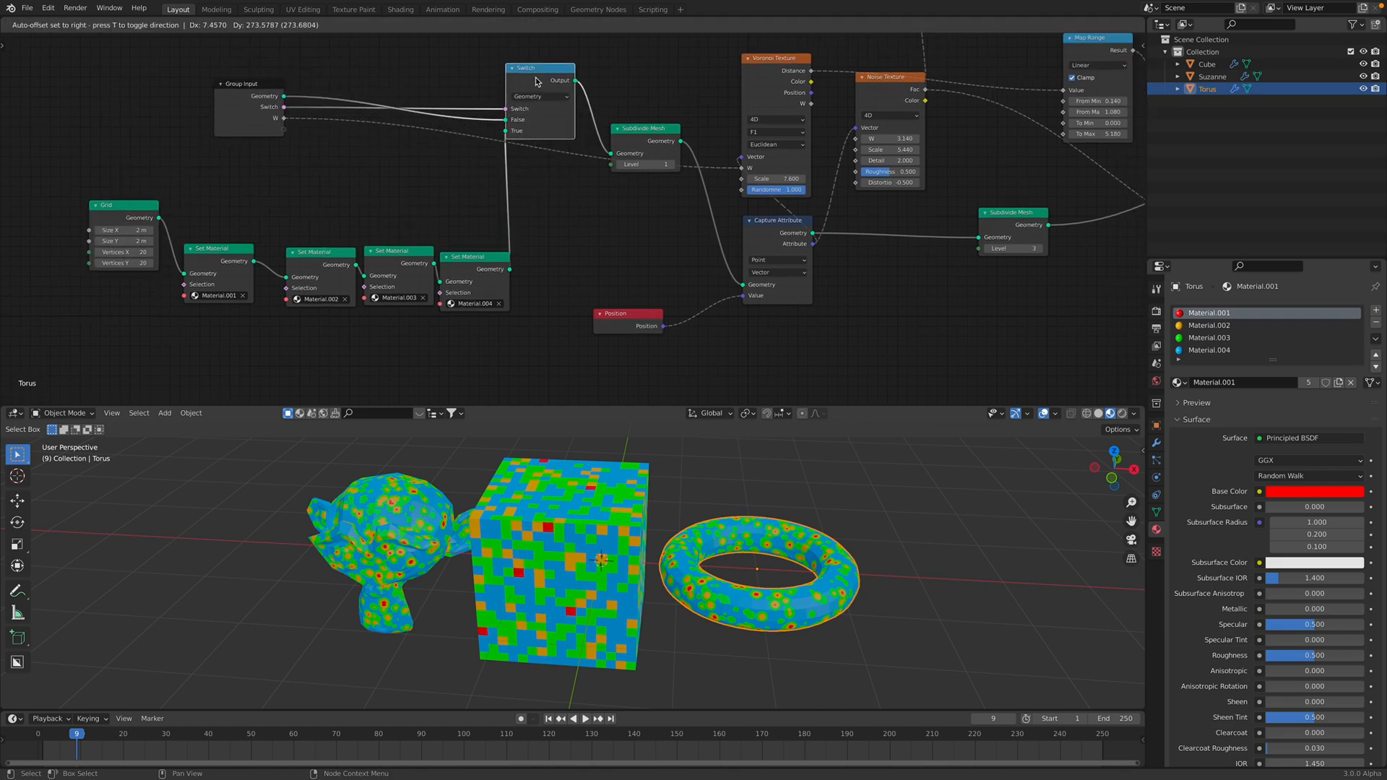
{"action": "left_click_drag", "start_coordinate": [540, 80], "coordinate": [539, 194]}
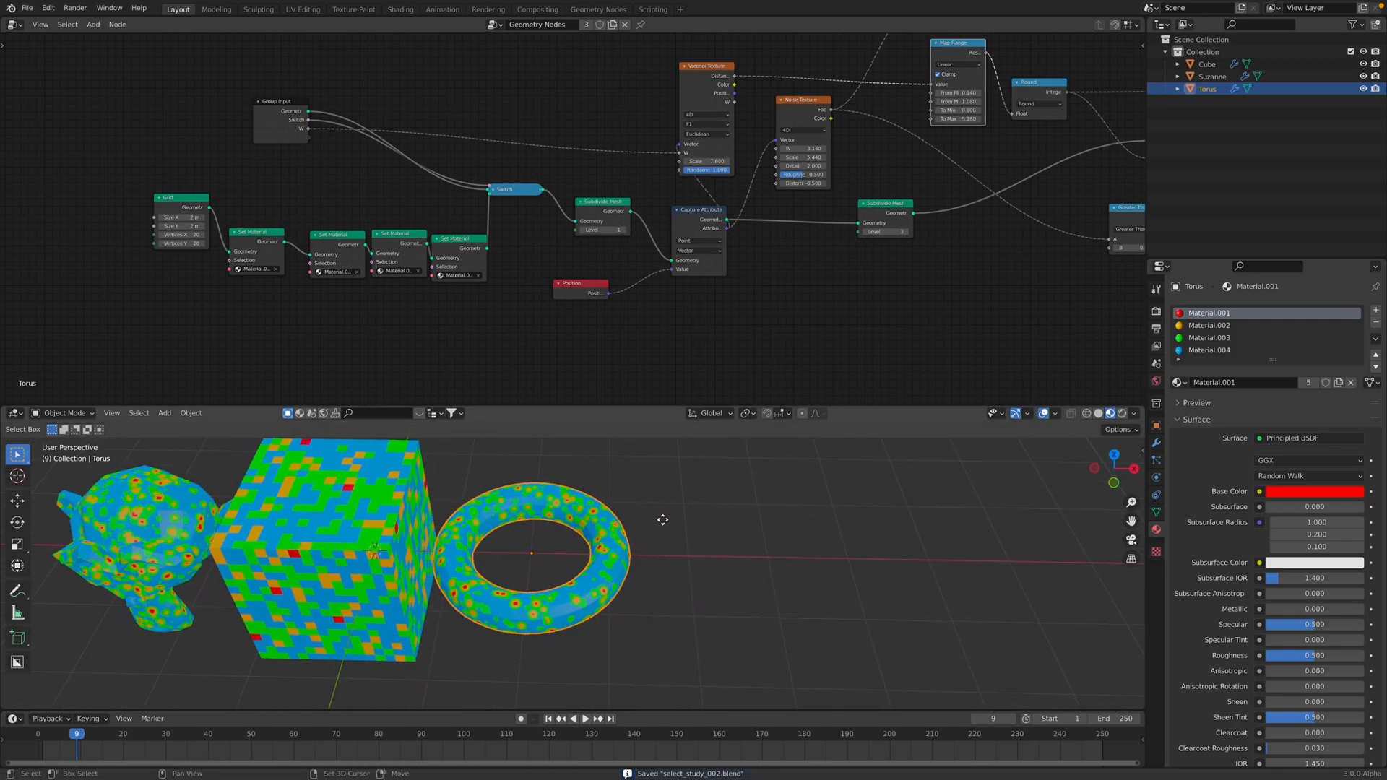
Duplicate the torus into the row, then select the original torus and Torus.001
{"action": "key", "text": "shift+d"}
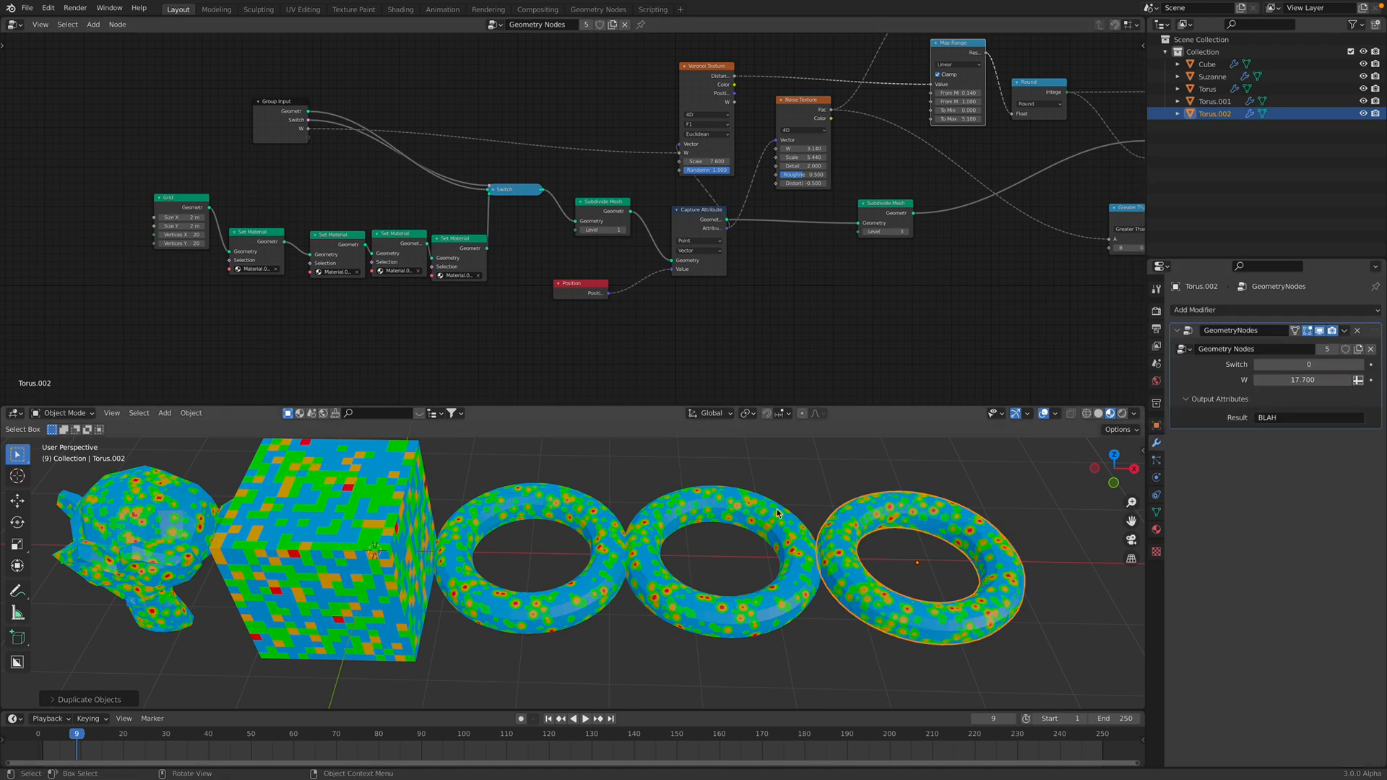
{"action": "left_click", "coordinate": [1214, 101]}
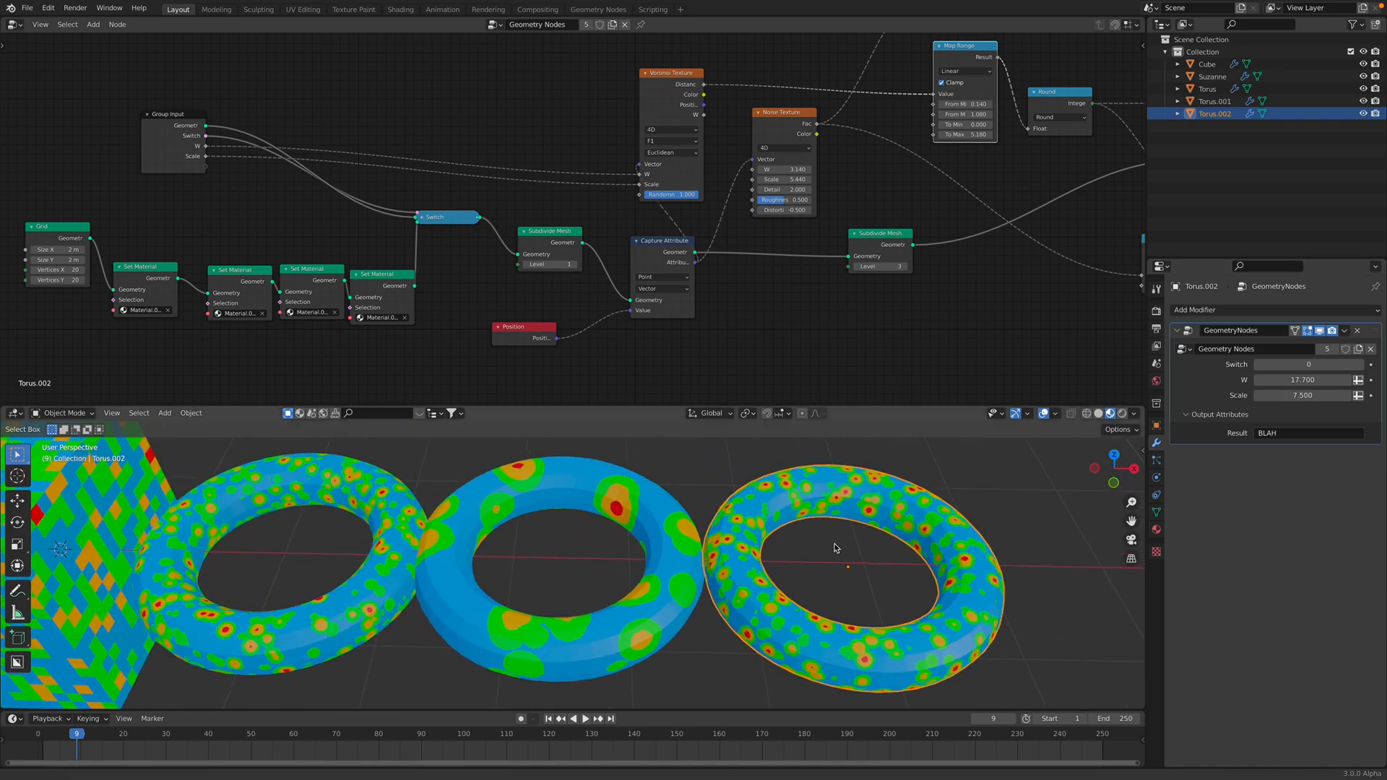
{"action": "left_click", "coordinate": [1207, 89]}
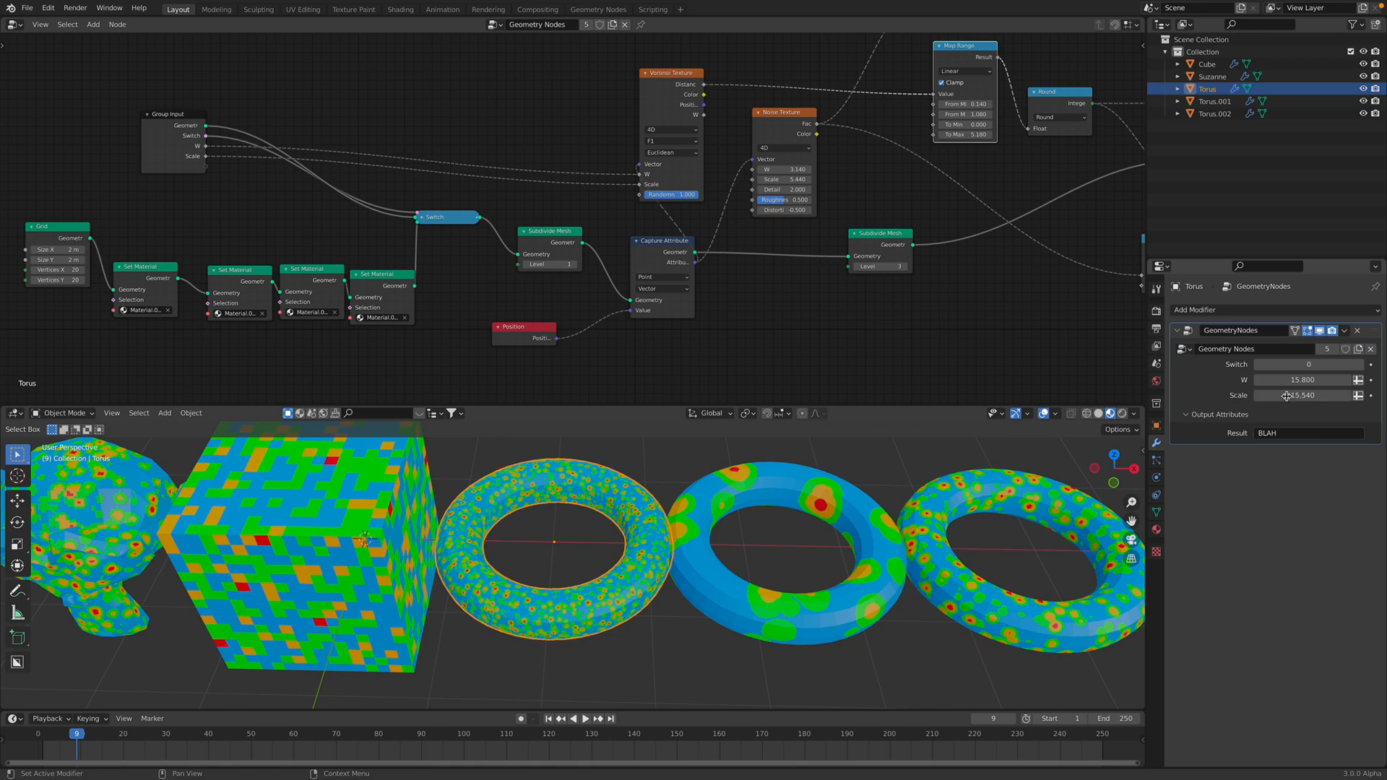
{"action": "left_click", "coordinate": [1214, 101]}
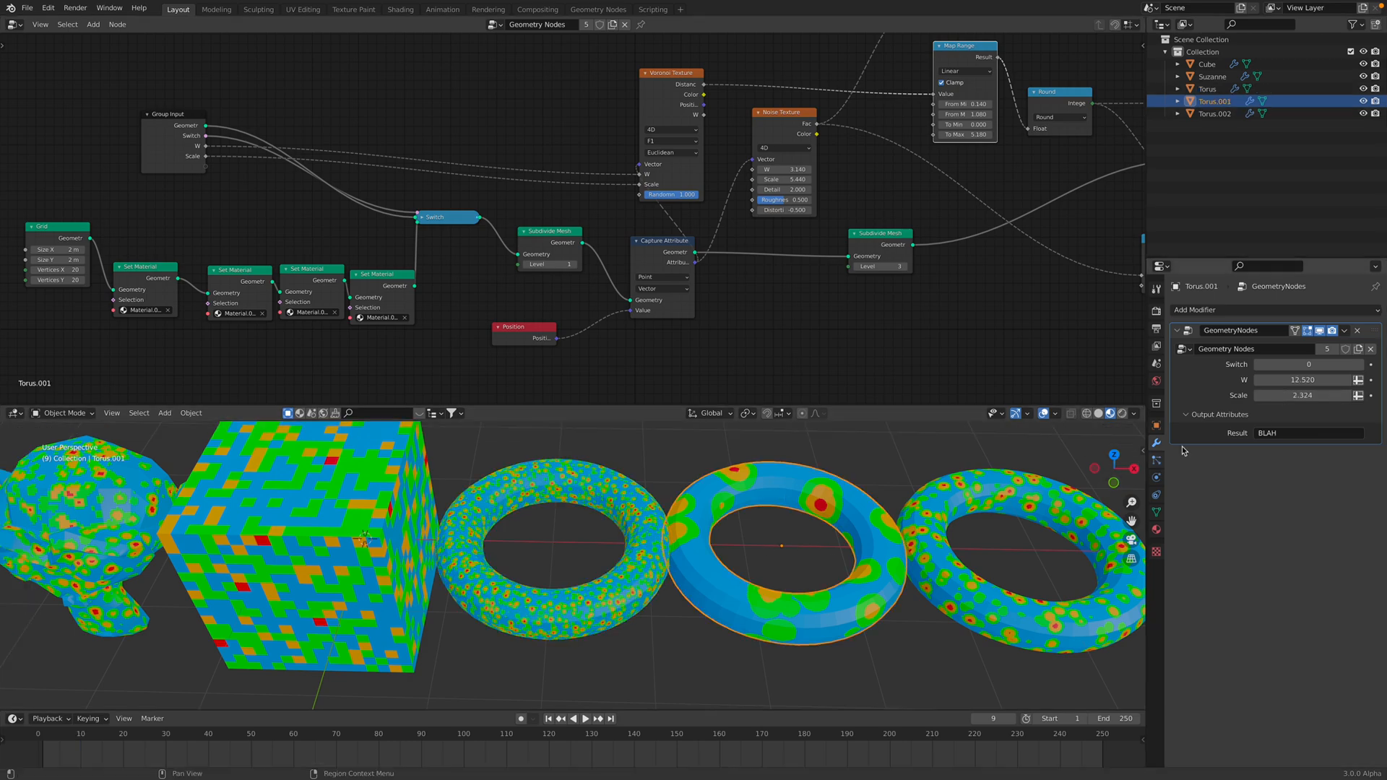